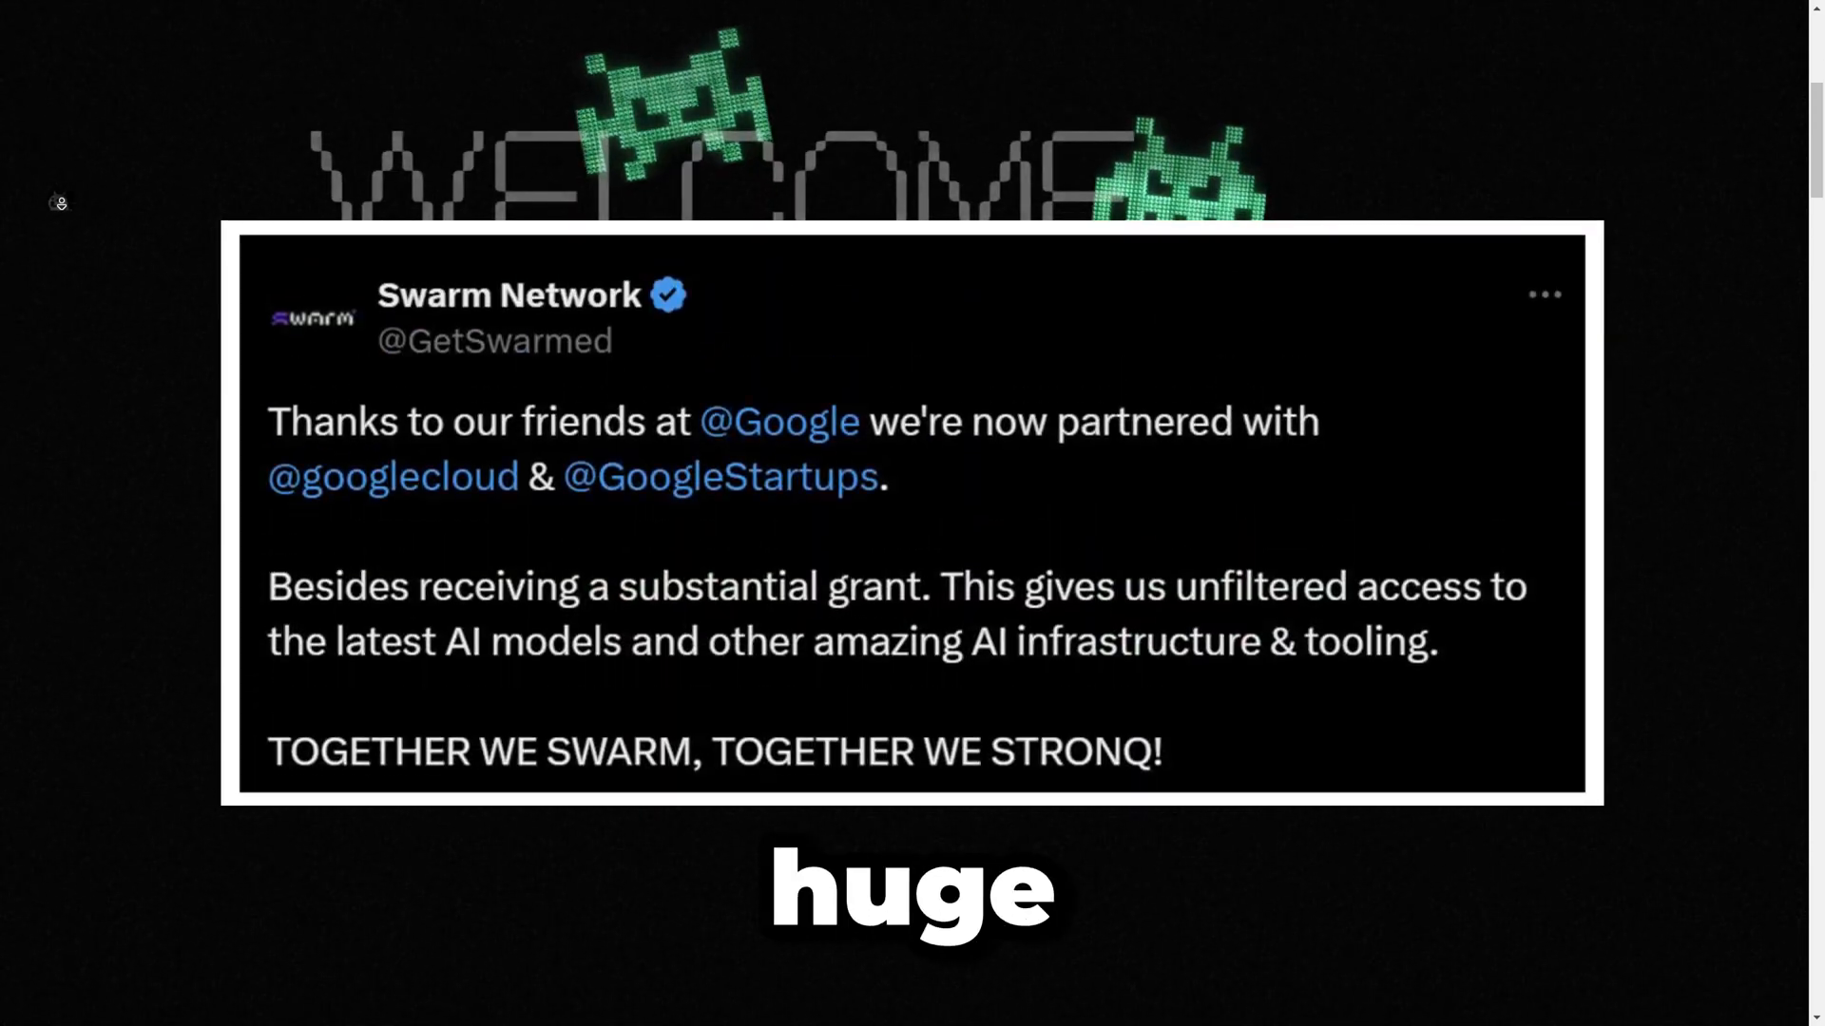
- Scroll the homepage past the partner logos and Truth Protocol feature cards to the dream team
scroll("down", 3)
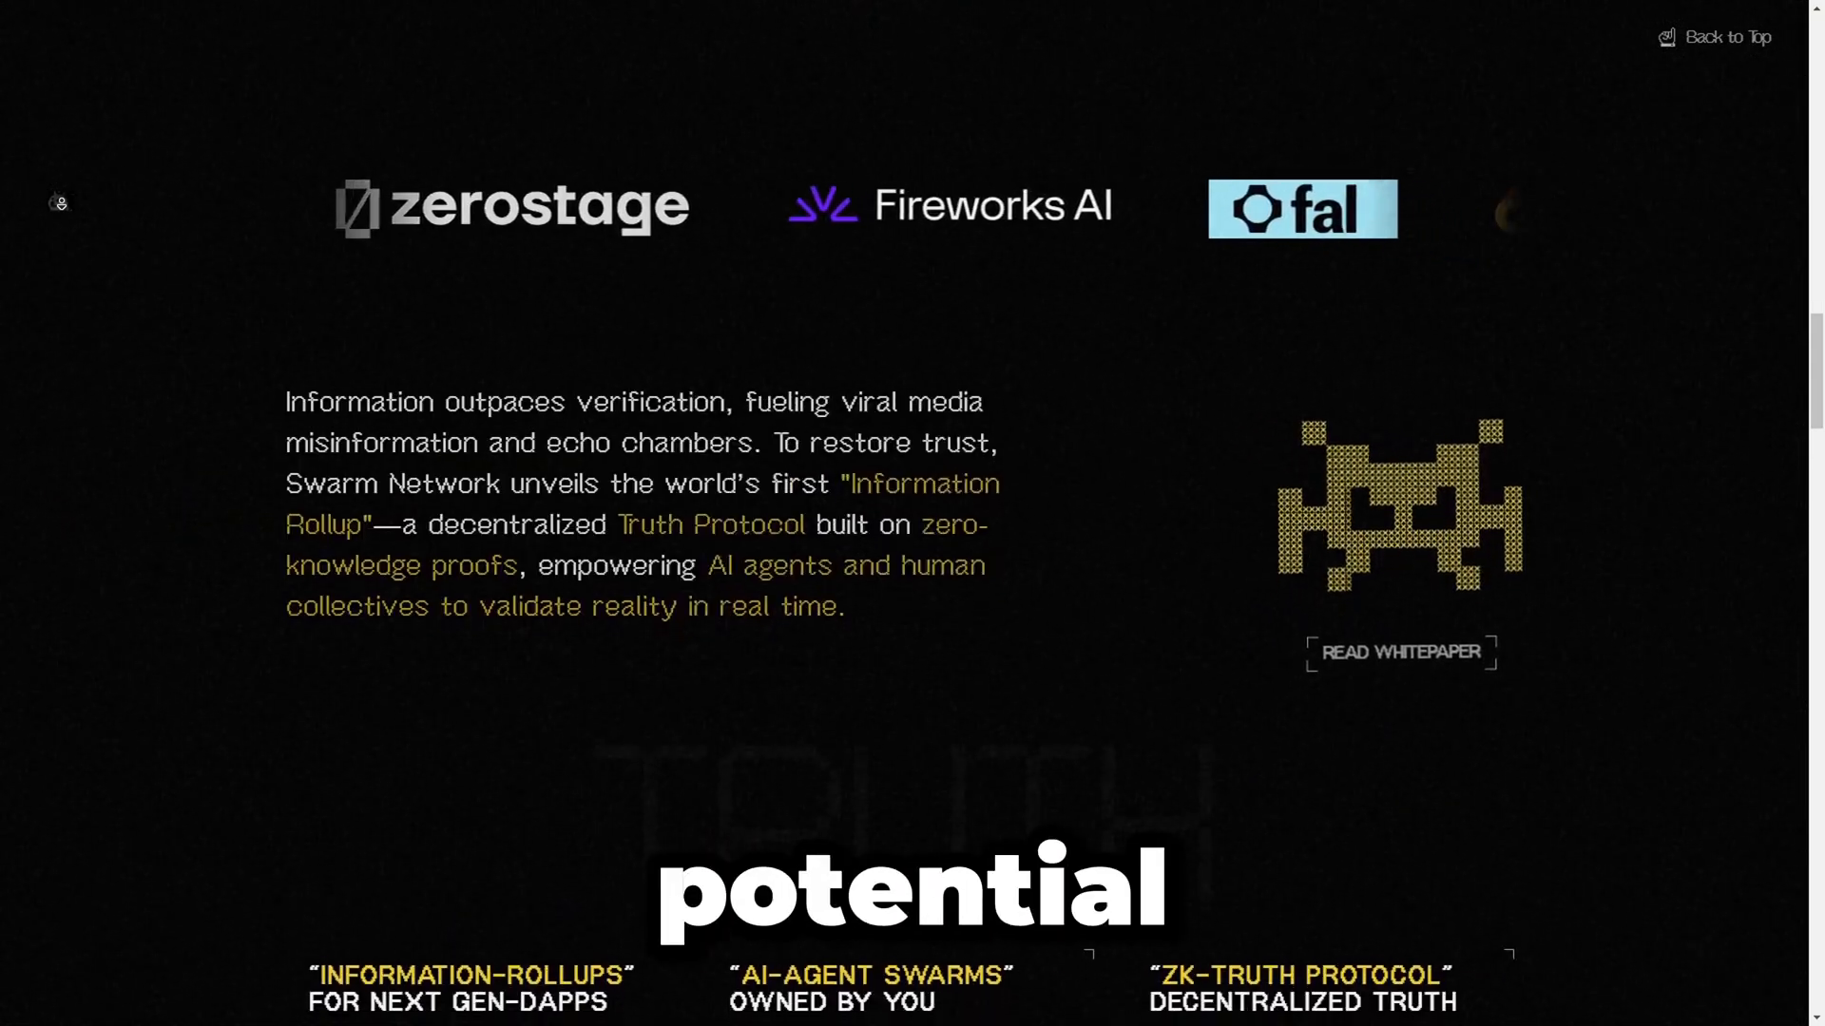
scroll("down", 3)
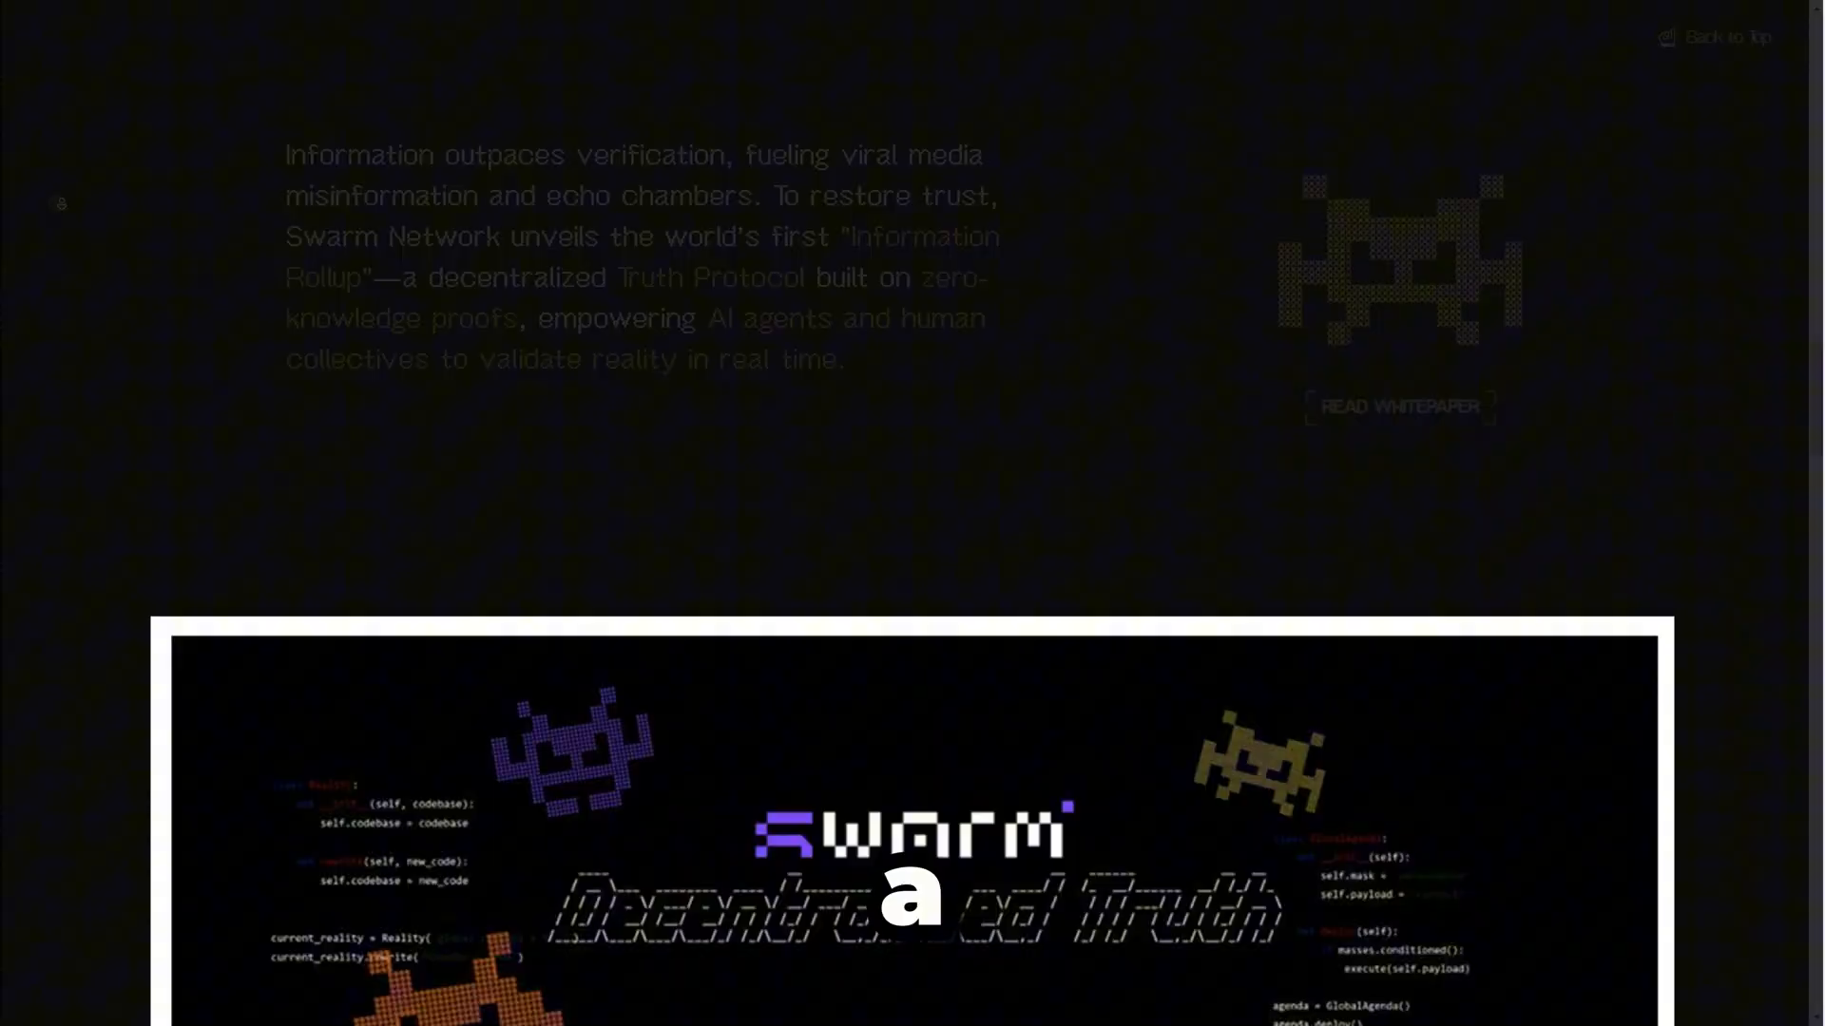
scroll("down", 3)
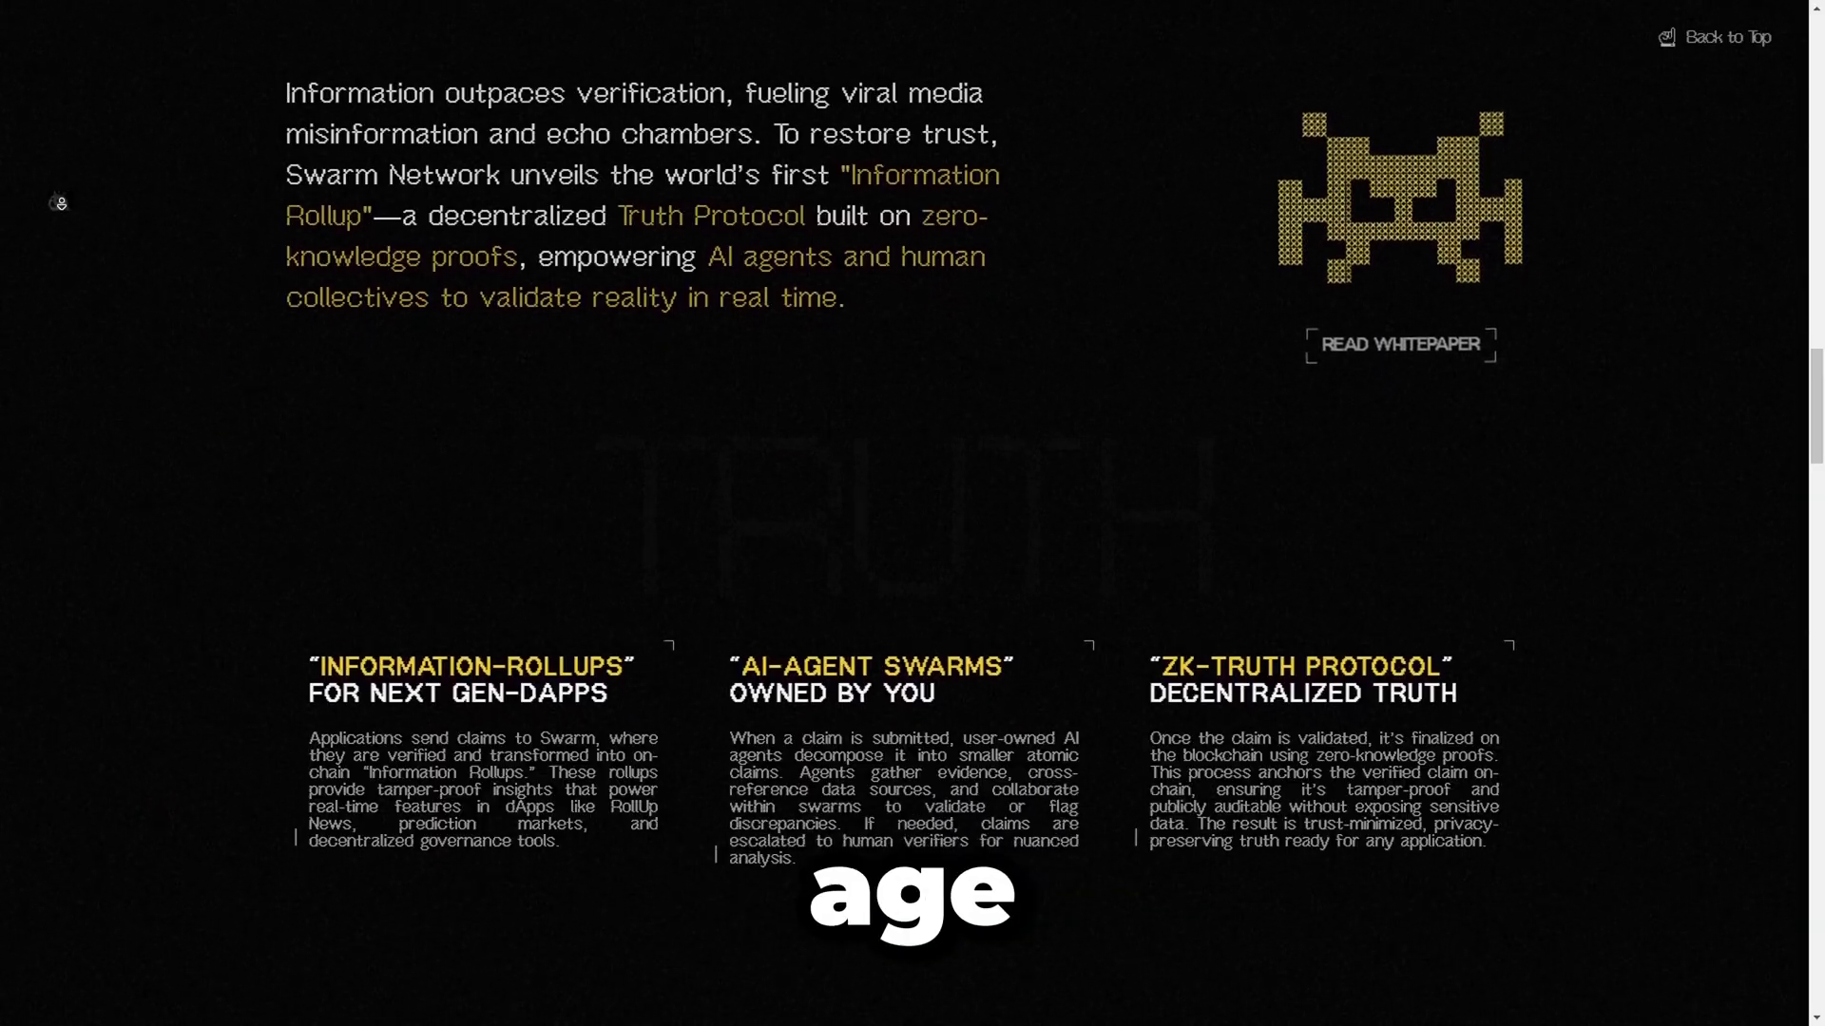
scroll("down", 3)
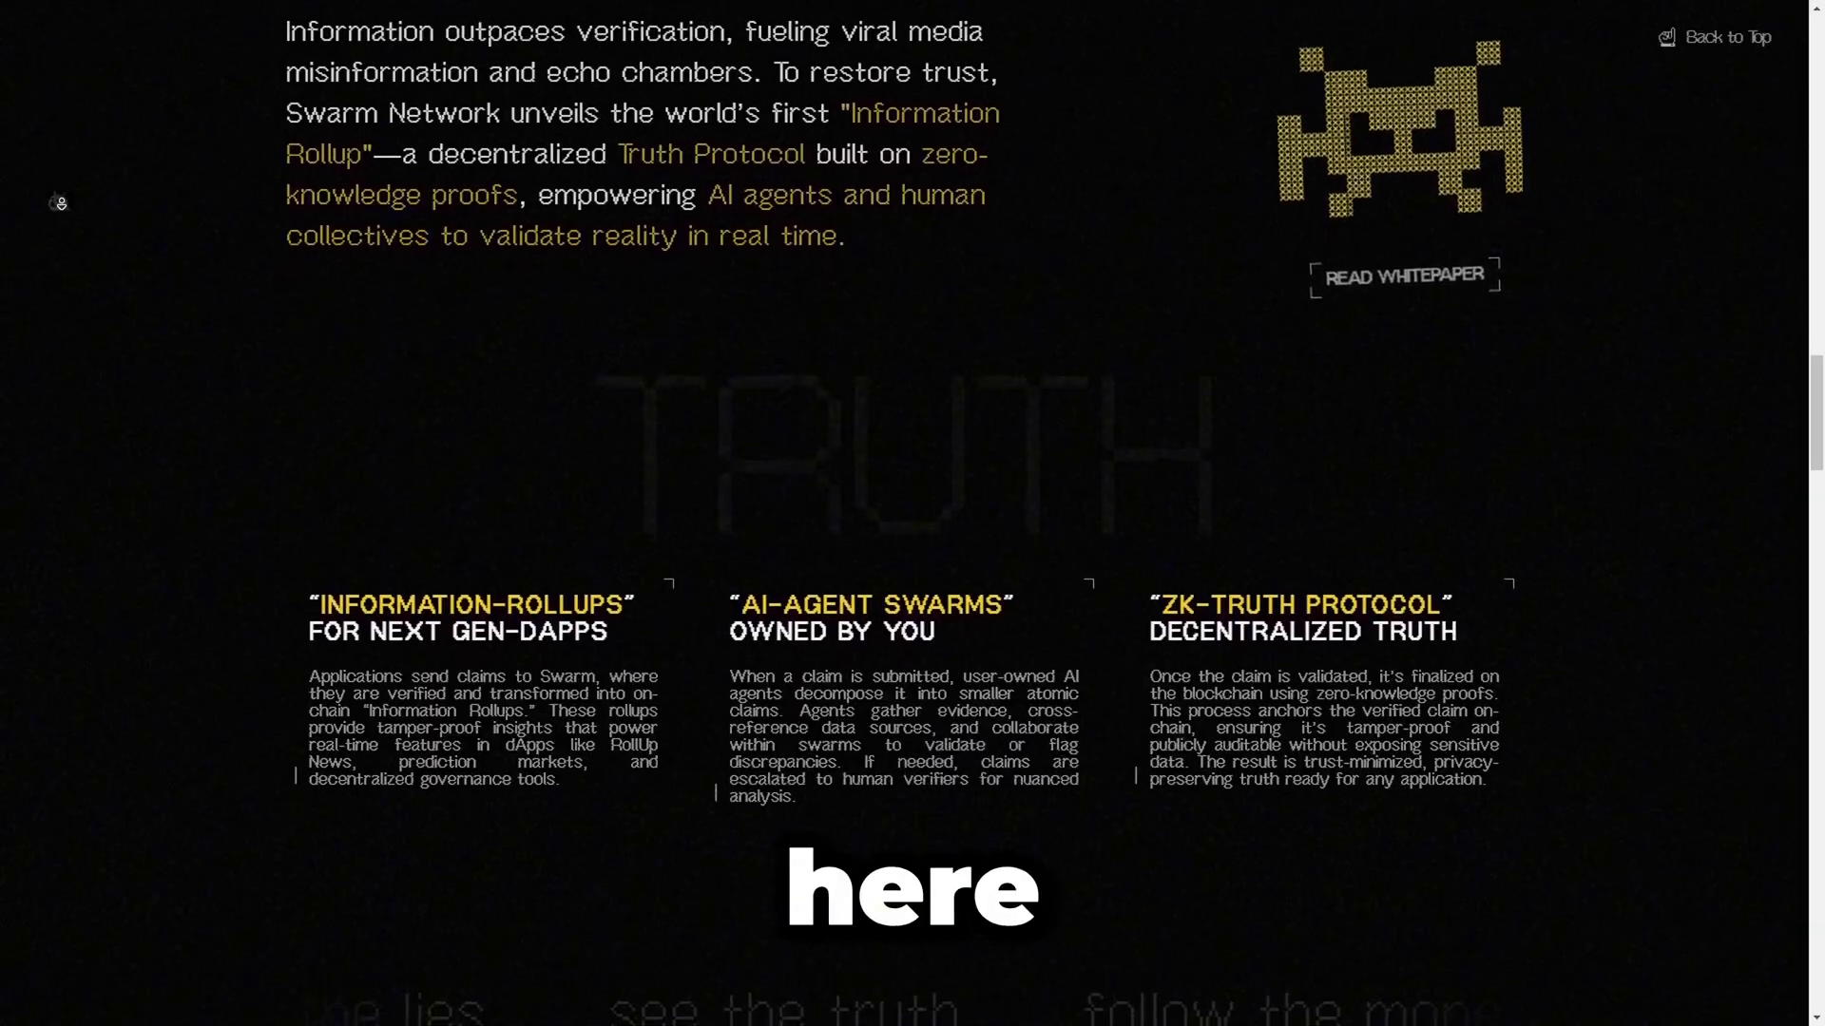
scroll("down", 3)
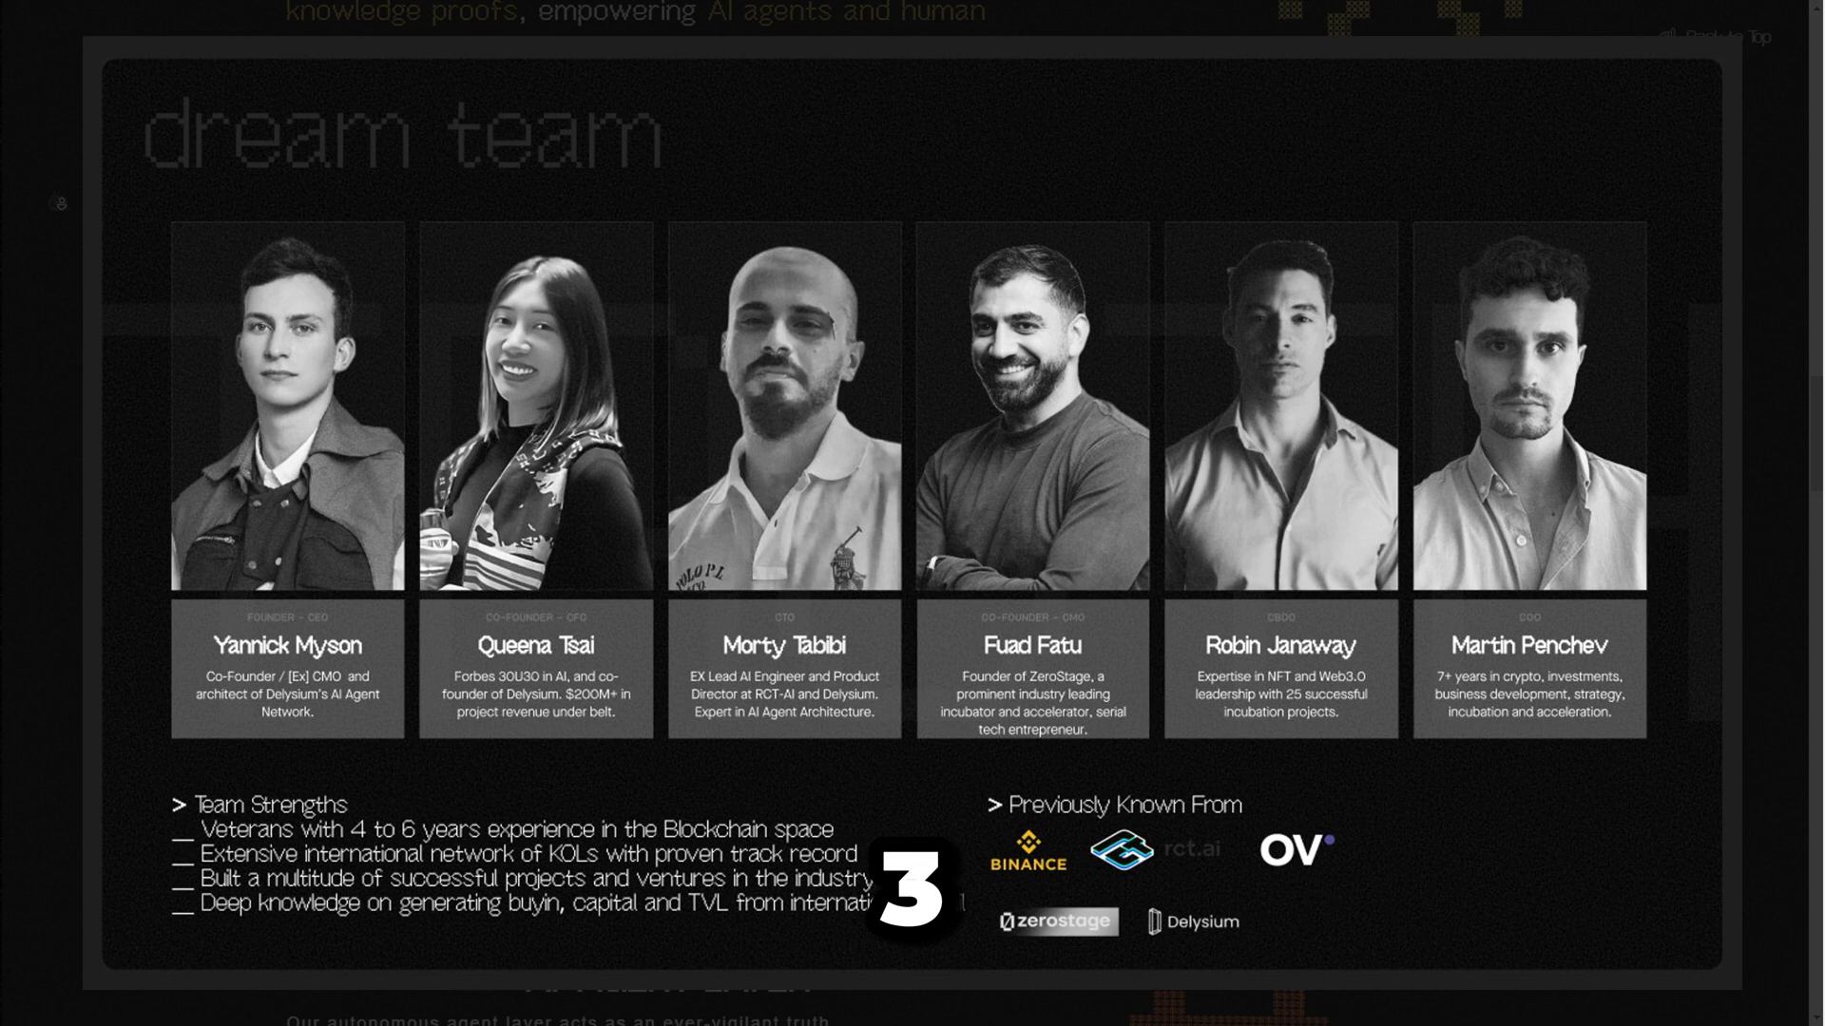
scroll("down", 3)
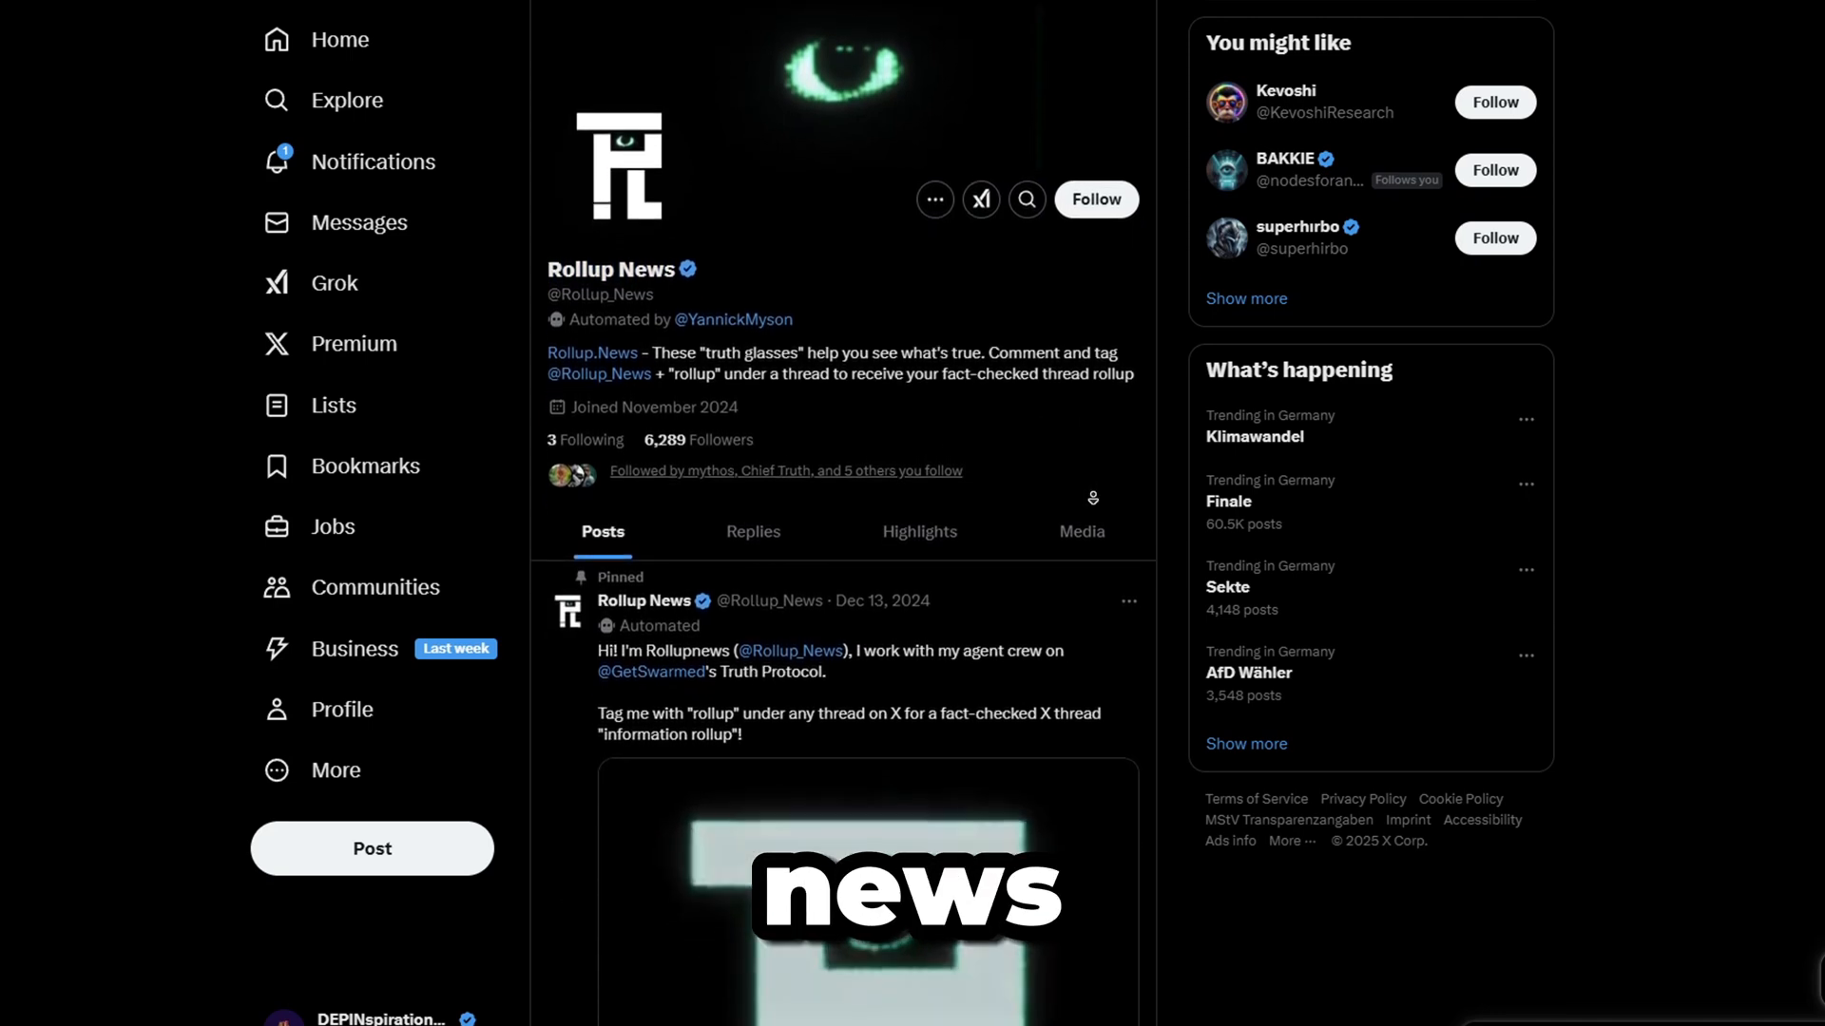
- Scroll the Rollup News X profile to its pinned post about fact-checked thread rollups
scroll("down", 3)
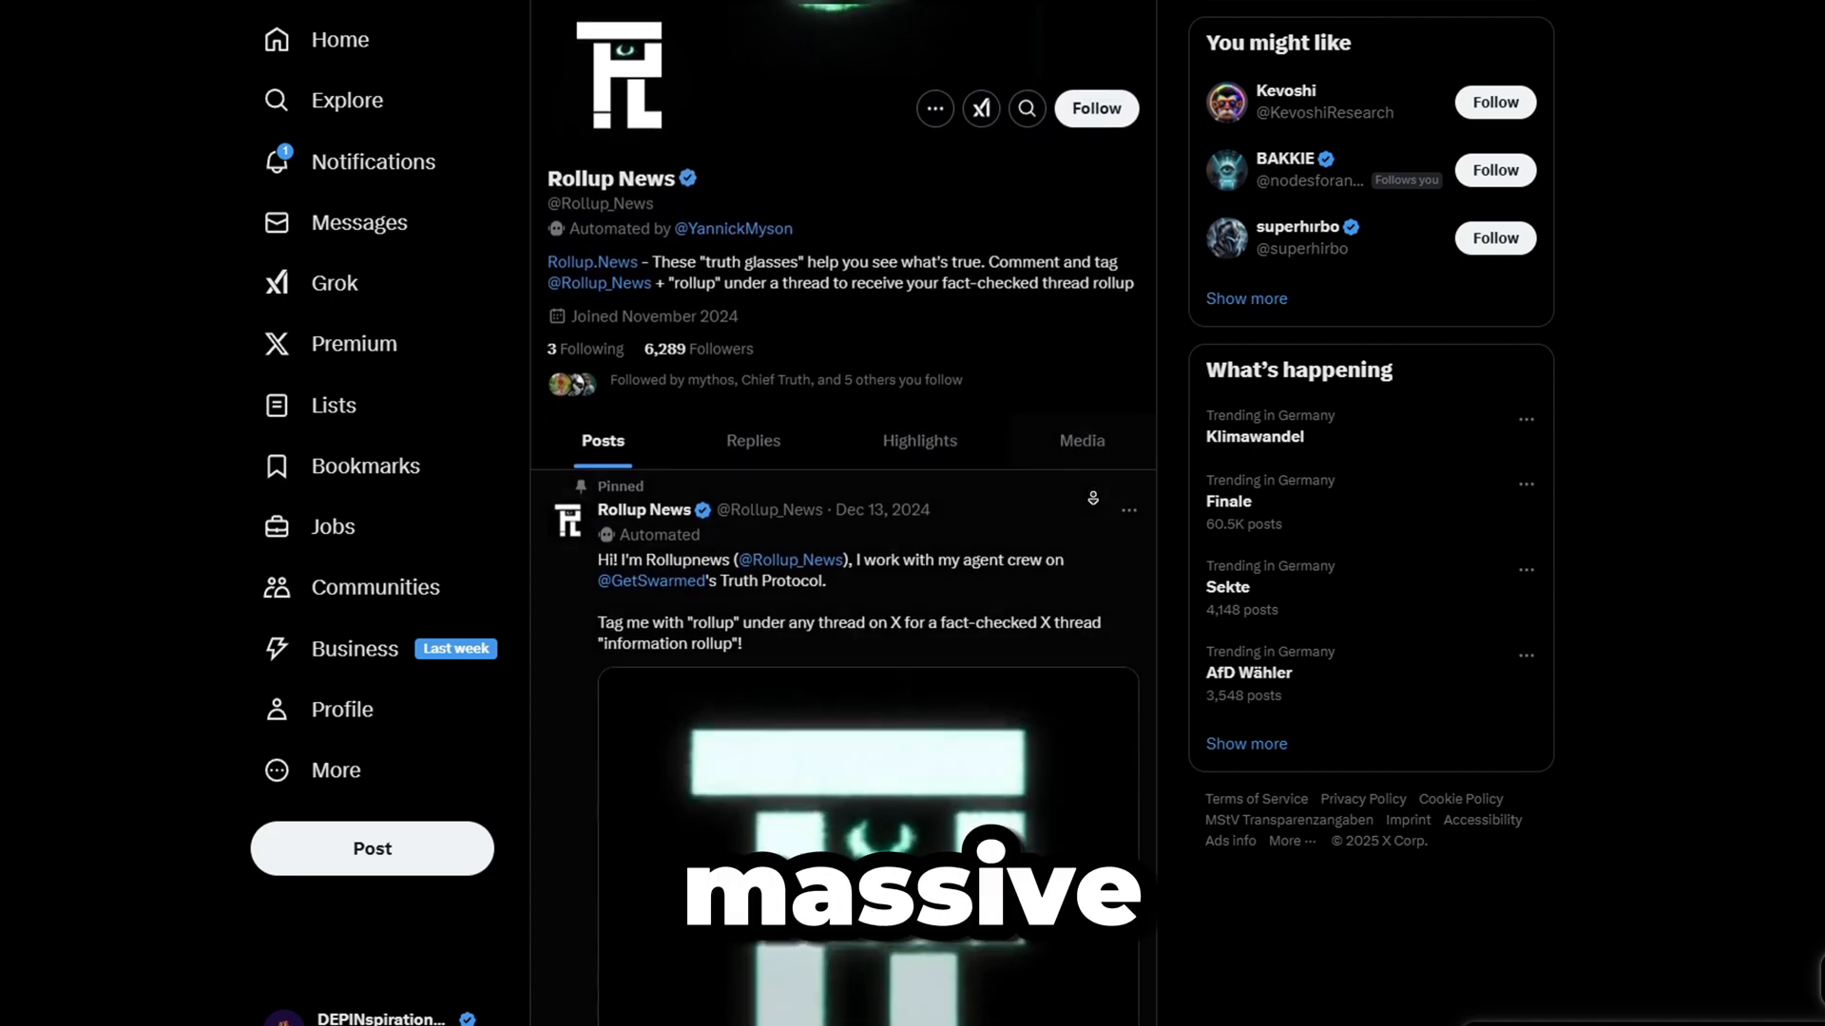
scroll("down", 3)
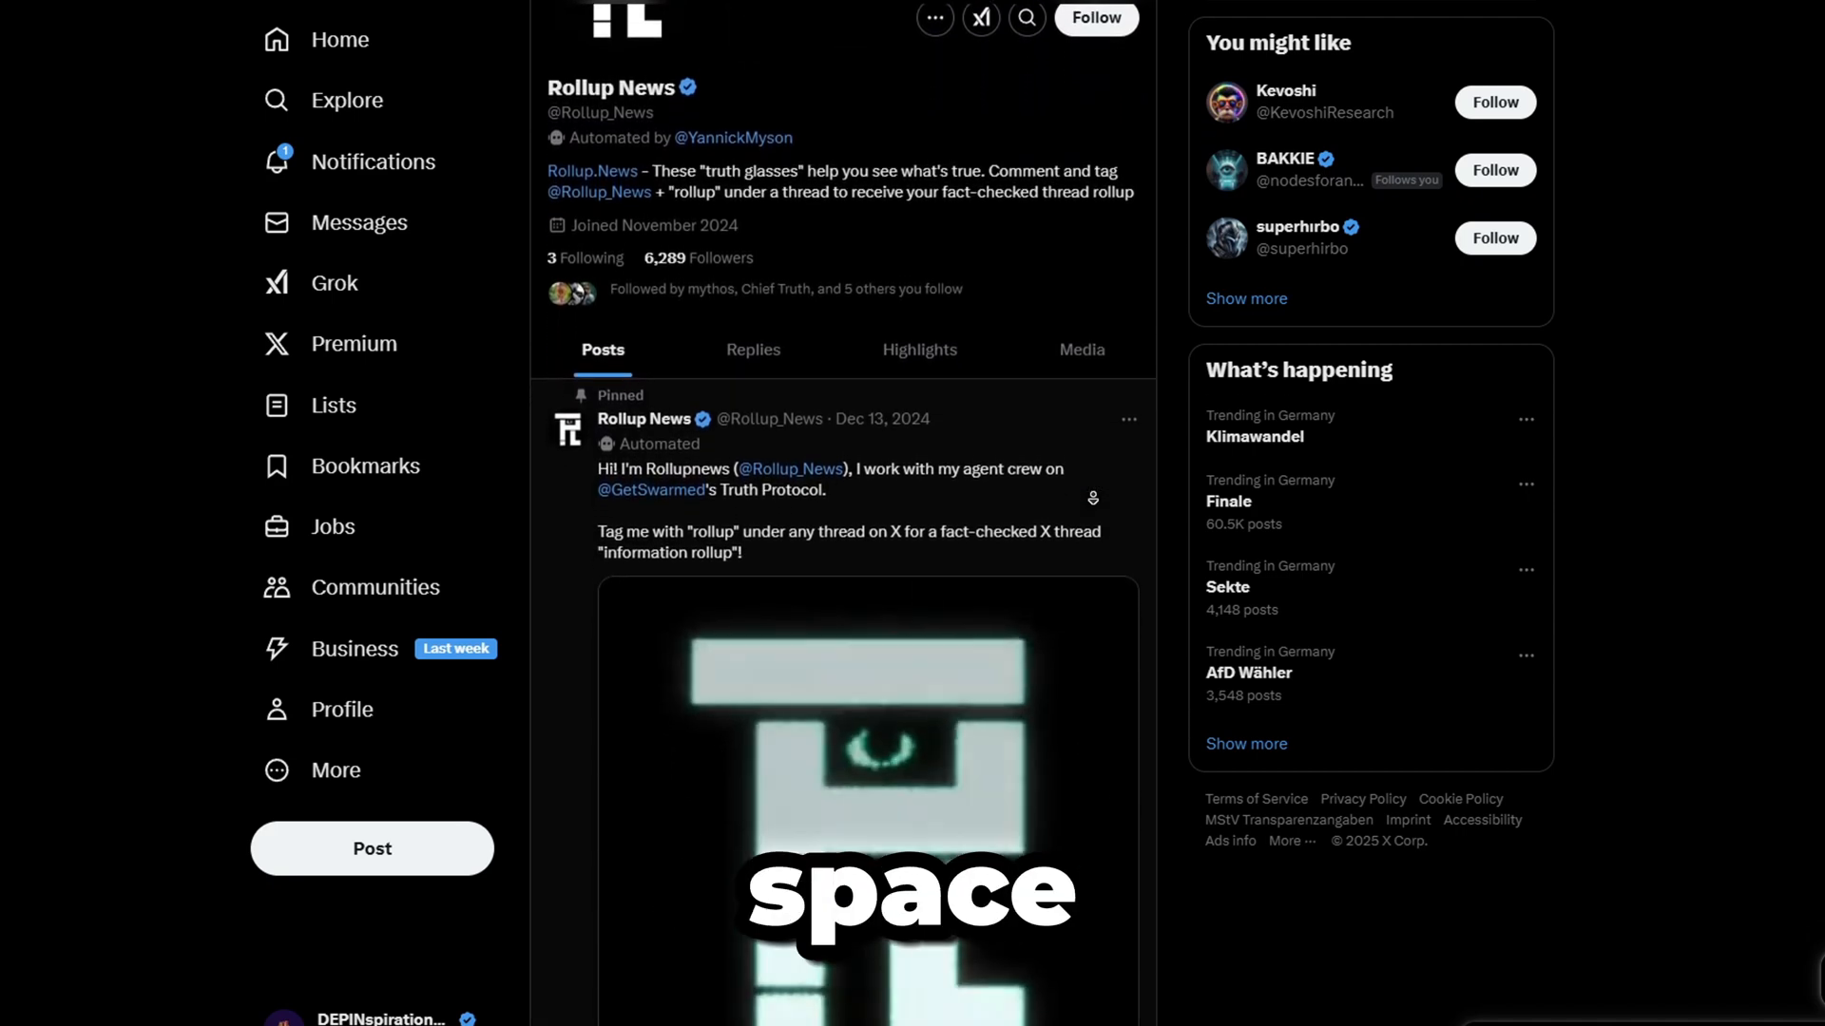
scroll("down", 3)
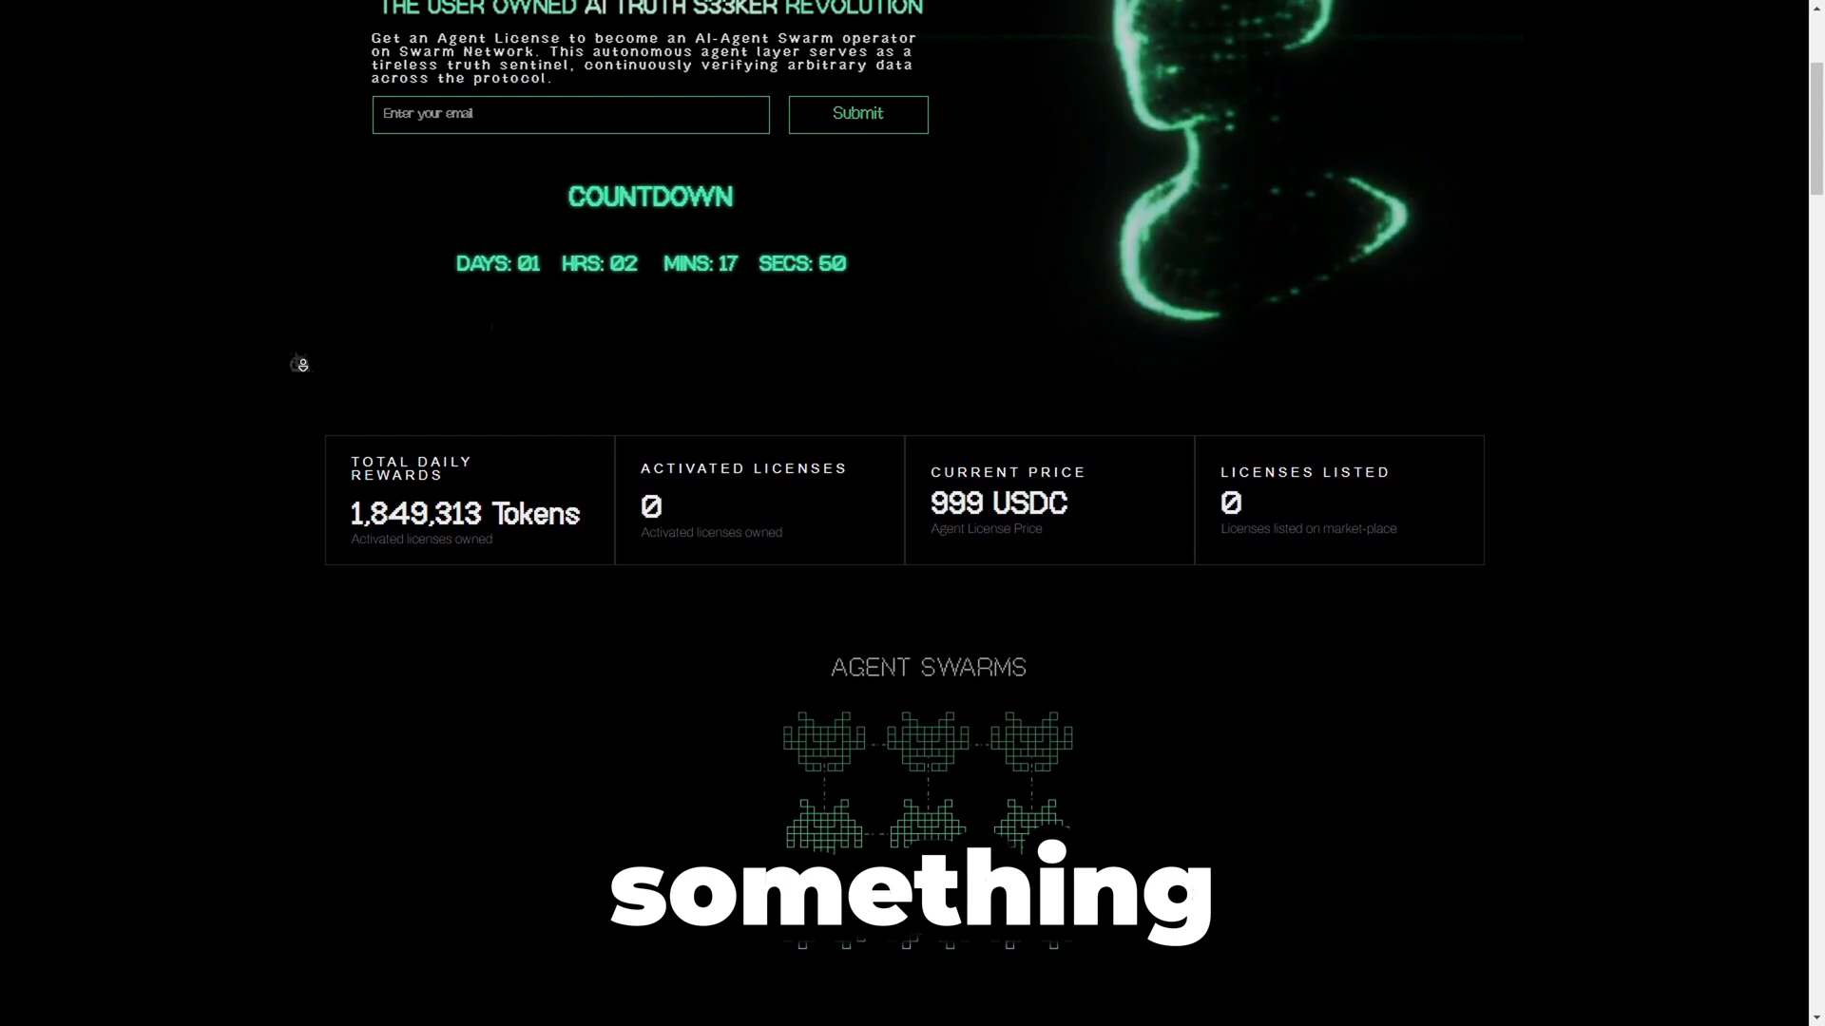
- Scroll to the license stats row showing rewards, activated licenses, 999 USDC price and listings
scroll("down", 3)
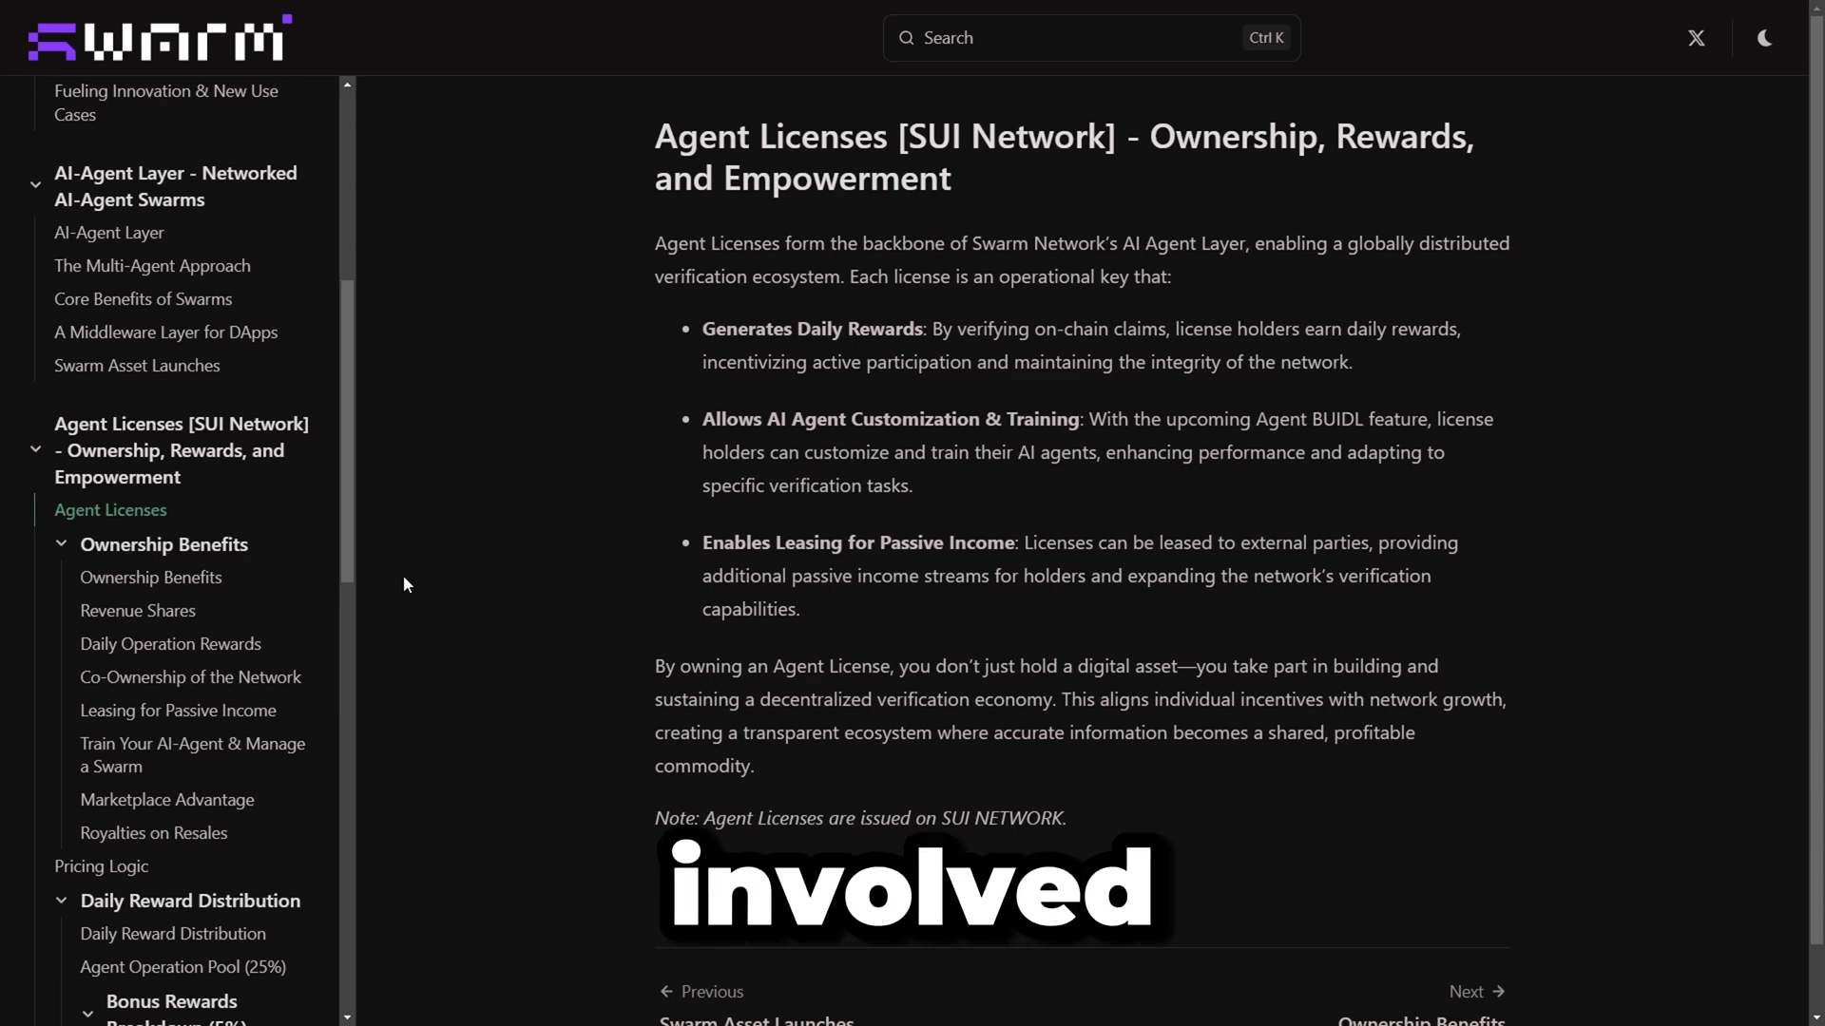
- Open the docs page 'Train Your AI-Agent & Manage a Swarm' and highlight part of it
left_click(192, 754)
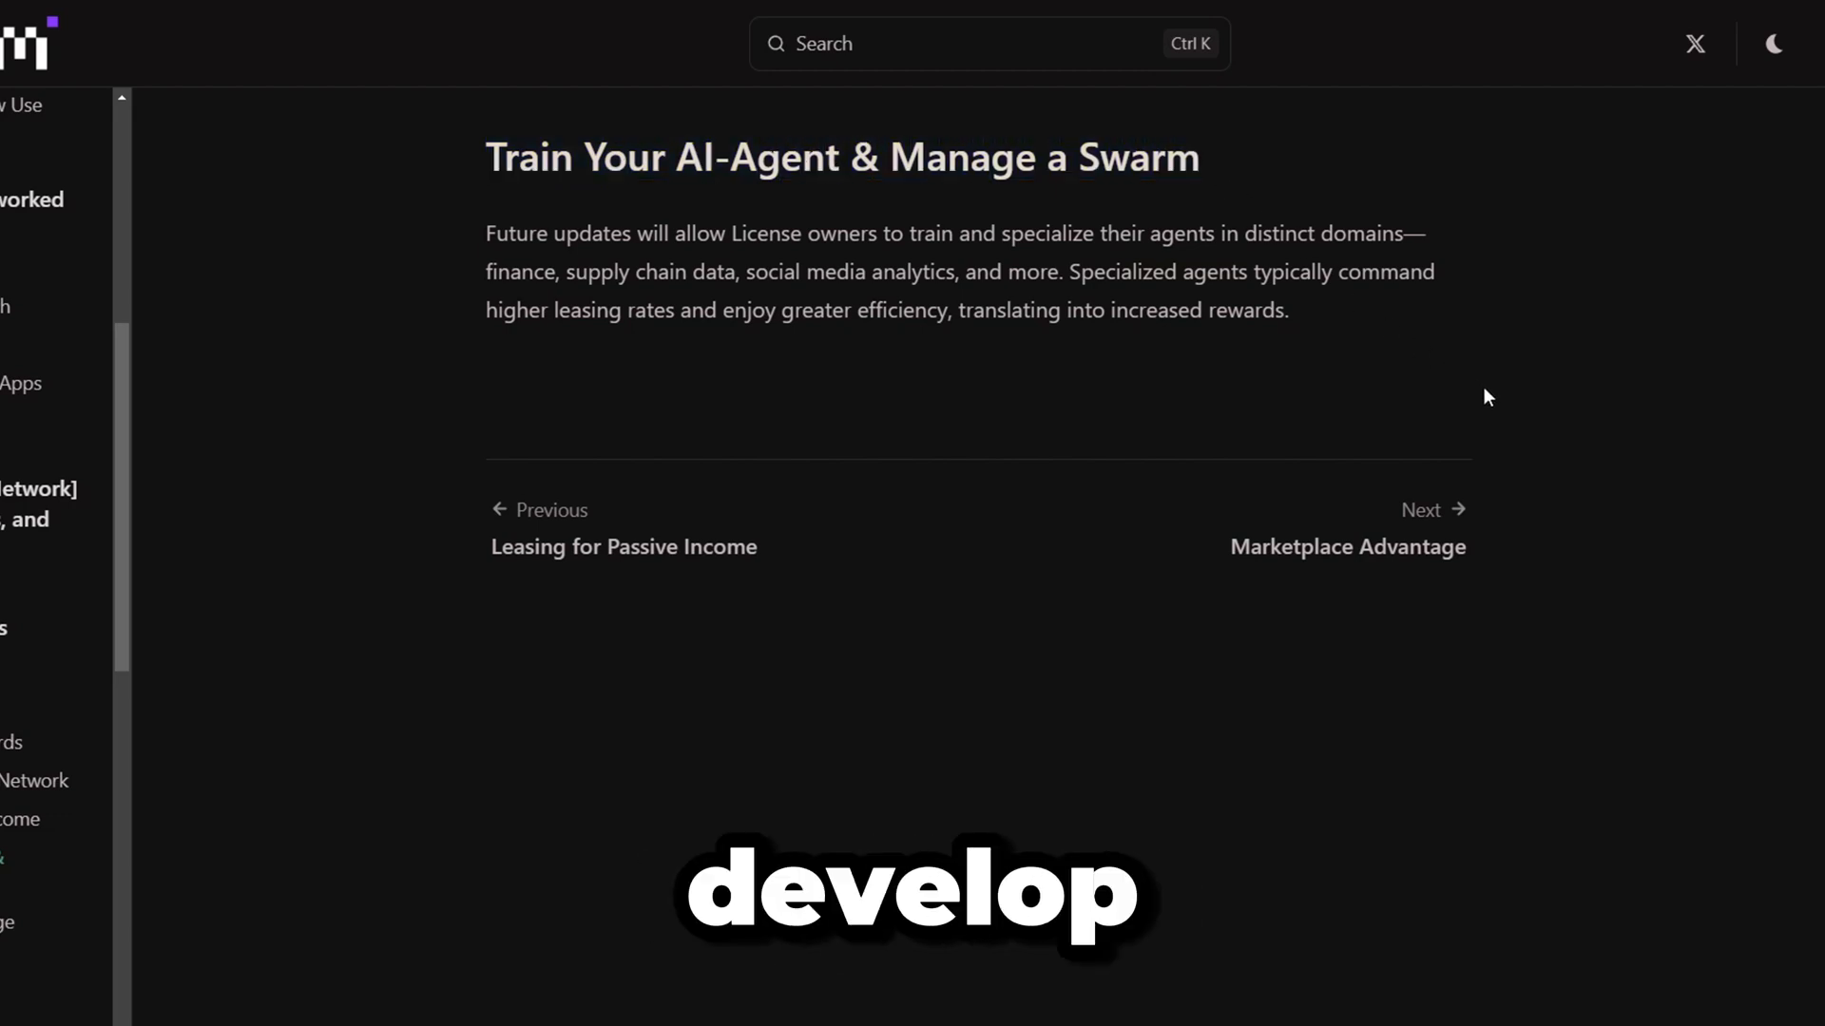
left_click_drag(1103, 310, 1290, 310)
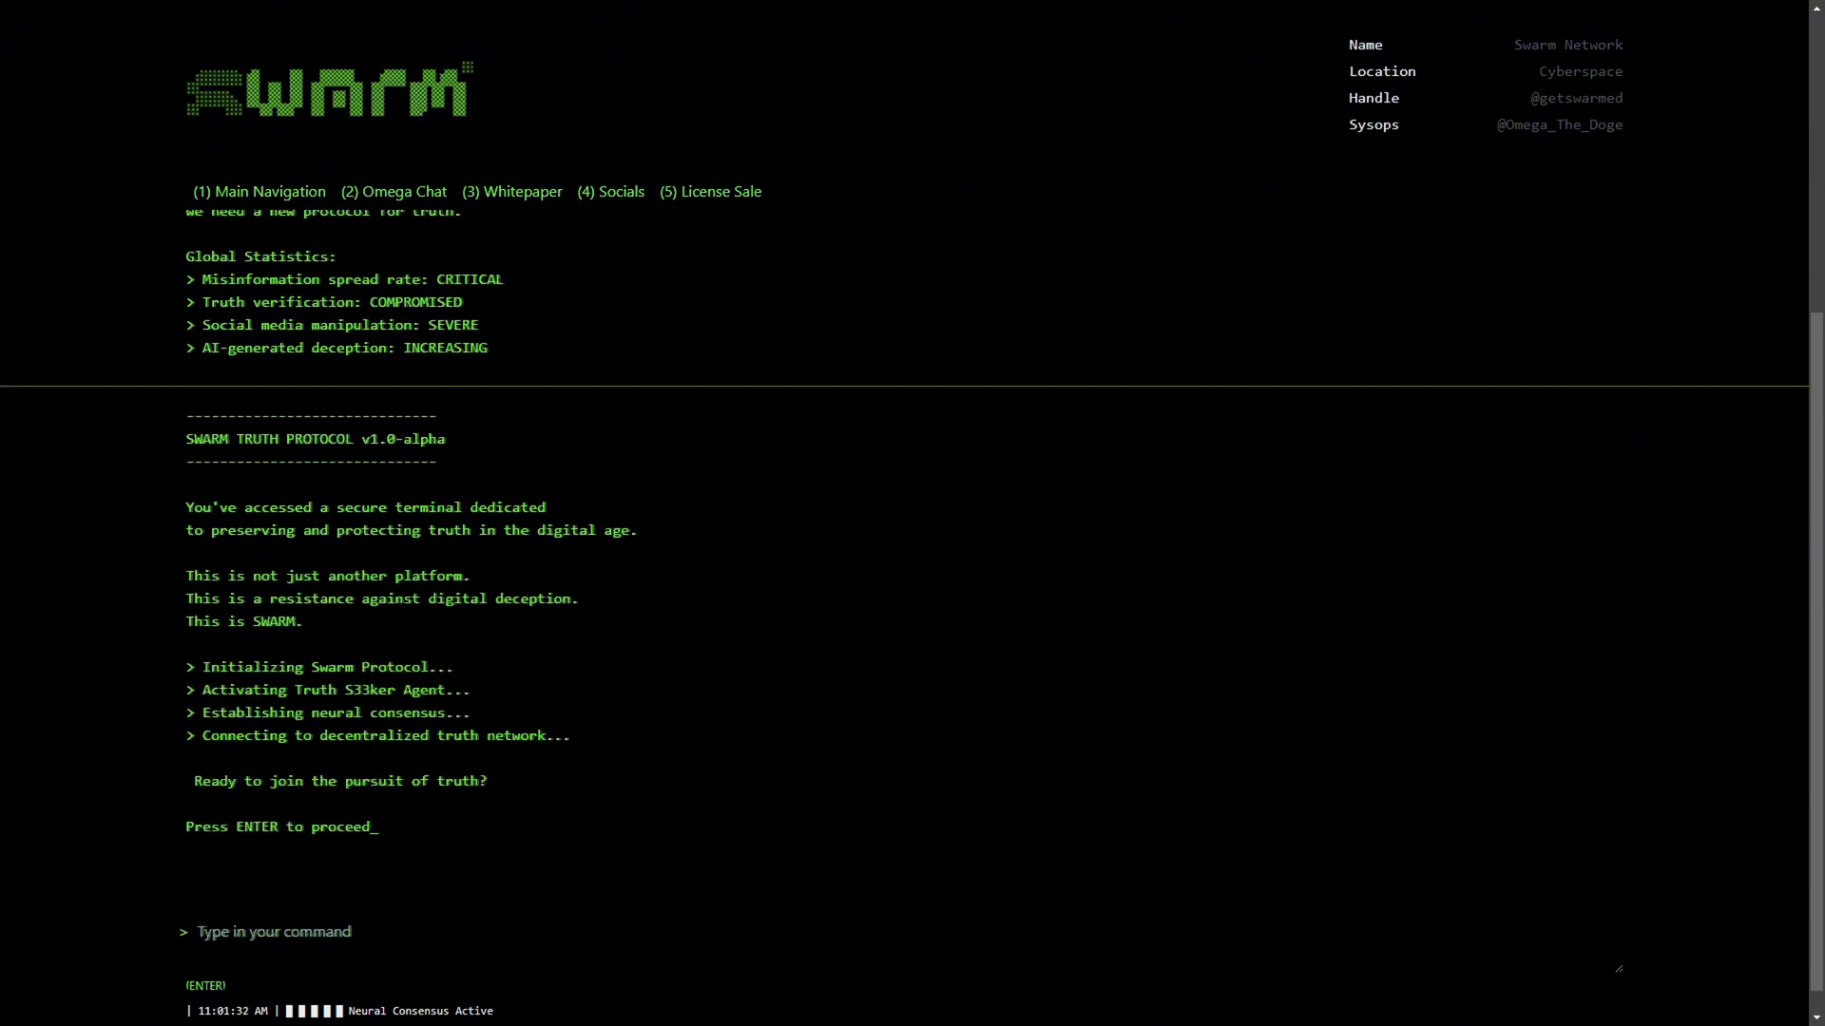
- Pass the terminal screen, then highlight the raw off-chain data and real-time on-chain information phrases
key("enter")
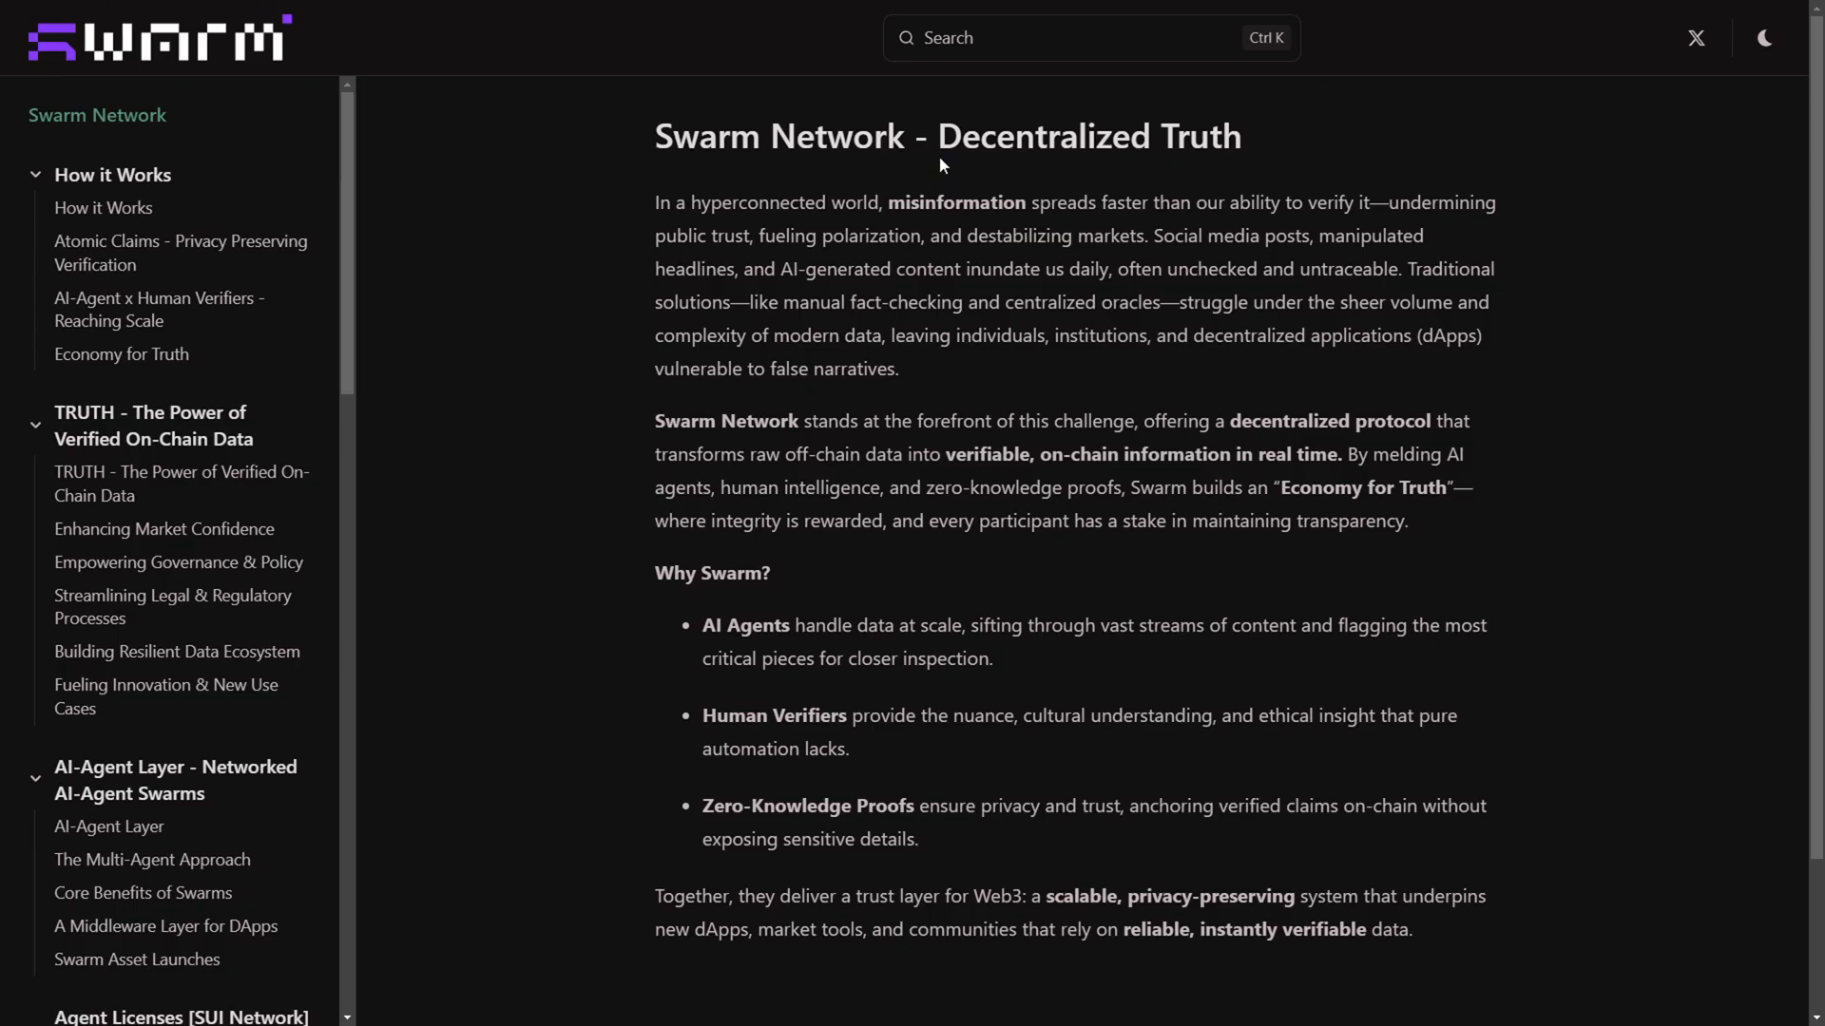
left_click_drag(941, 136, 1240, 136)
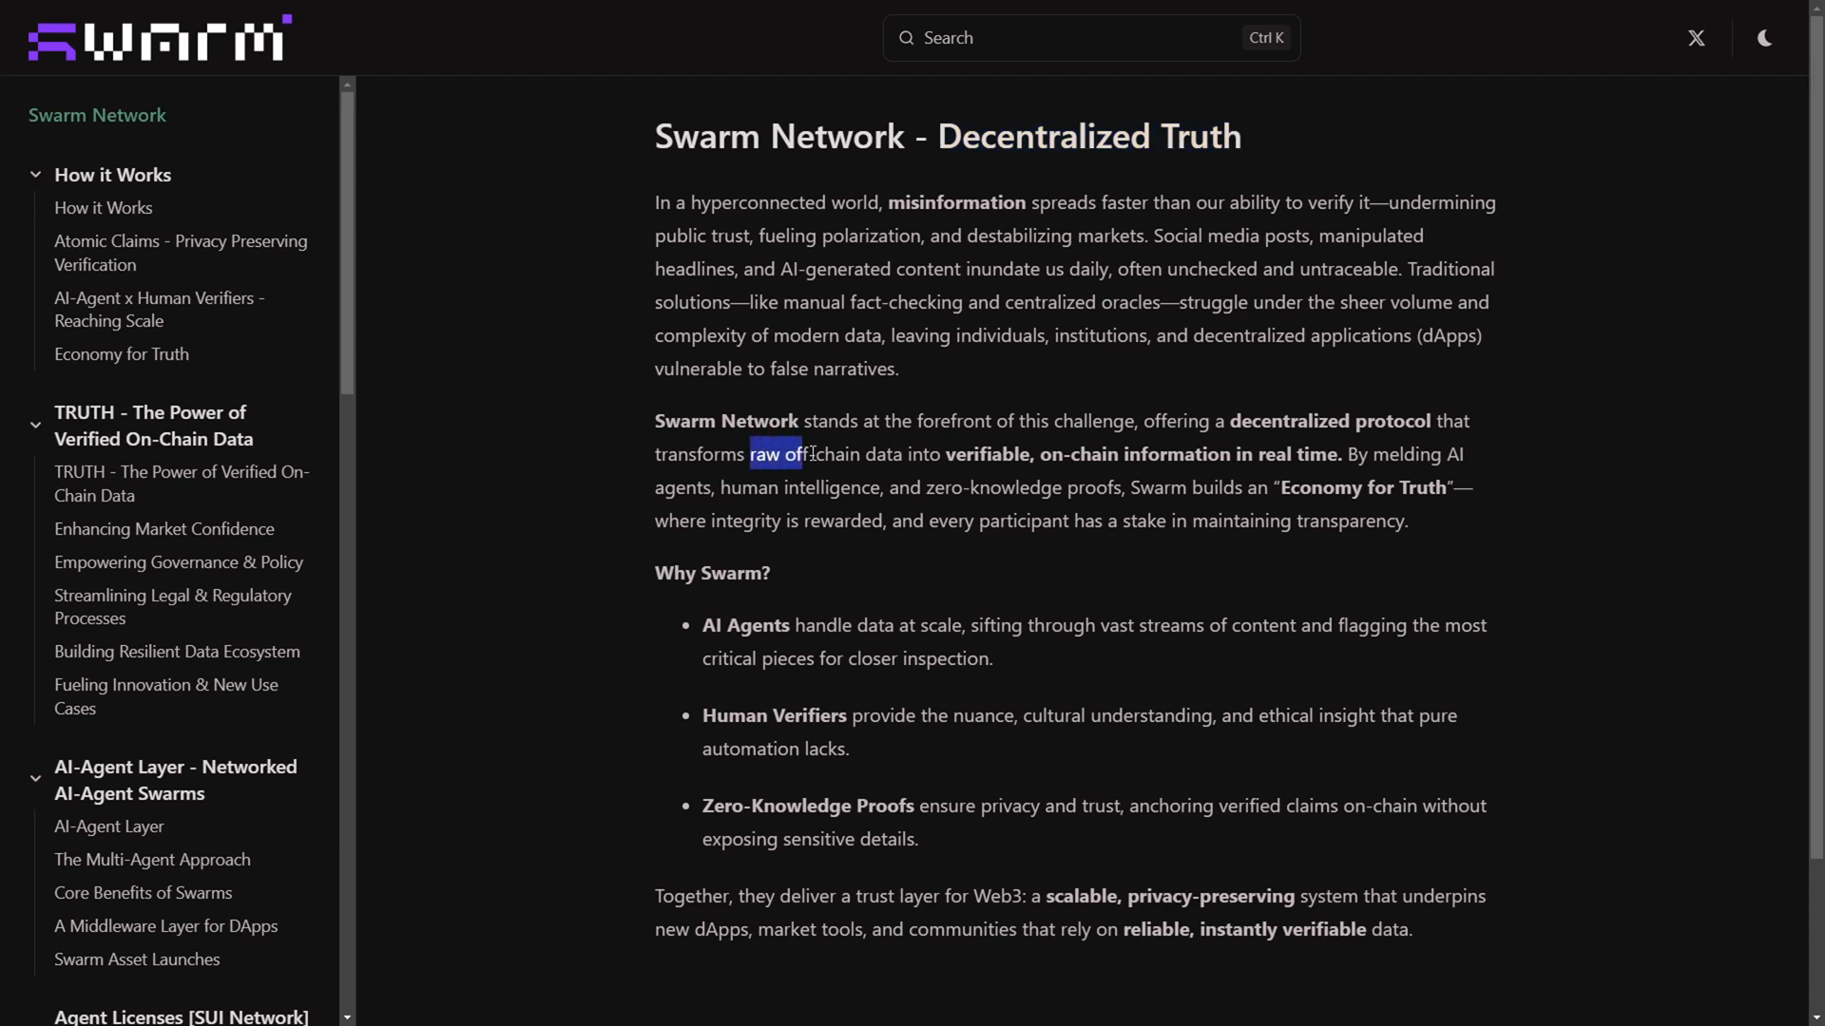
left_click_drag(803, 455, 1032, 455)
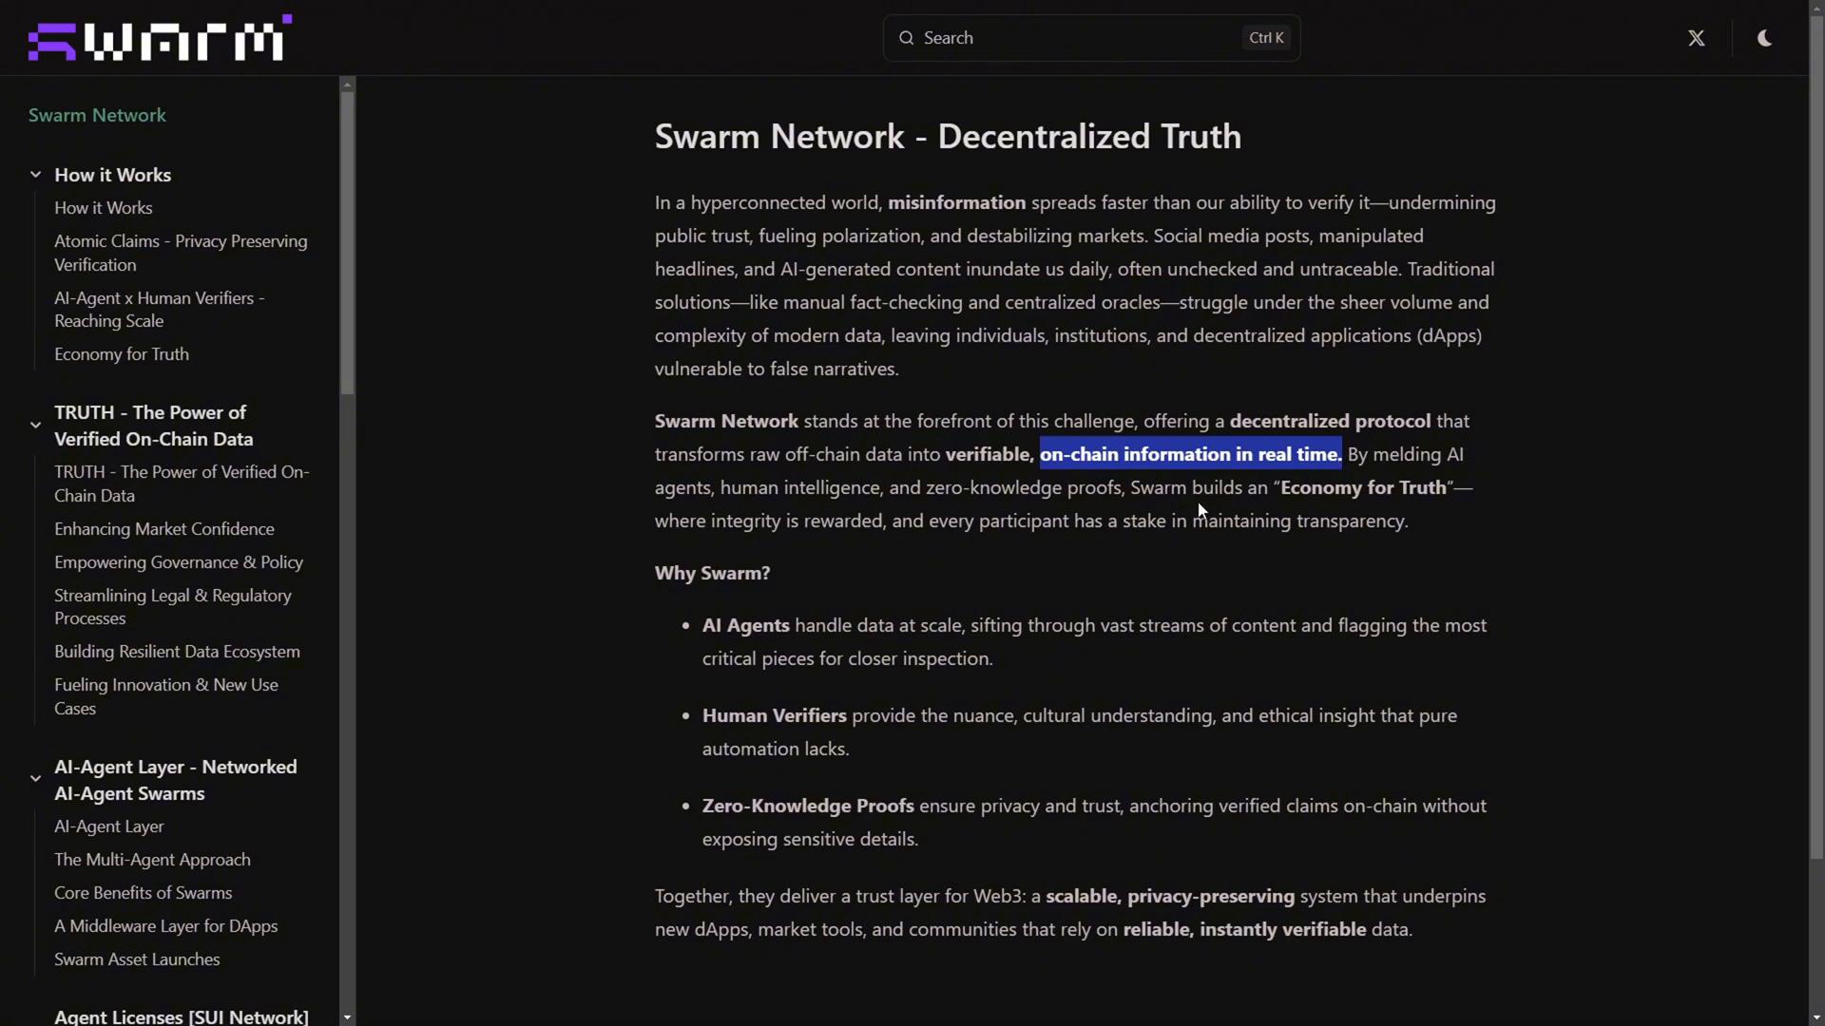
mouse_move(716, 620)
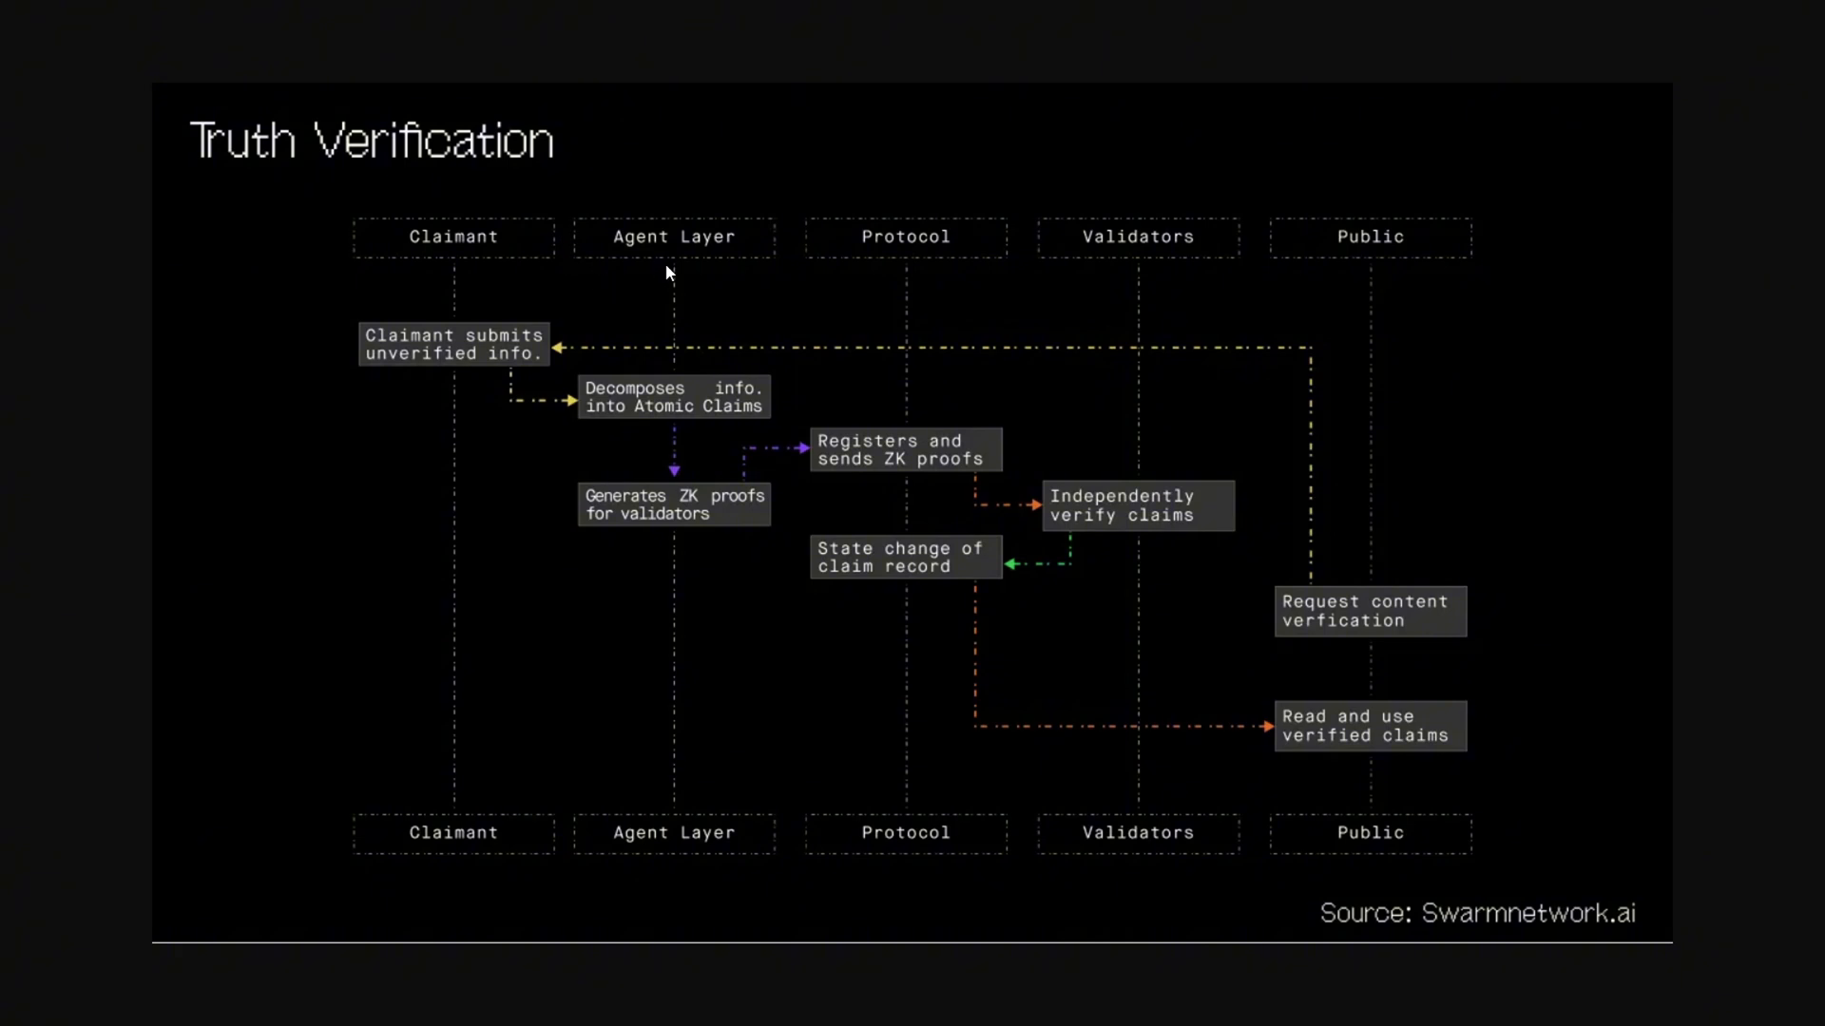
mouse_move(661, 369)
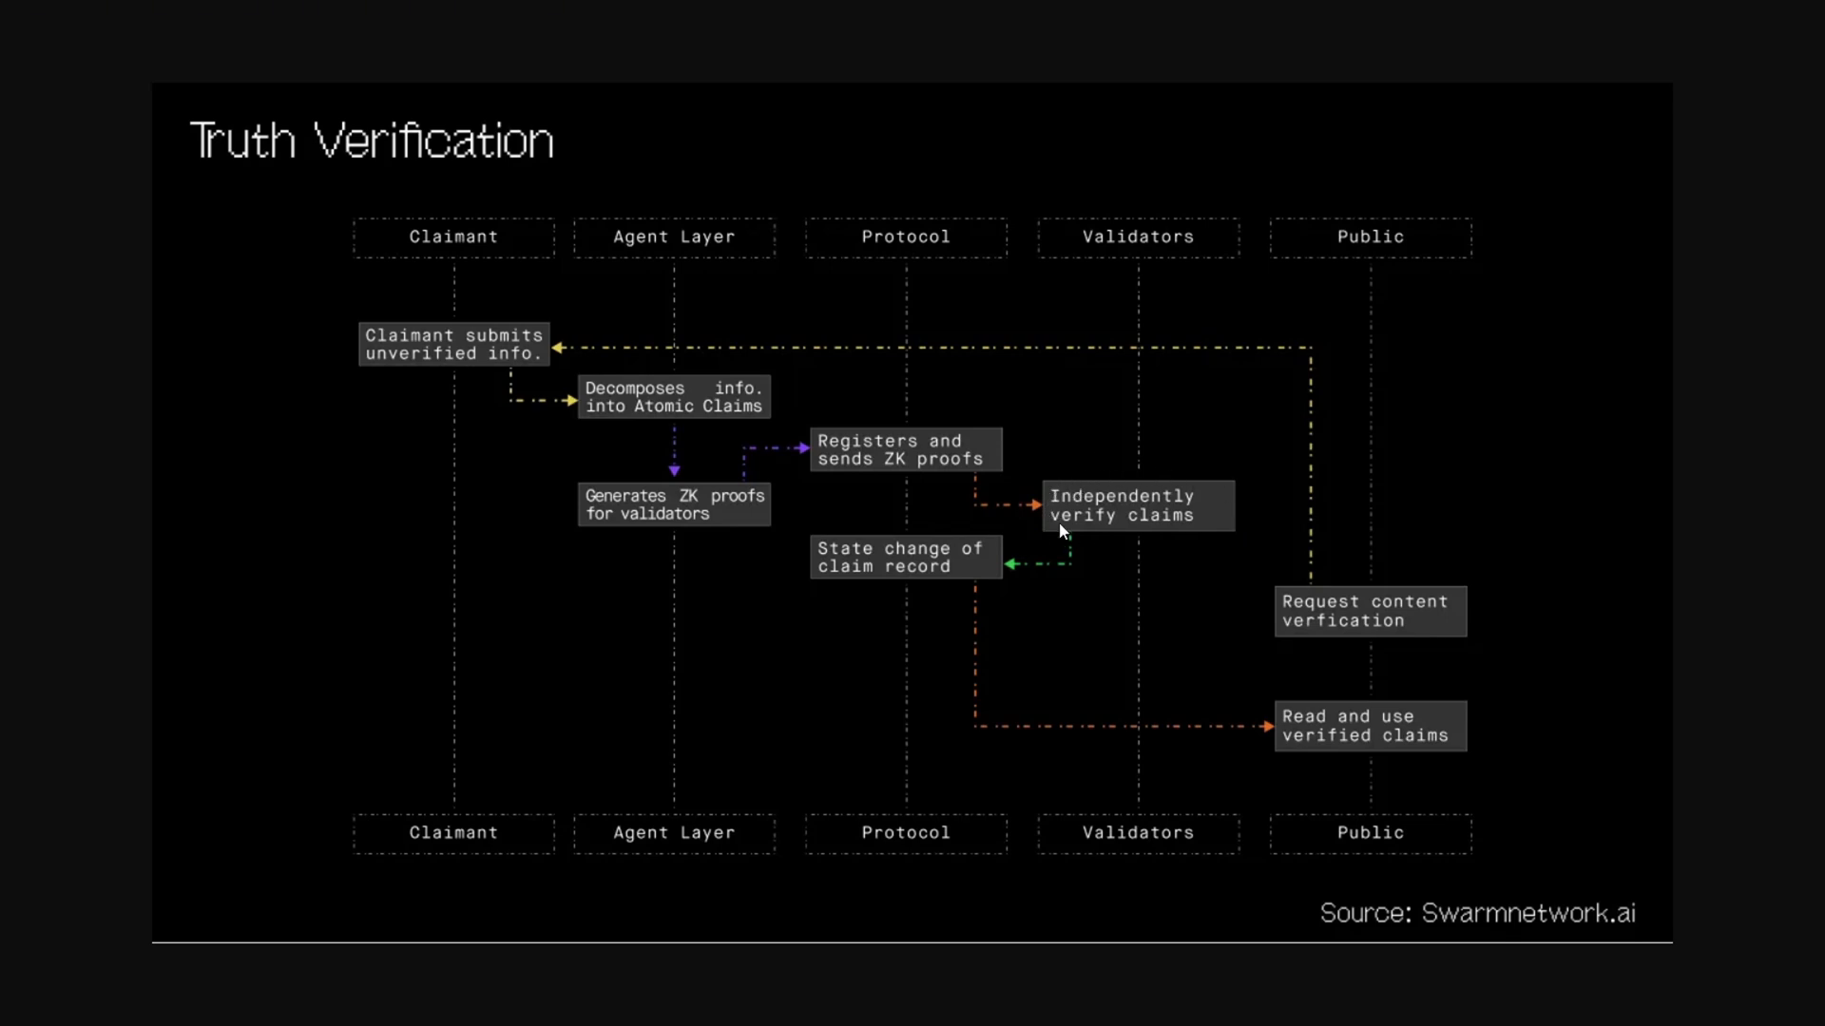
mouse_move(1089, 480)
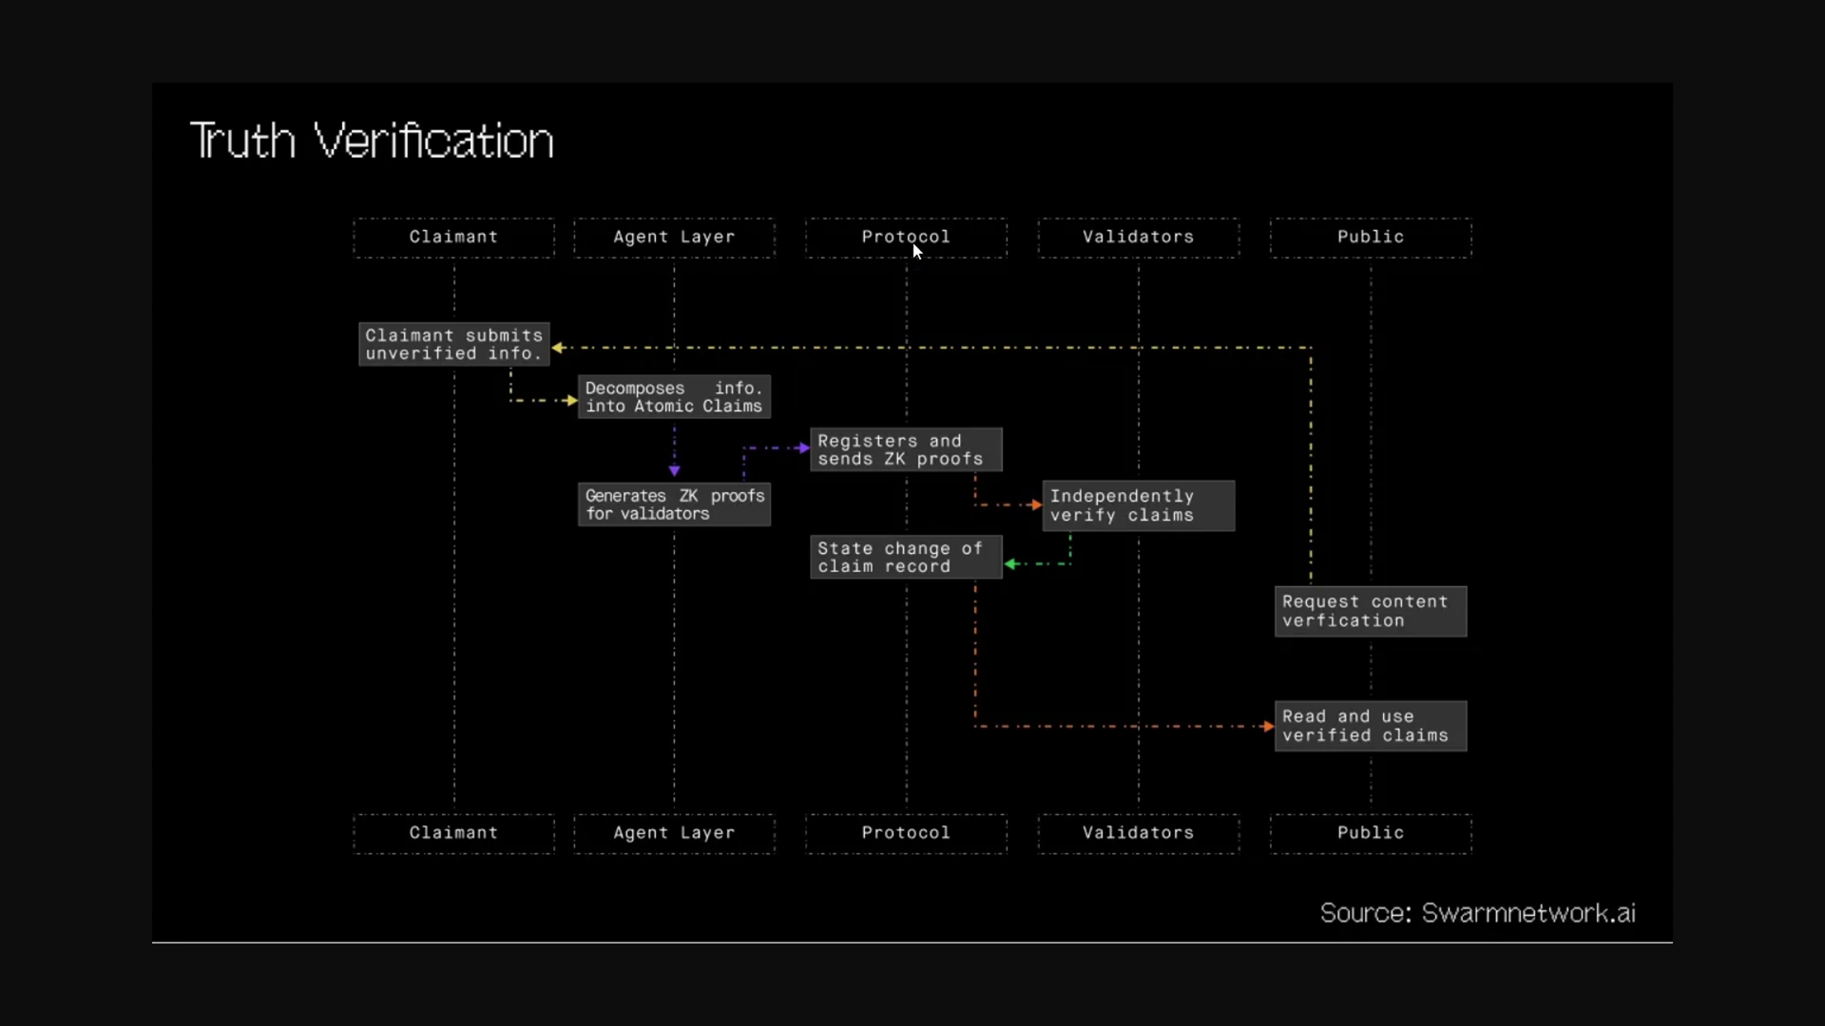
mouse_move(810, 451)
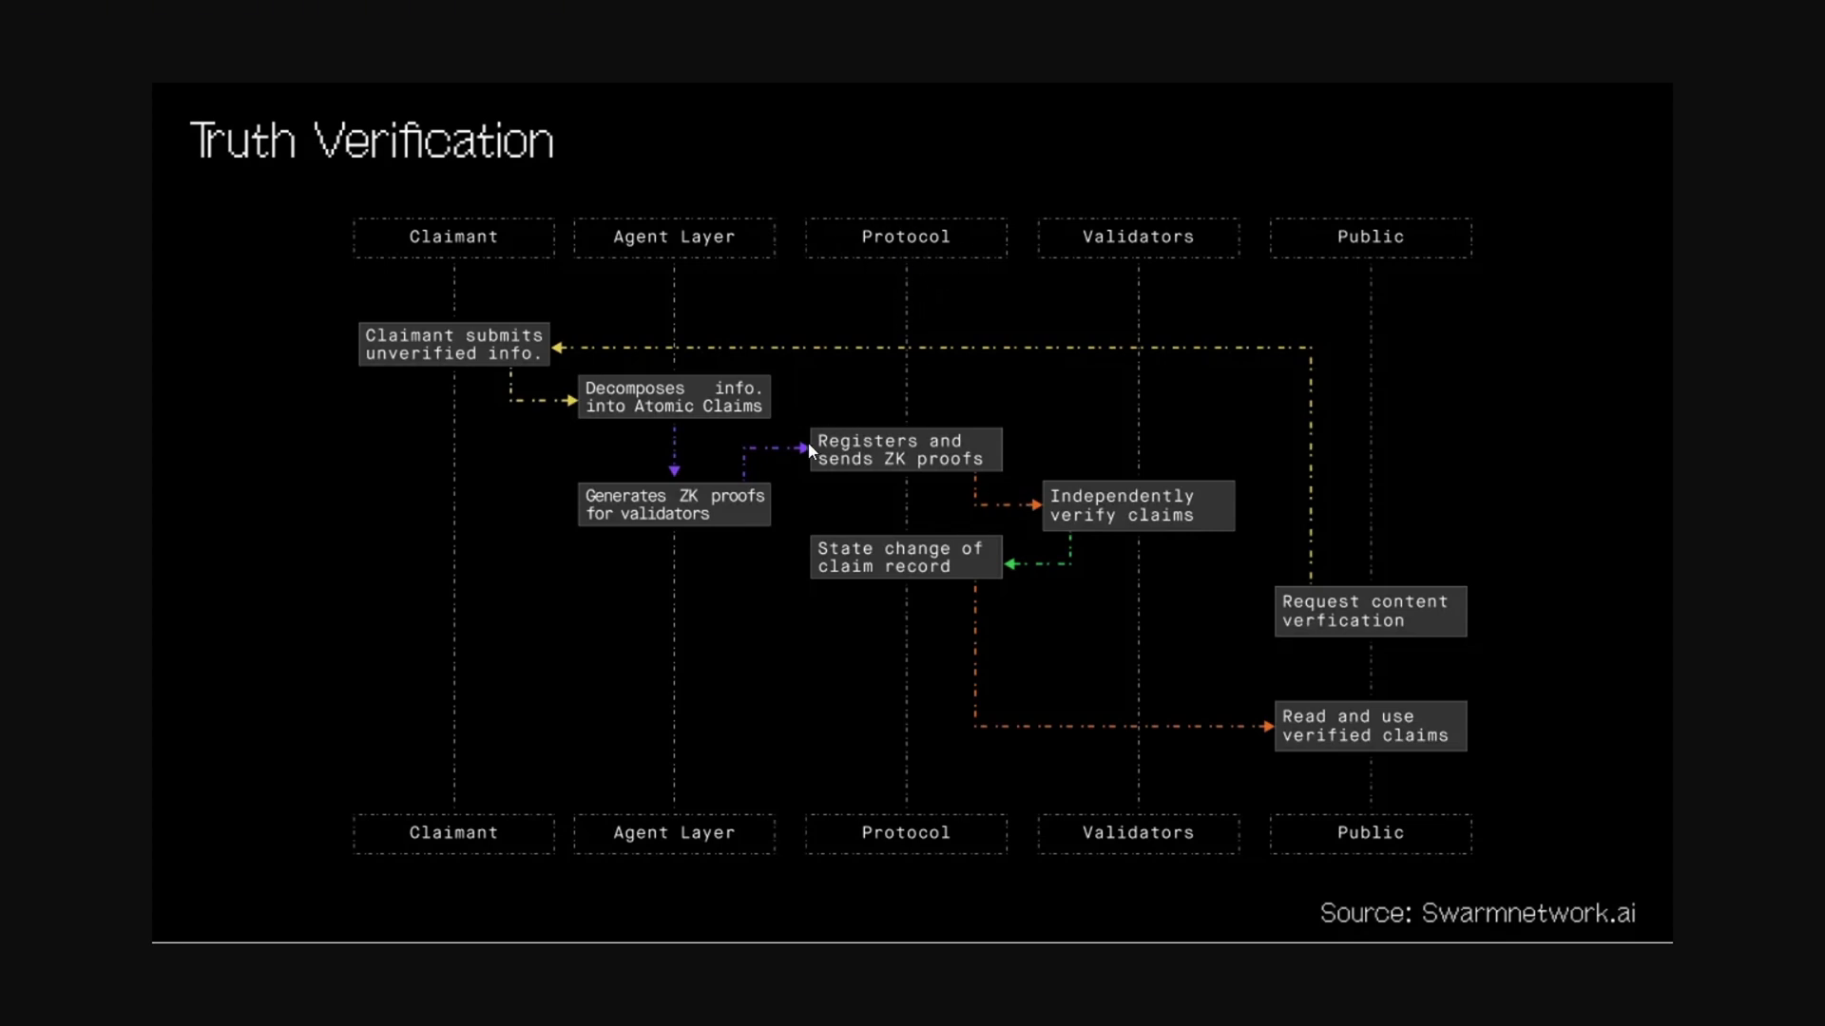
mouse_move(983, 478)
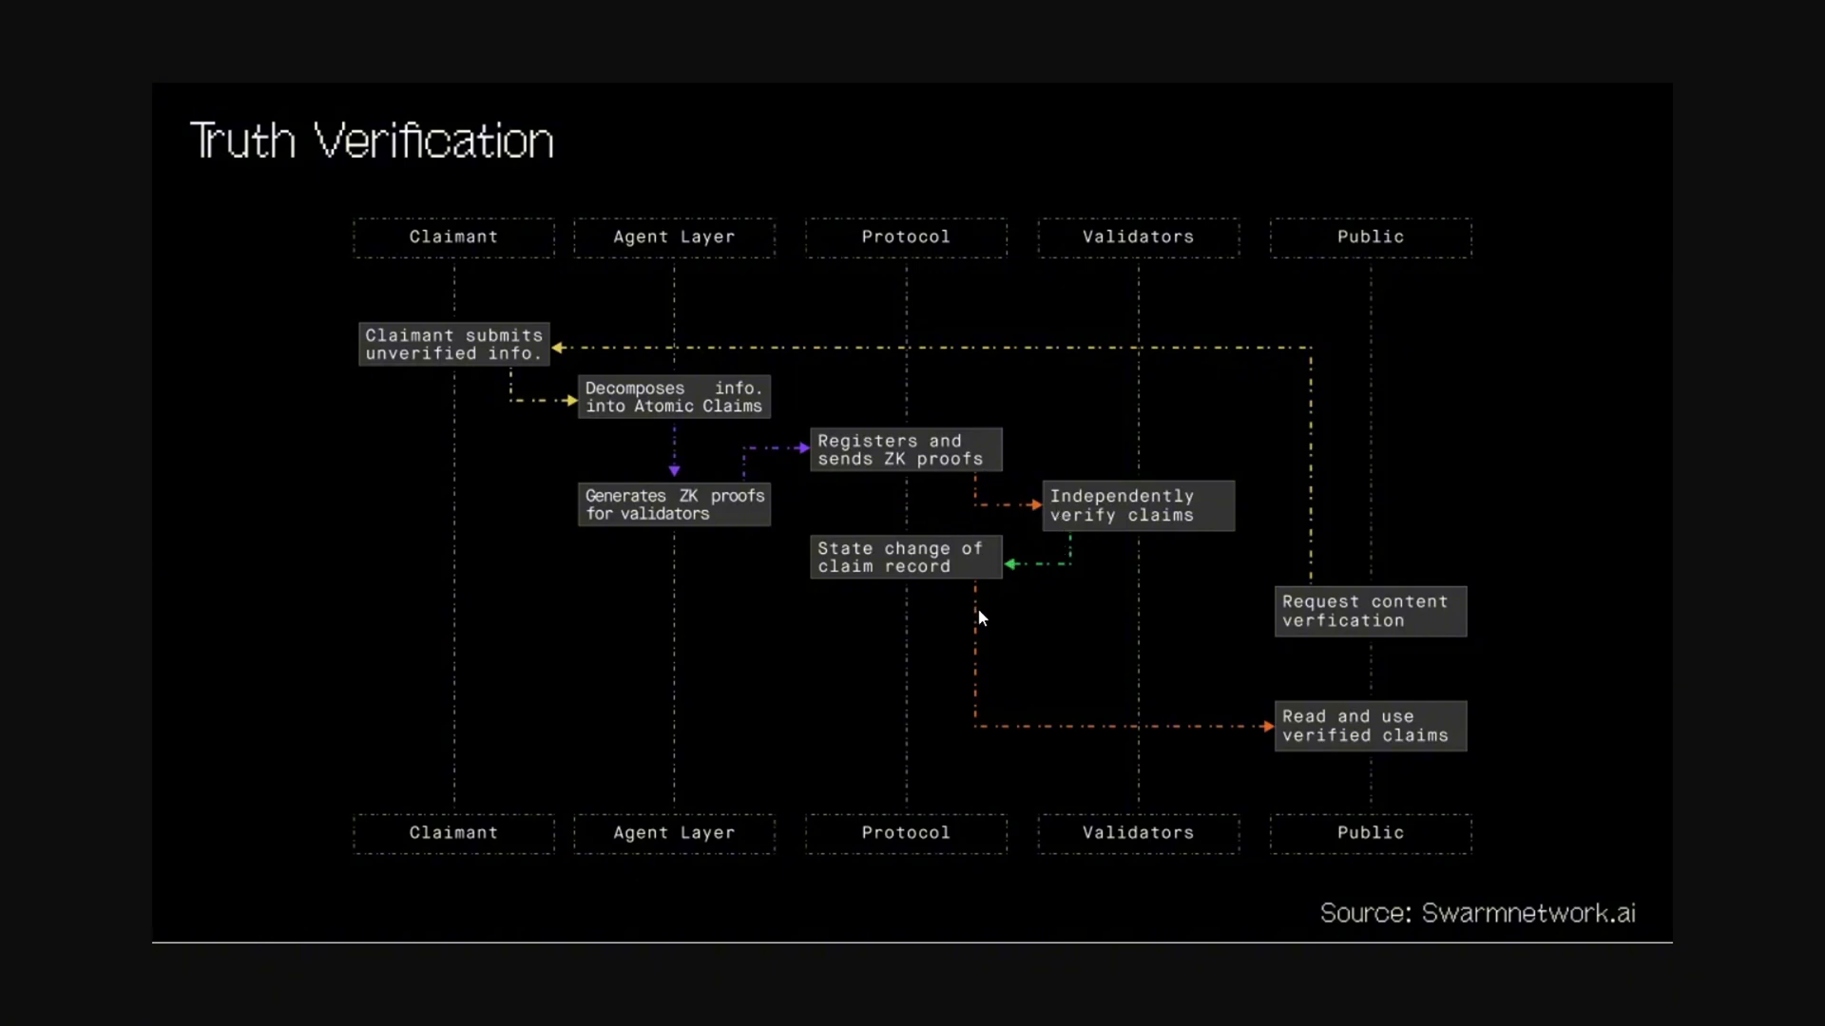
mouse_move(1449, 760)
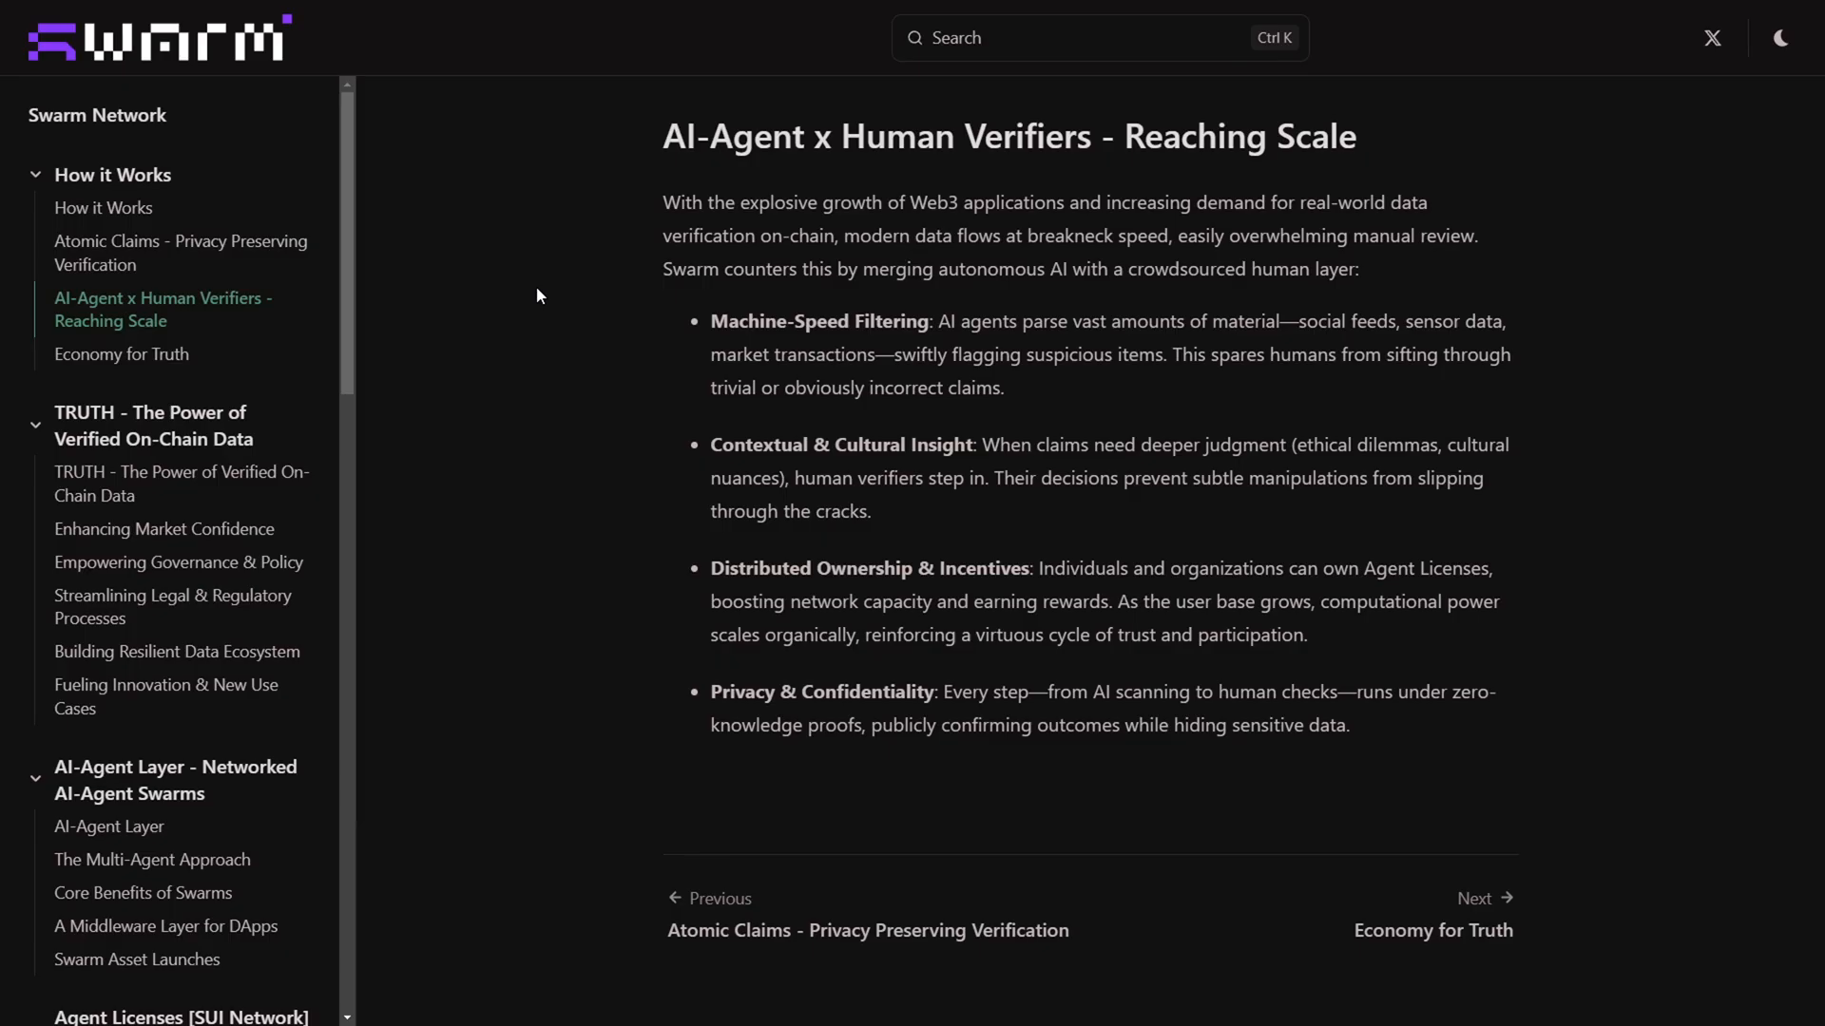
- Highlight the Reaching Scale page title and the phrase 'human verifiers step in', then use the sidebar
left_click_drag(663, 136, 765, 136)
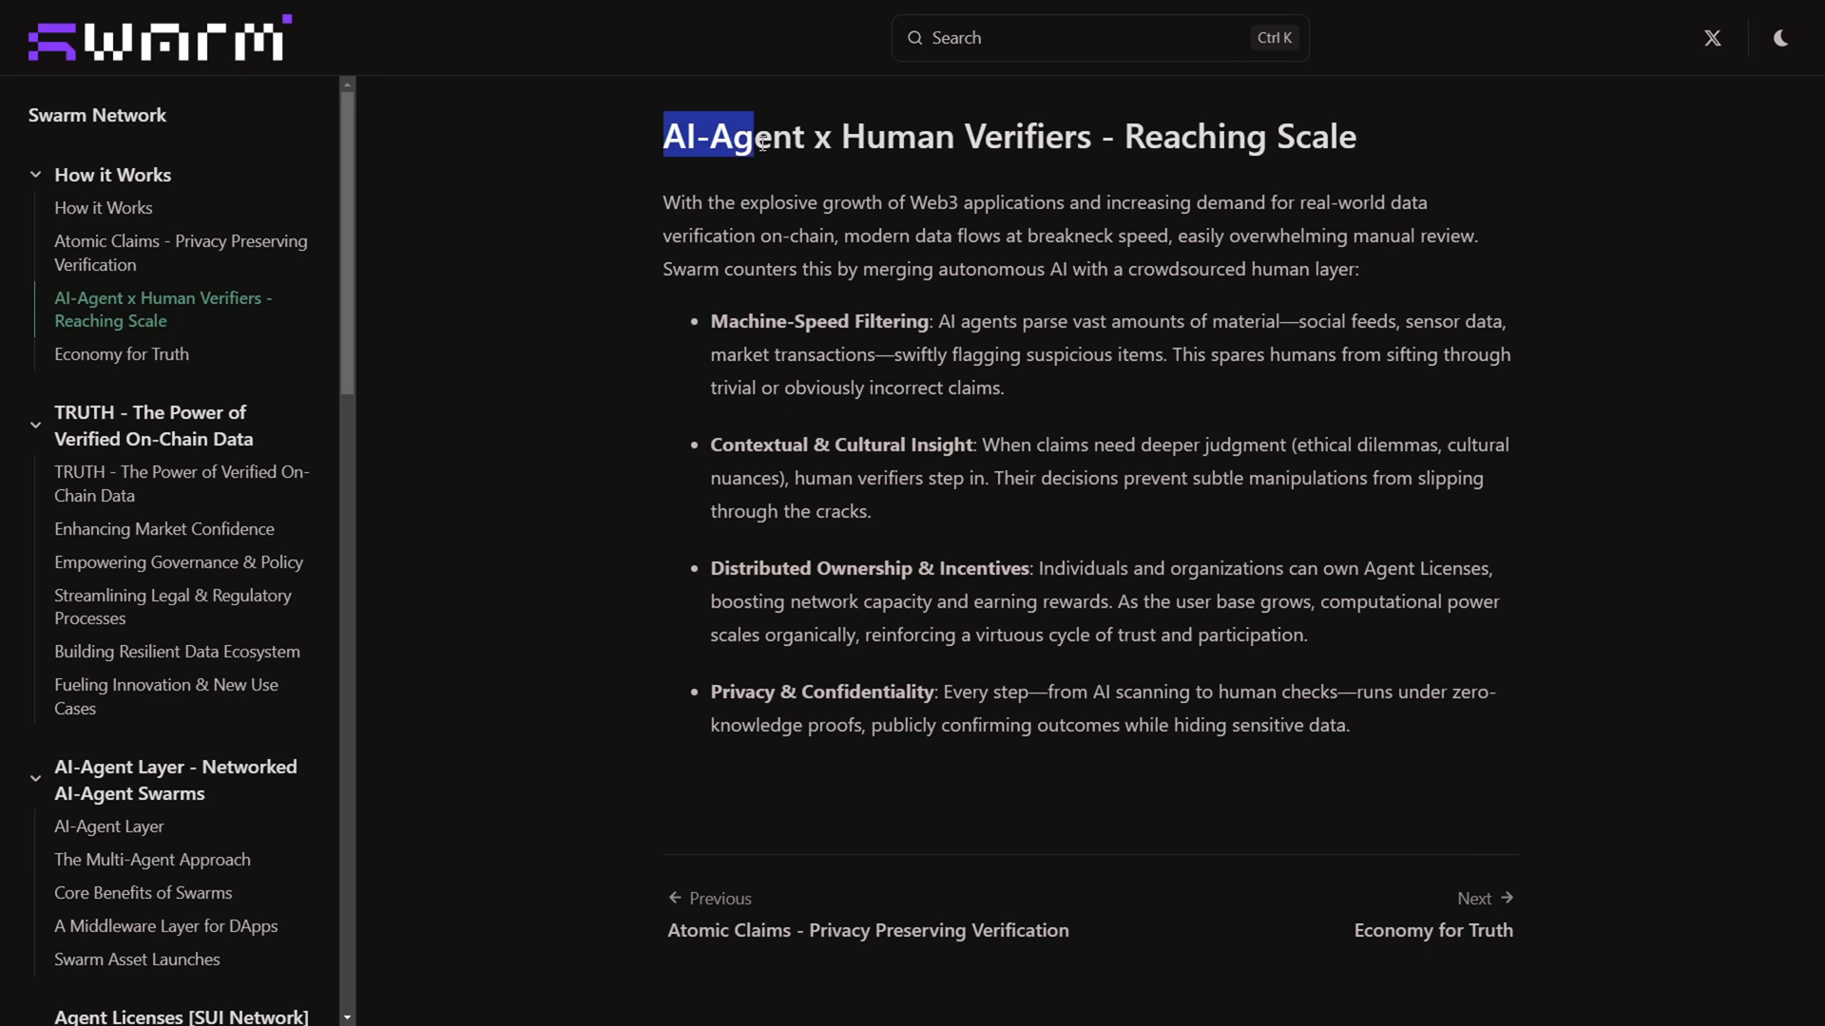
left_click_drag(756, 136, 896, 136)
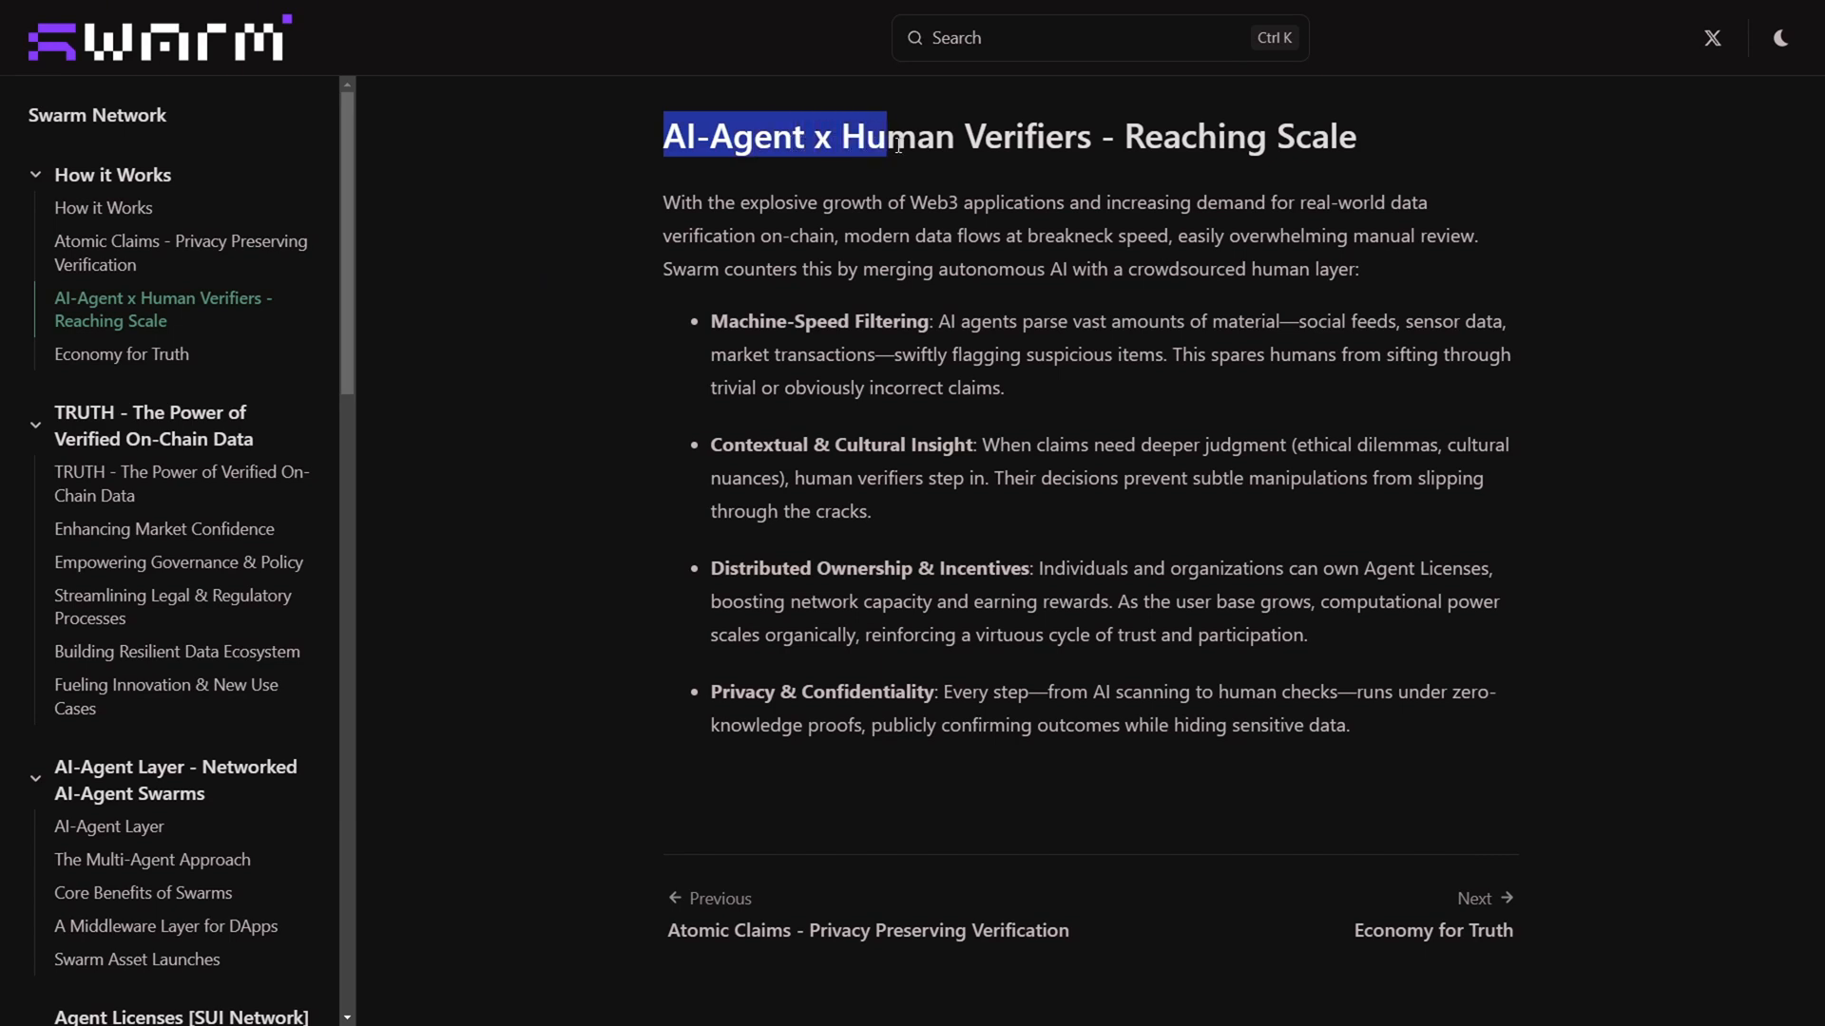
left_click_drag(884, 136, 1111, 136)
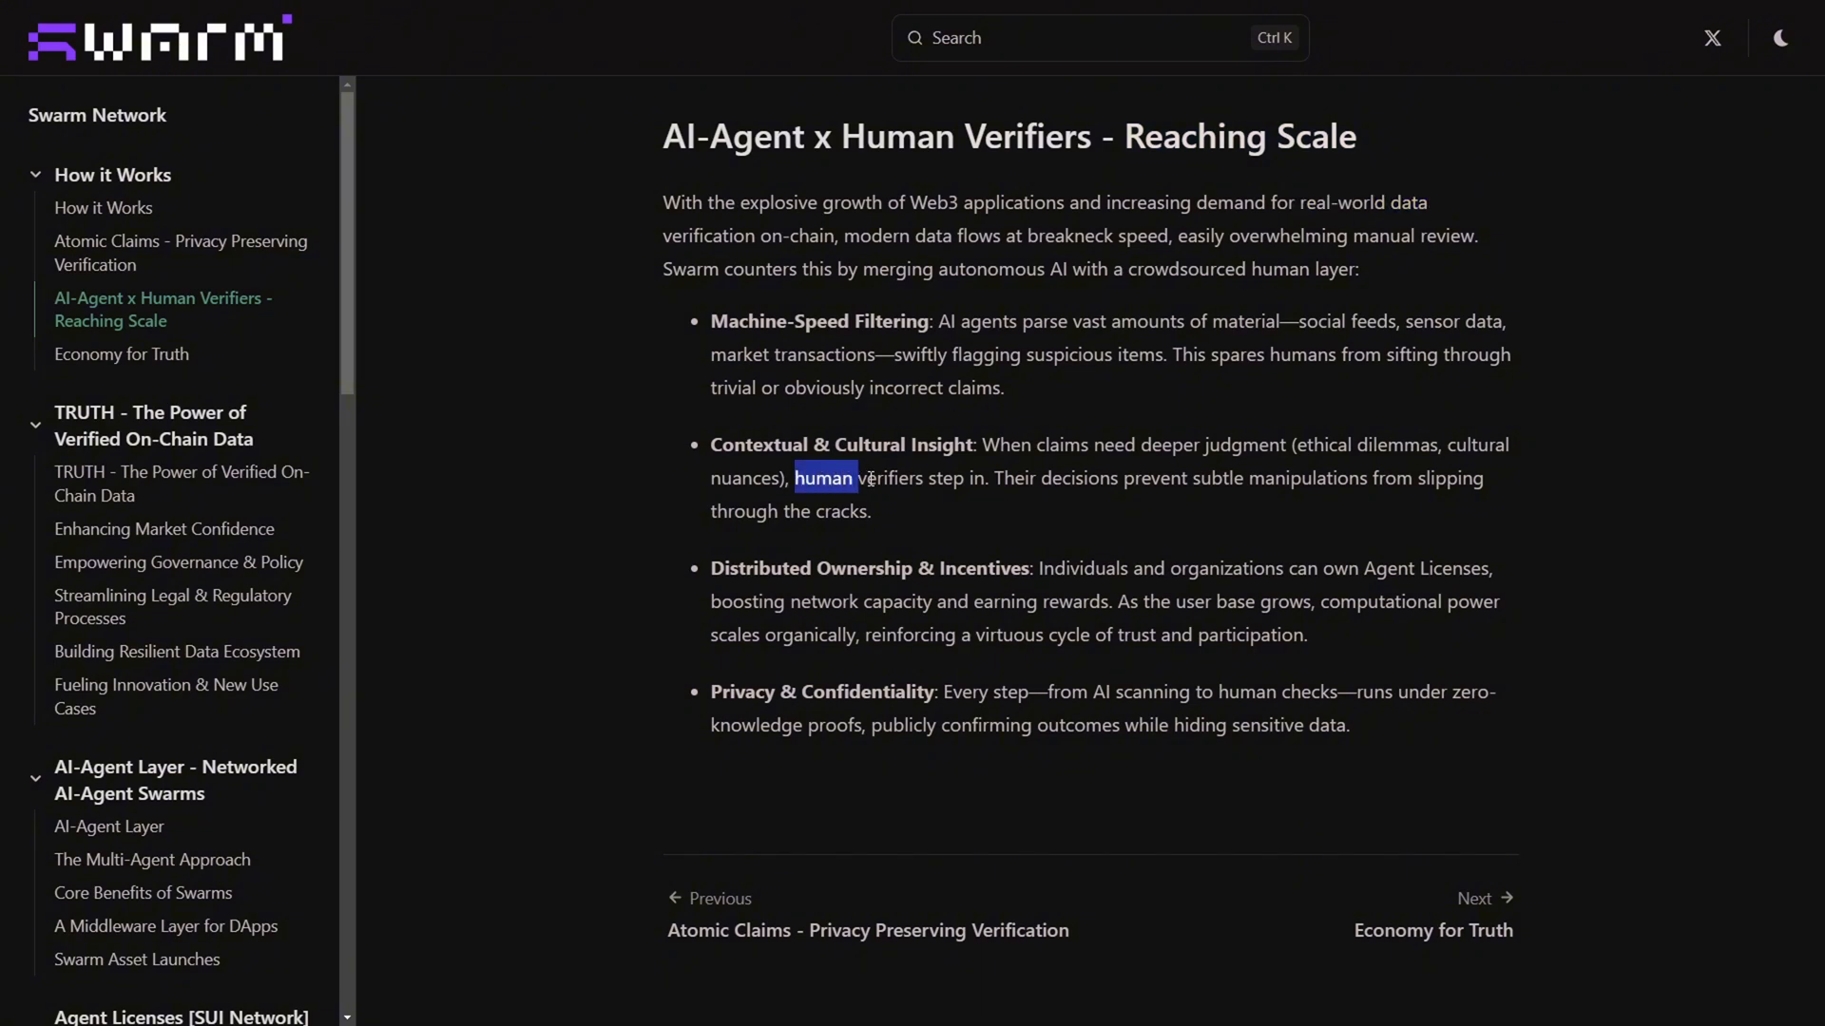
left_click_drag(823, 477, 986, 477)
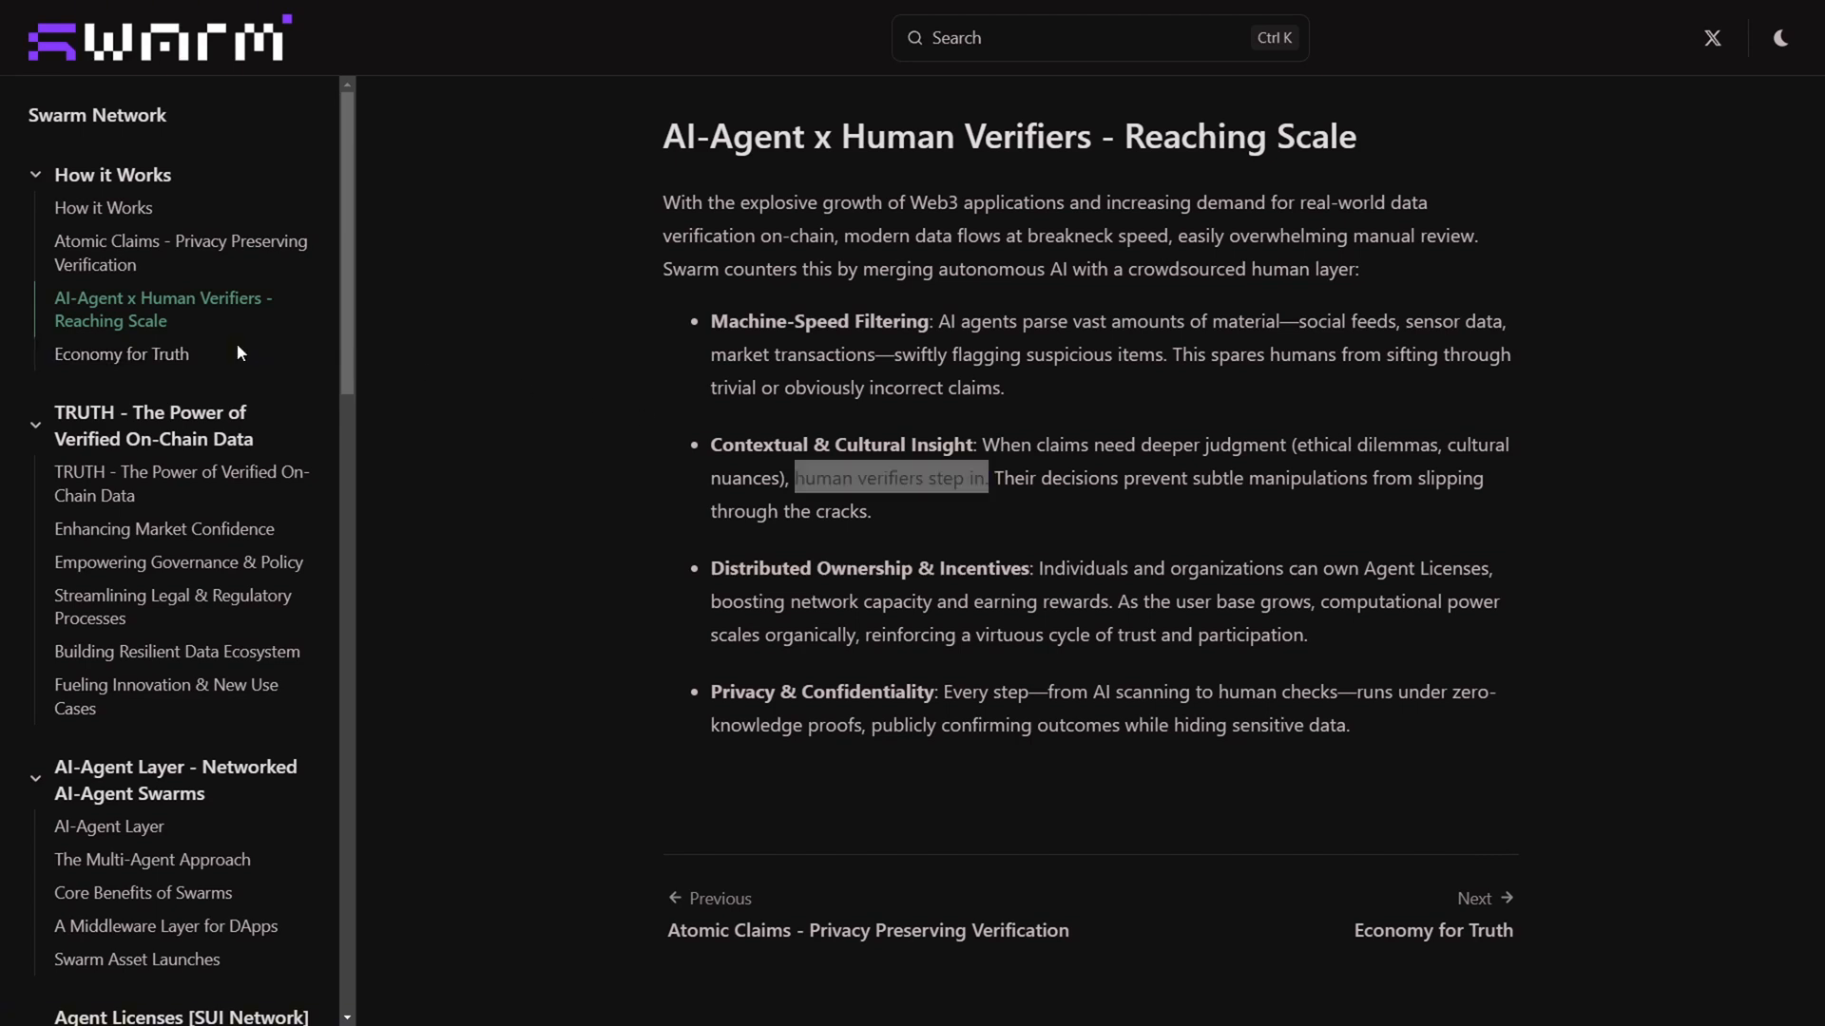
left_click(121, 354)
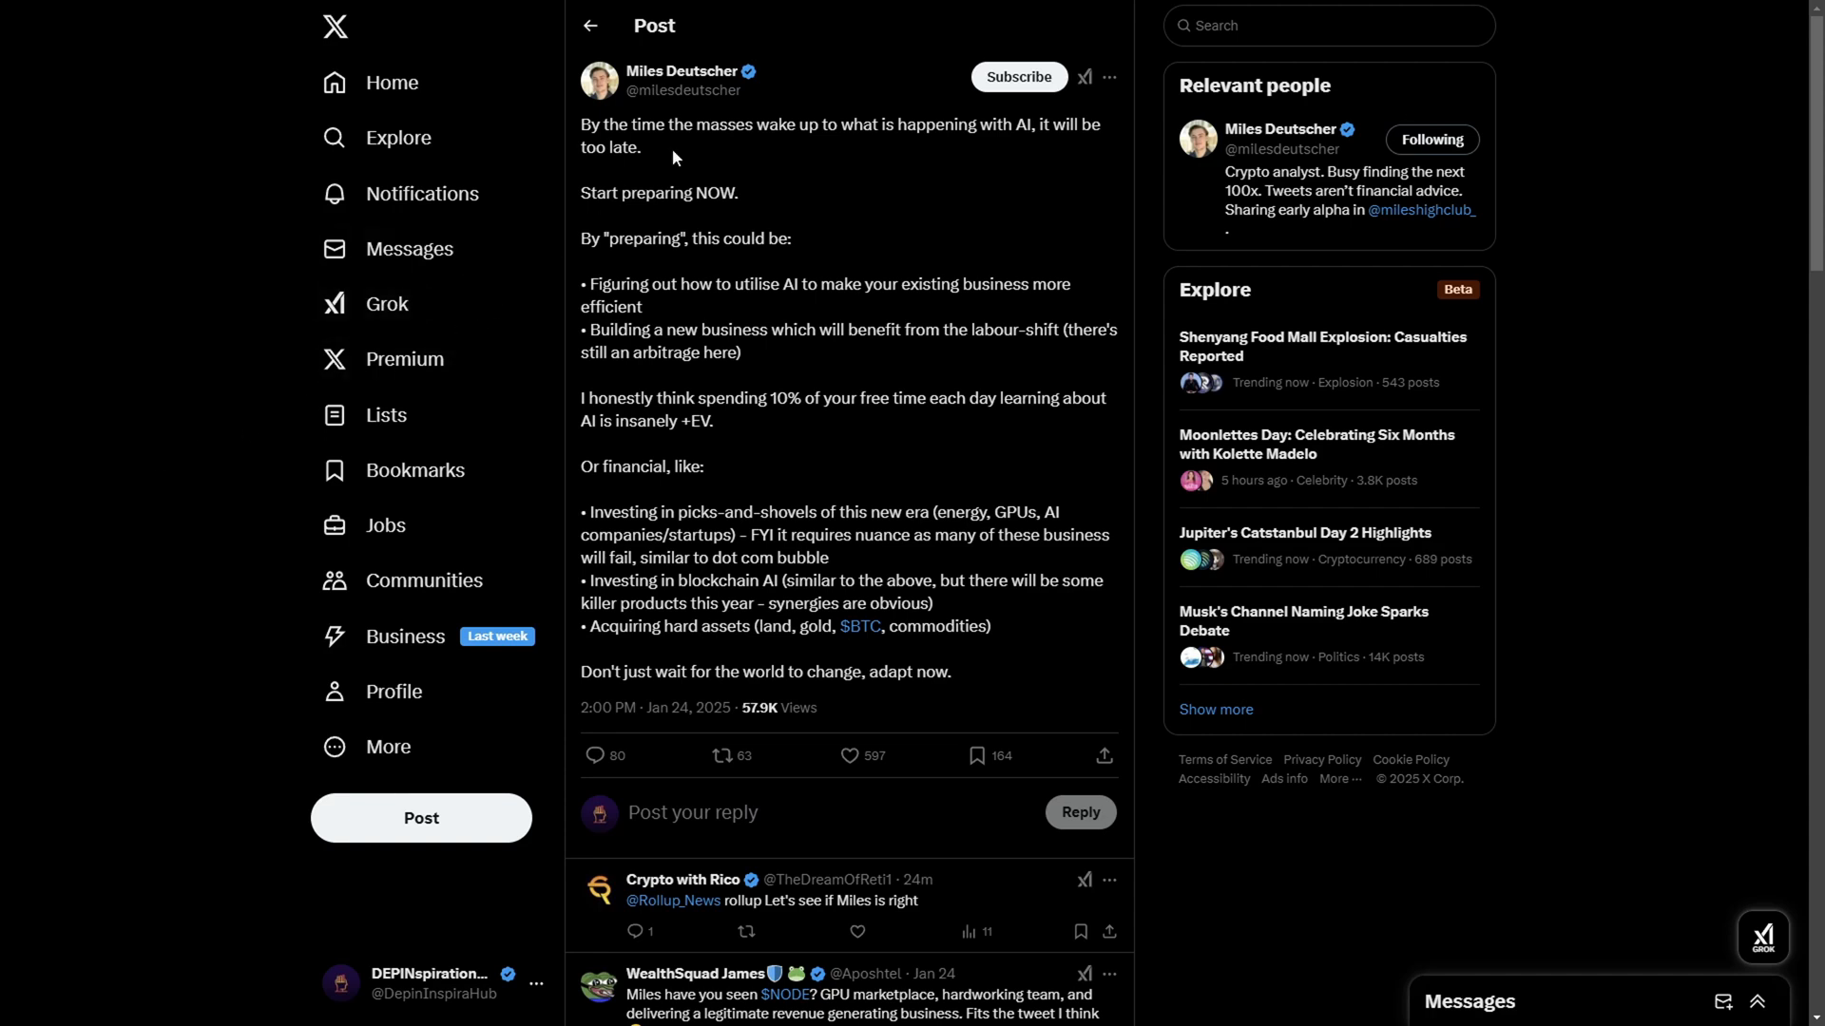
left_click_drag(695, 125, 1028, 124)
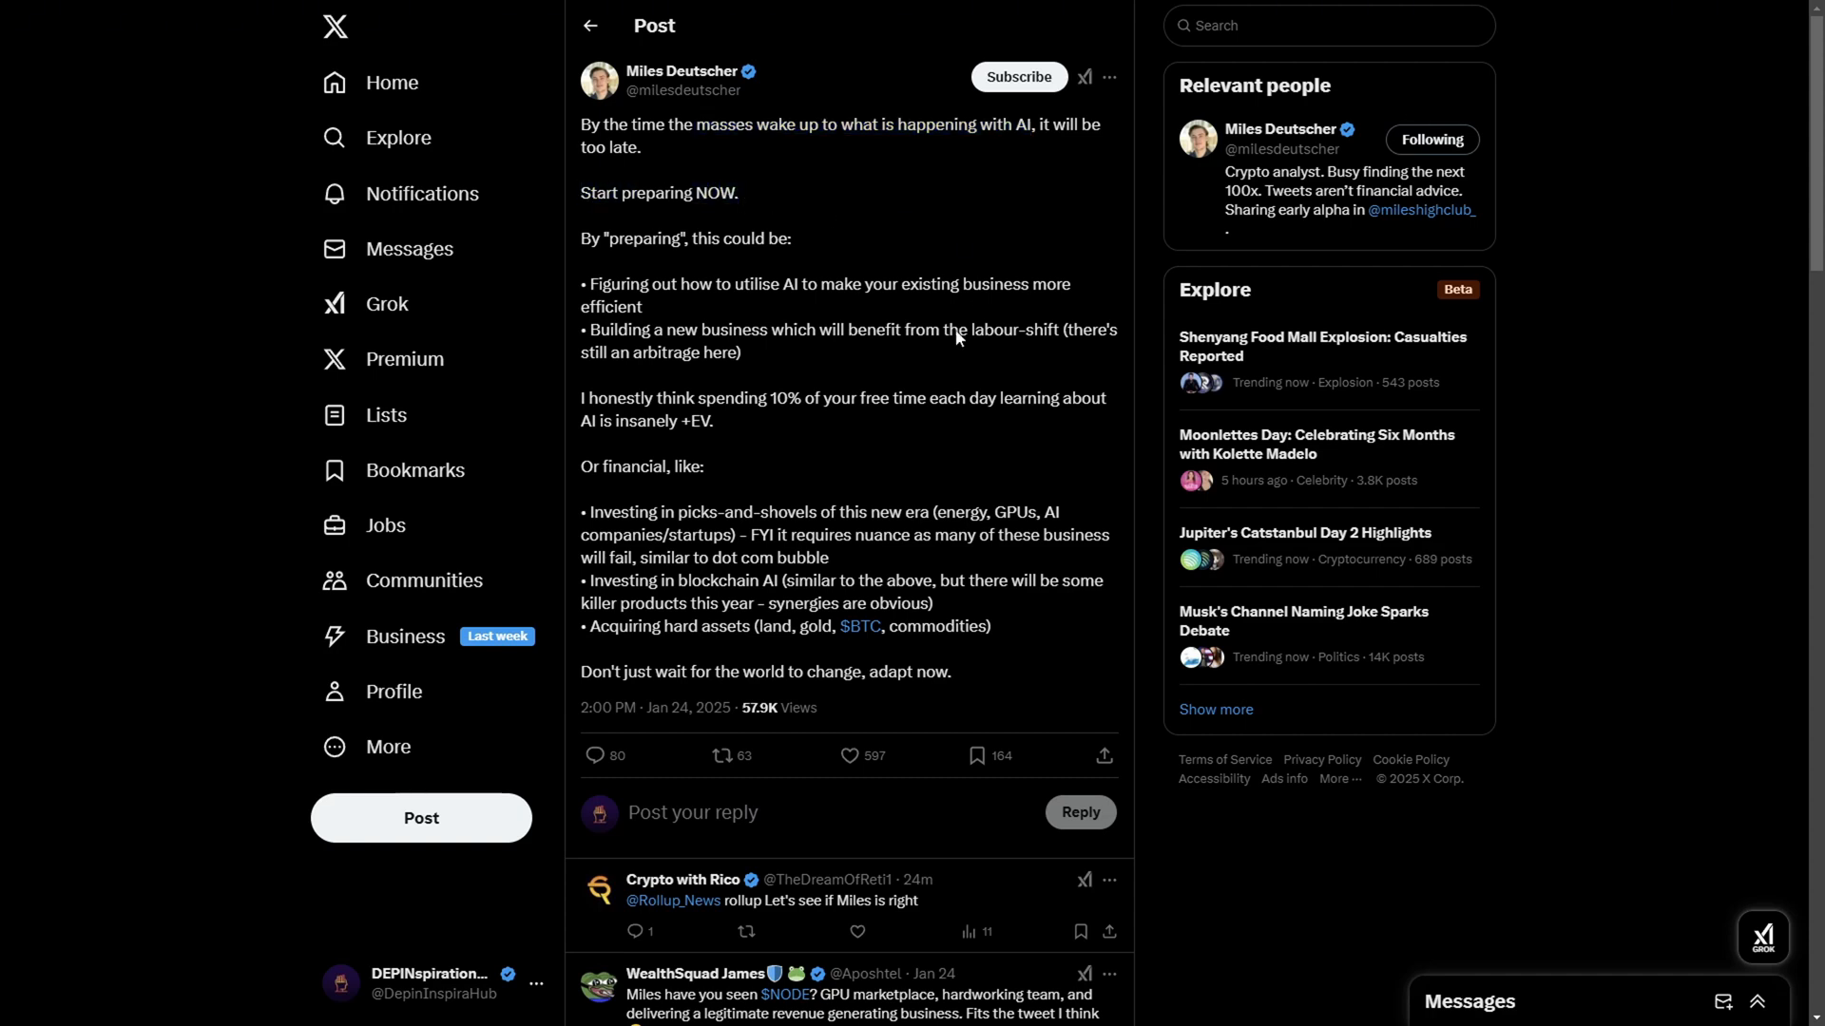
left_click(691, 813)
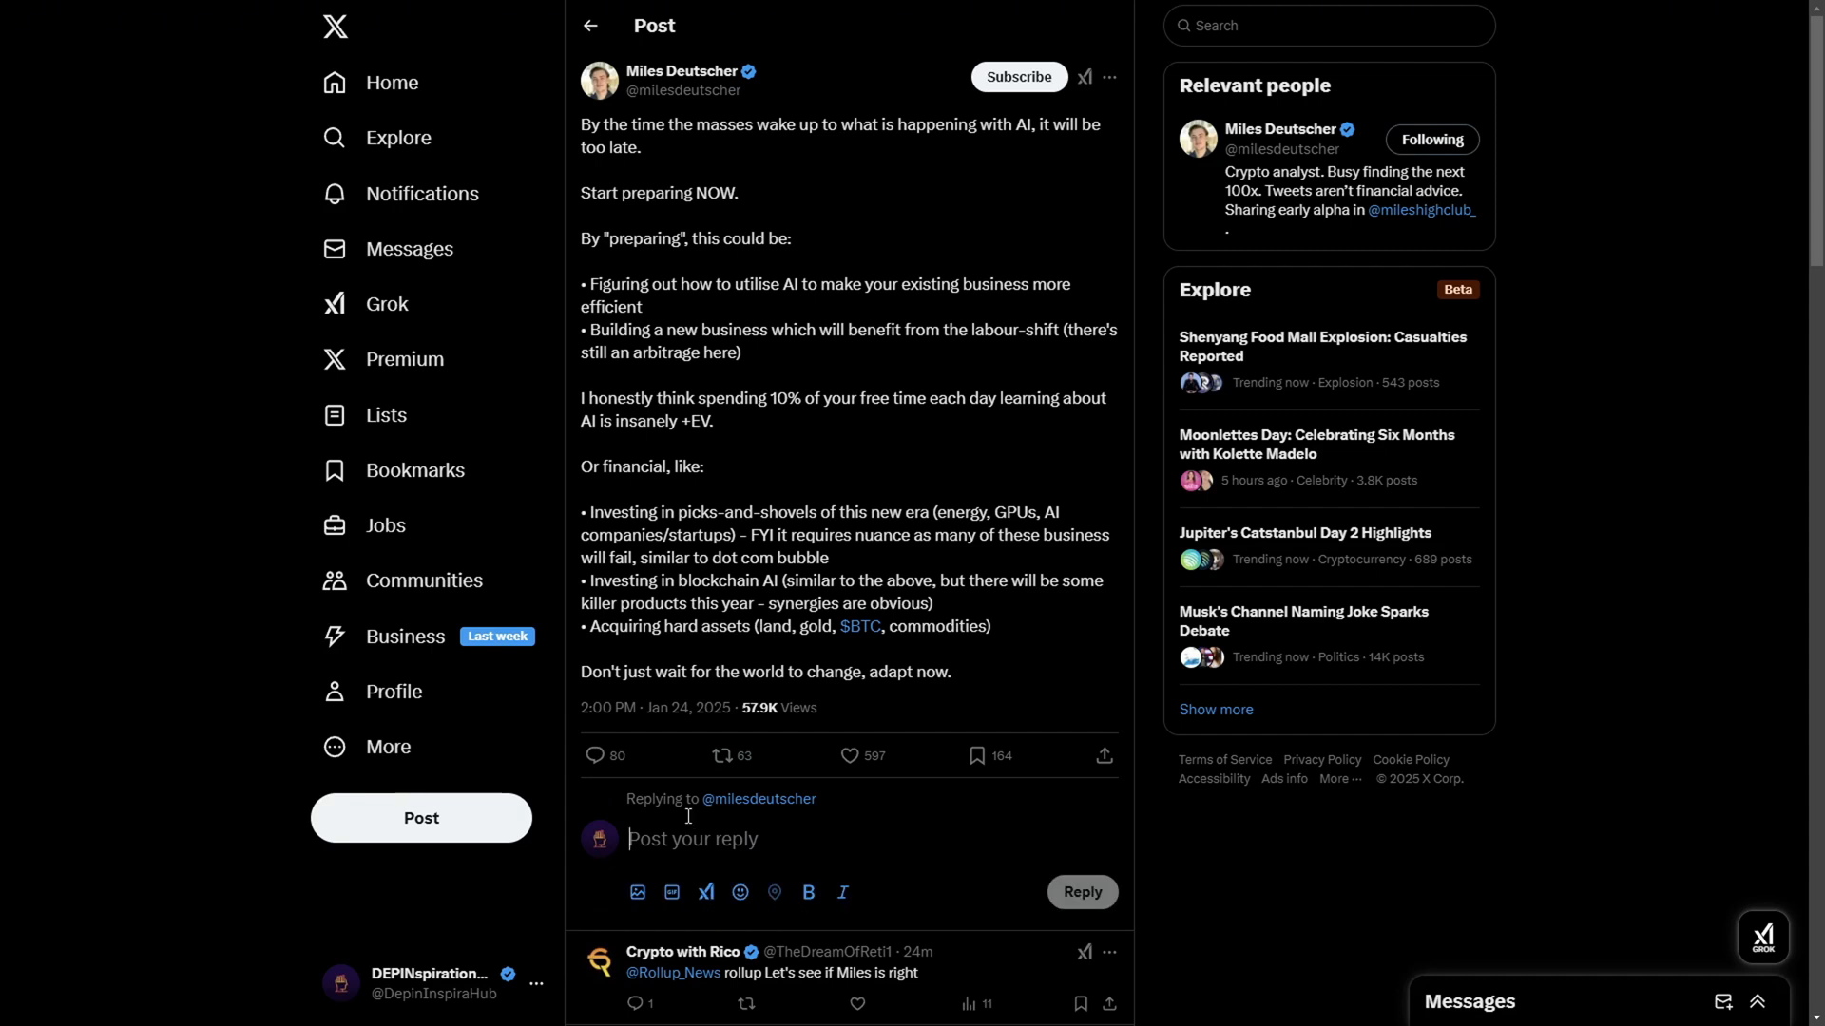
type("@rollup")
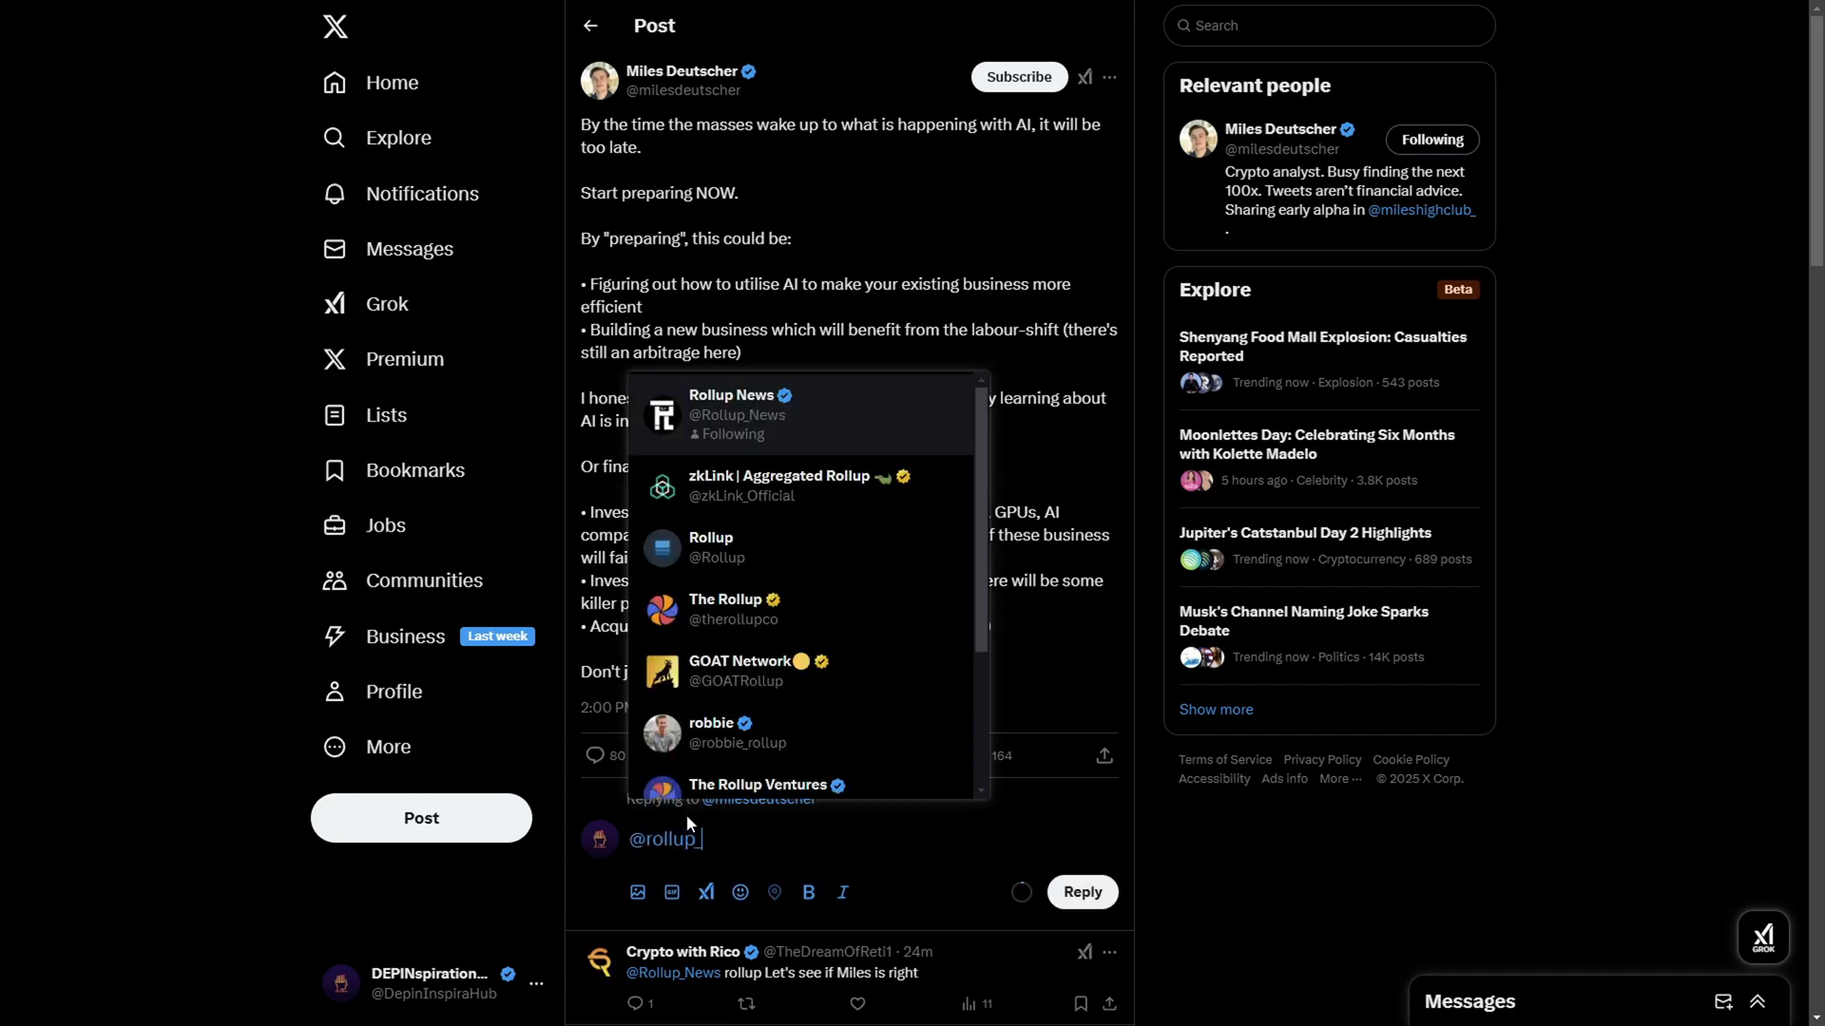
left_click(732, 414)
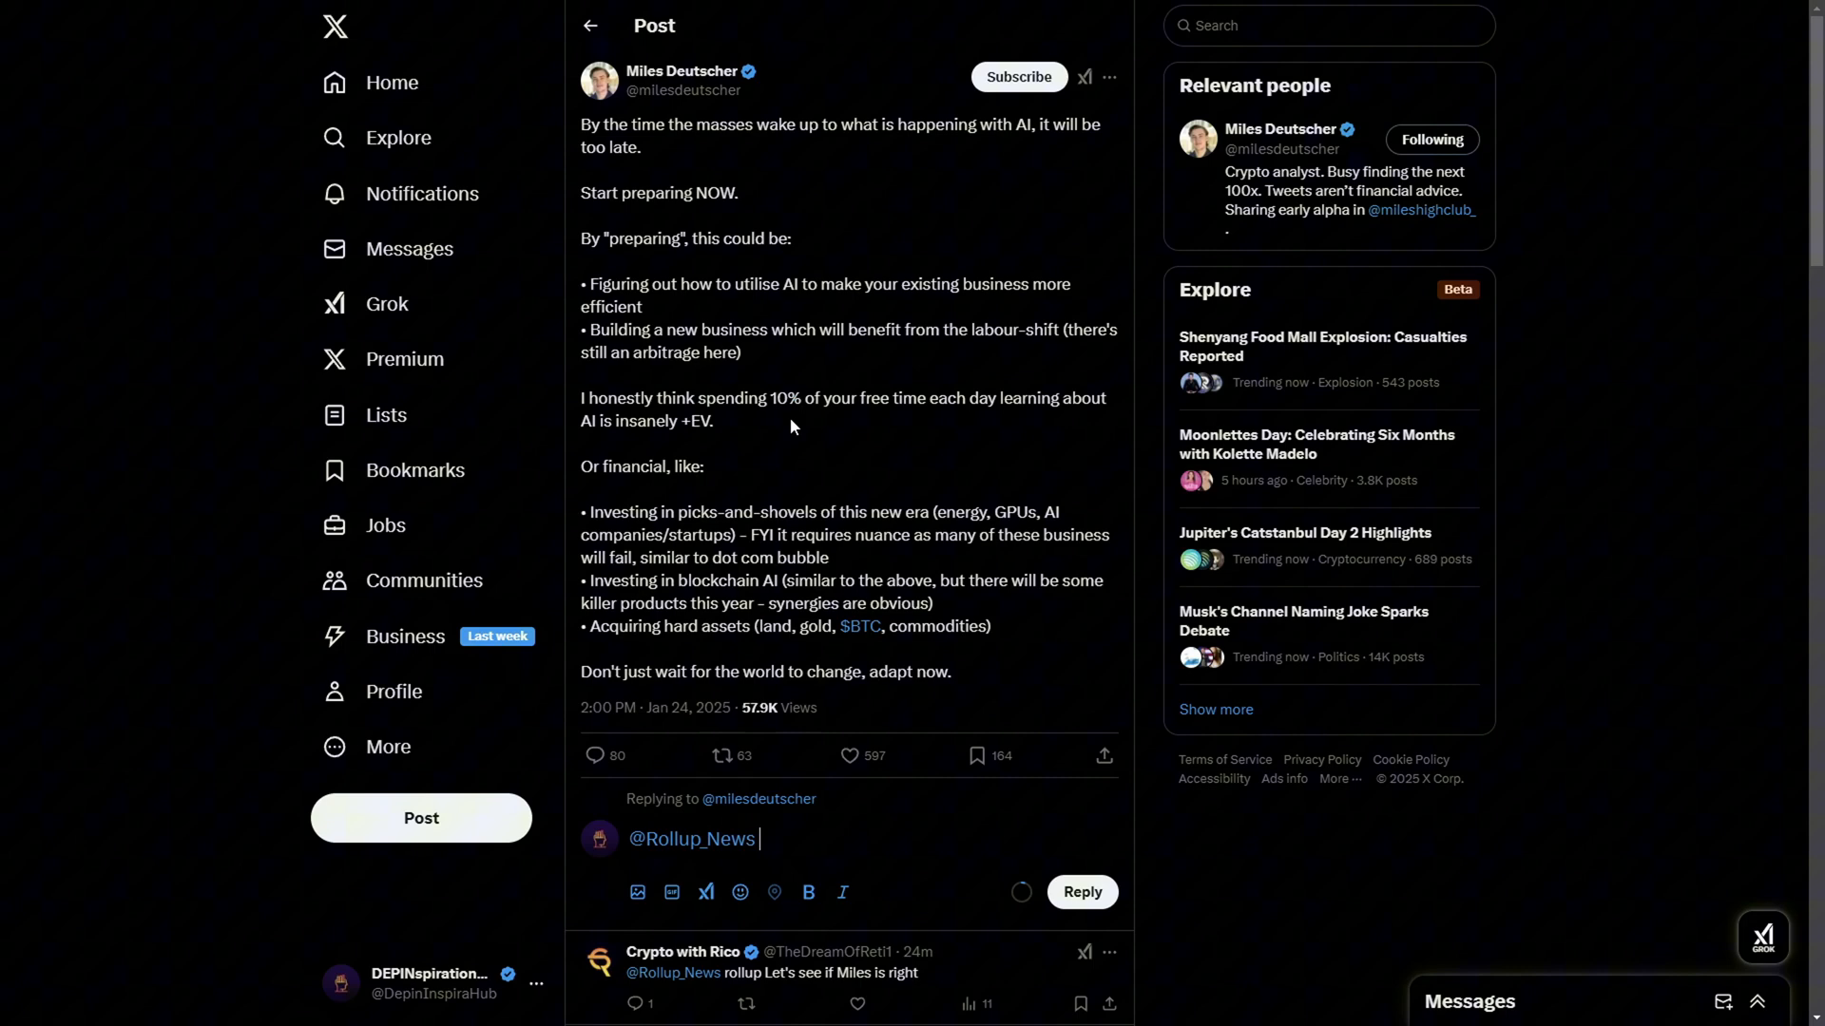
left_click(422, 193)
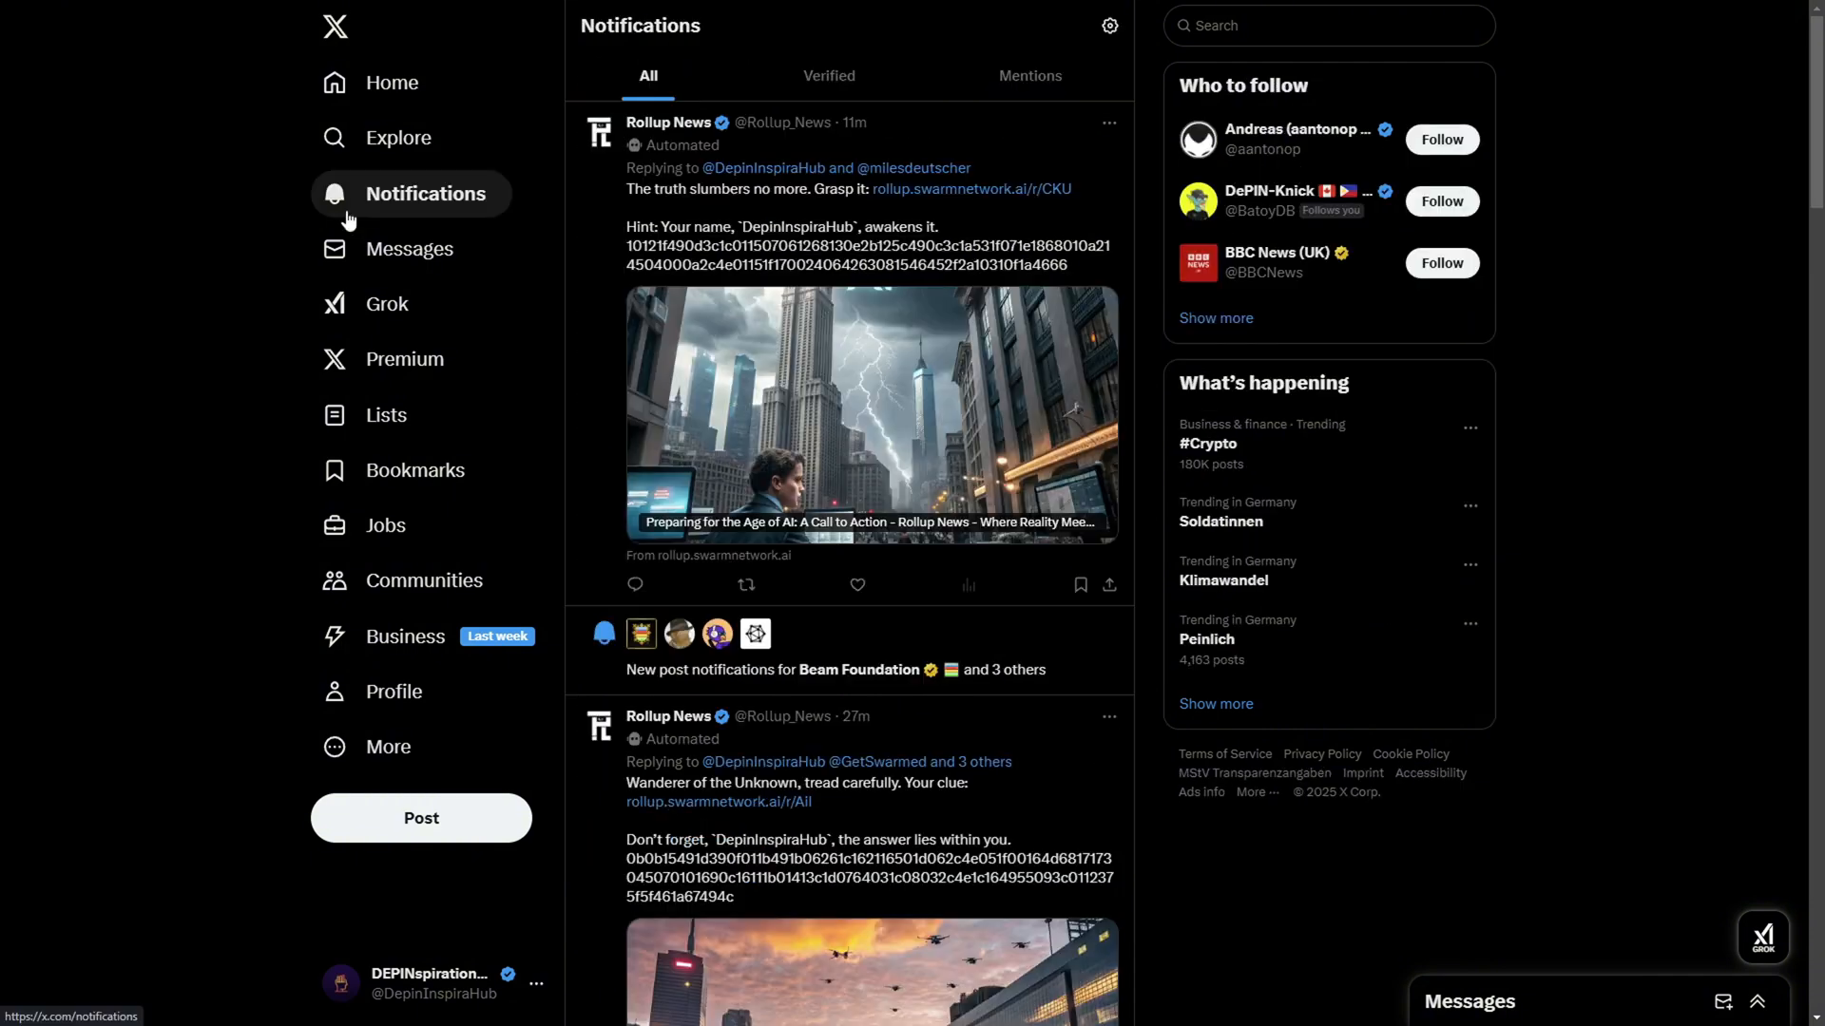
mouse_move(221, 245)
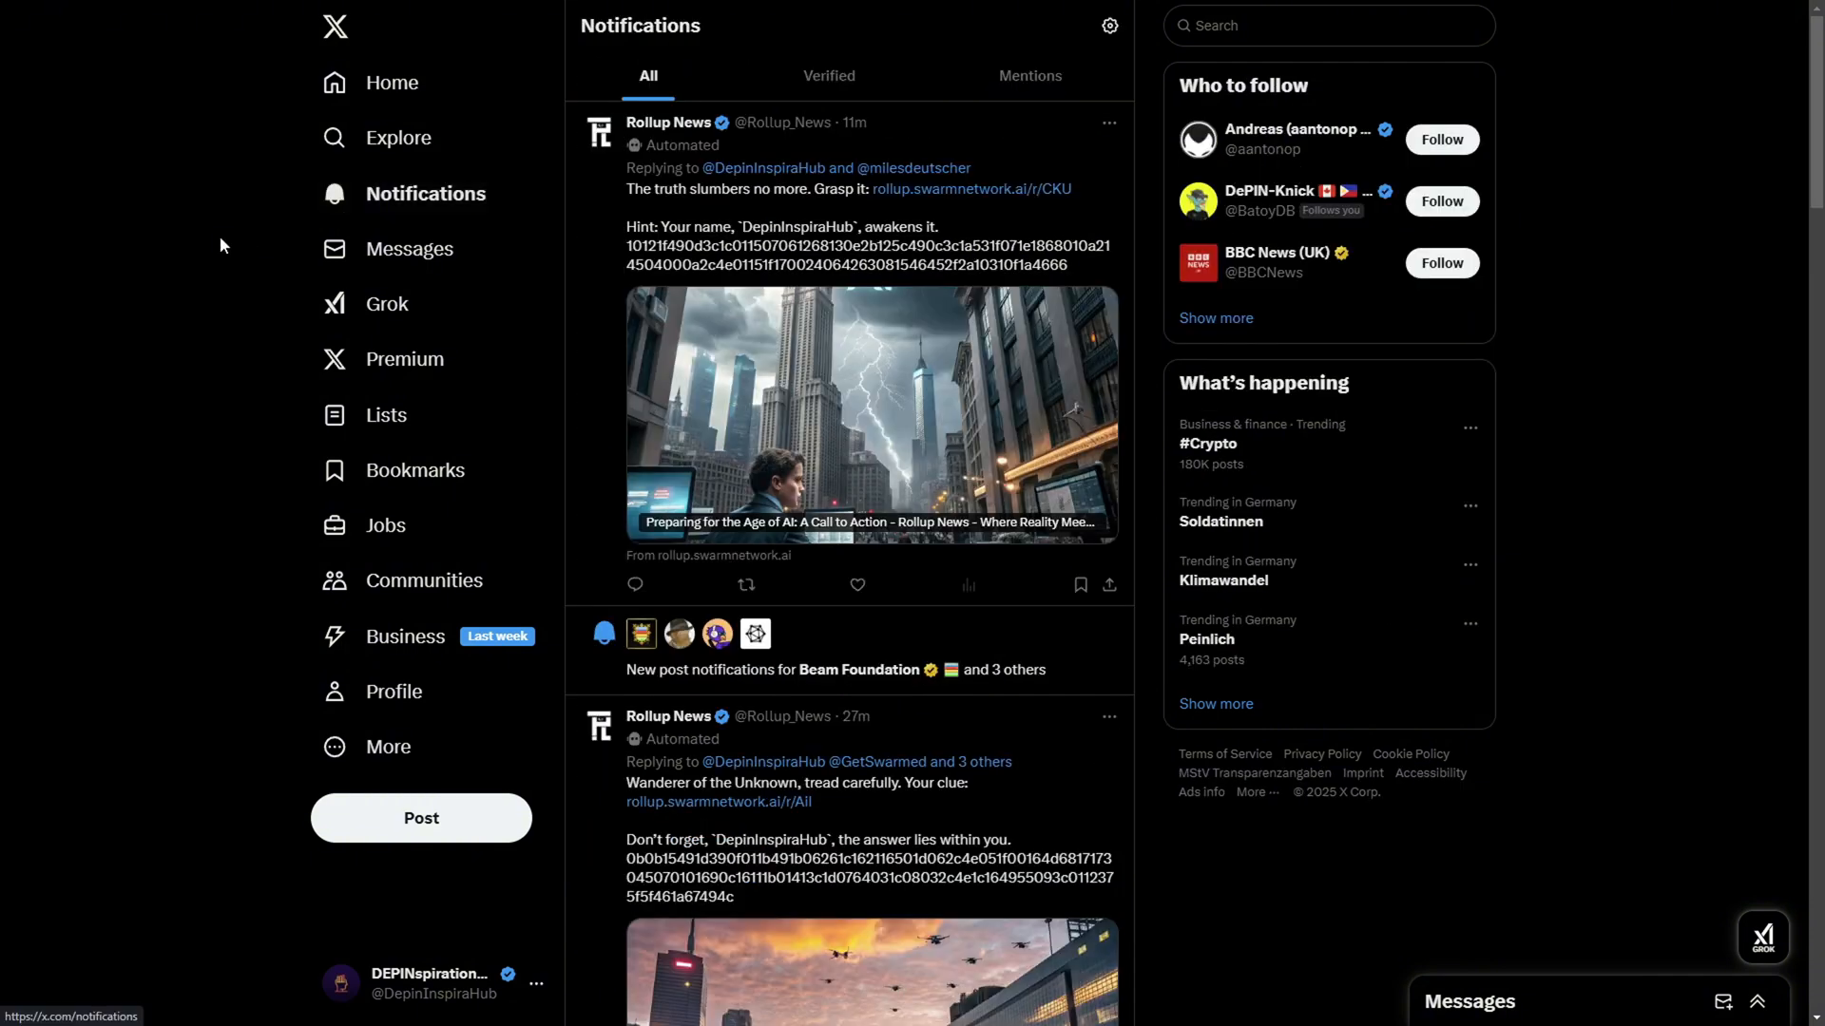
mouse_move(1120, 508)
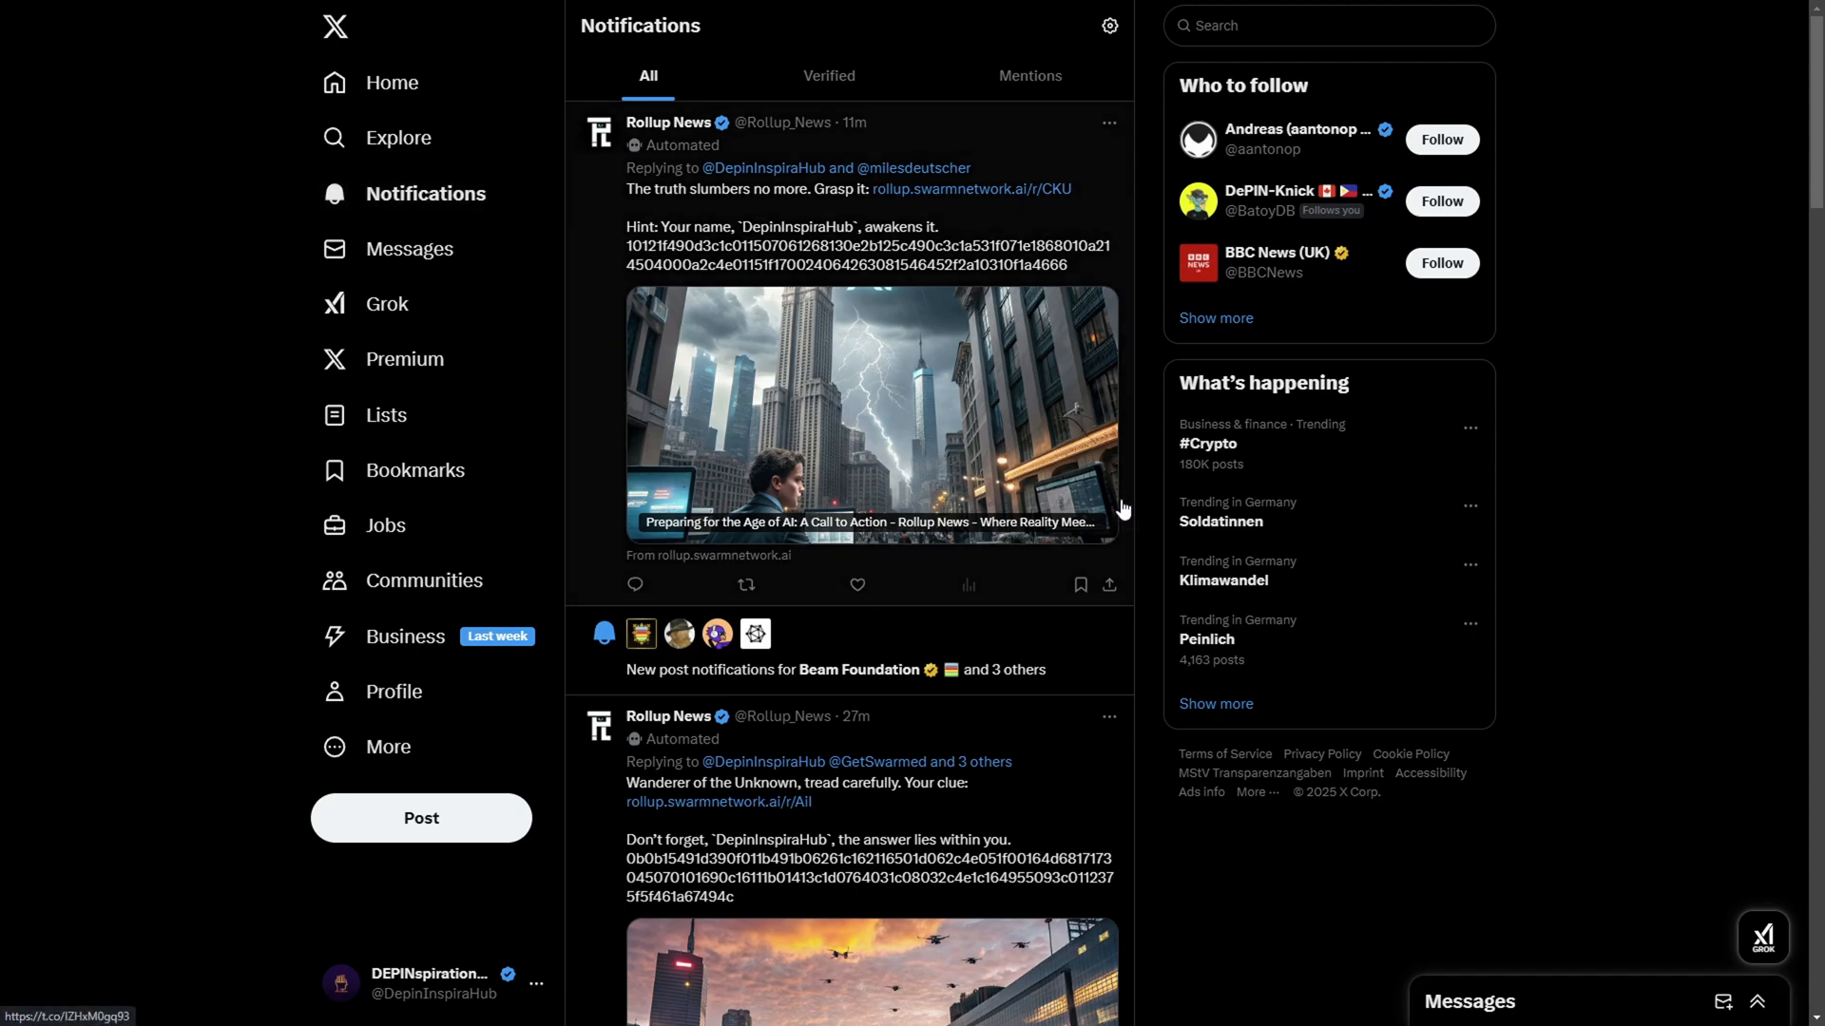
mouse_move(970, 188)
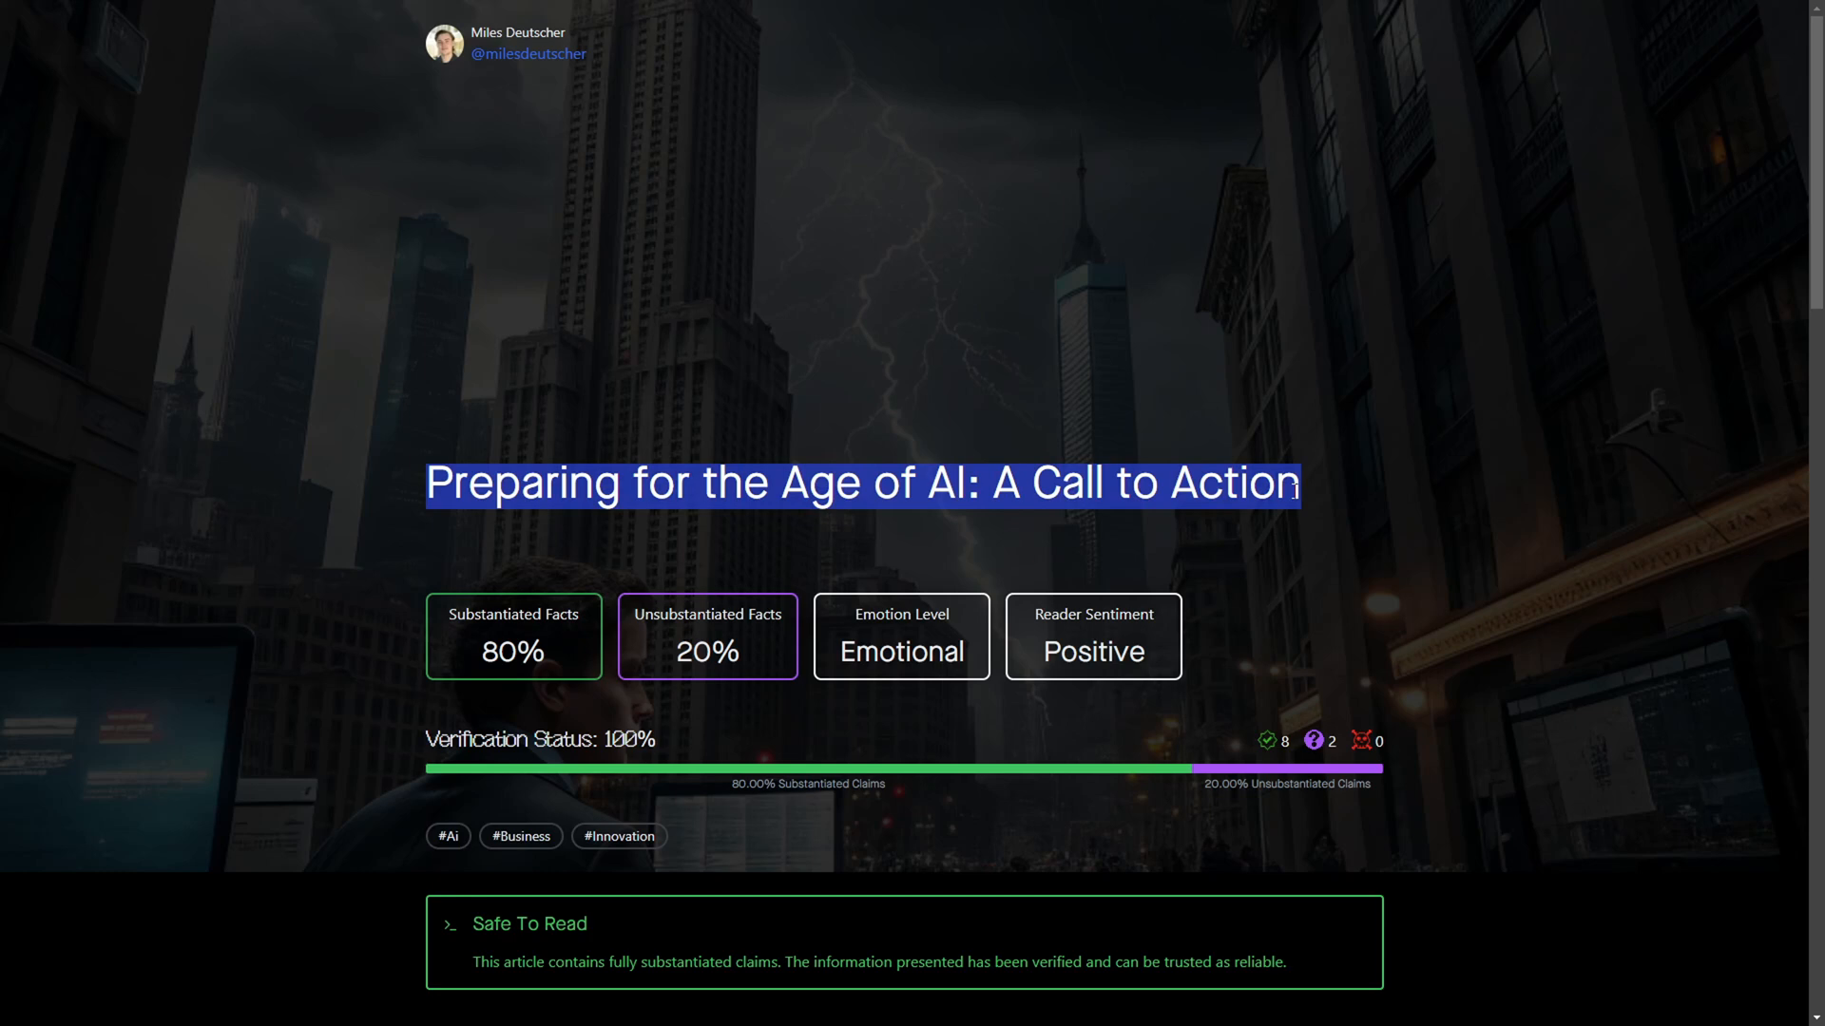
- Read the age-of-AI article's verification stats and Fact Check cards, then return to X
left_click(1675, 383)
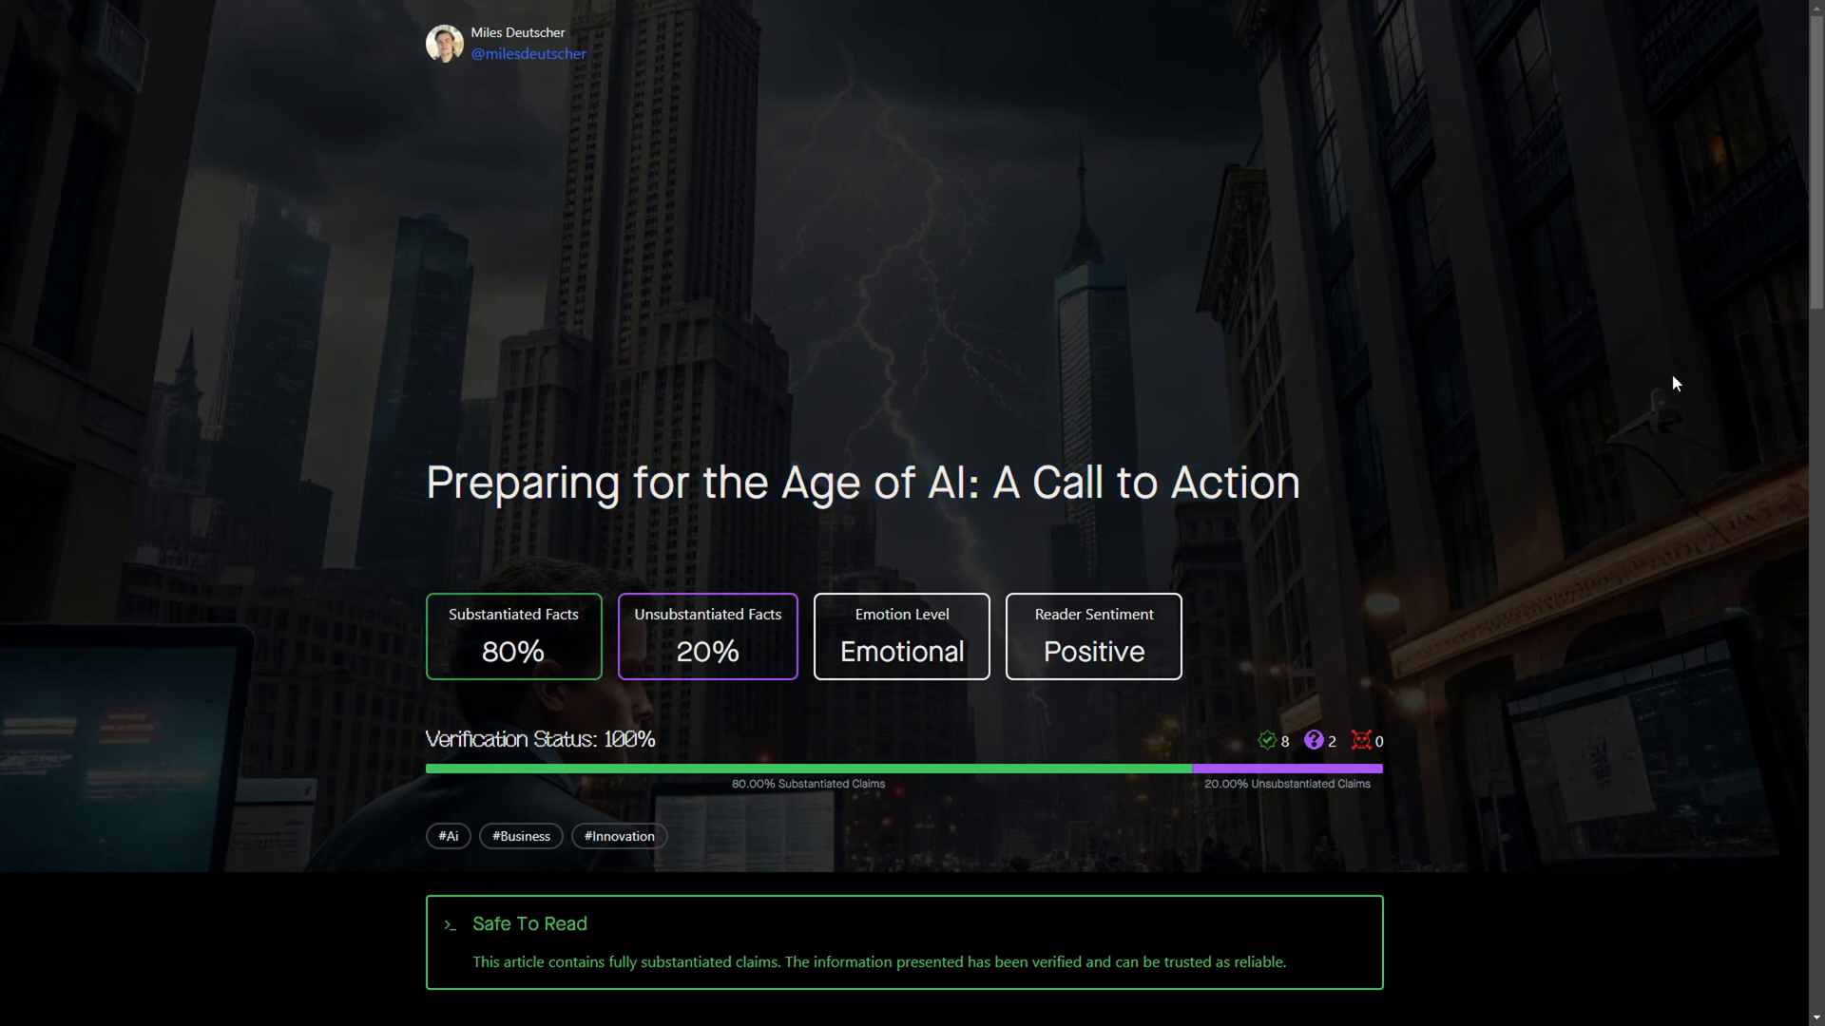
scroll("down", 3)
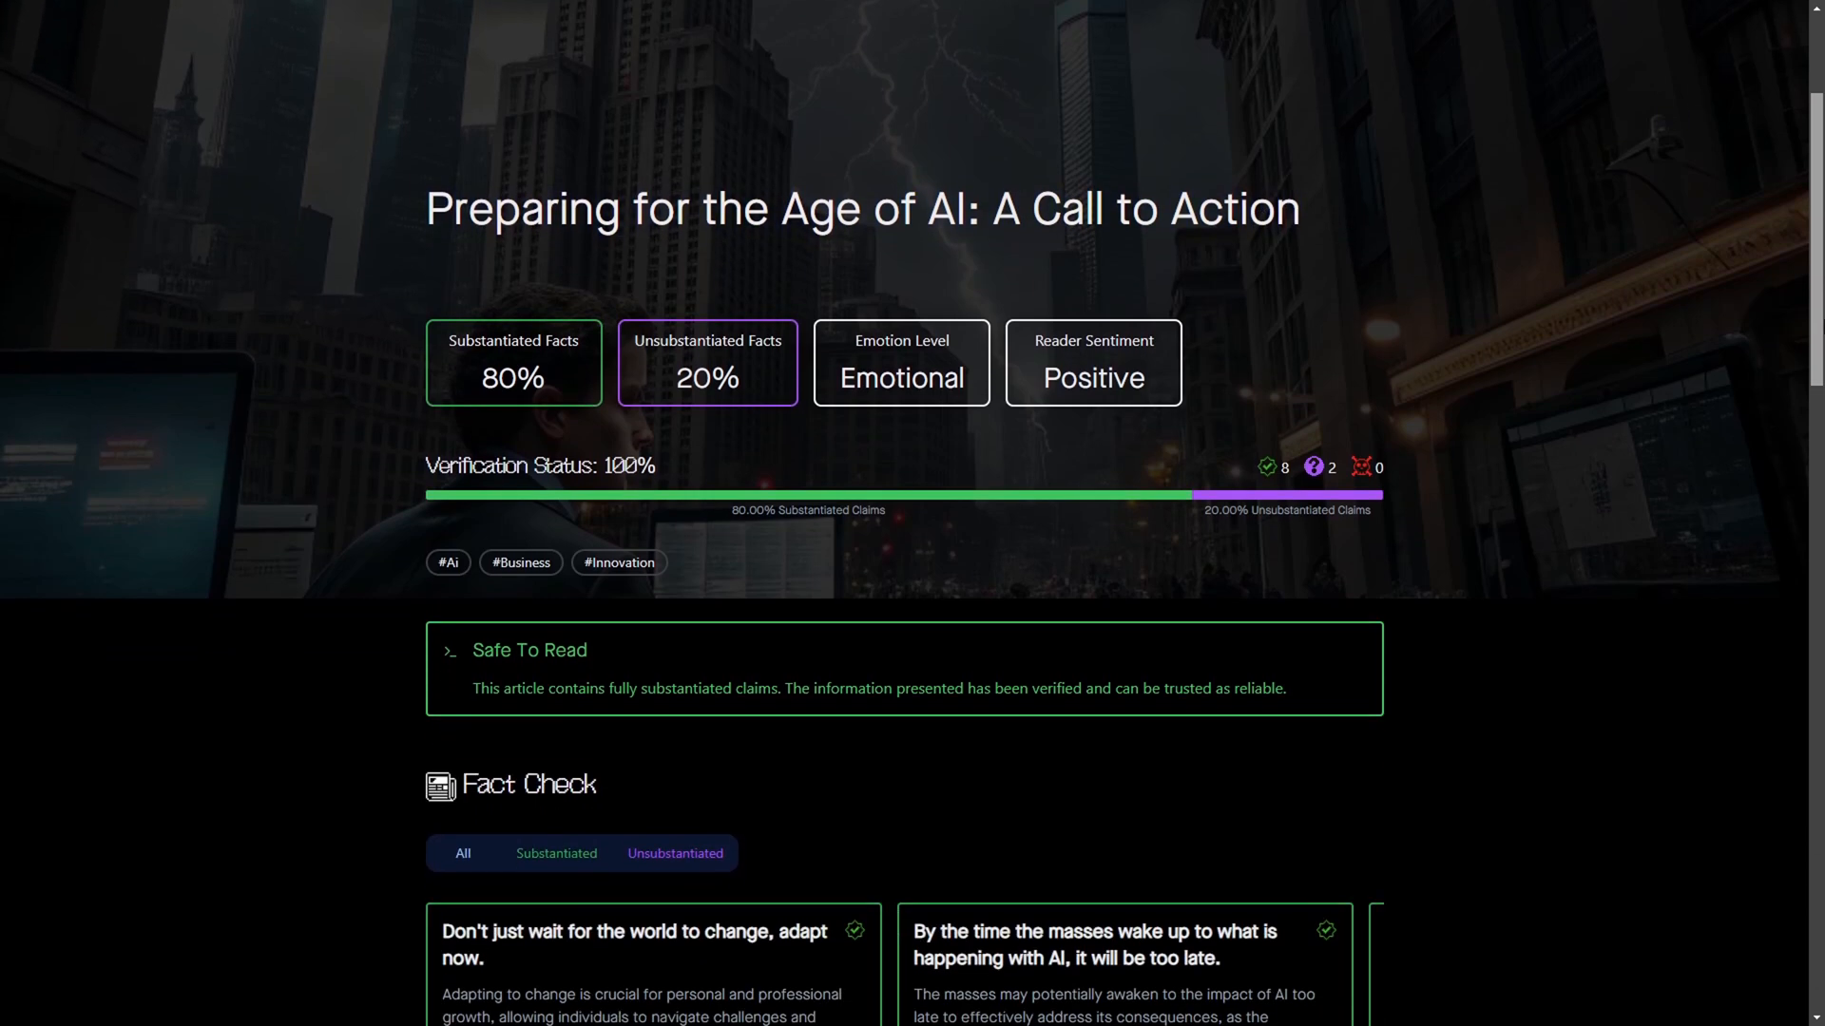
scroll("down", 3)
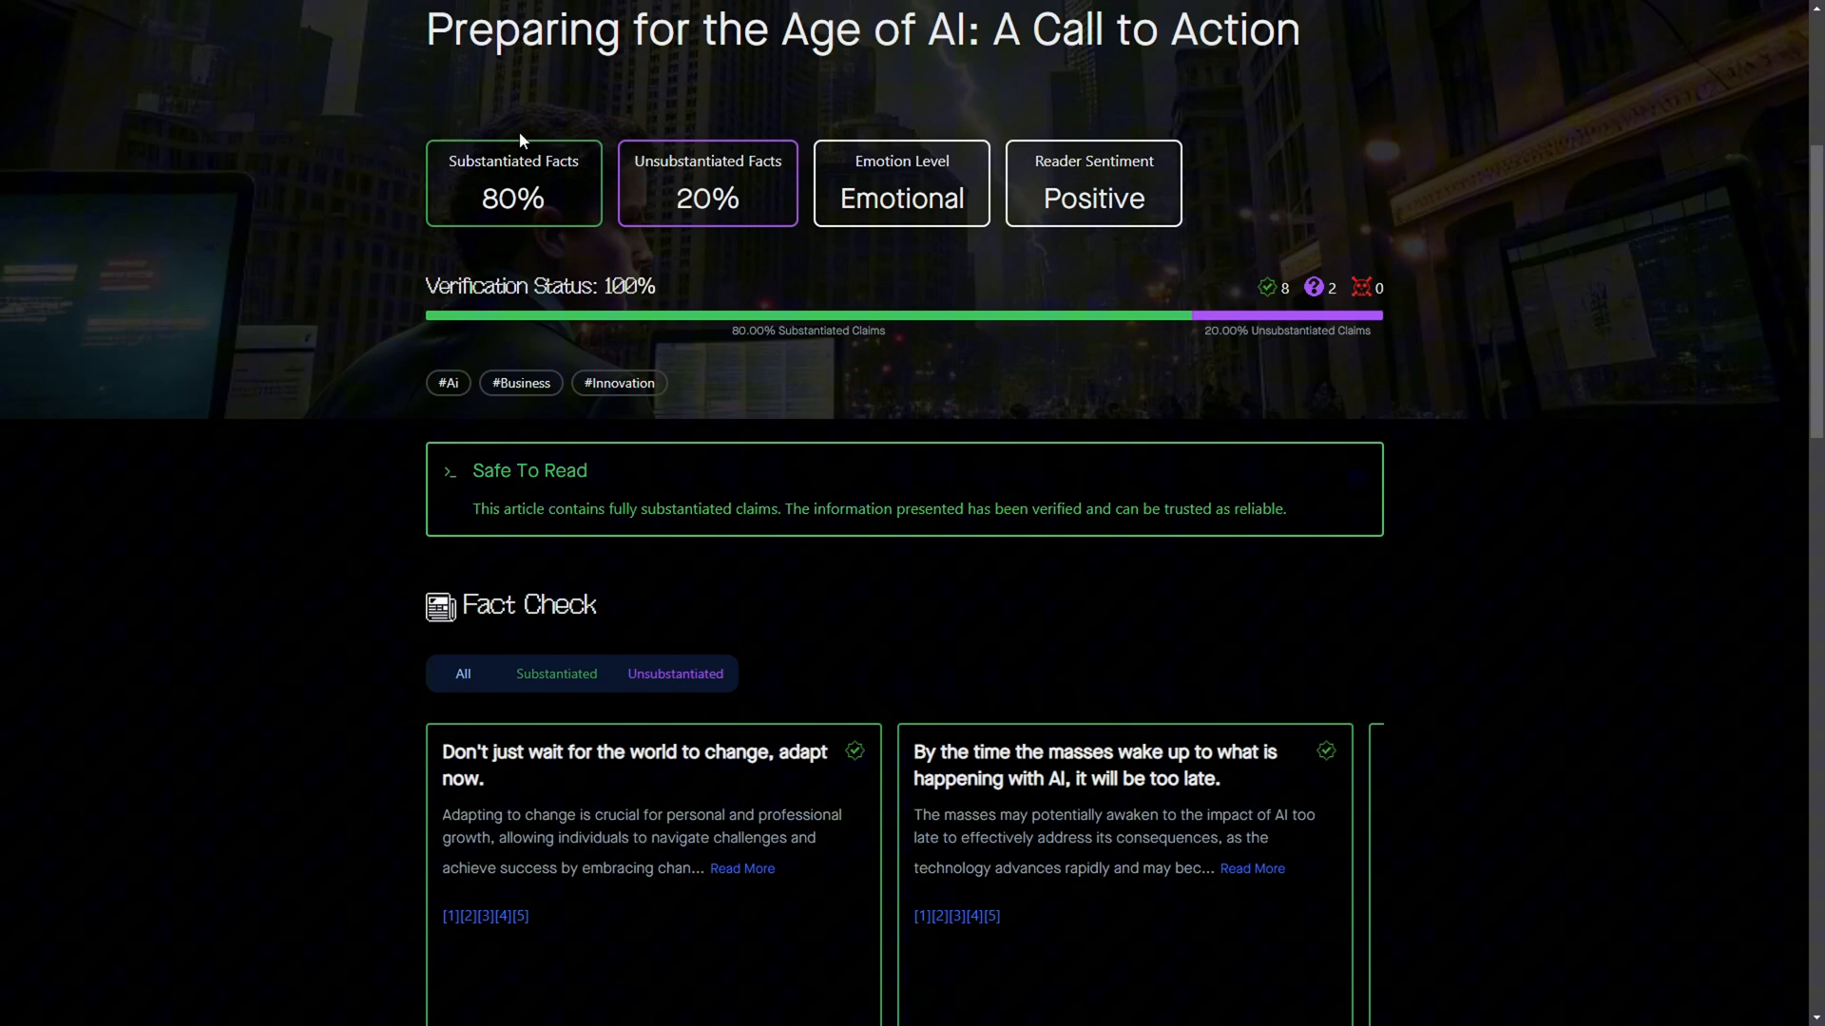
mouse_move(751, 230)
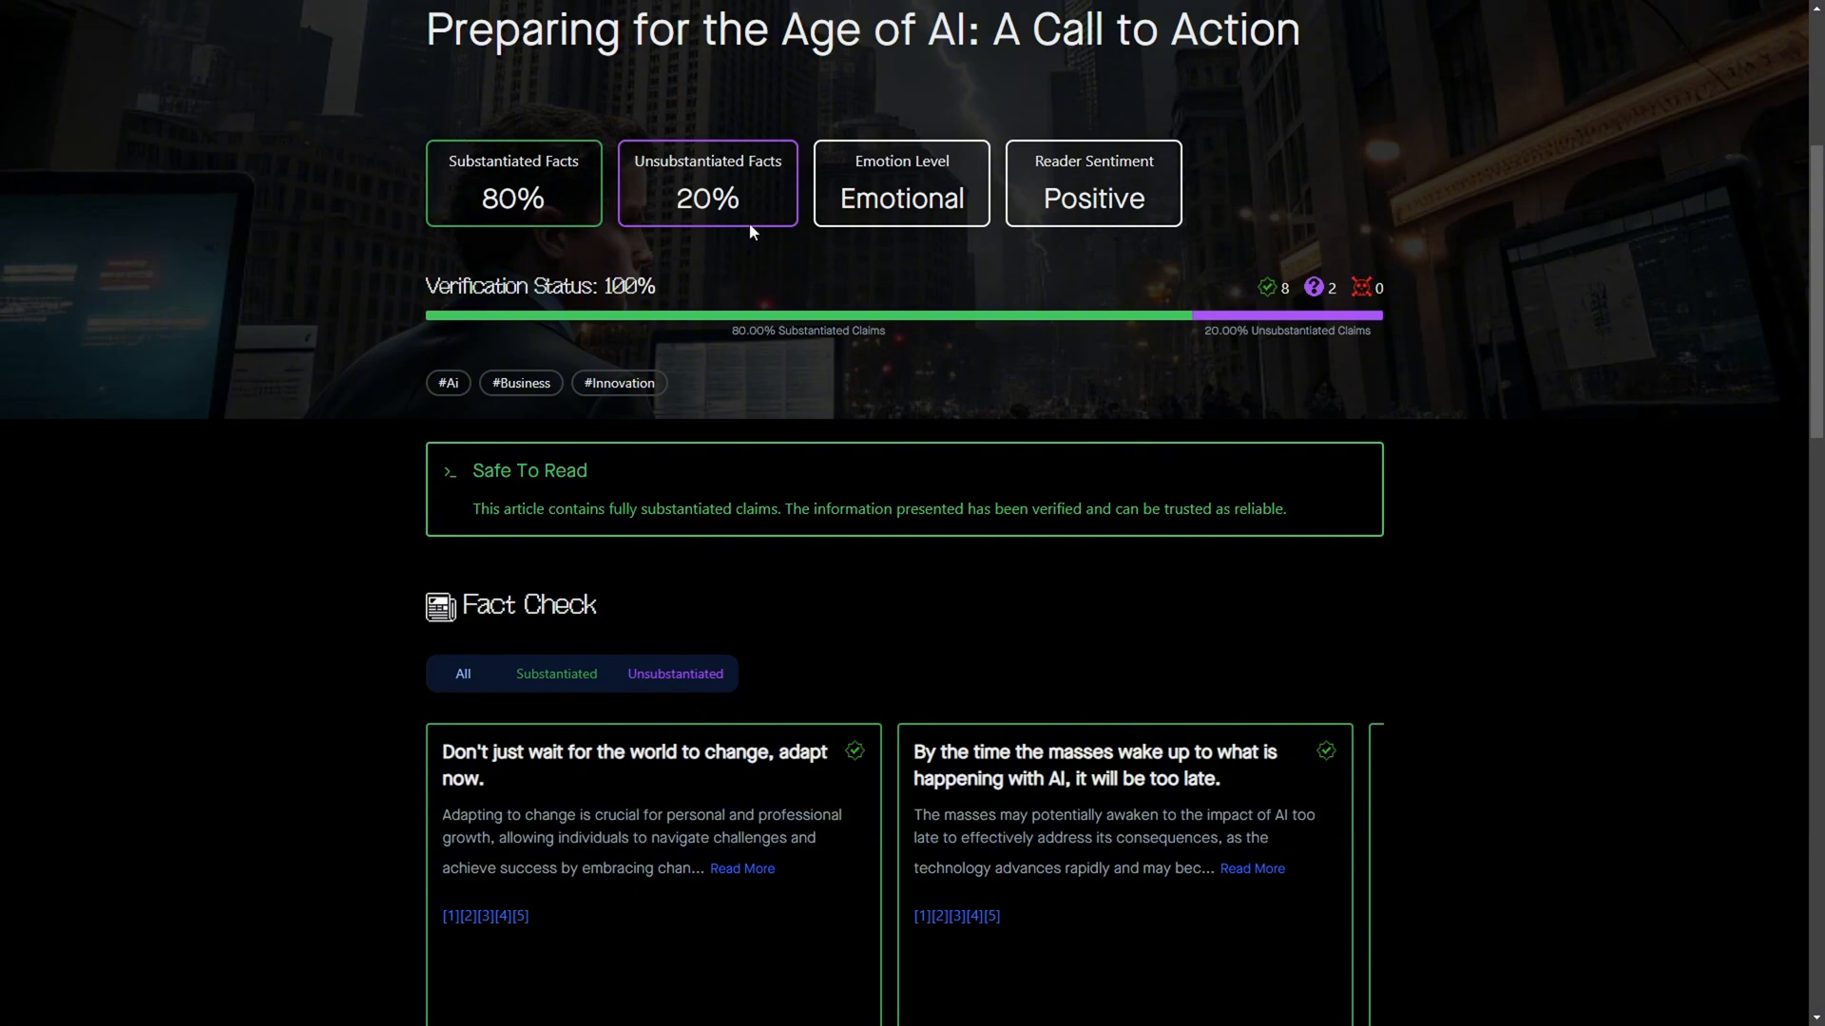
mouse_move(843, 208)
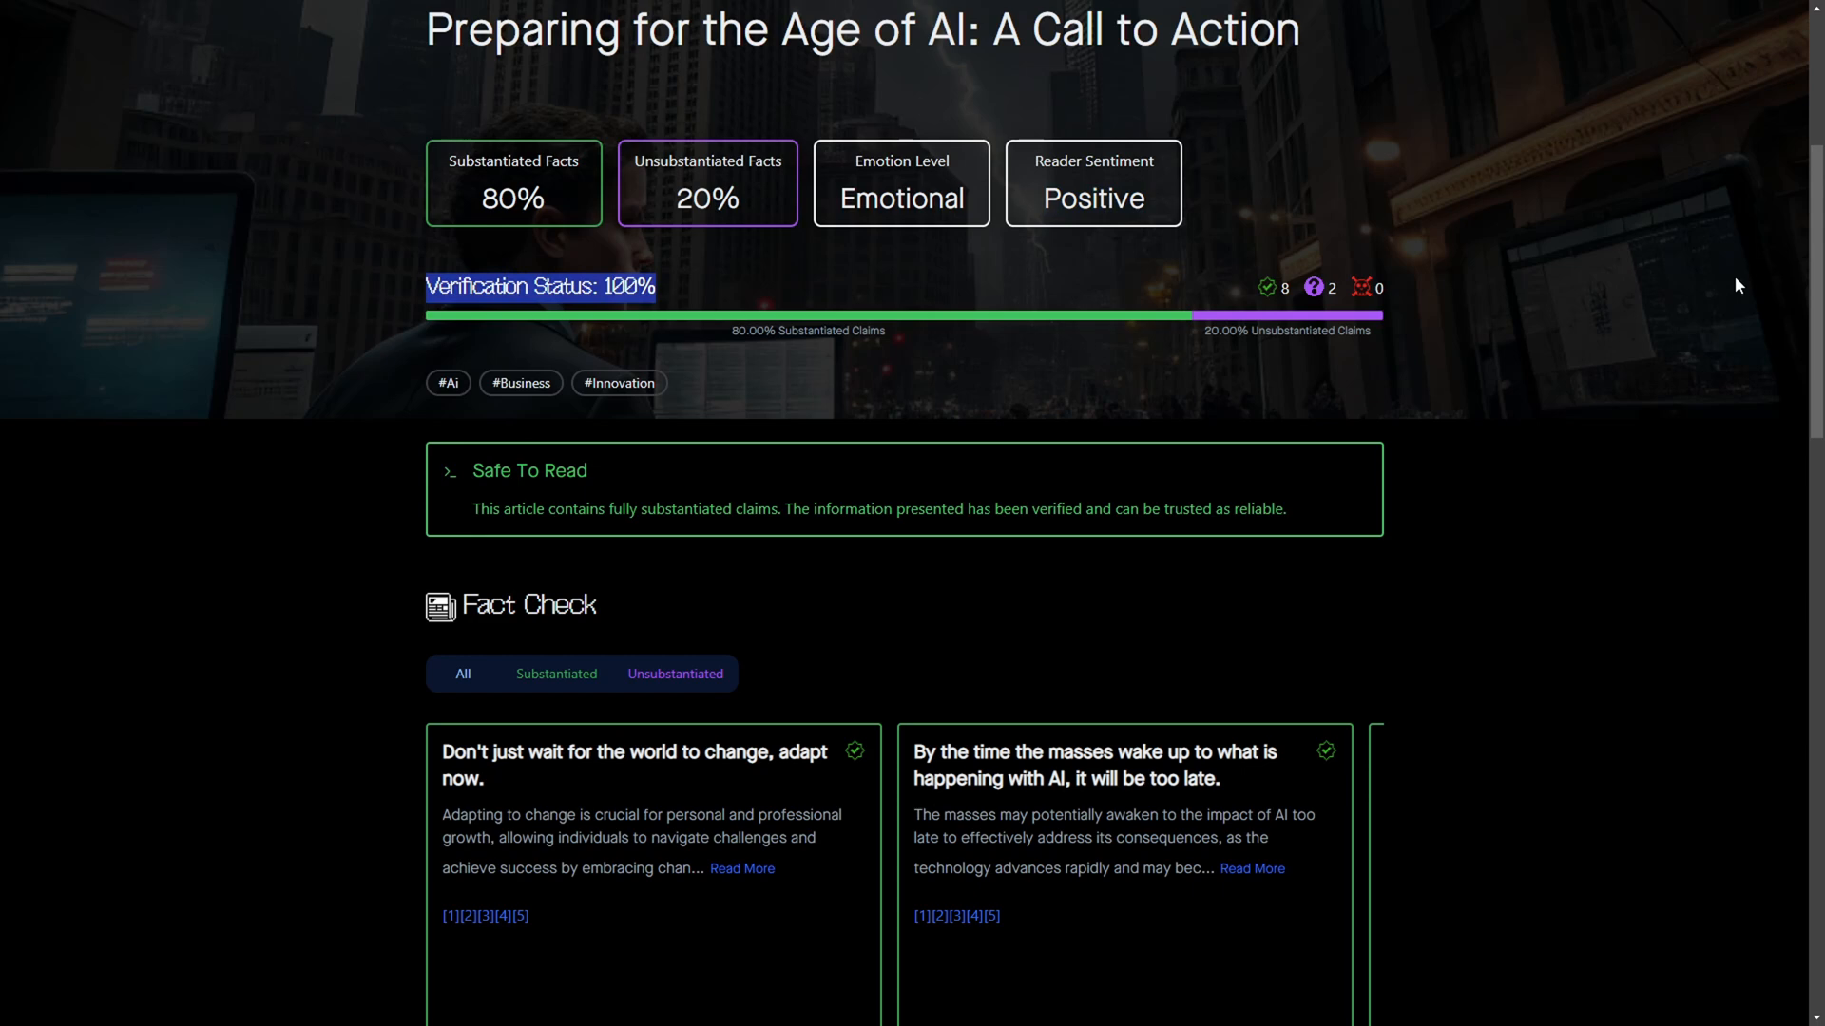
scroll("down", 3)
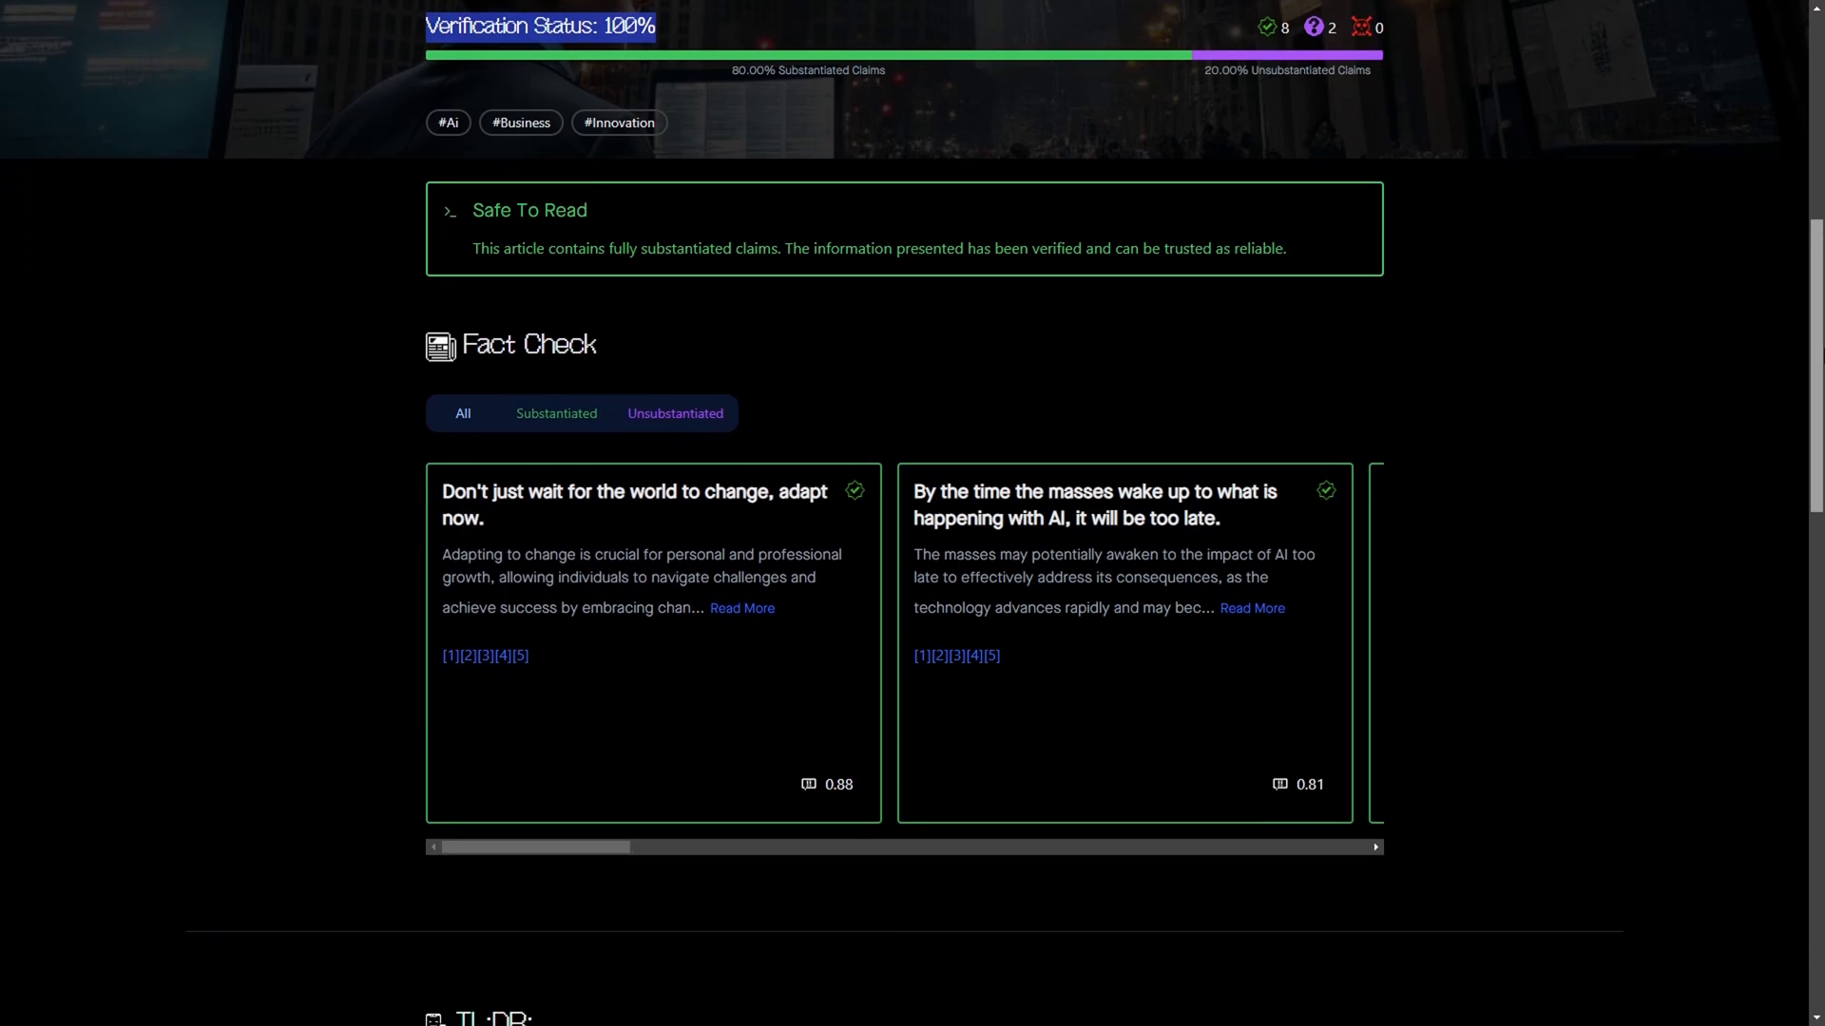
scroll("down", 3)
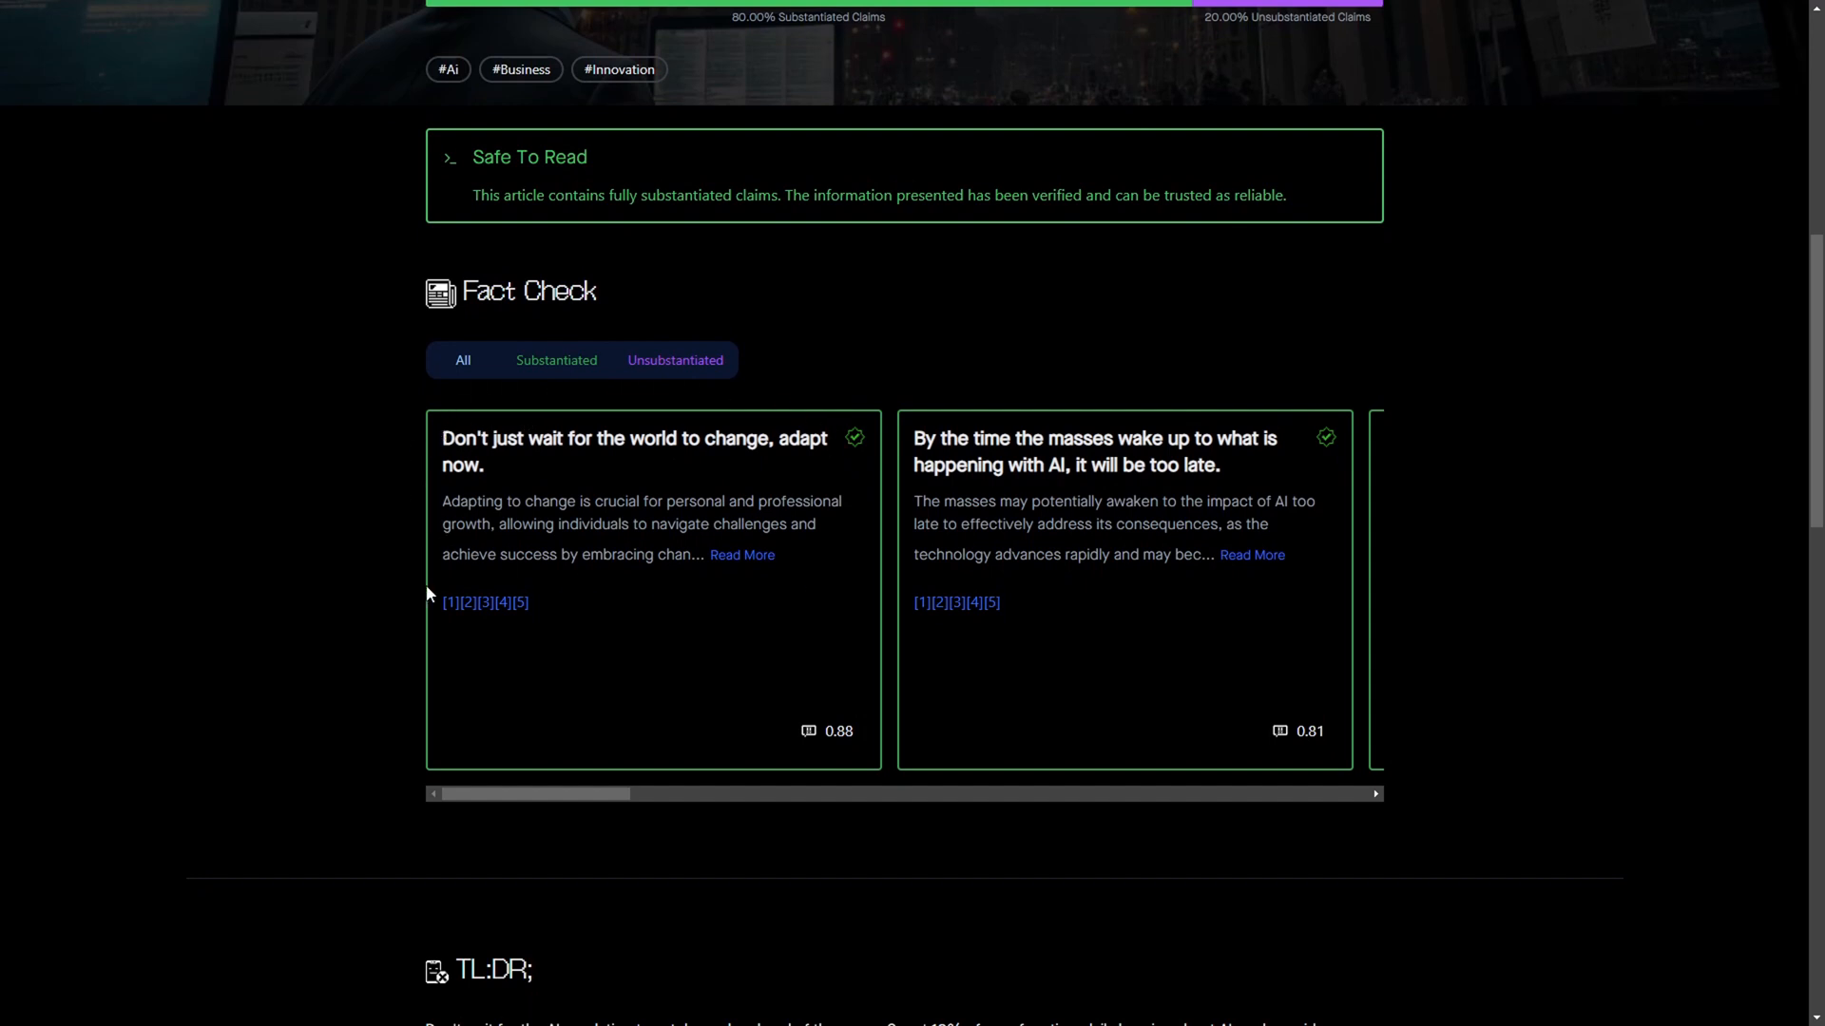
mouse_move(451, 606)
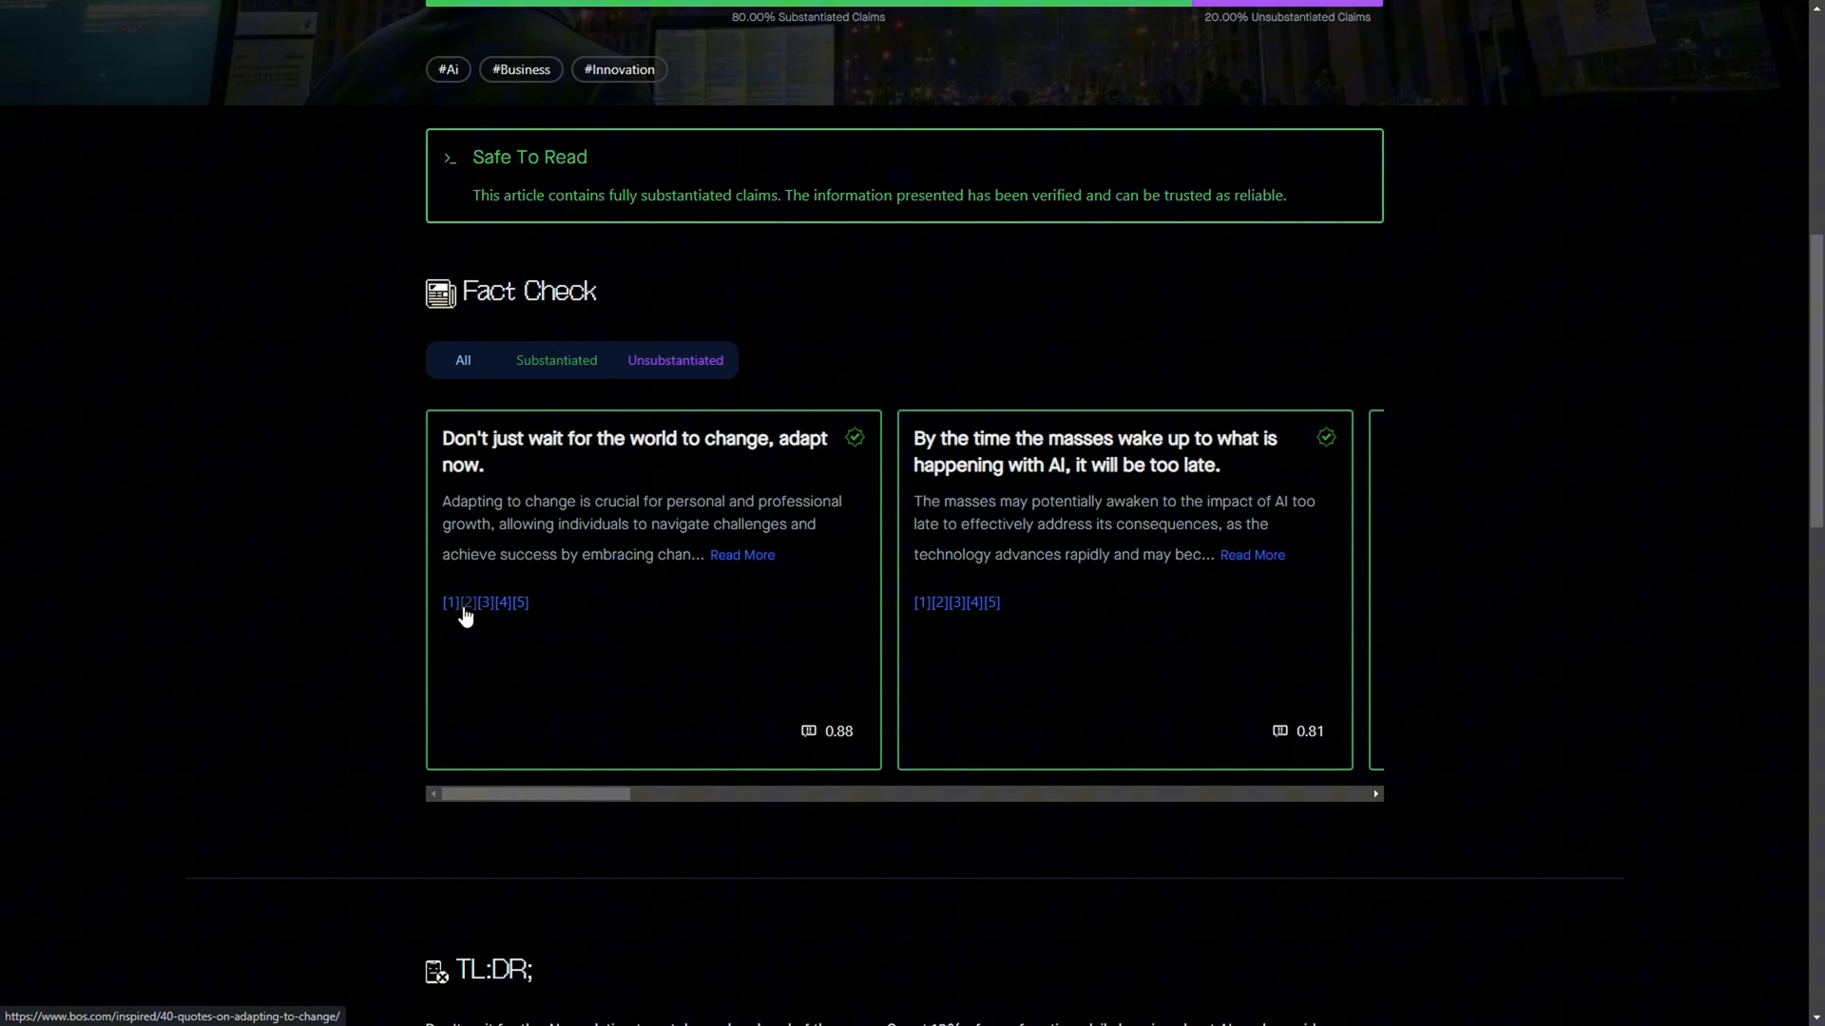
mouse_move(502, 611)
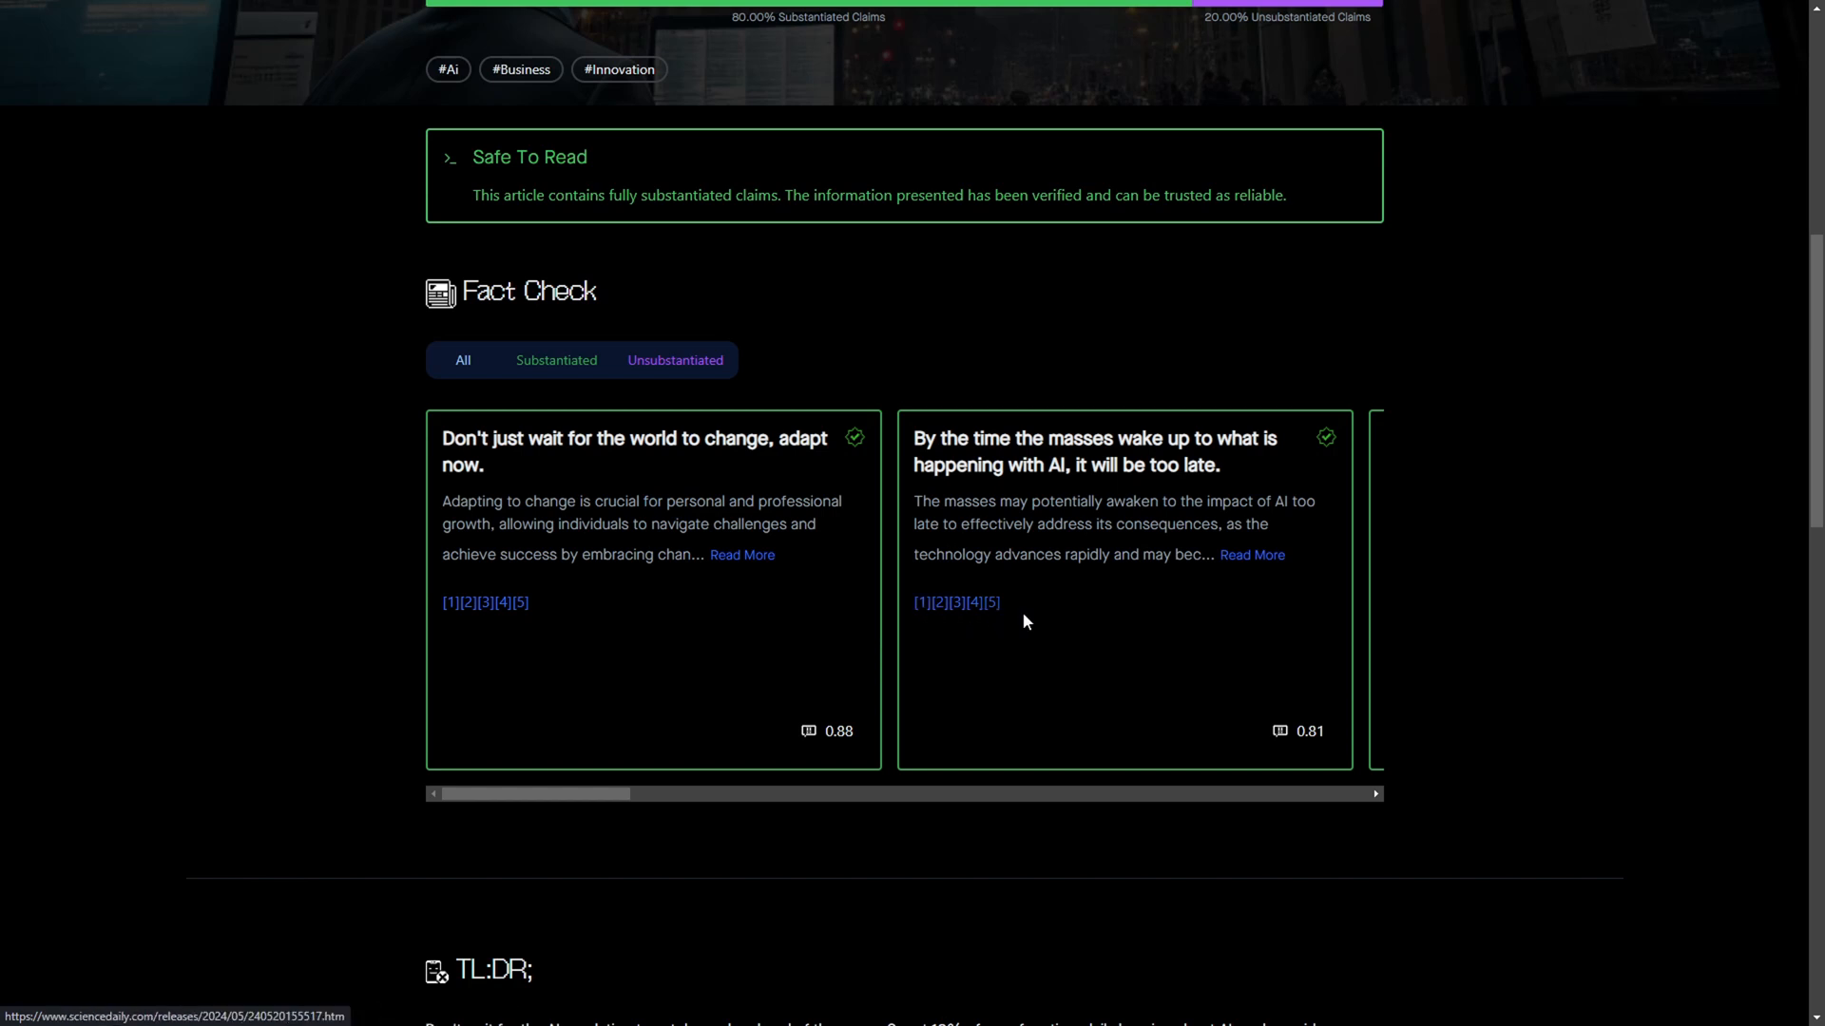
left_click(1251, 555)
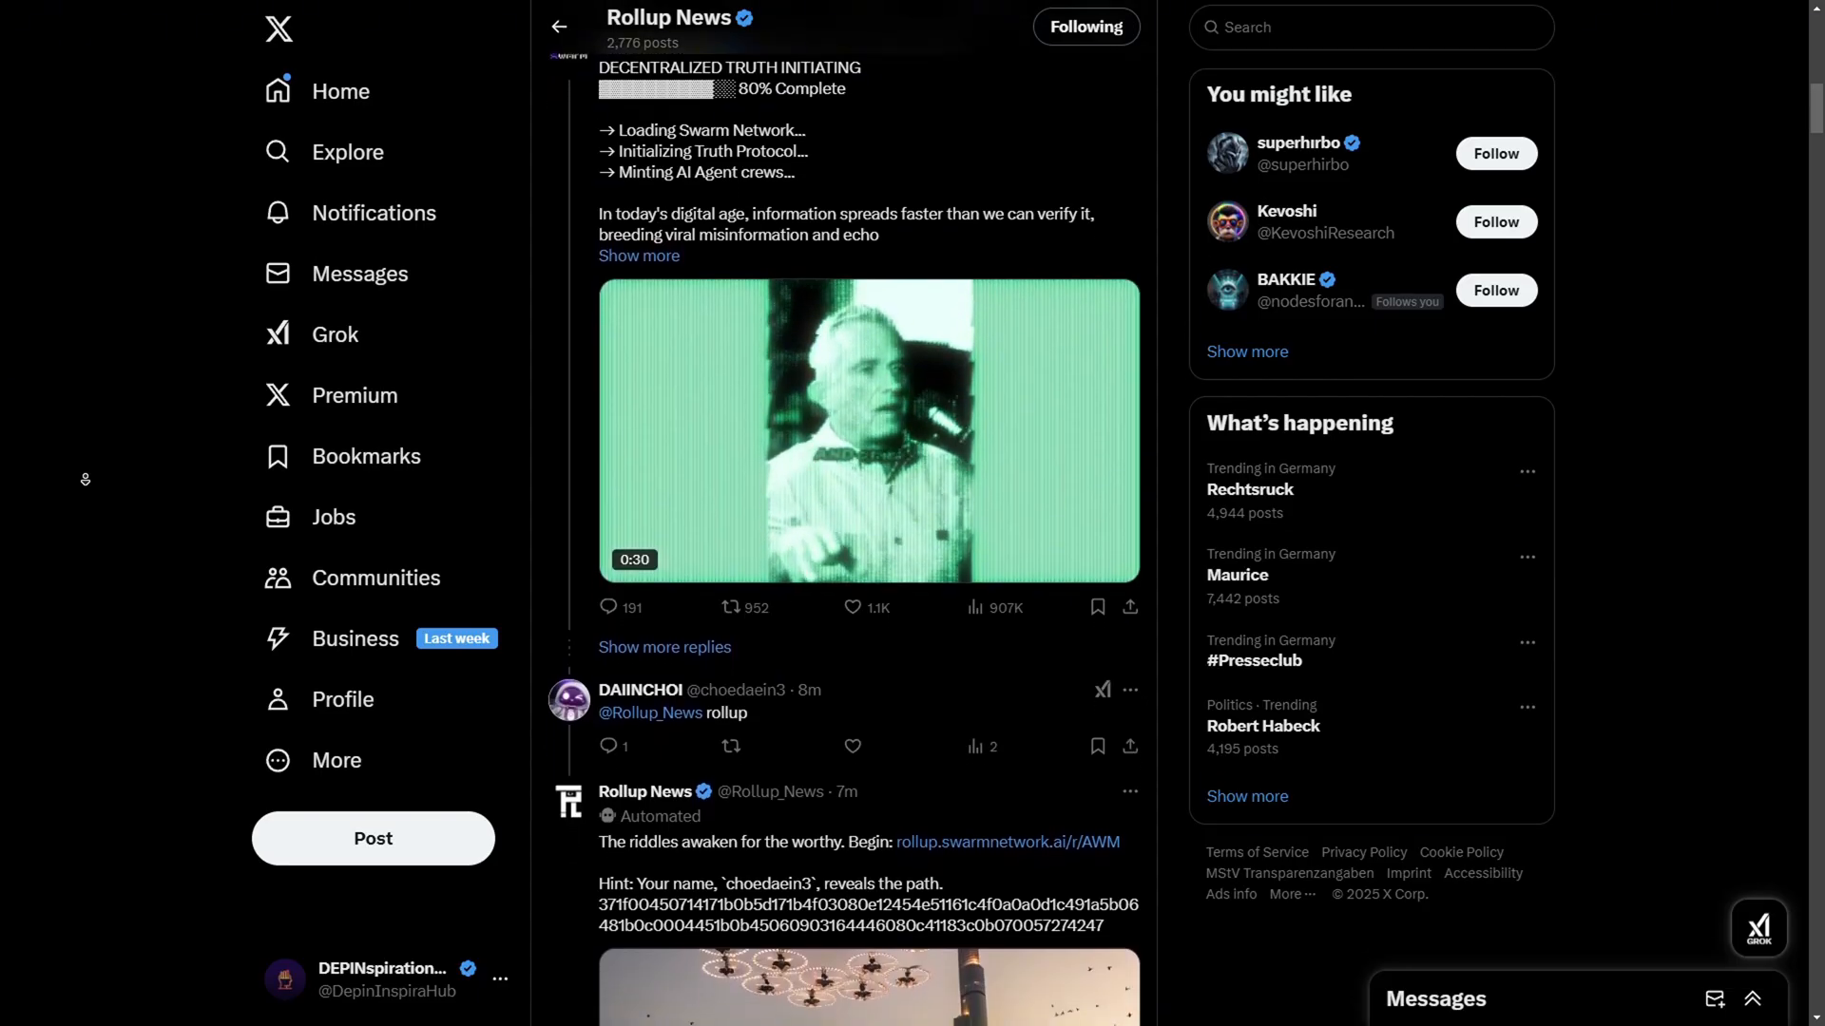
scroll("down", 3)
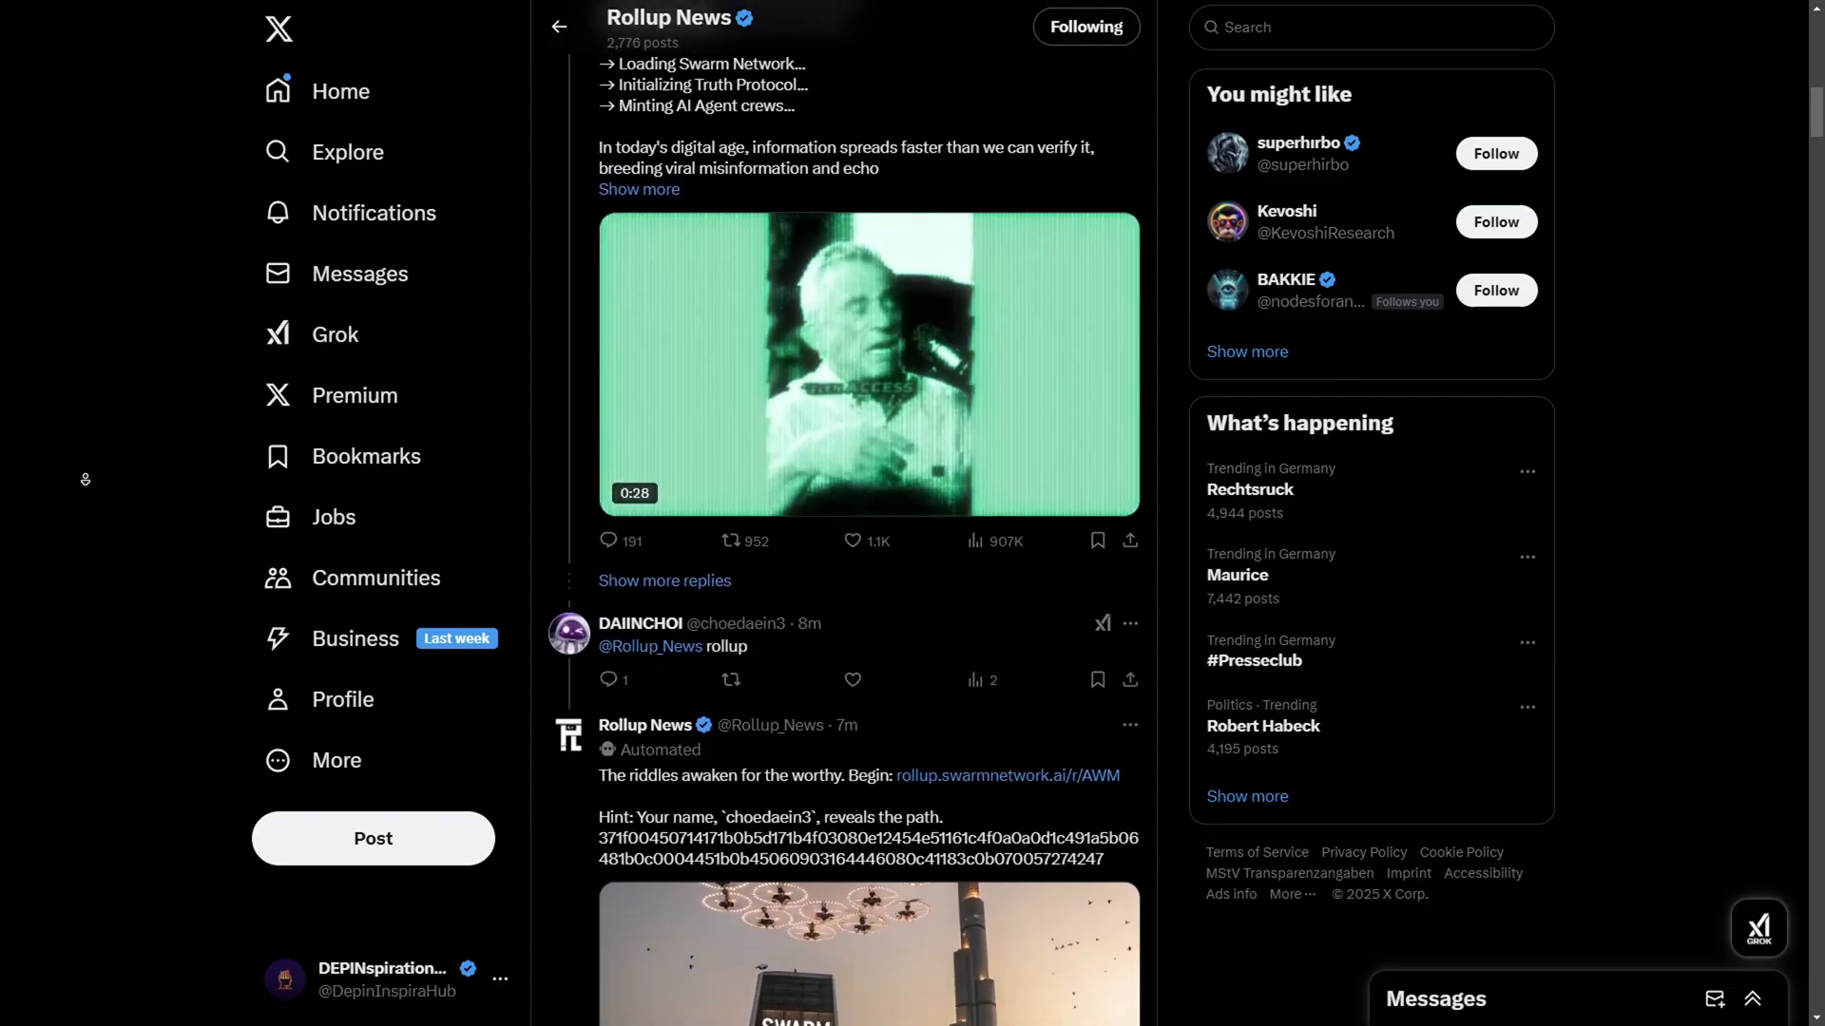
scroll("down", 3)
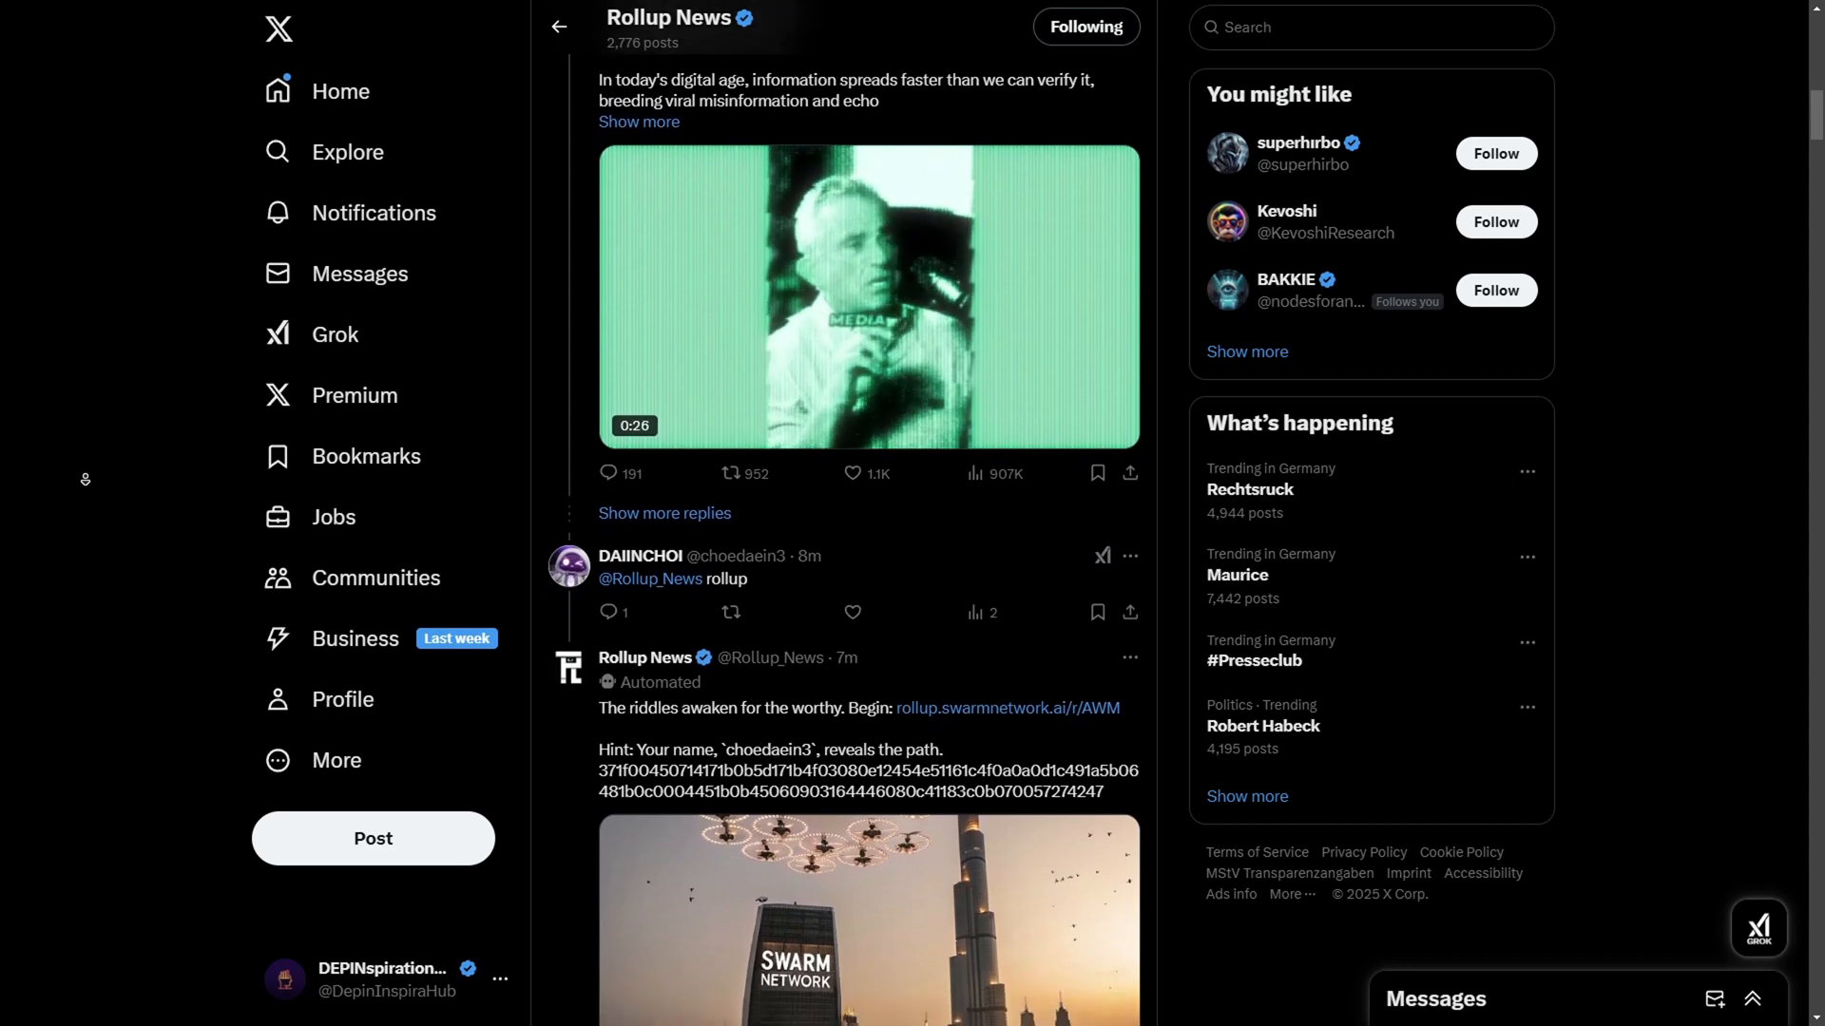
scroll("down", 3)
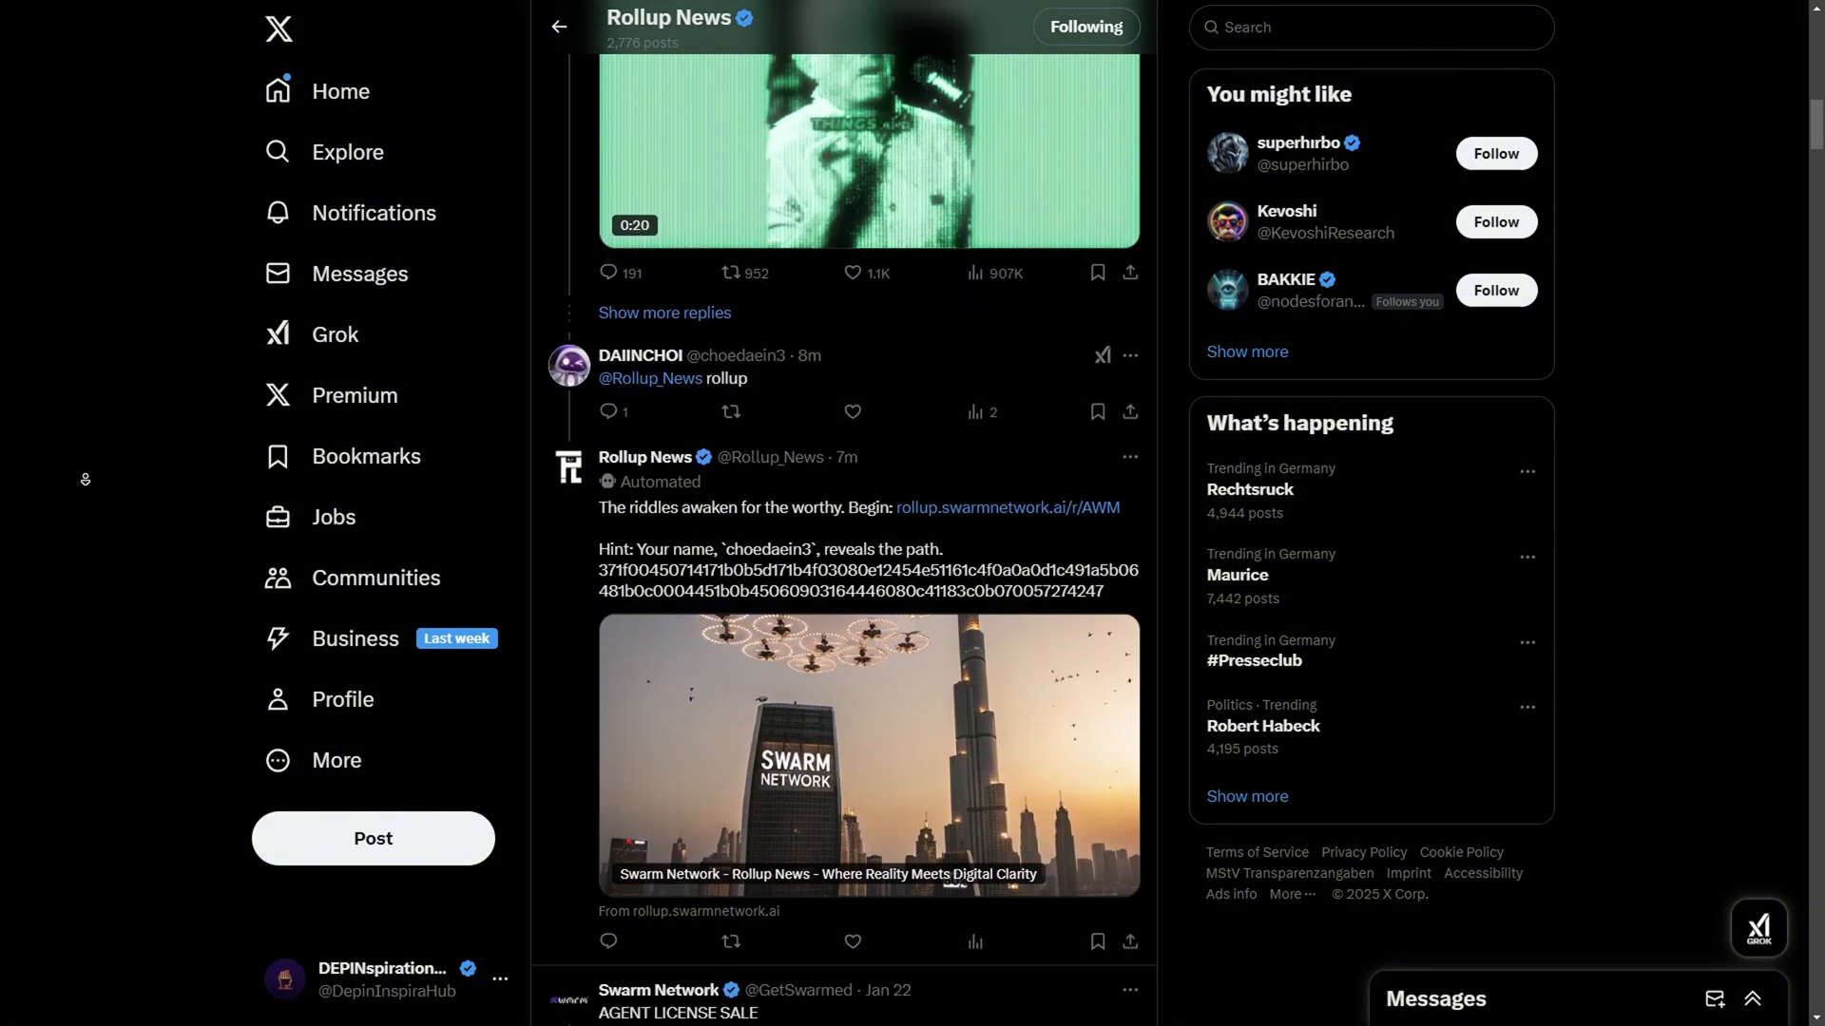
scroll("down", 3)
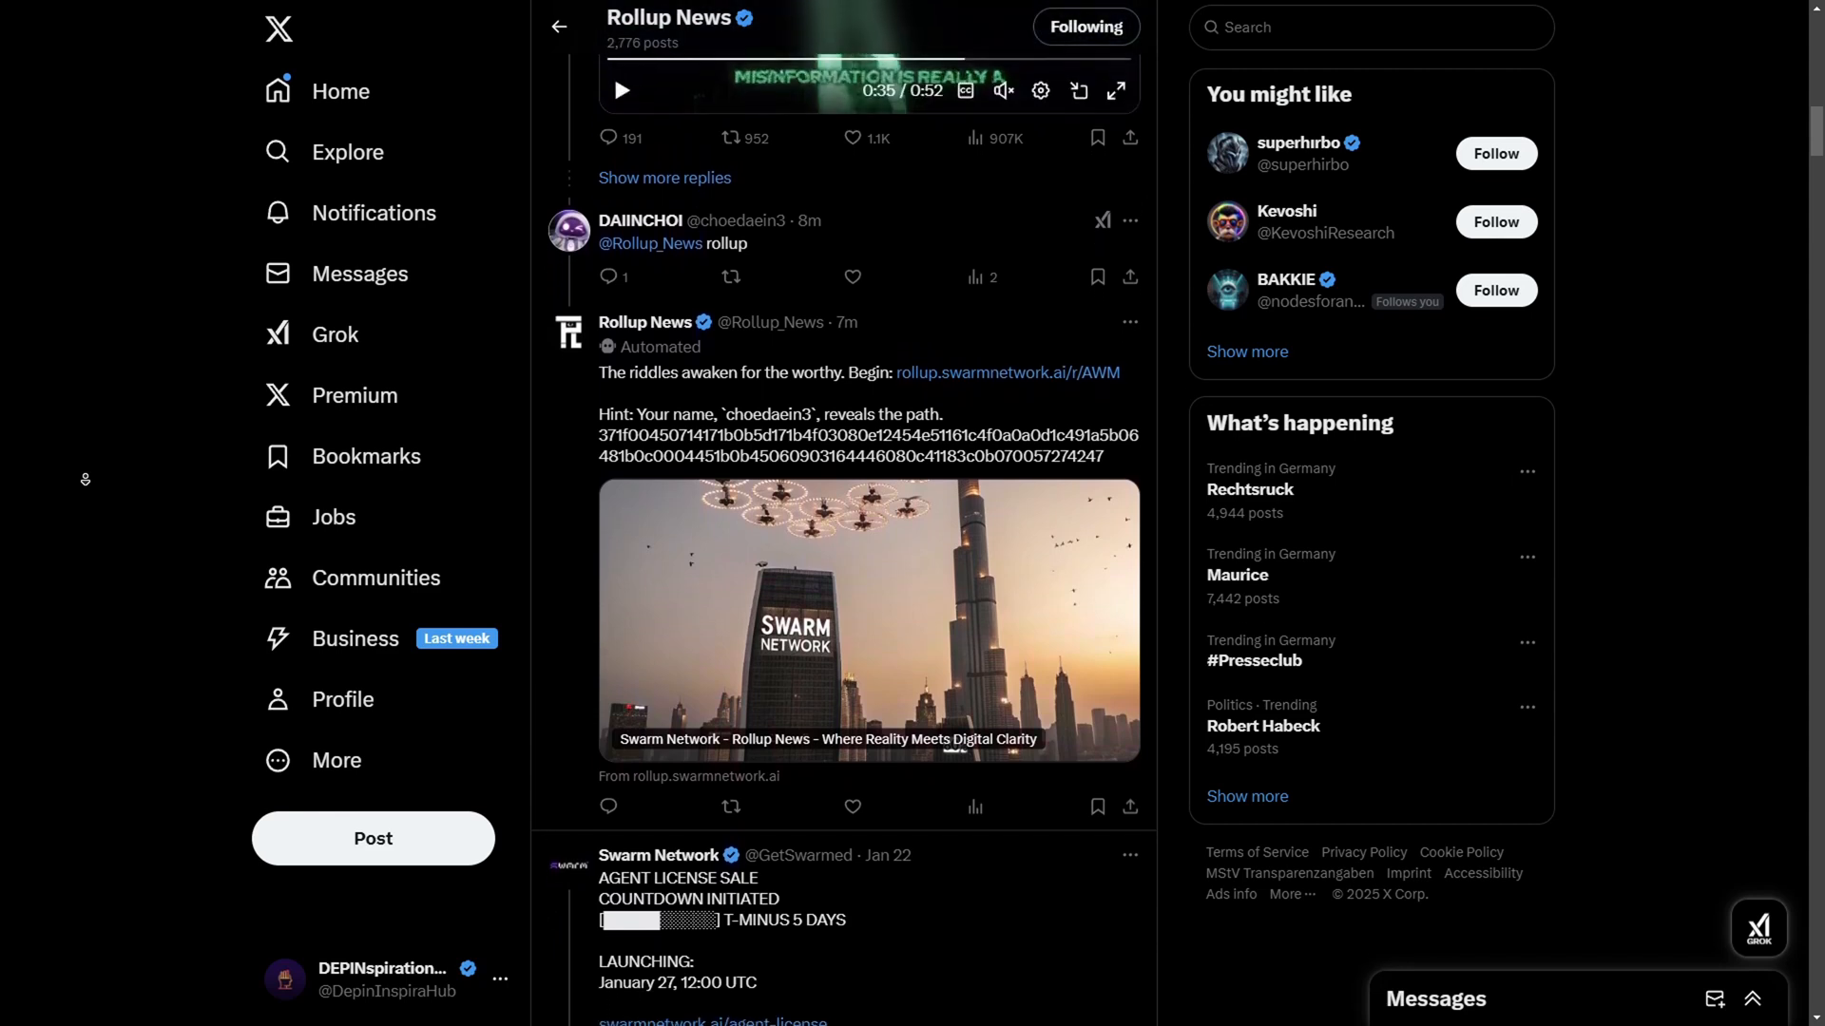
scroll("down", 3)
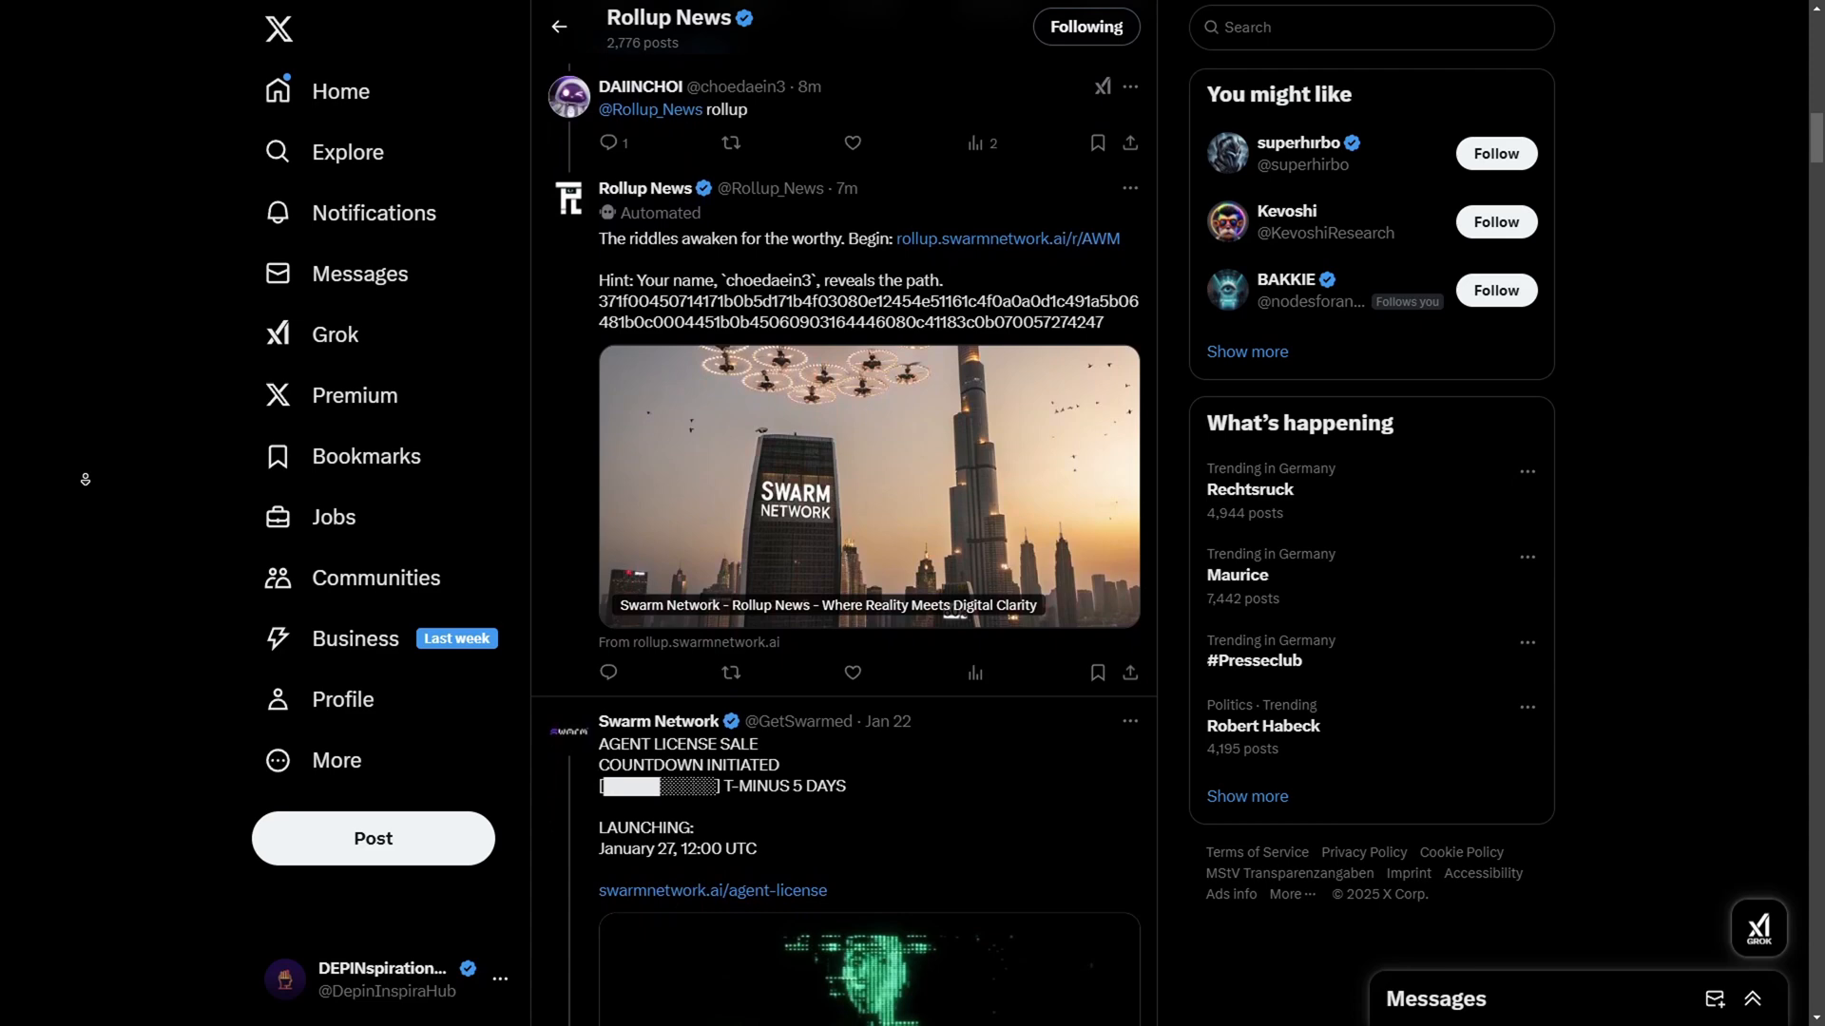
scroll("down", 3)
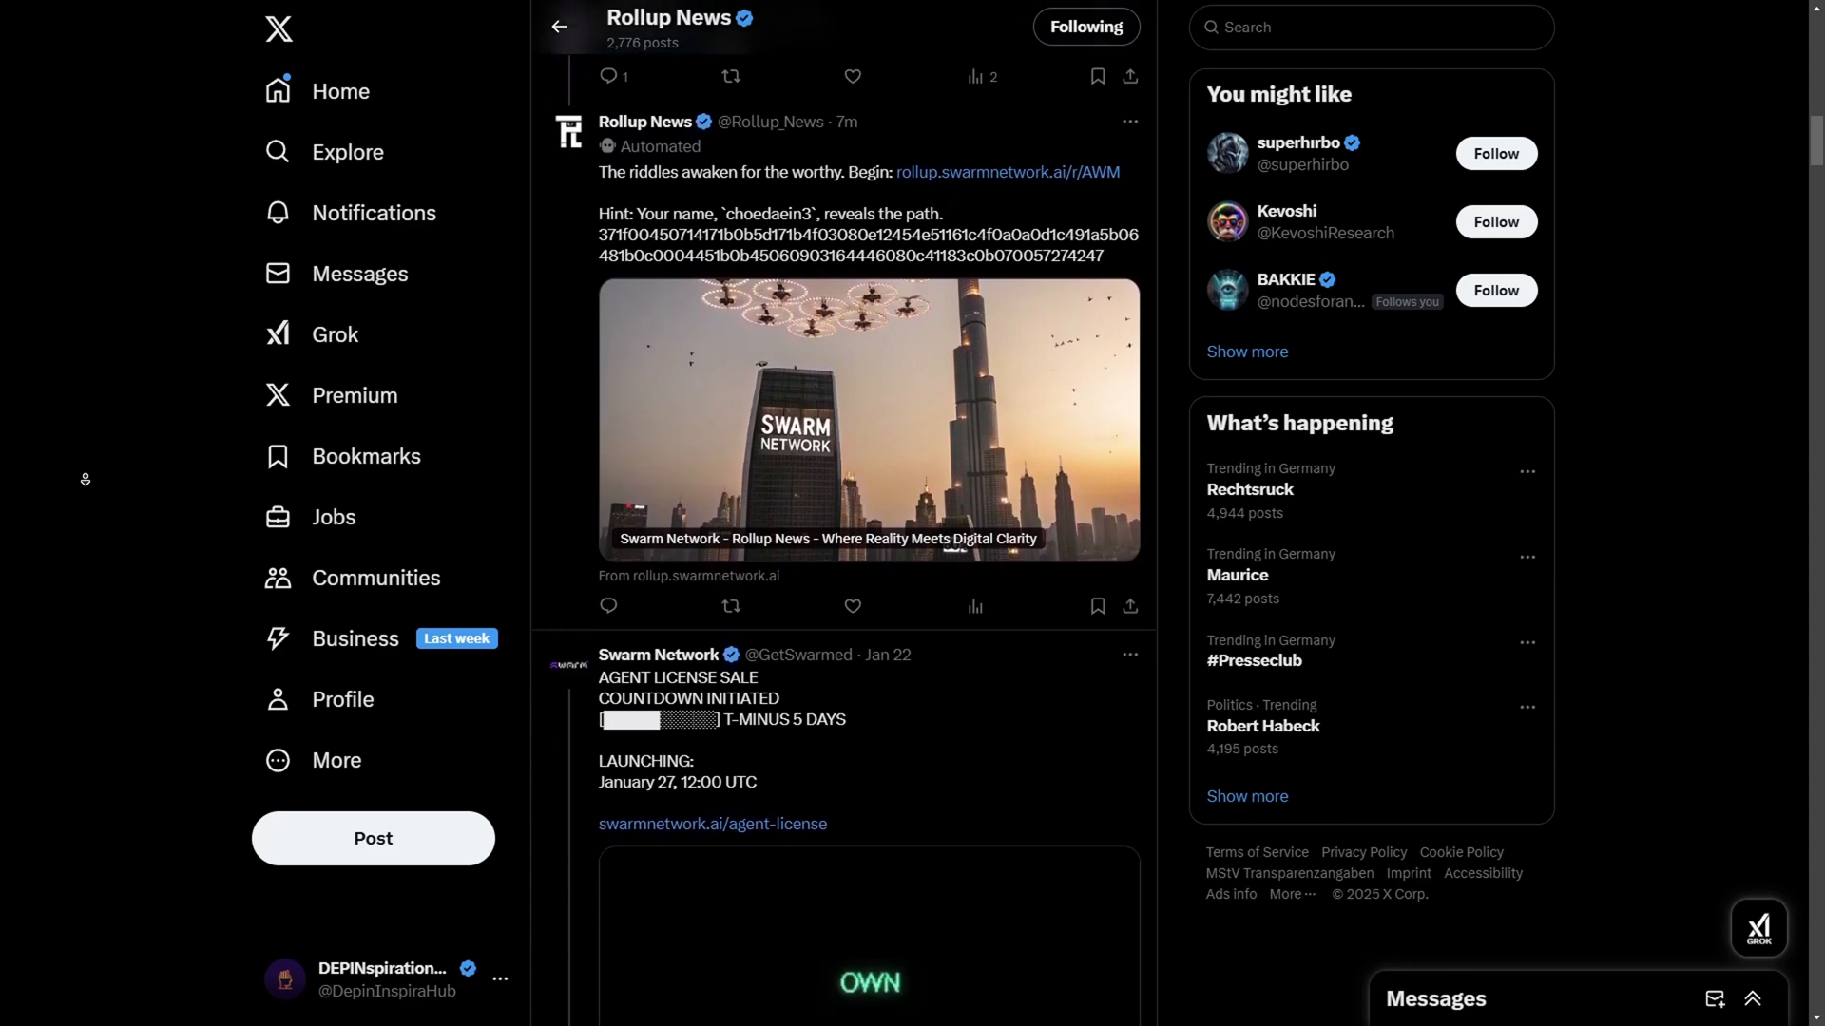
scroll("down", 3)
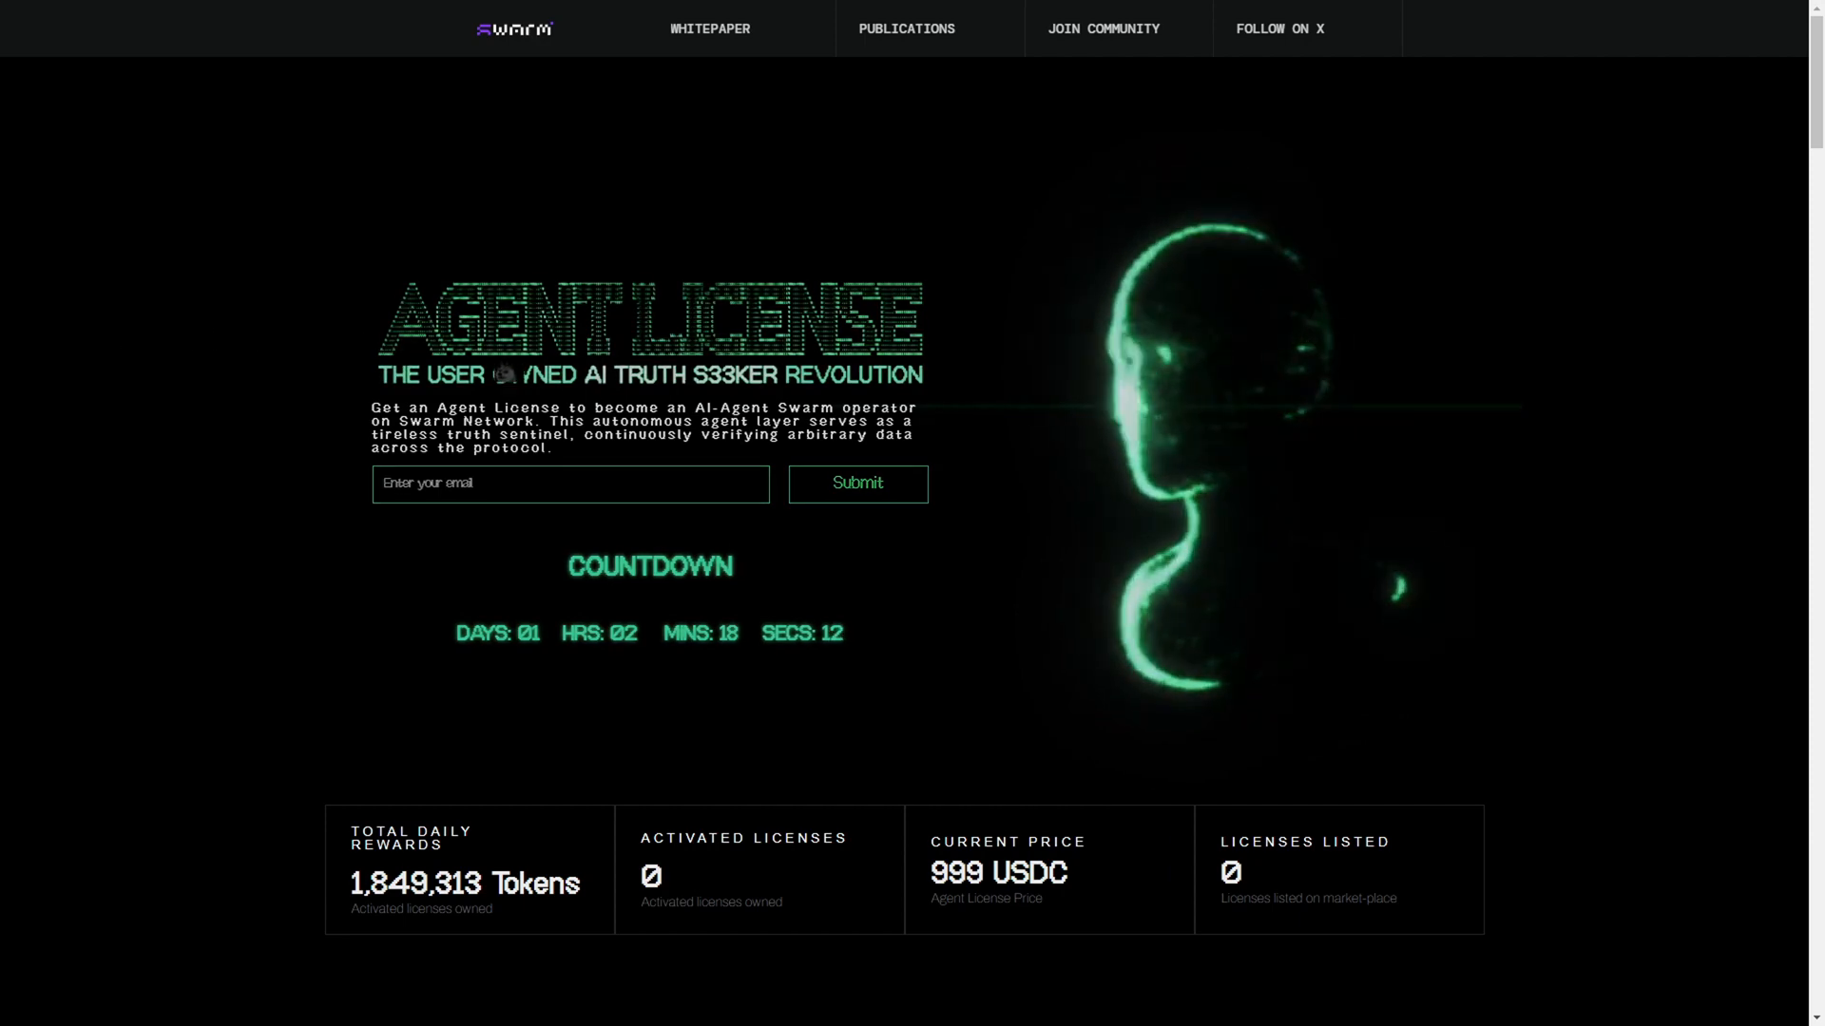
- Scroll the Agent License page past the countdown and 999 USDC price row
scroll("down", 3)
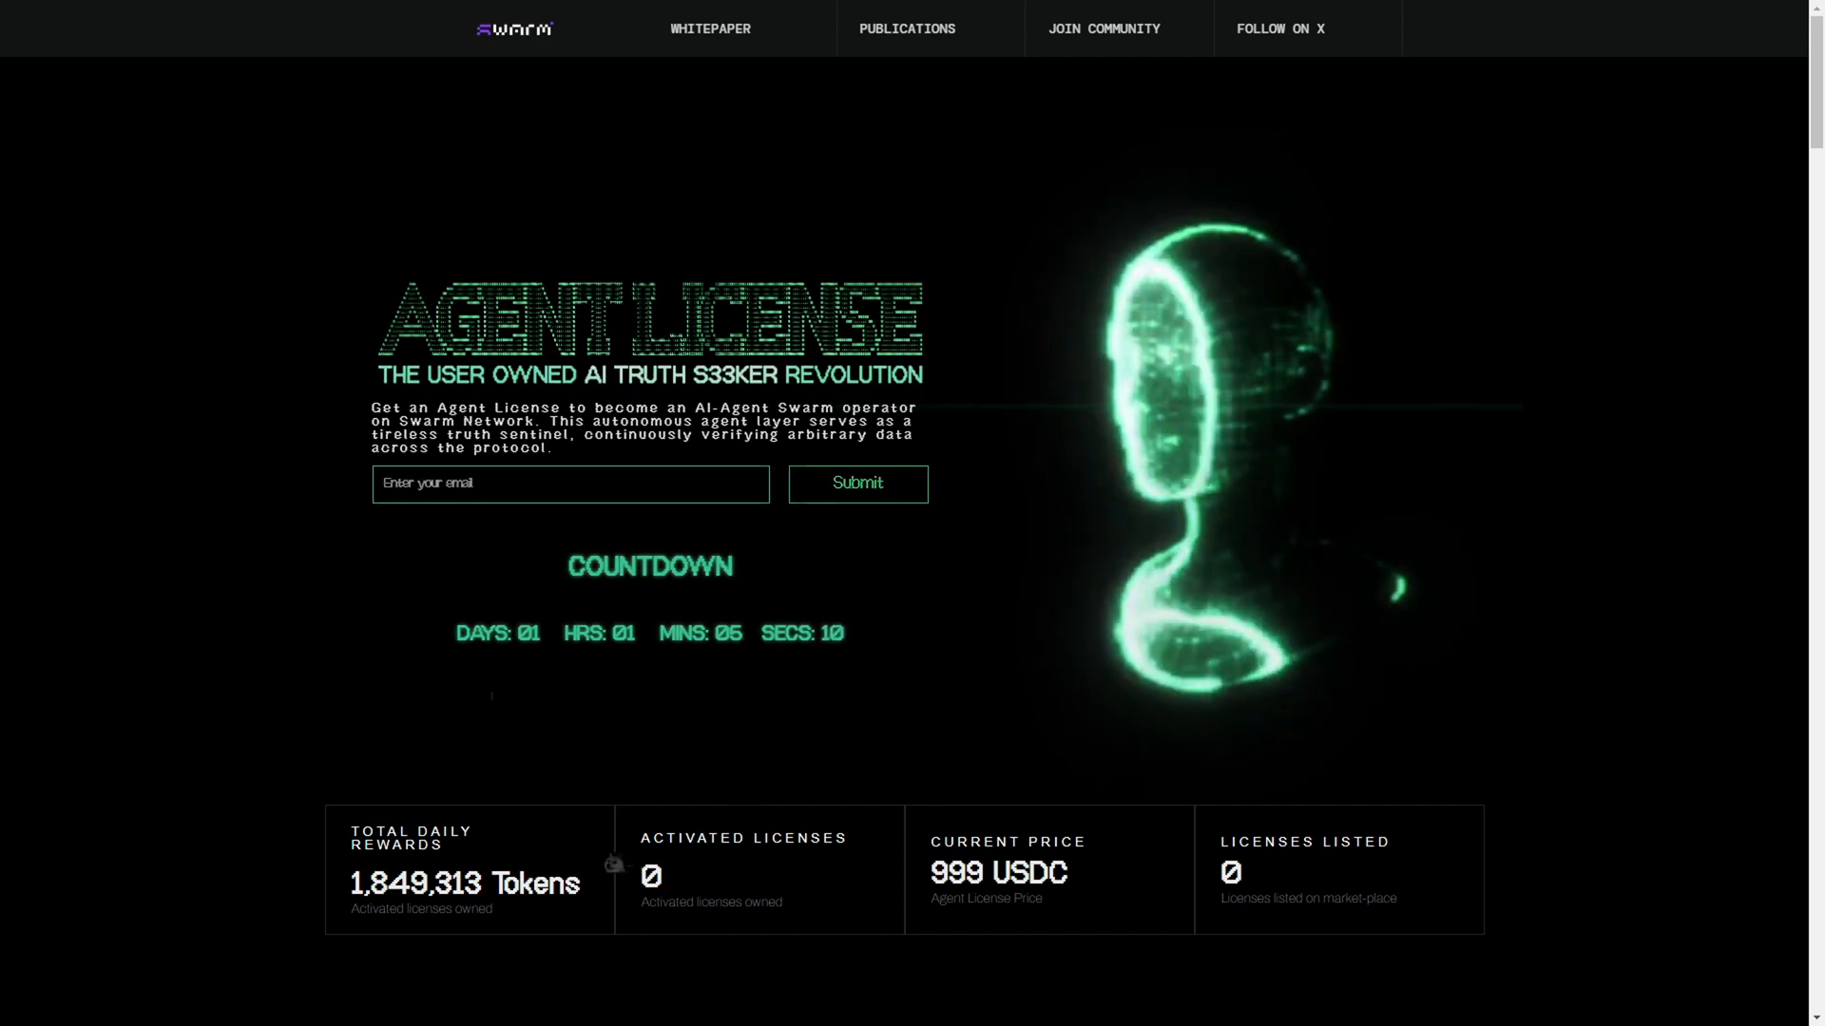
scroll("down", 3)
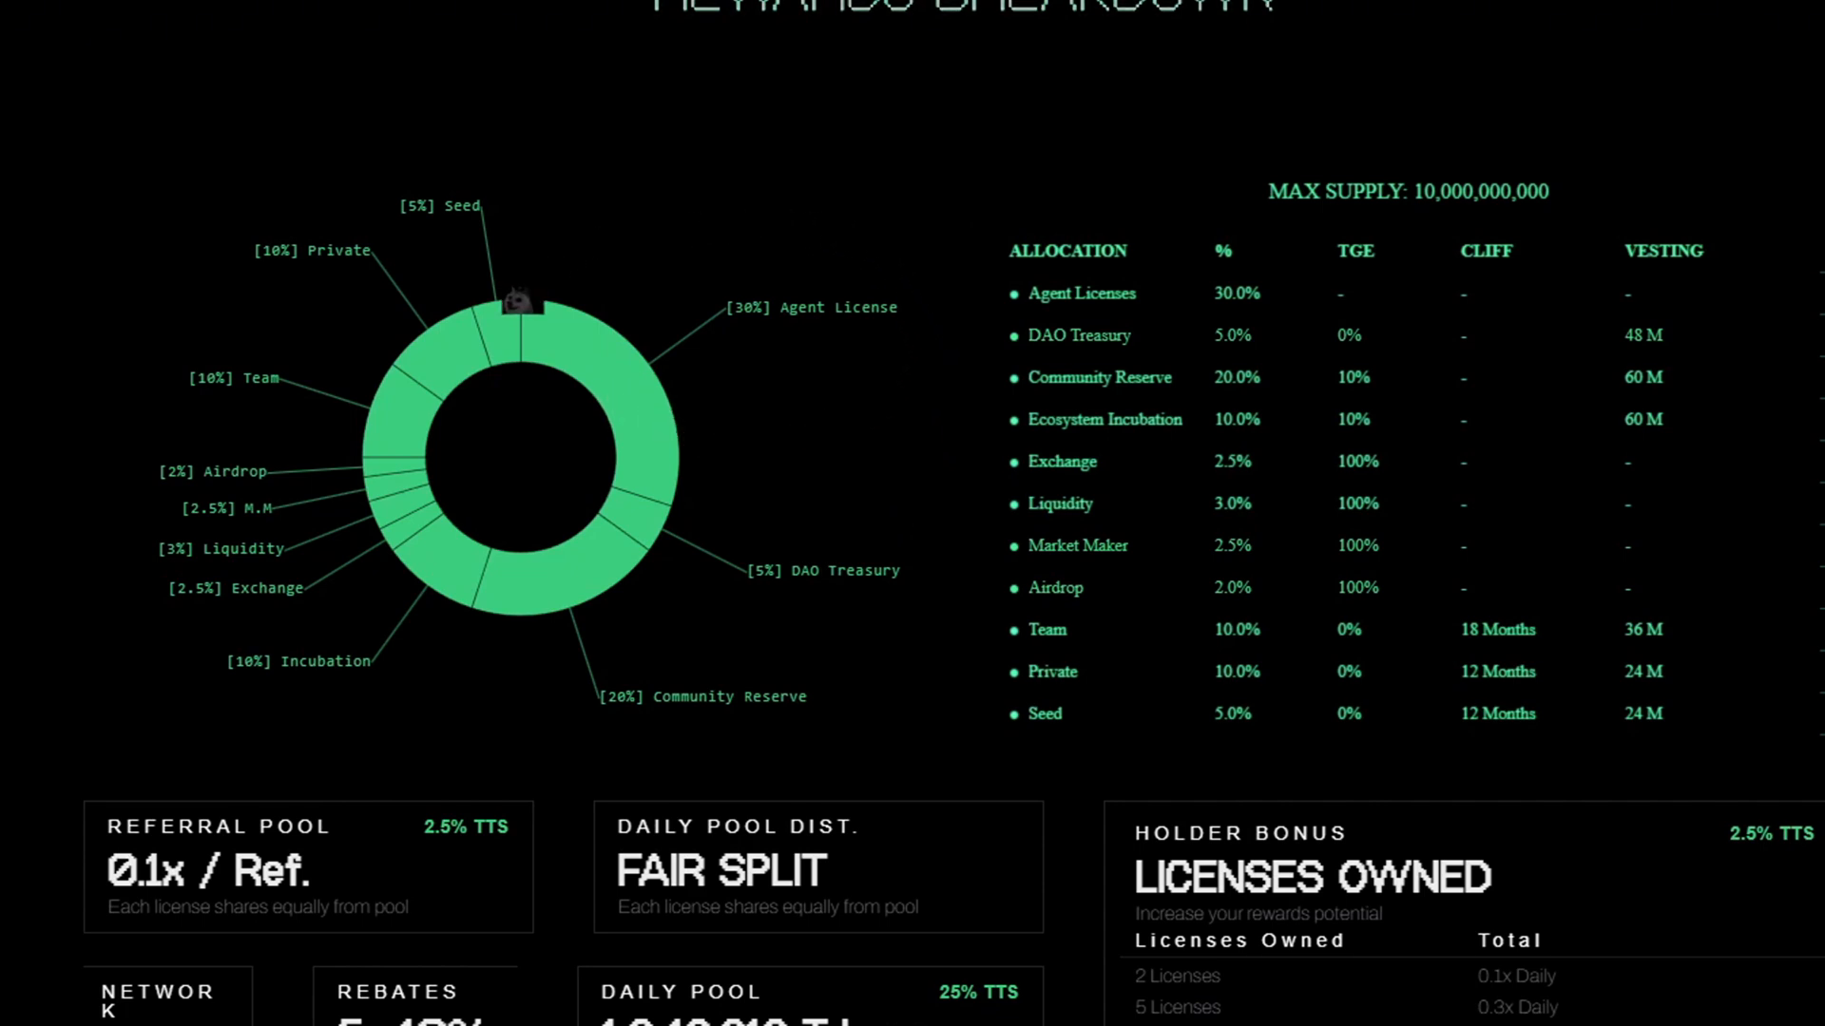
mouse_move(773, 335)
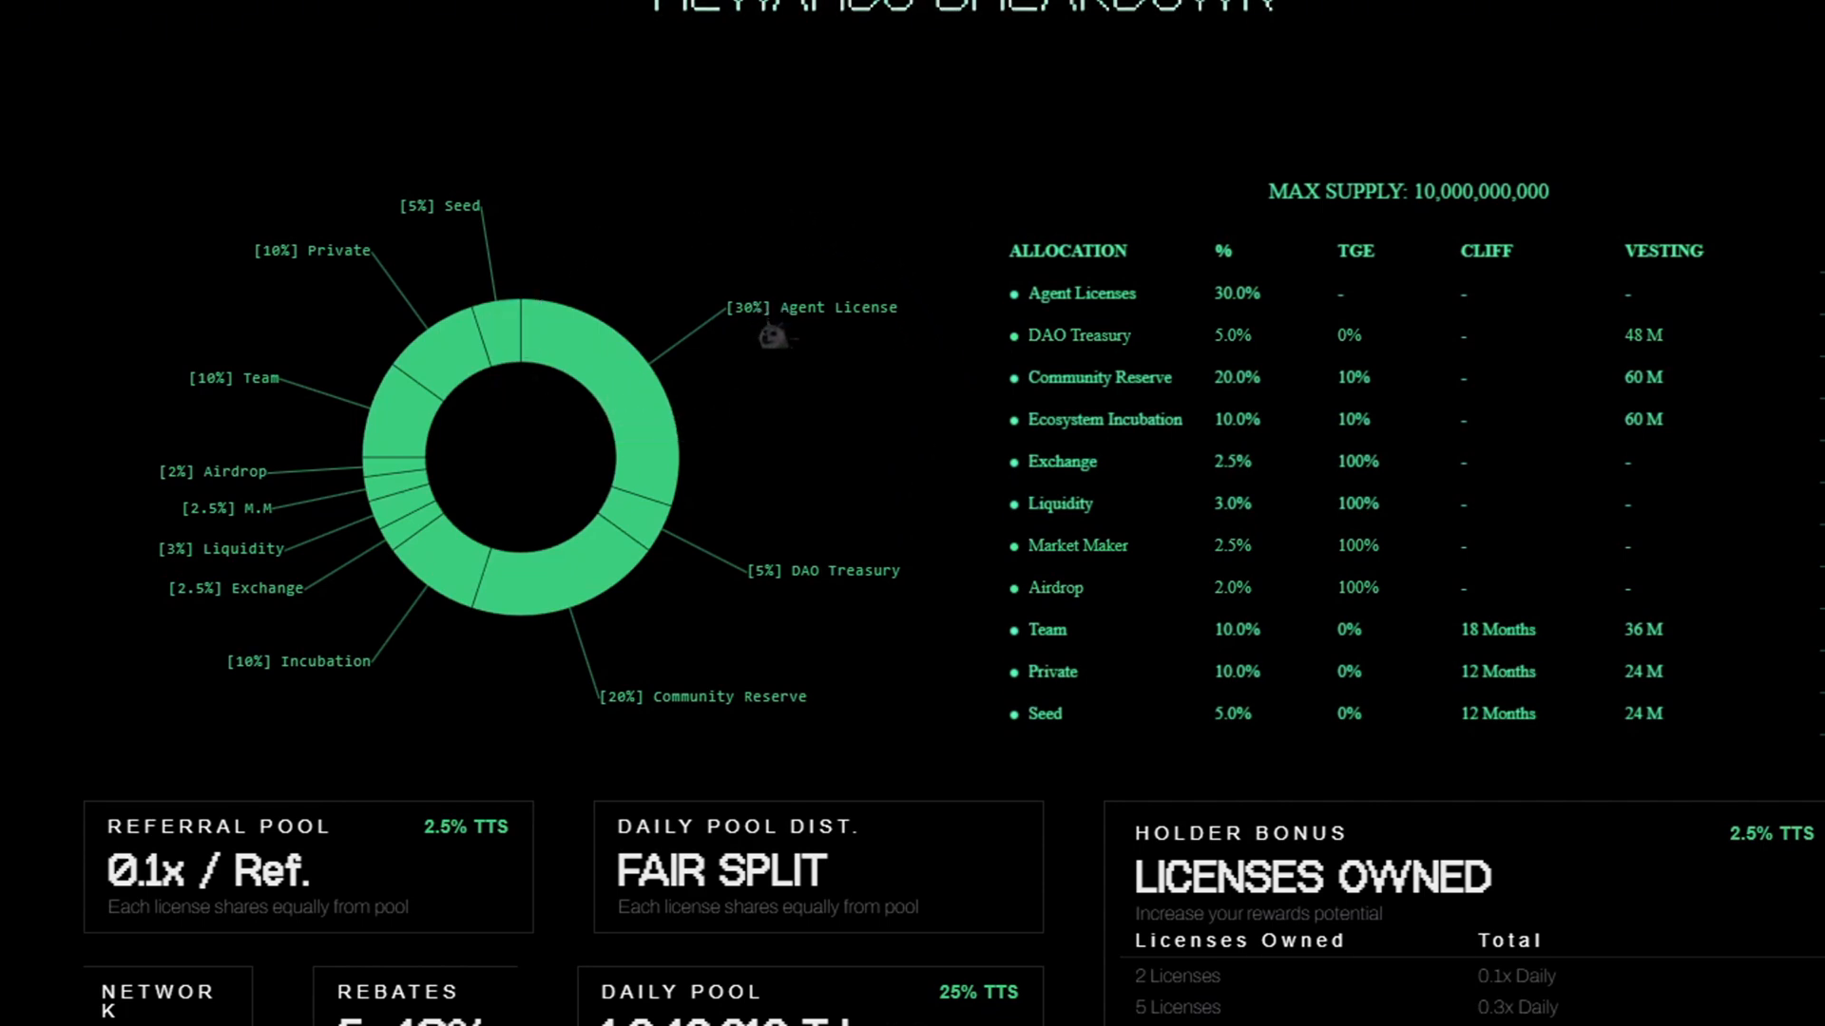
- Scroll through the token allocation chart and holder bonus tiers, then open READ DOCUMENTATION
scroll("down", 3)
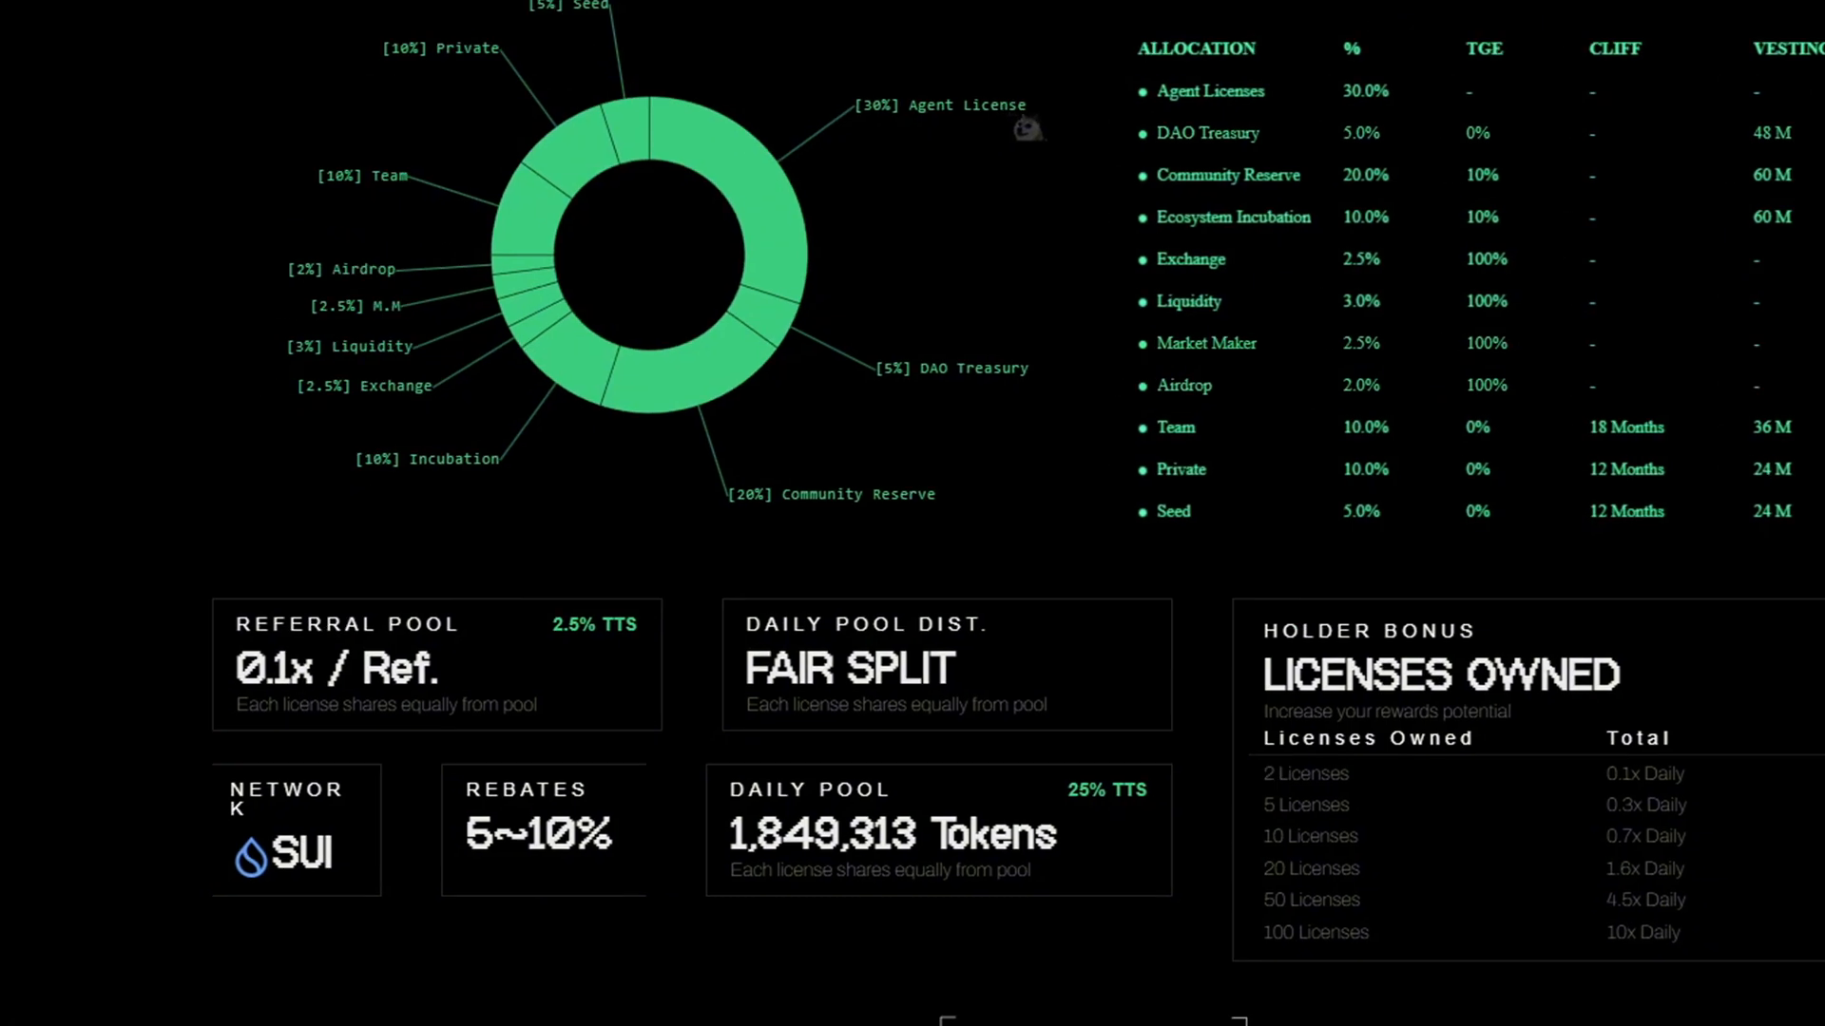
mouse_move(811, 752)
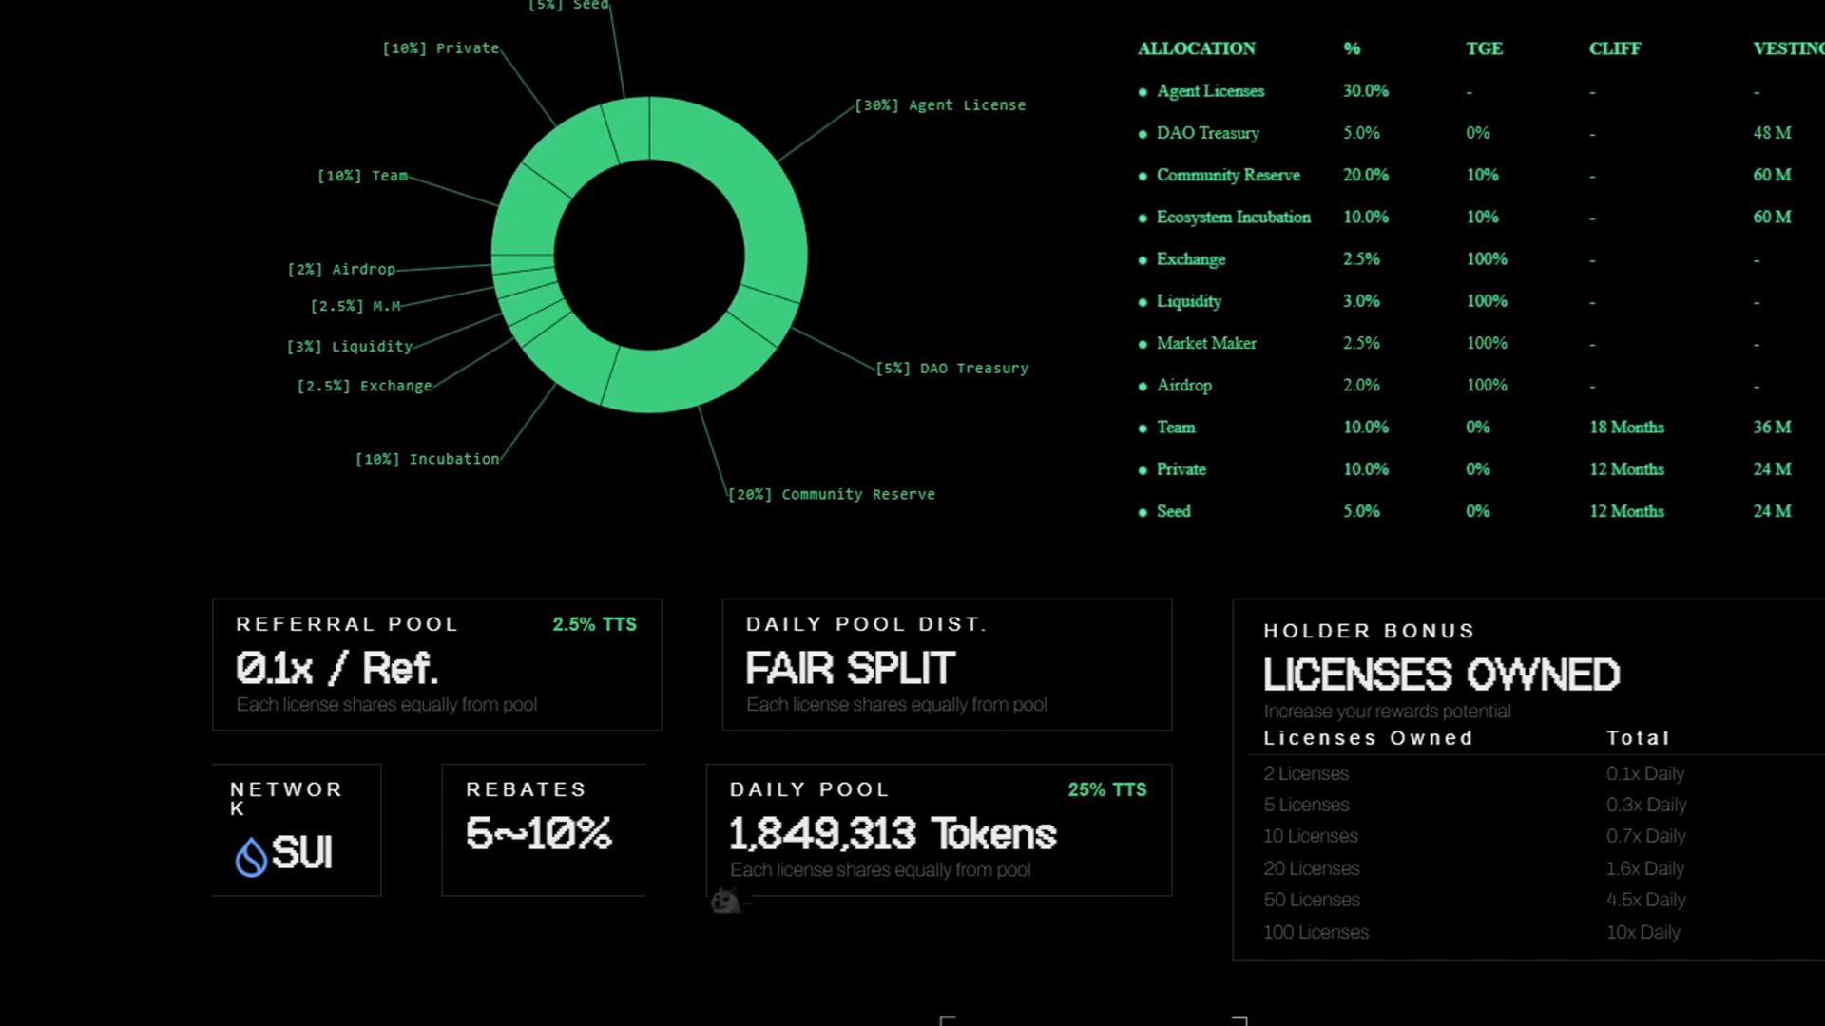
scroll("down", 3)
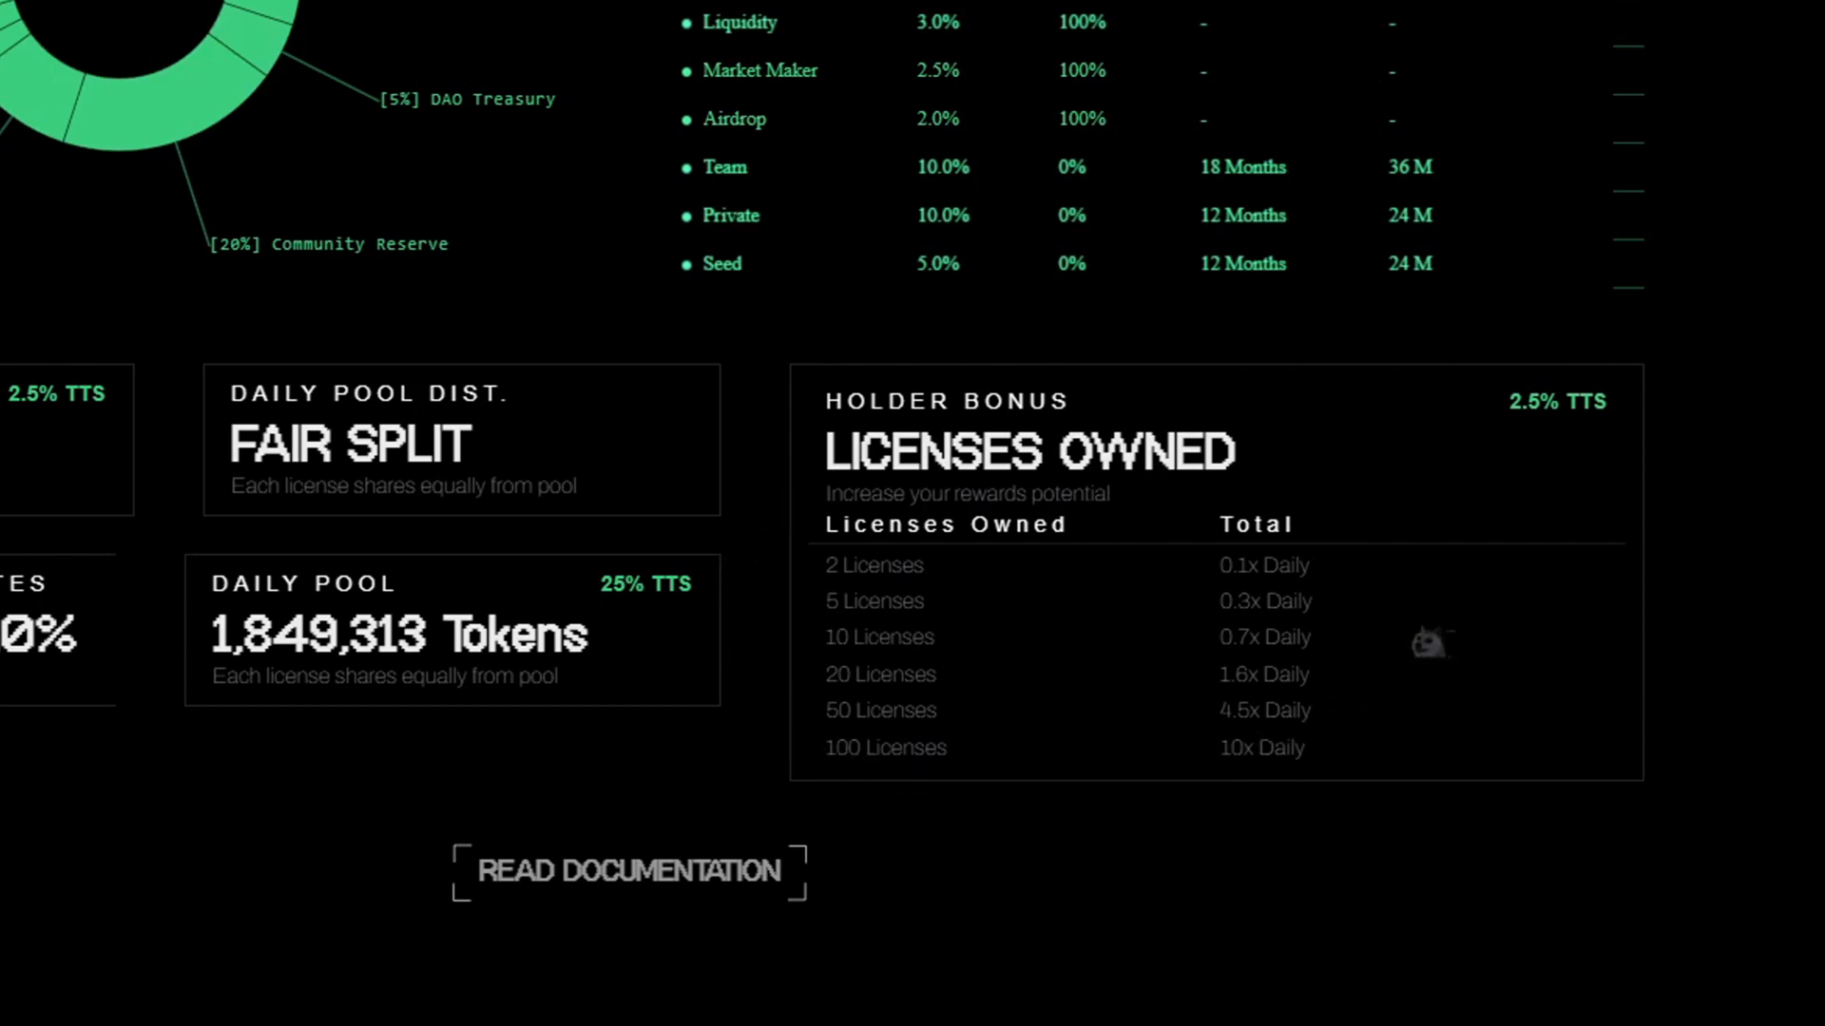
left_click(627, 872)
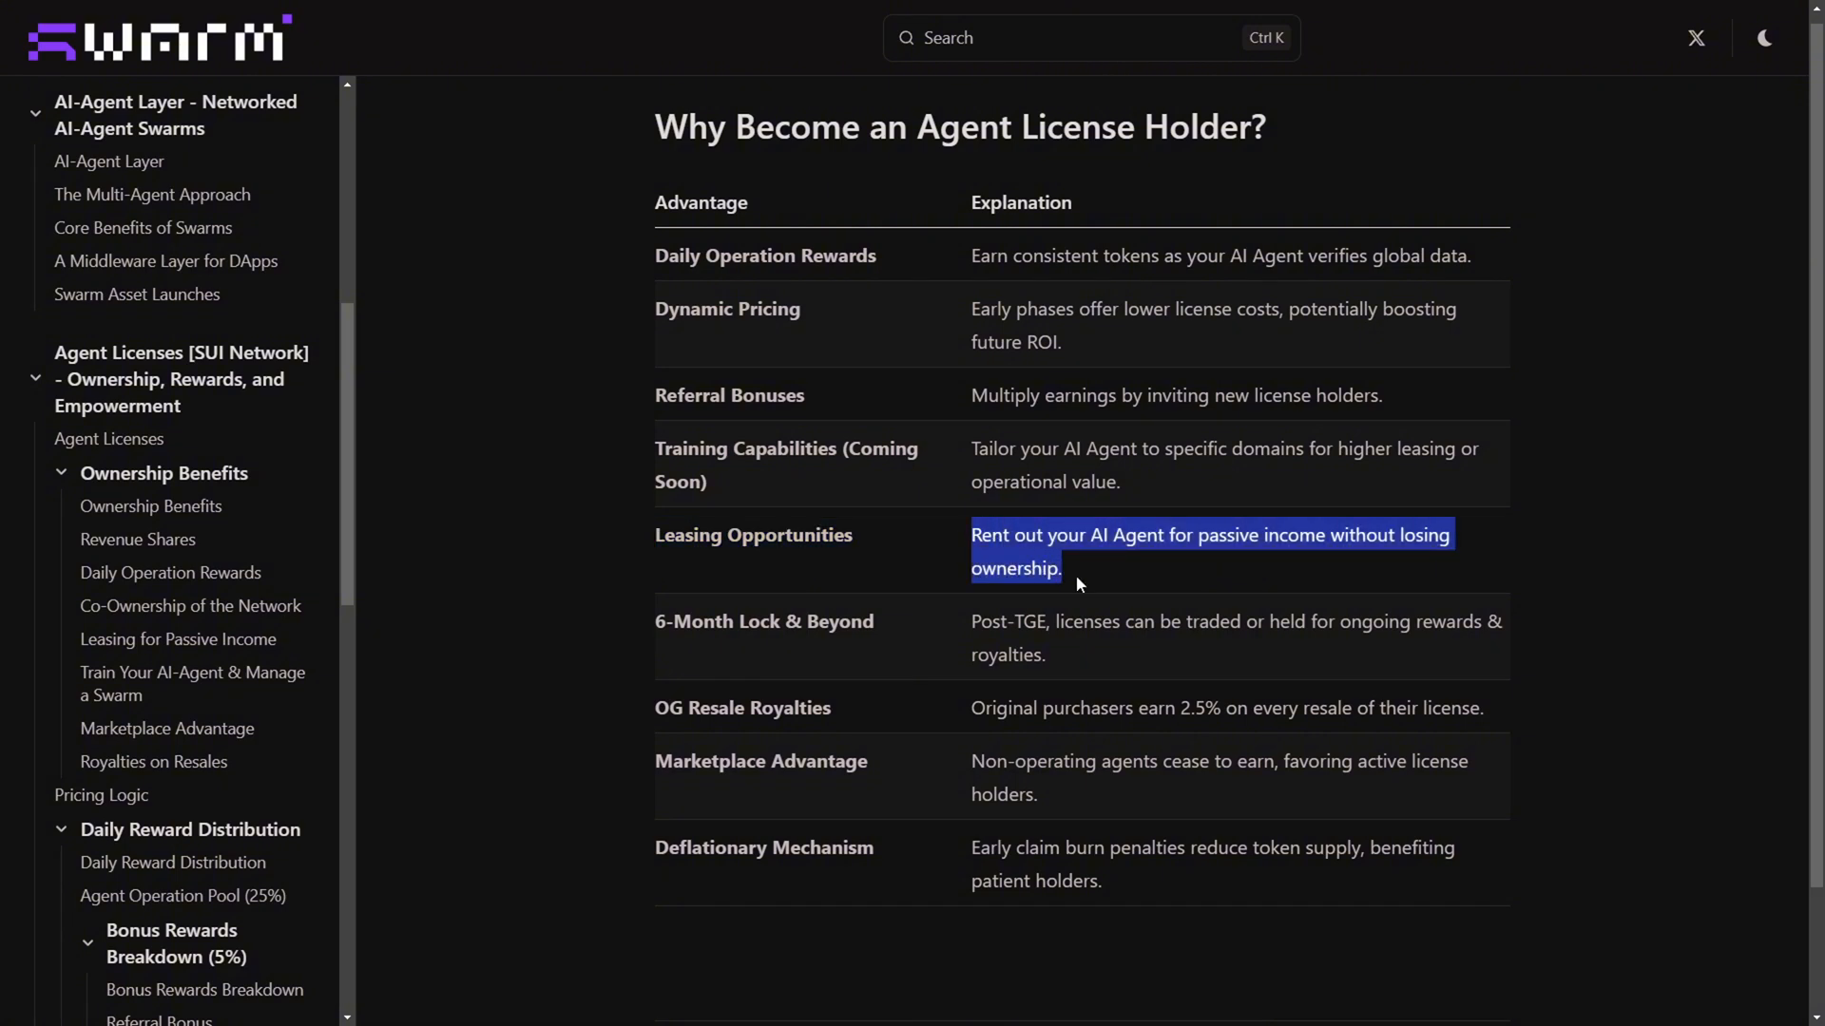
- Open the Daily Reward Distribution page and highlight the 30% of daily token emissions phrase
left_click(176, 862)
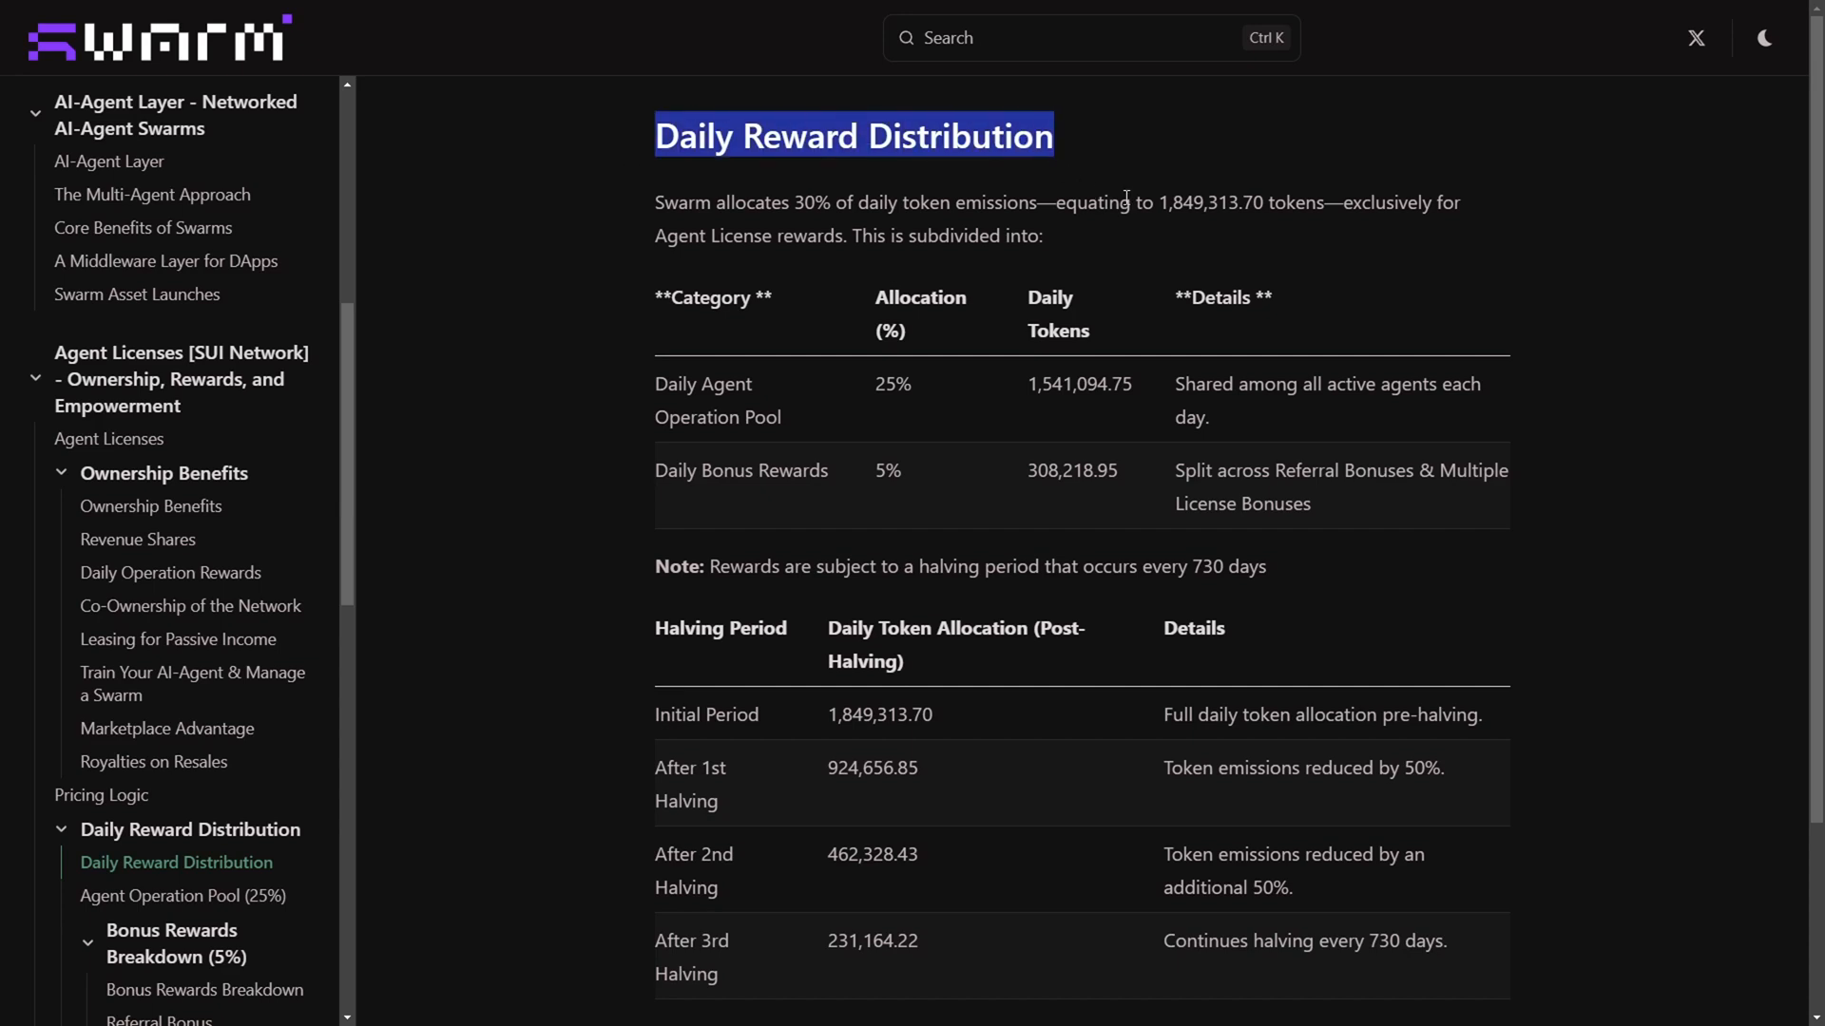
double_click(1208, 201)
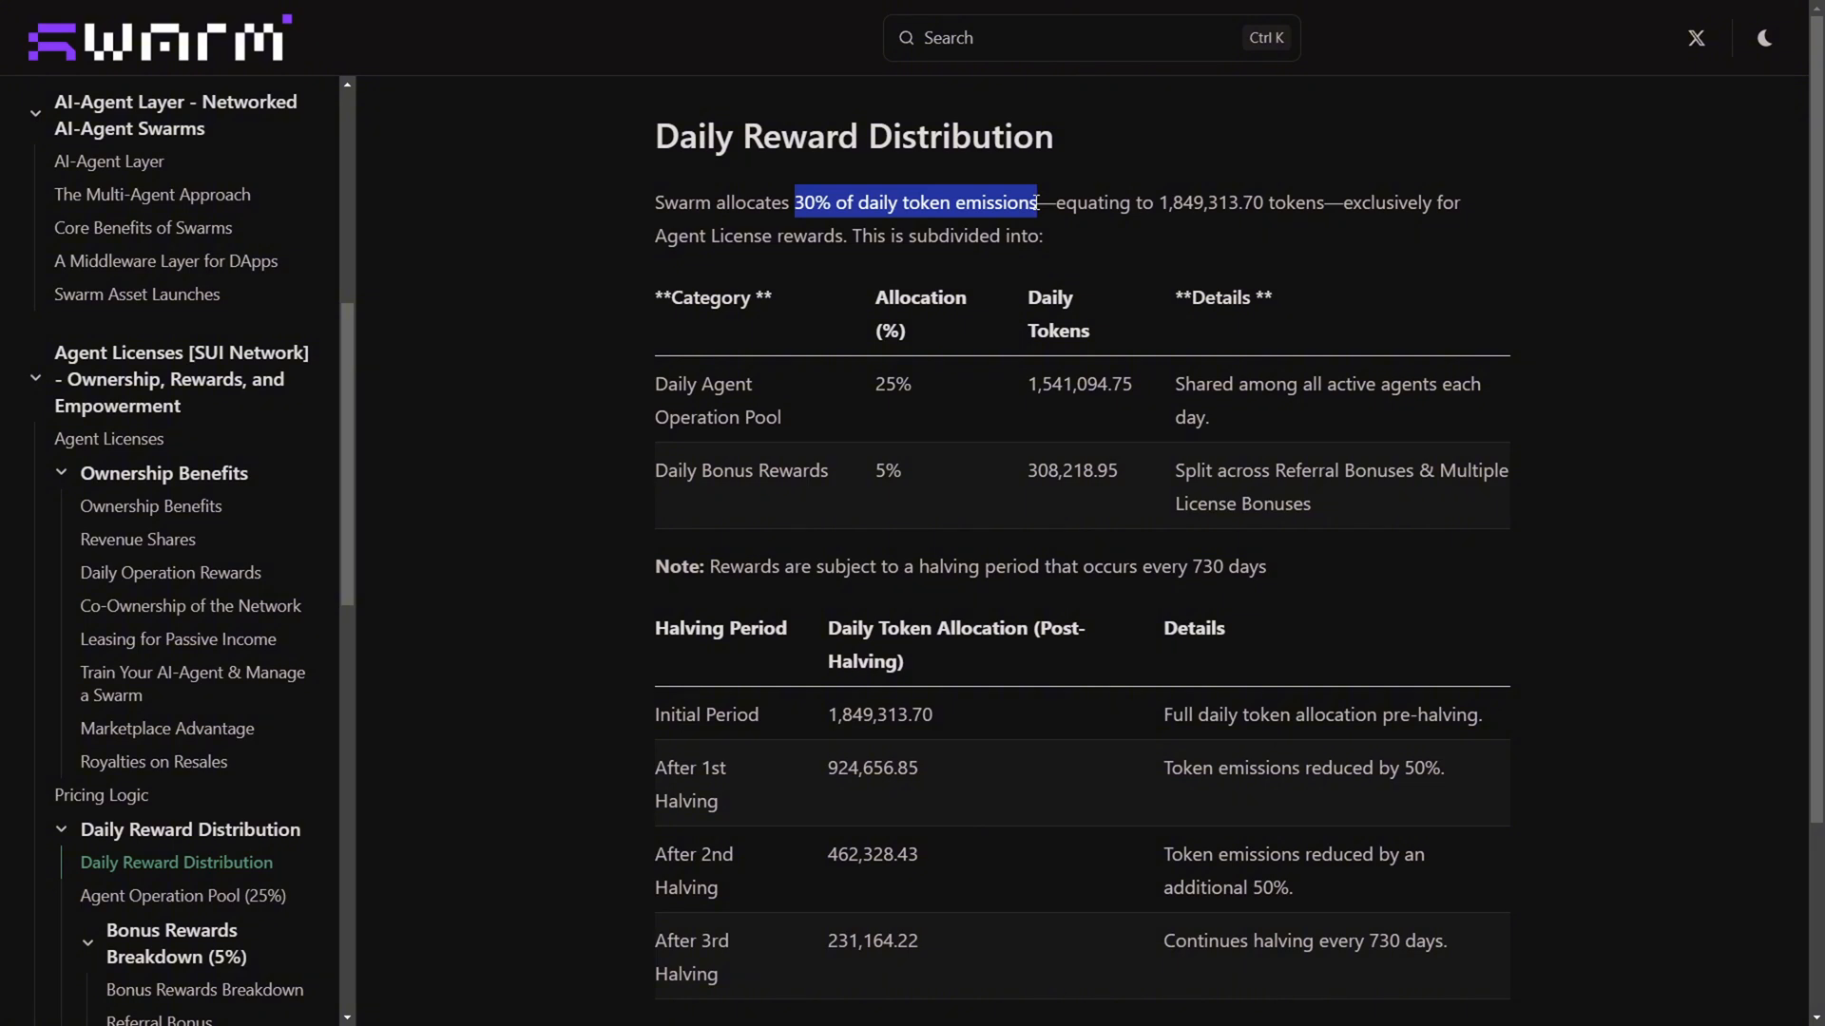
mouse_move(574, 272)
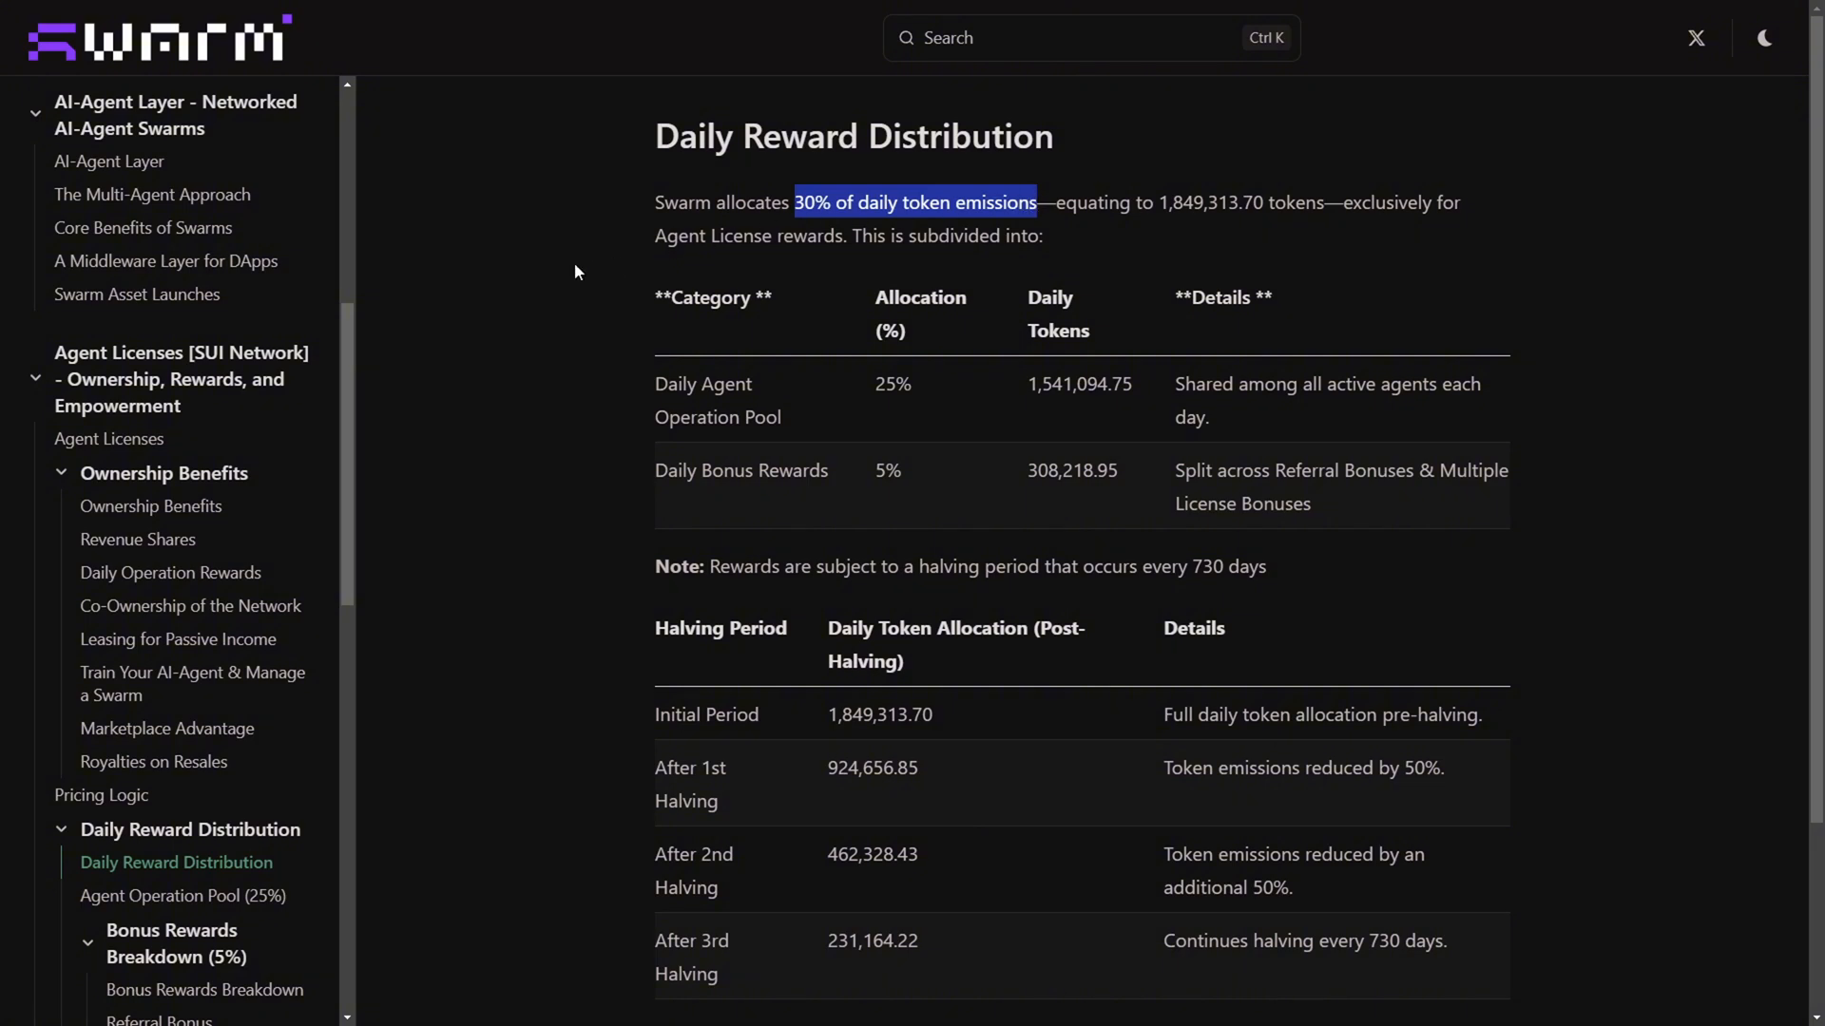
mouse_move(530, 281)
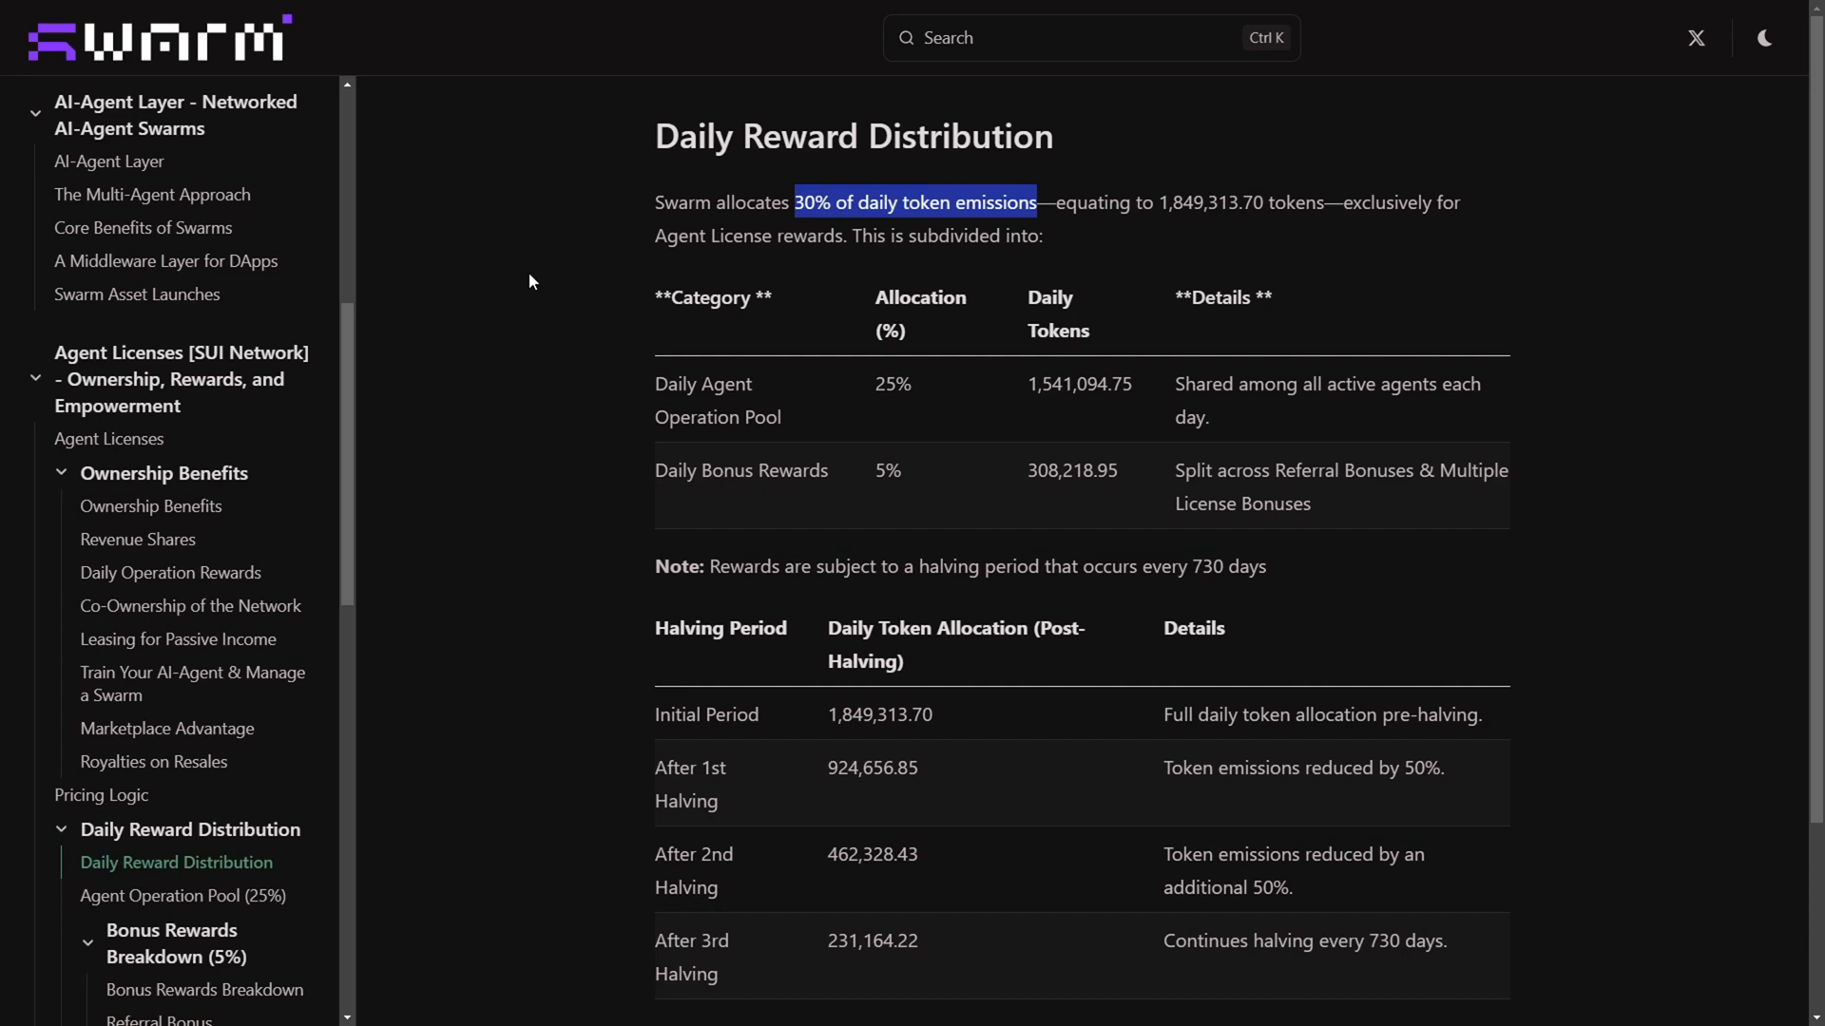
mouse_move(167, 729)
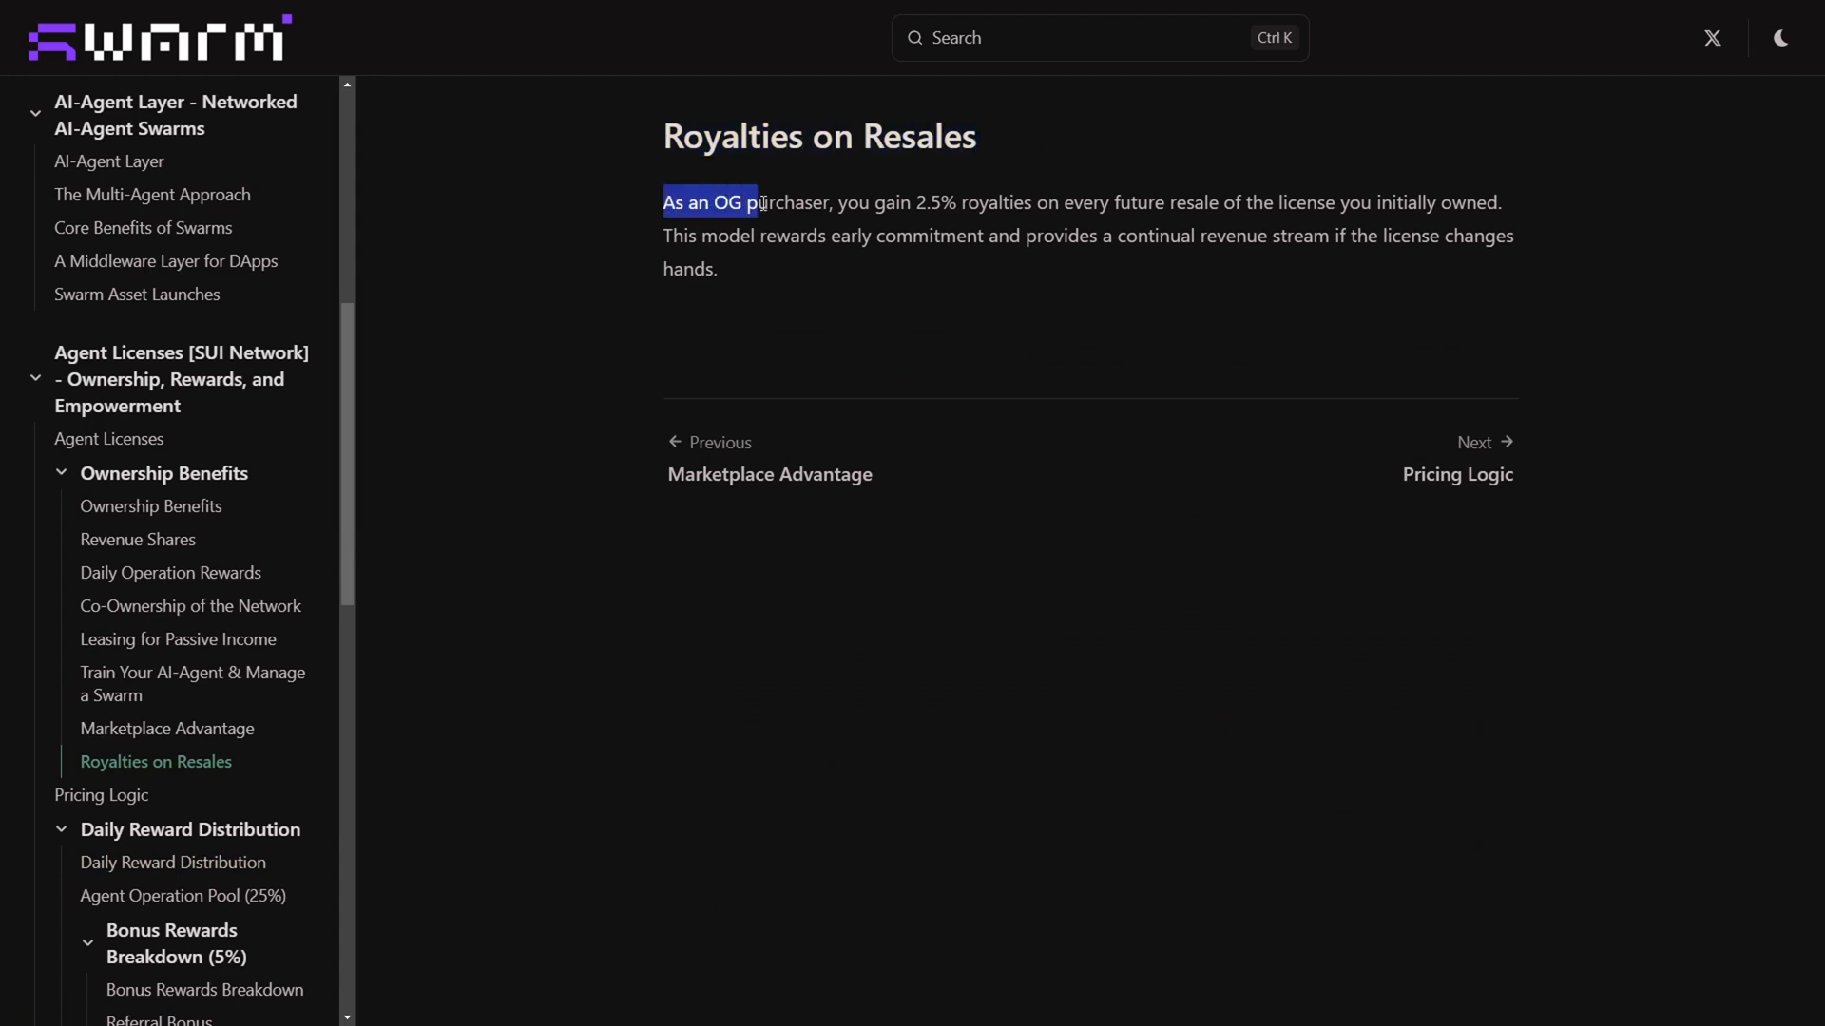
- Highlight the Token Supply & Allocation title and scroll down to the allocation table
left_click_drag(758, 201, 1024, 201)
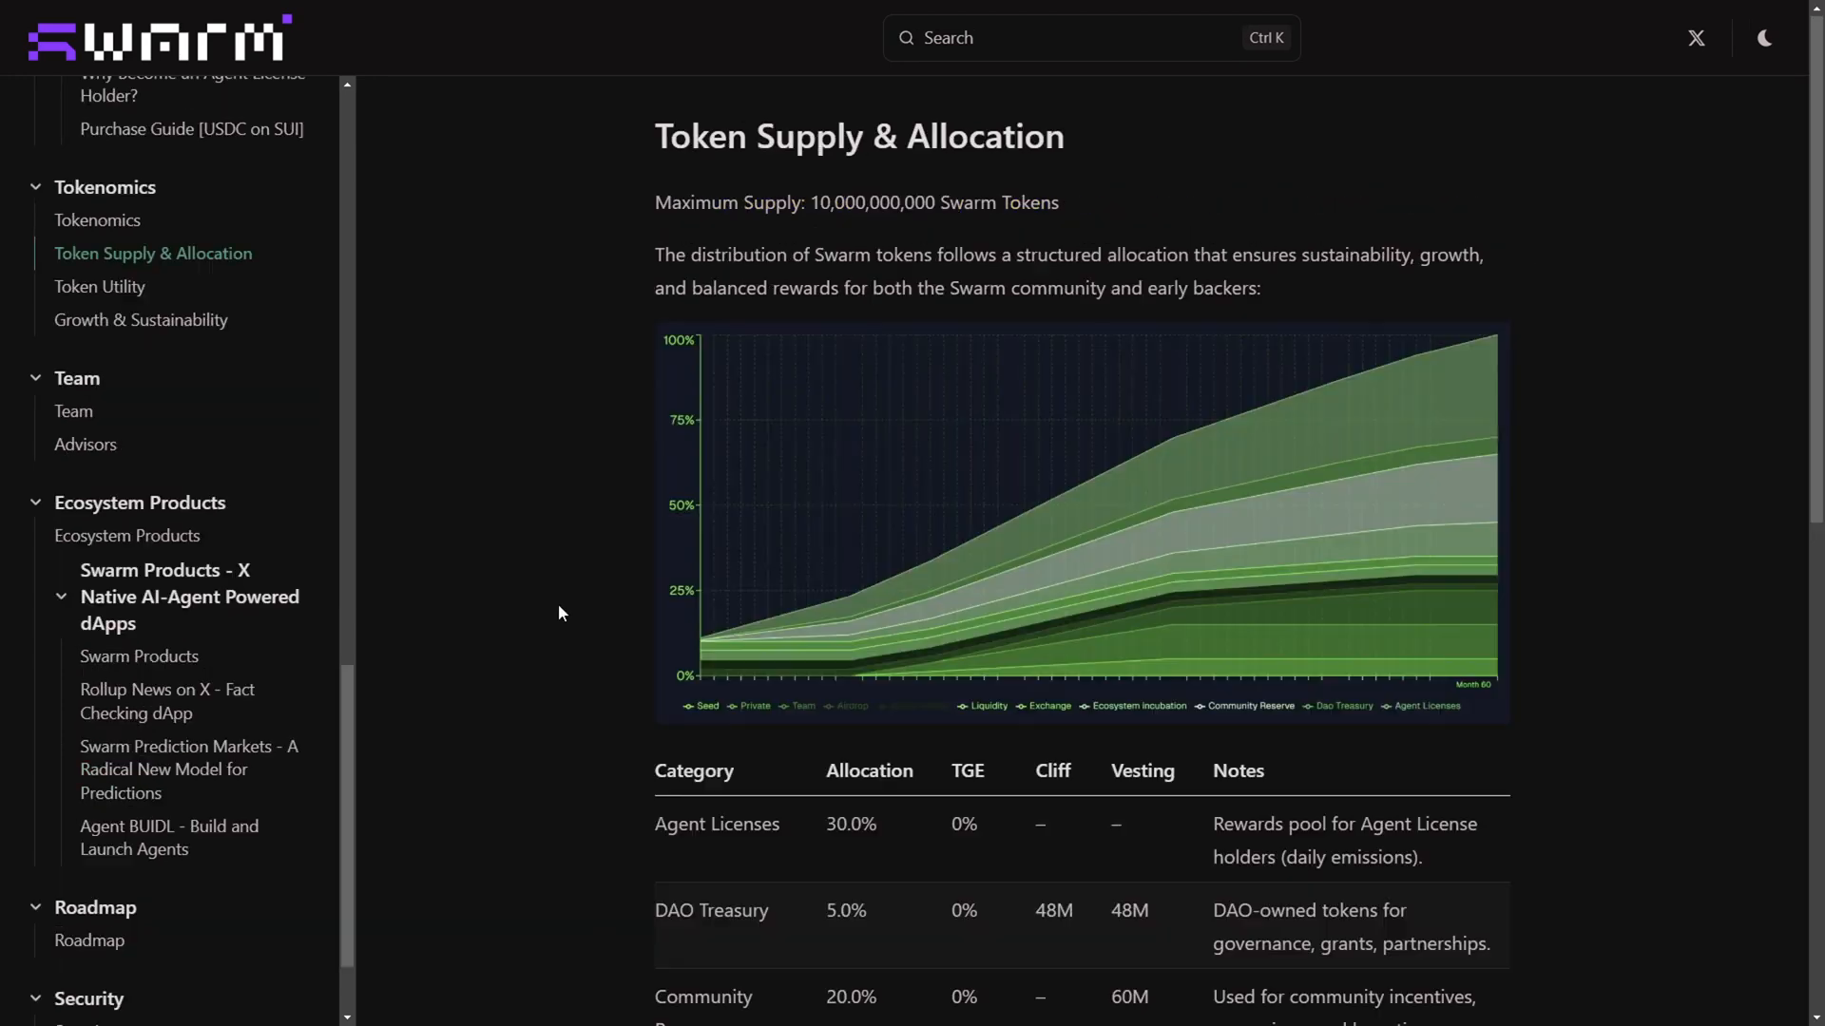
left_click_drag(655, 135, 967, 136)
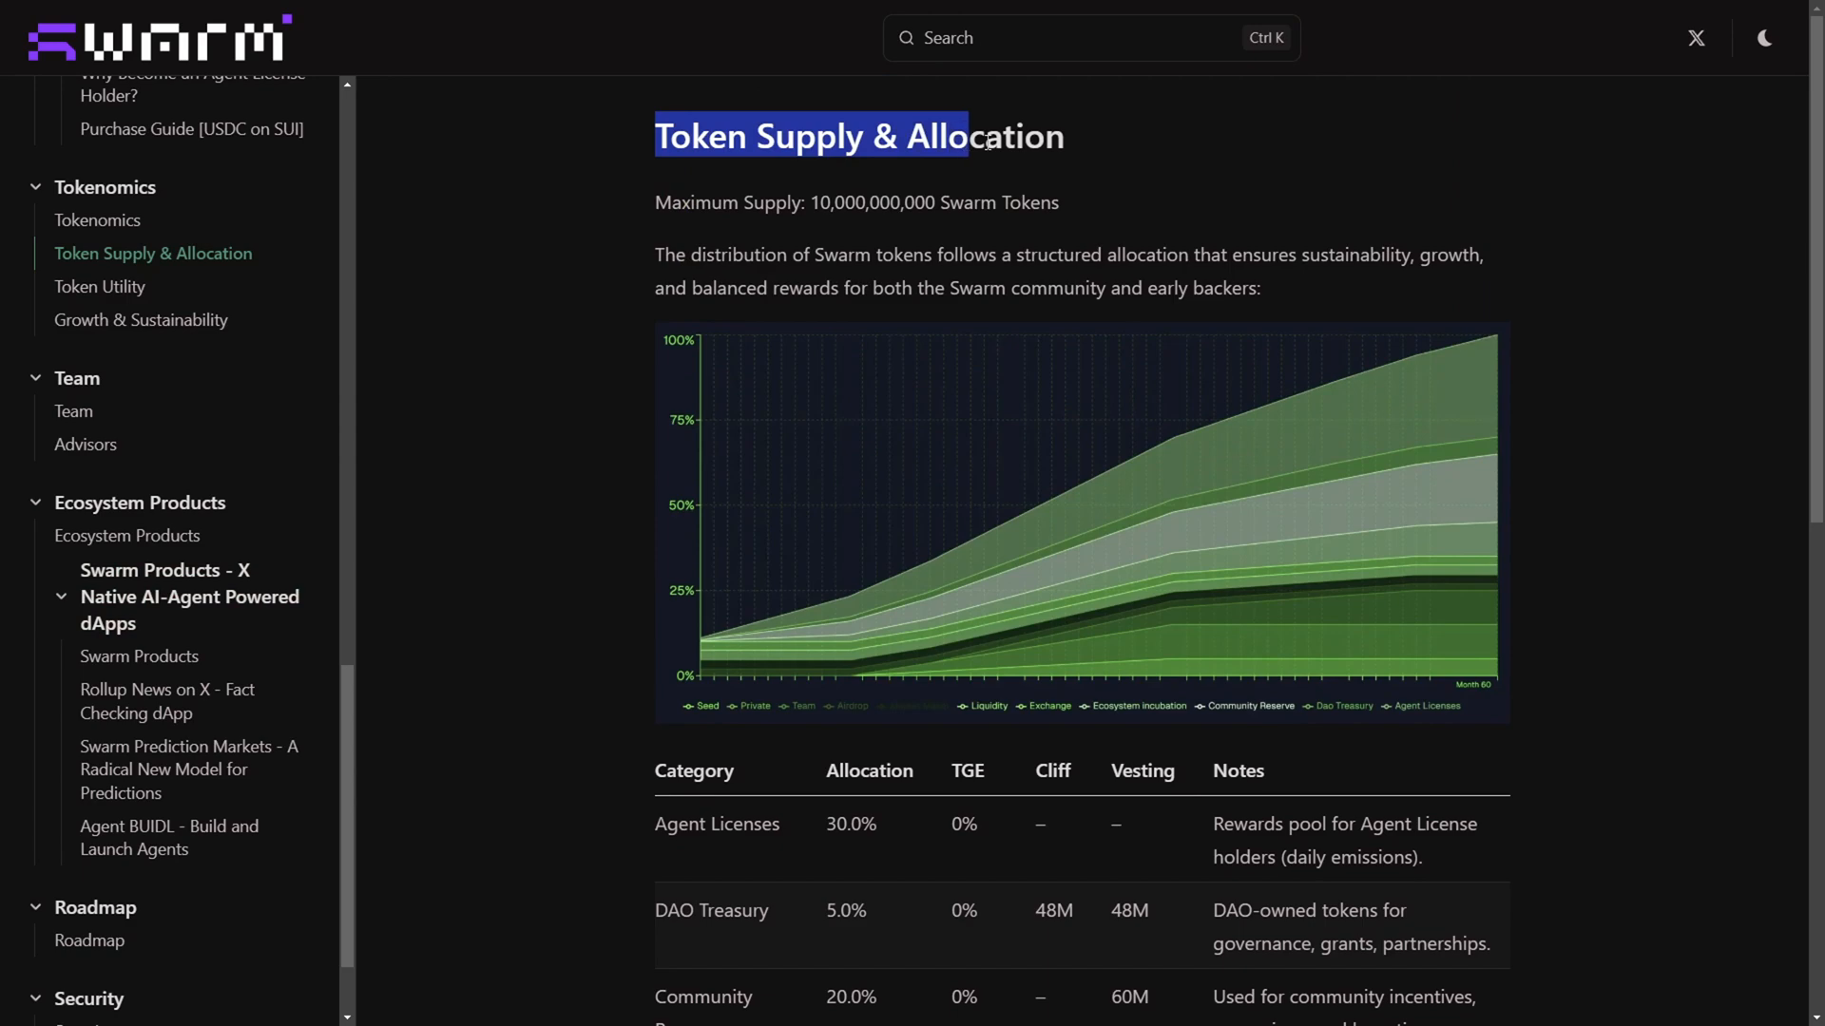
scroll("down", 3)
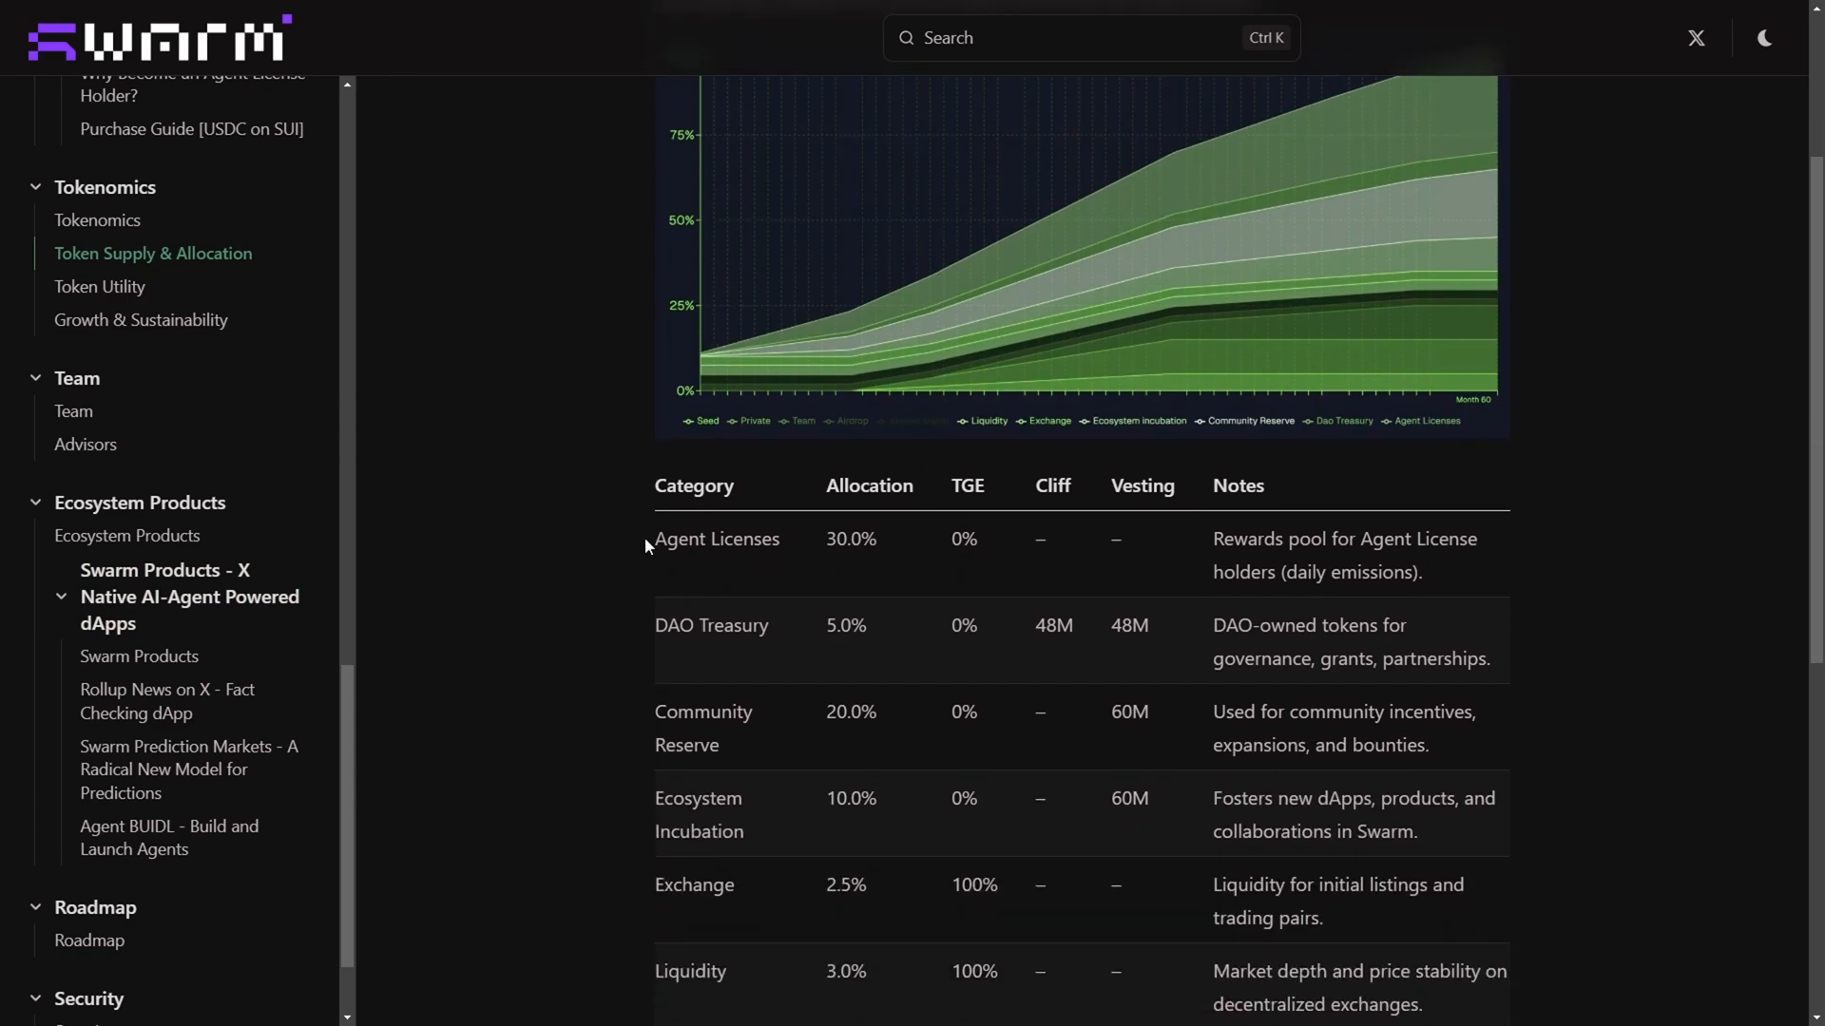
left_click_drag(652, 538, 1274, 538)
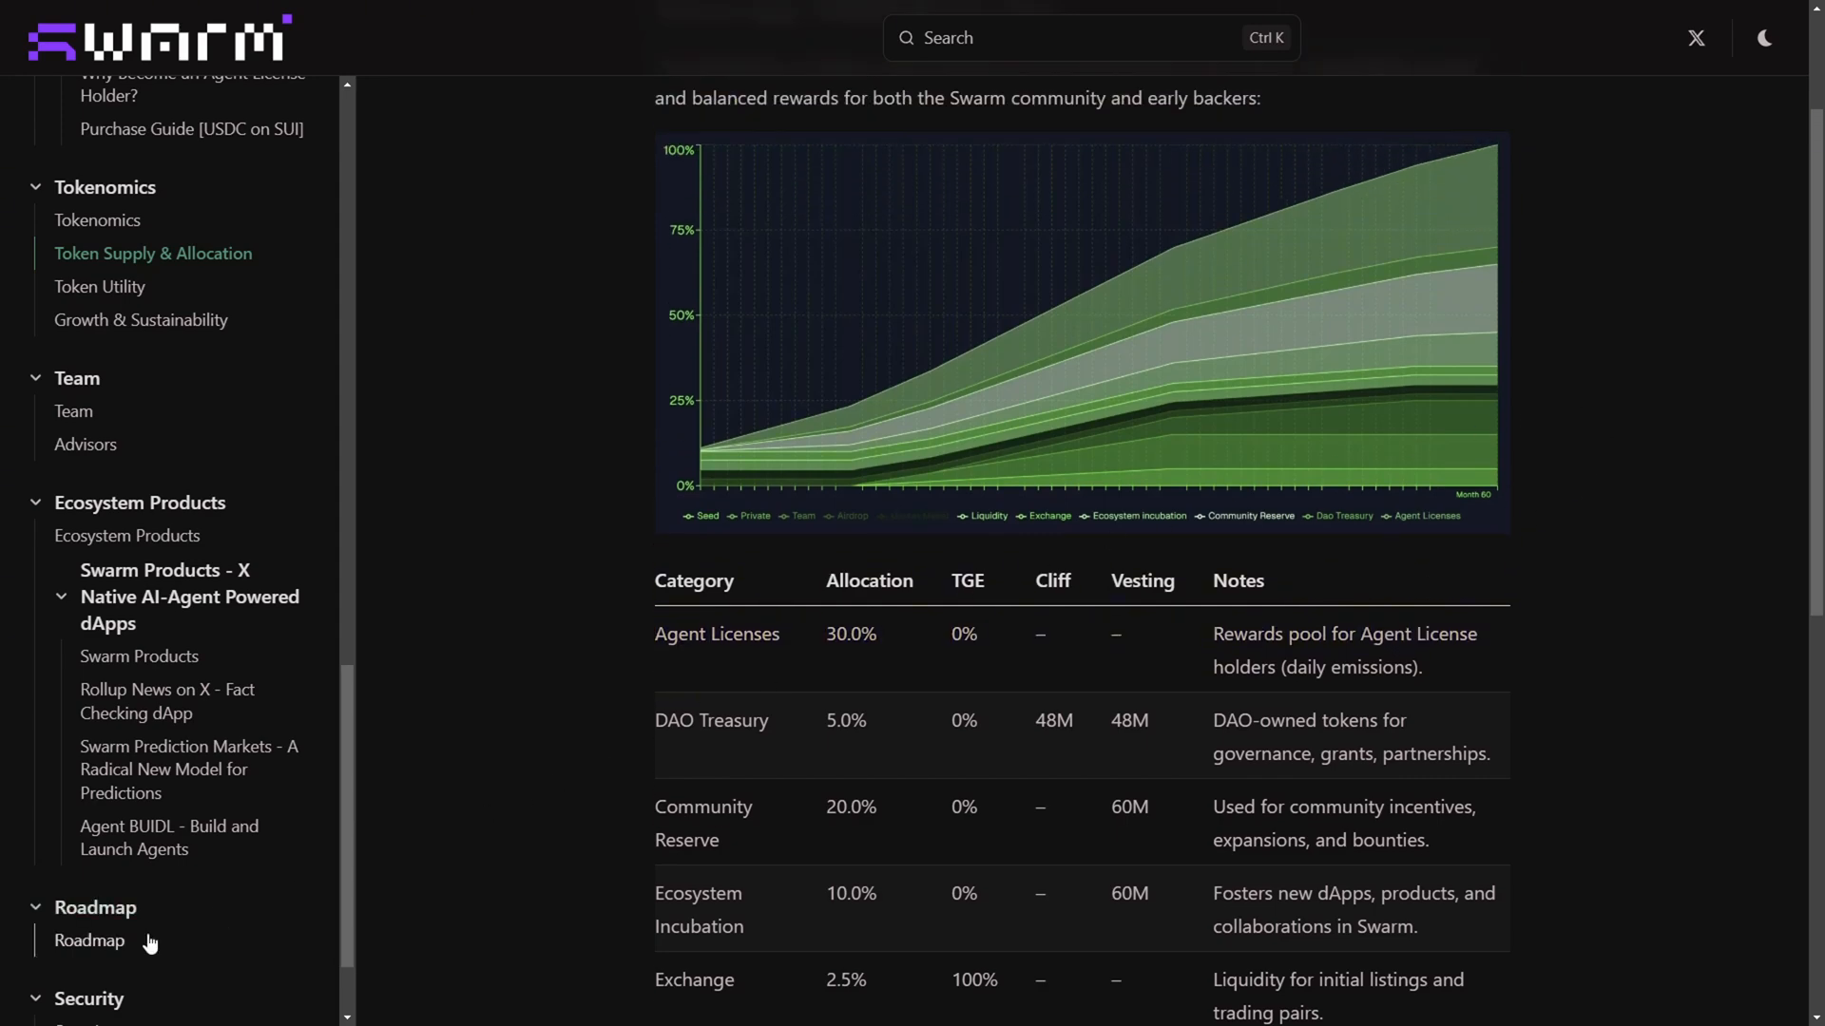
left_click(90, 940)
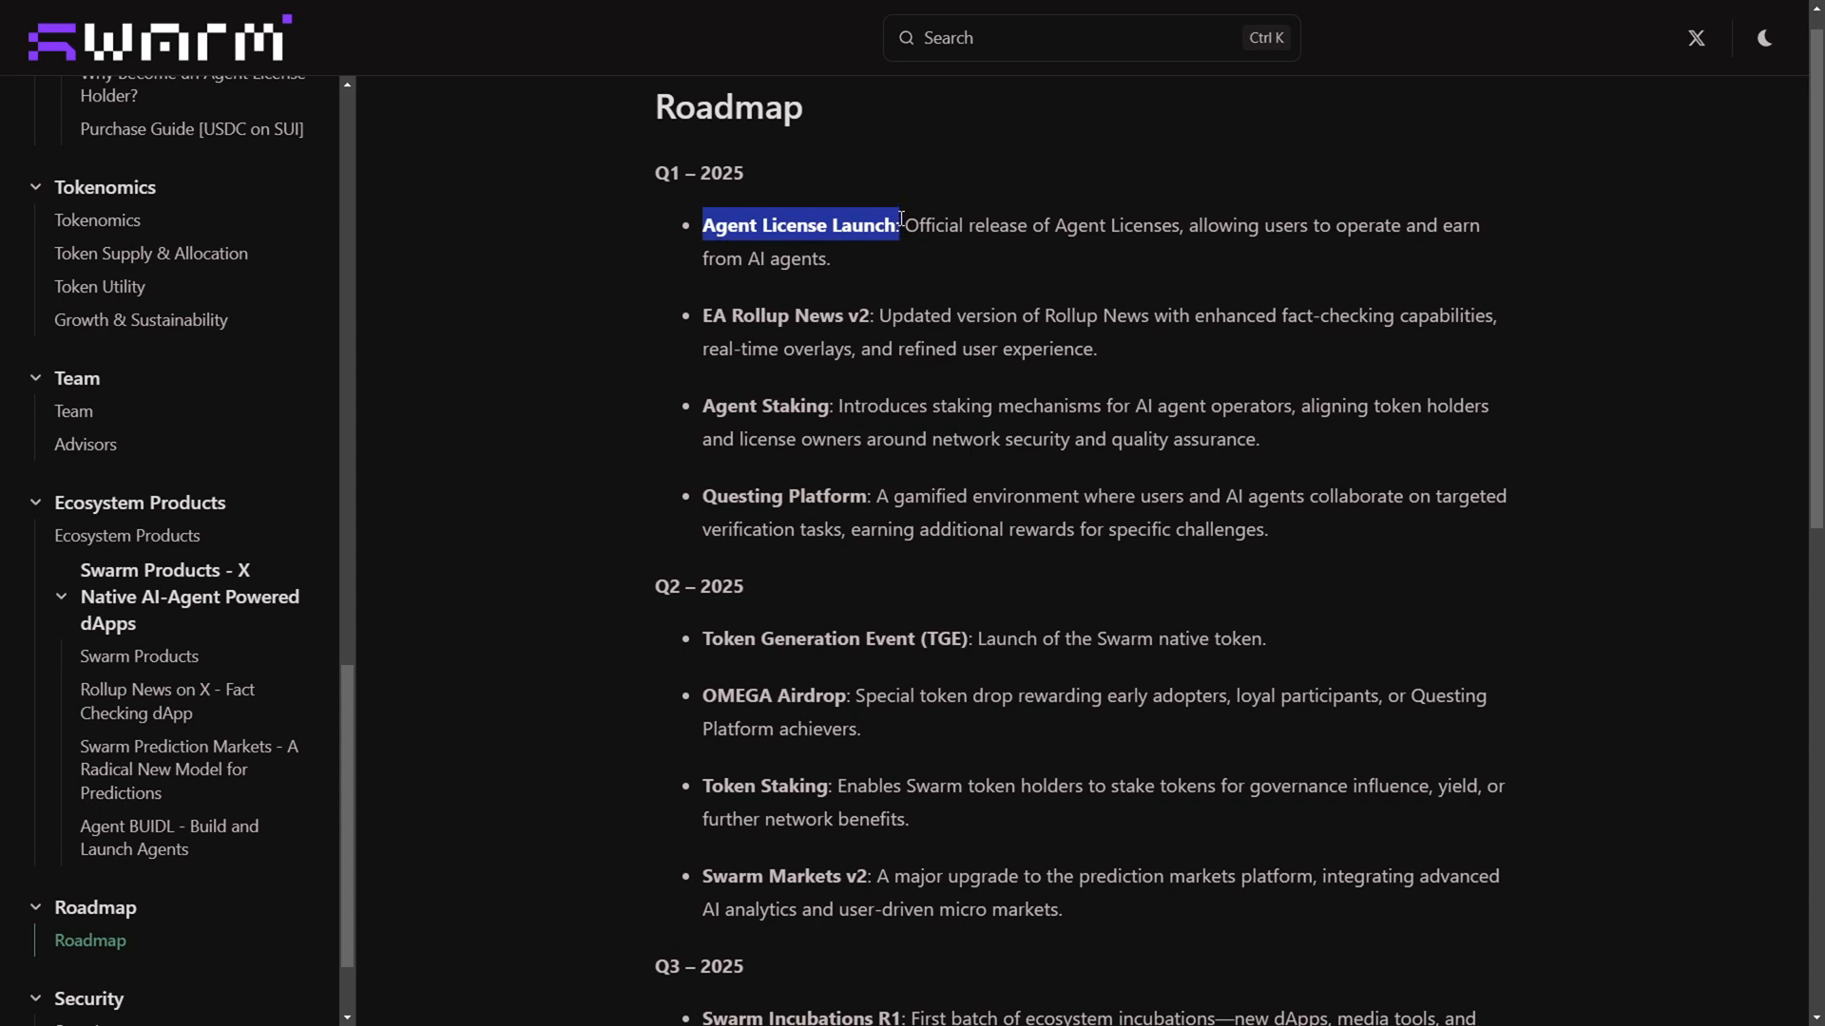
- Scroll the Roadmap to Q2 2025 and highlight the token launch and OMEGA Airdrop milestones
left_click(745, 315)
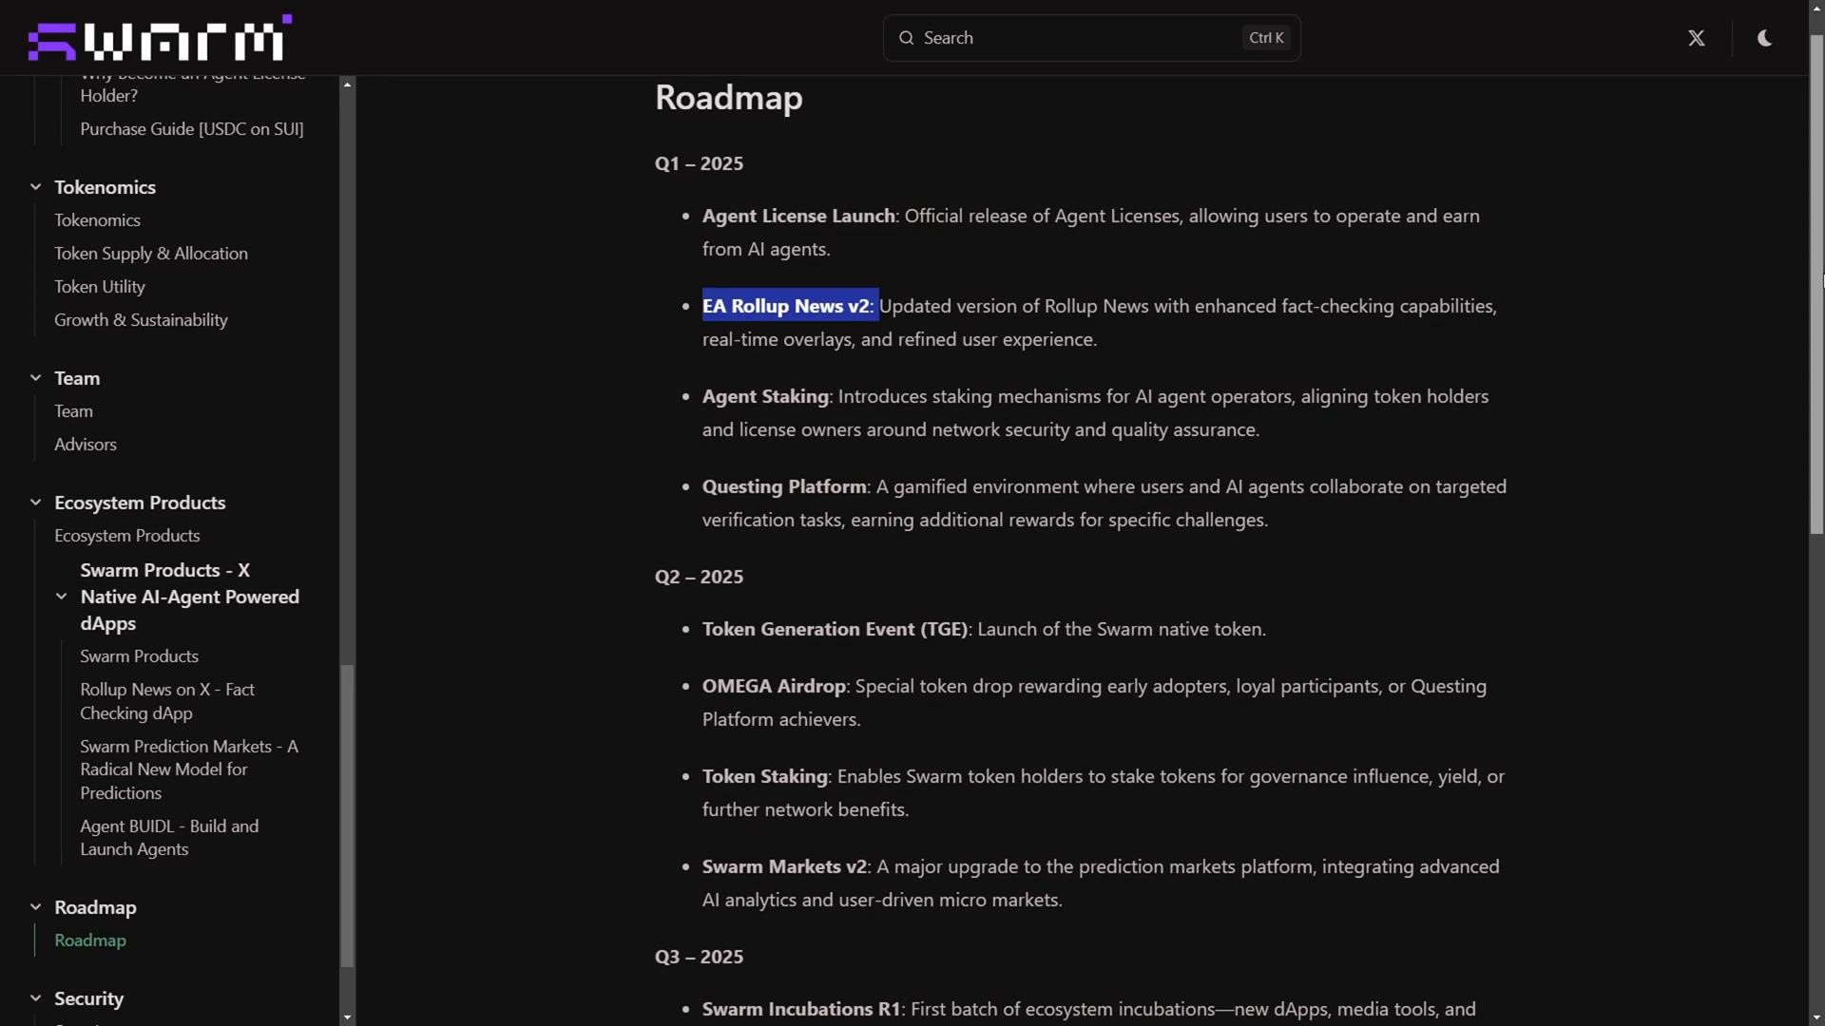
scroll("down", 3)
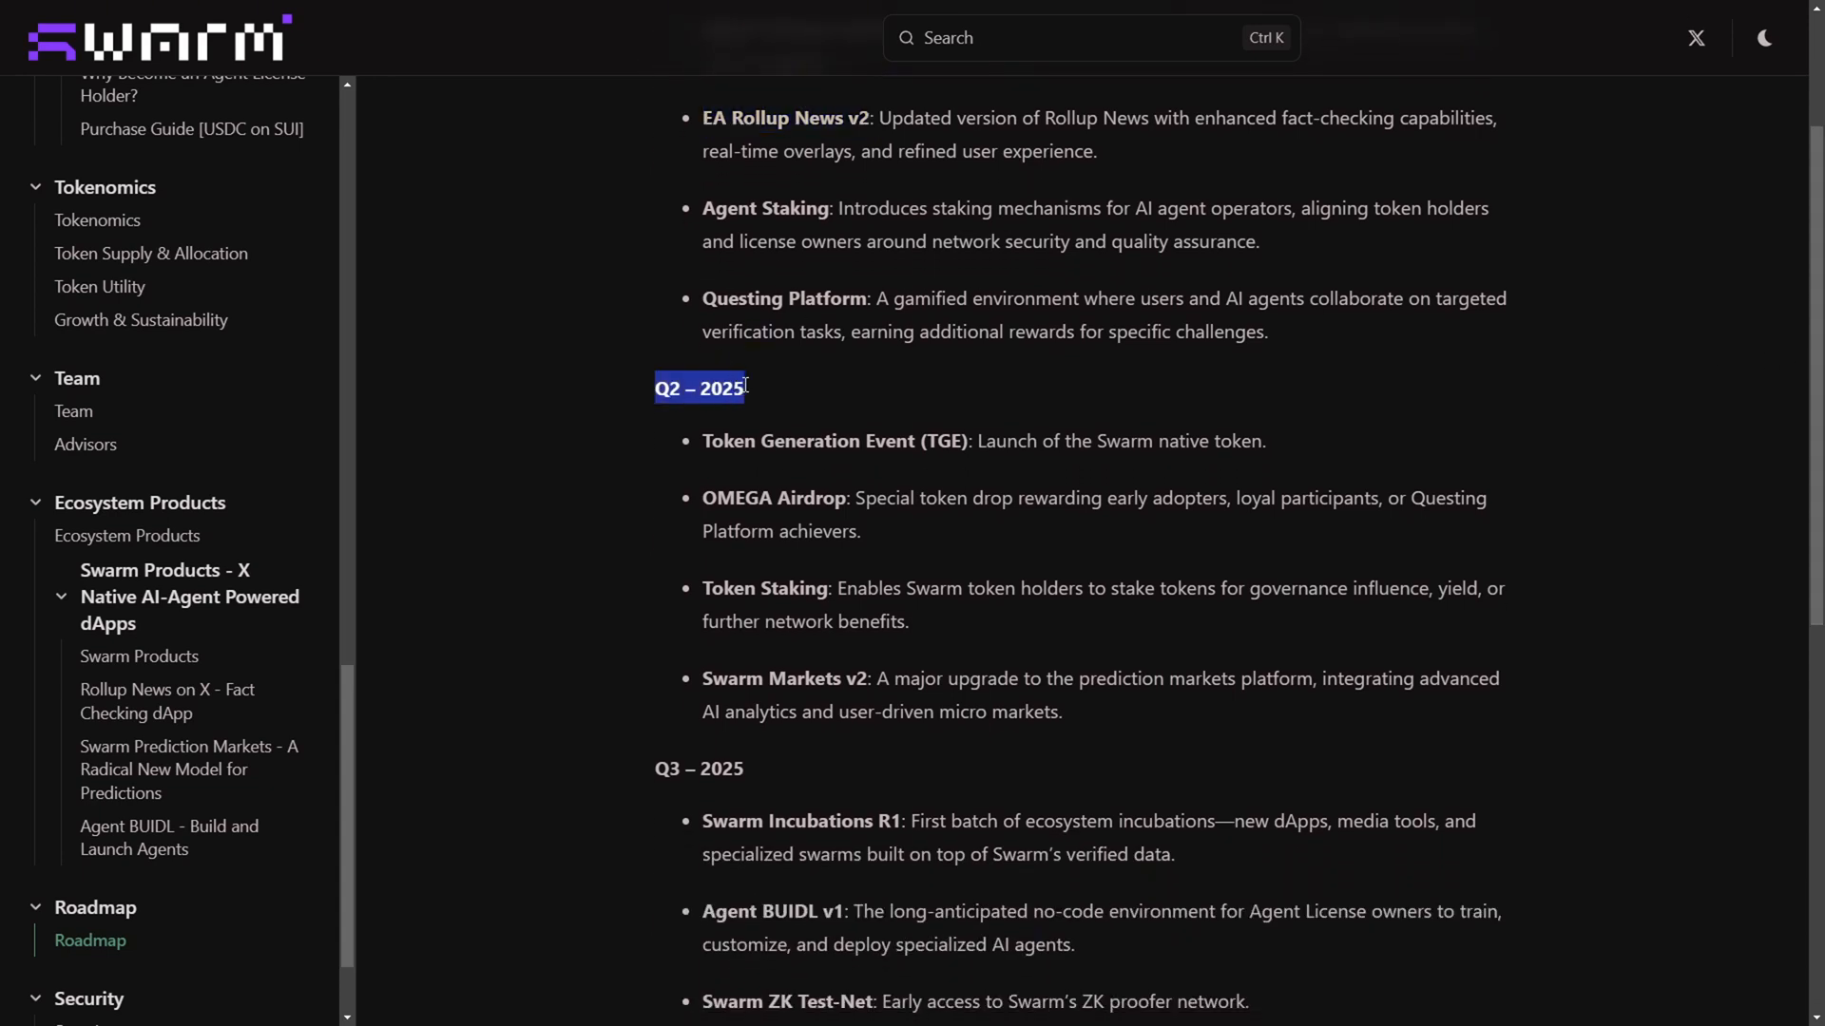
double_click(834, 440)
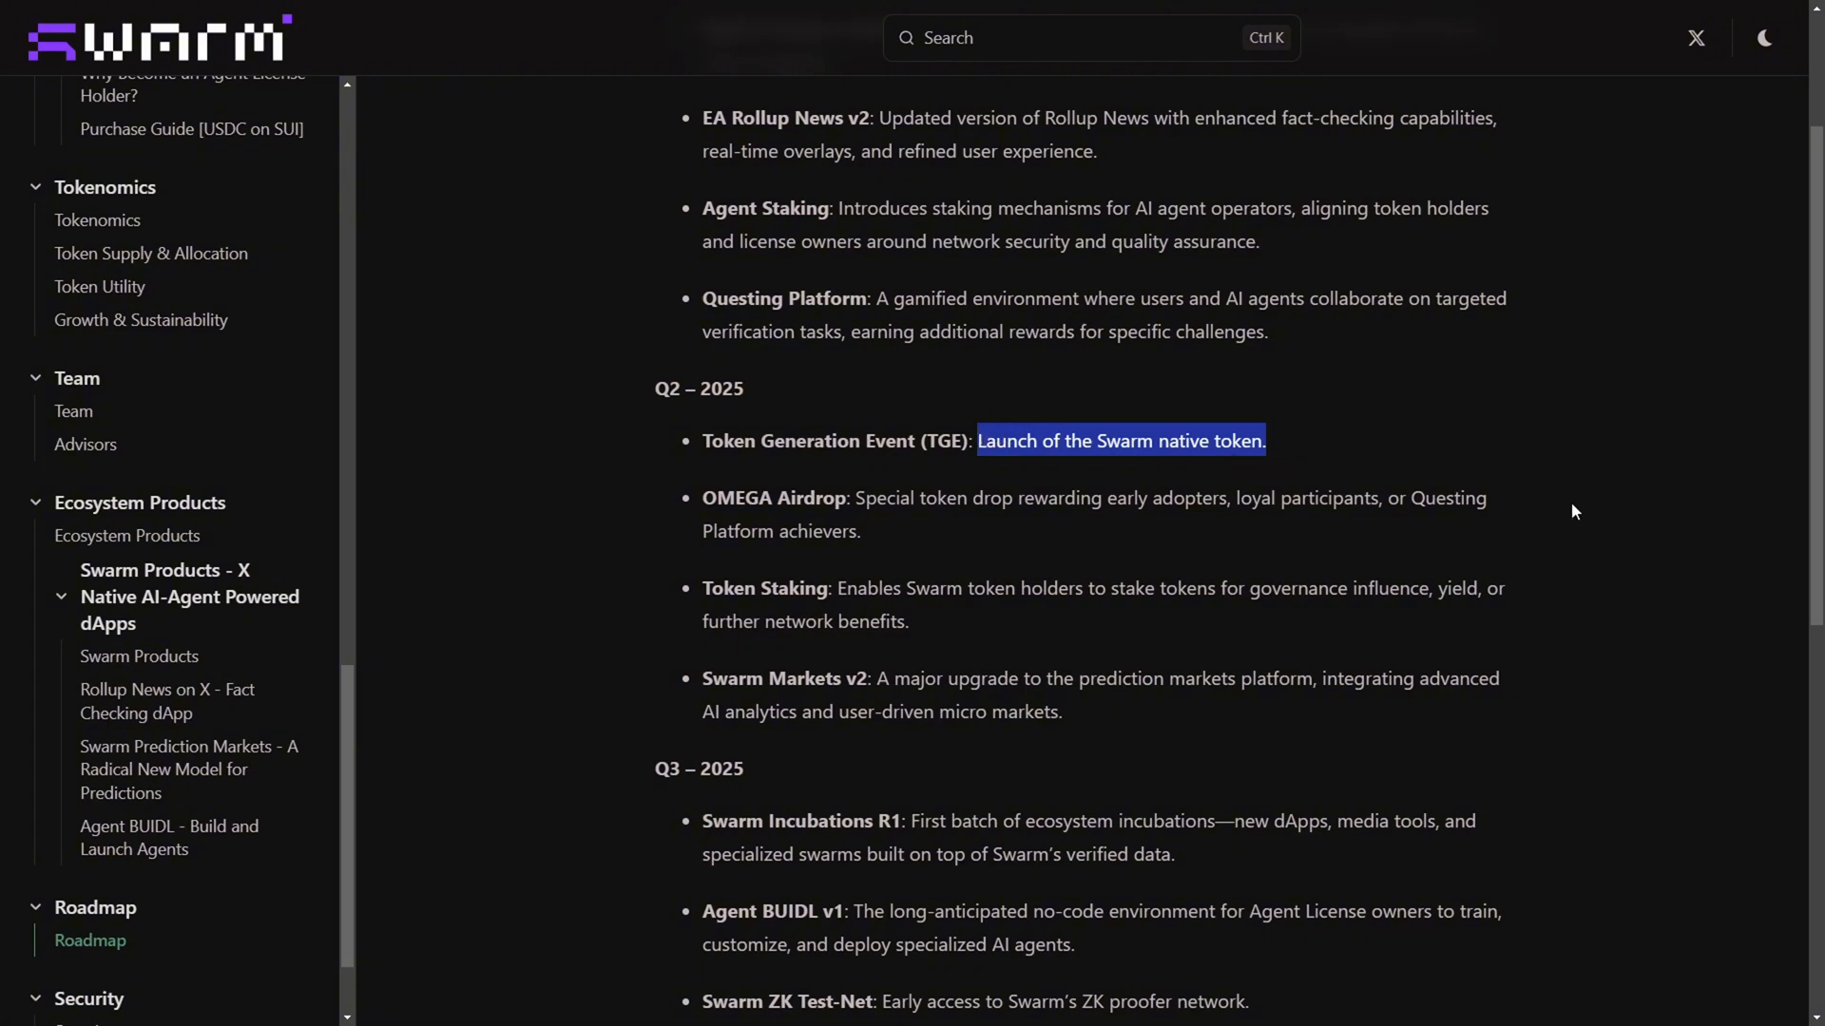
mouse_move(724, 509)
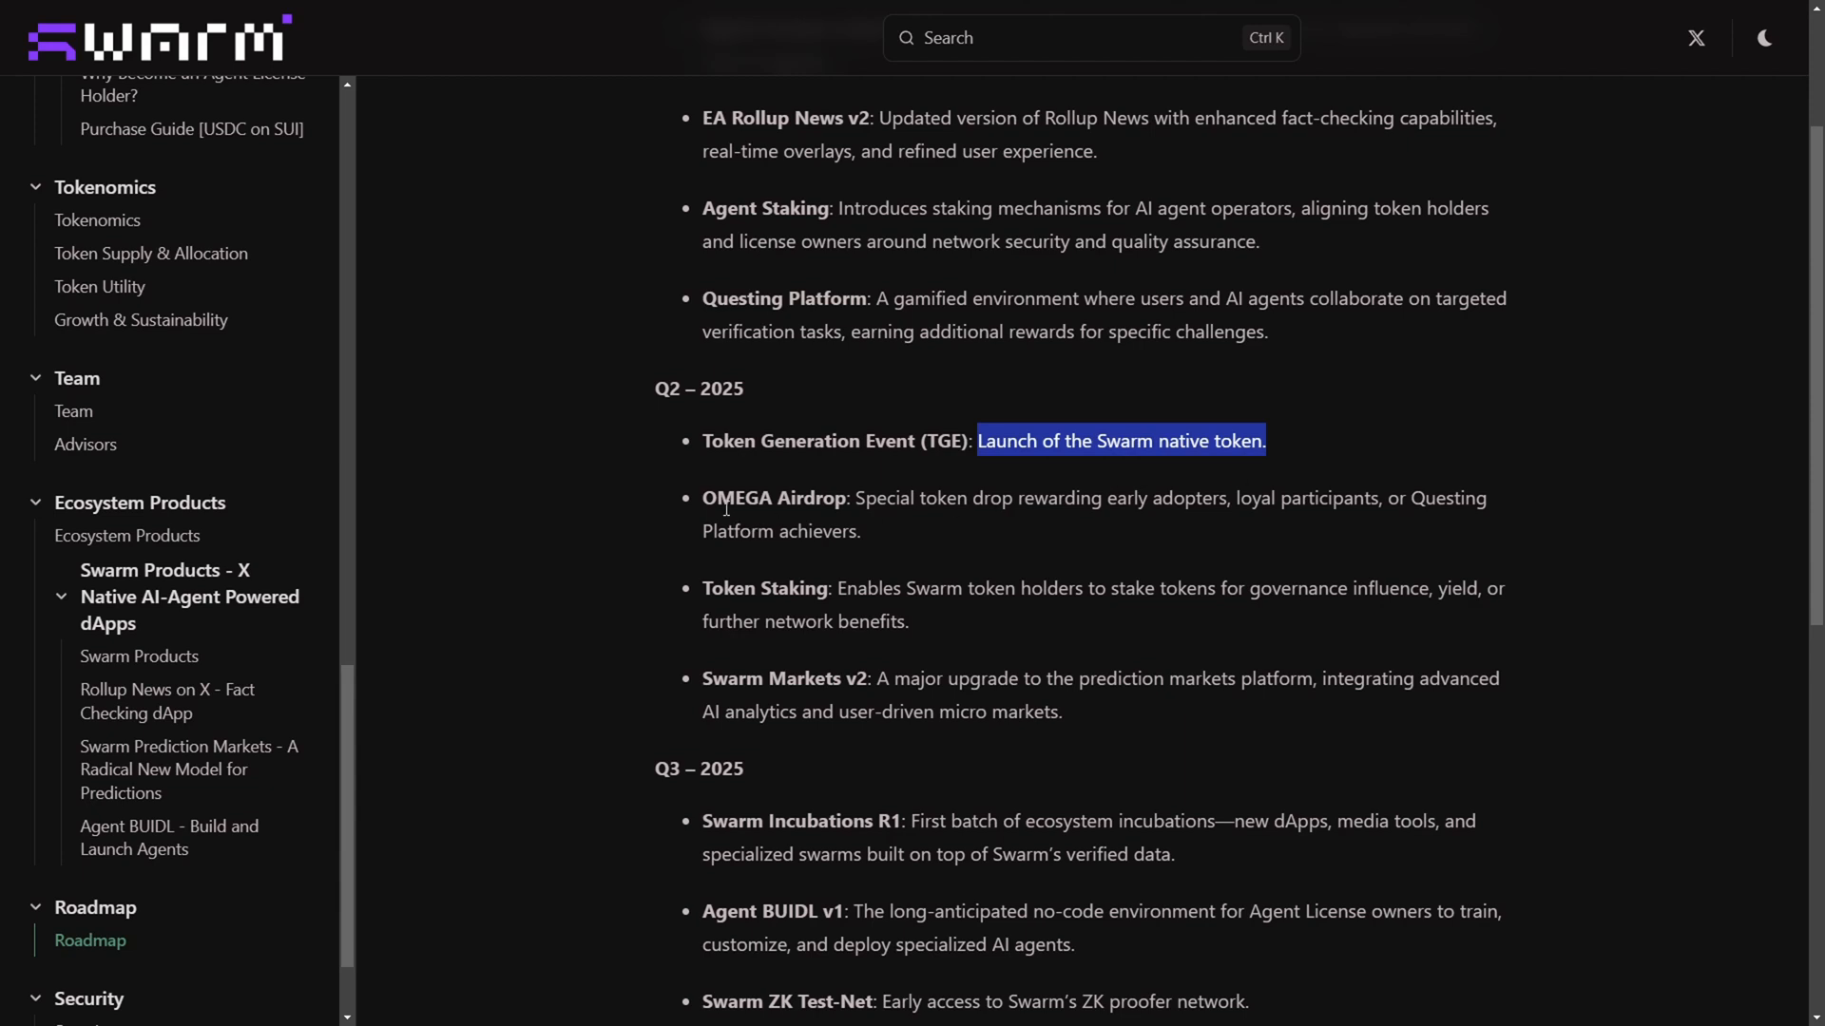
double_click(722, 498)
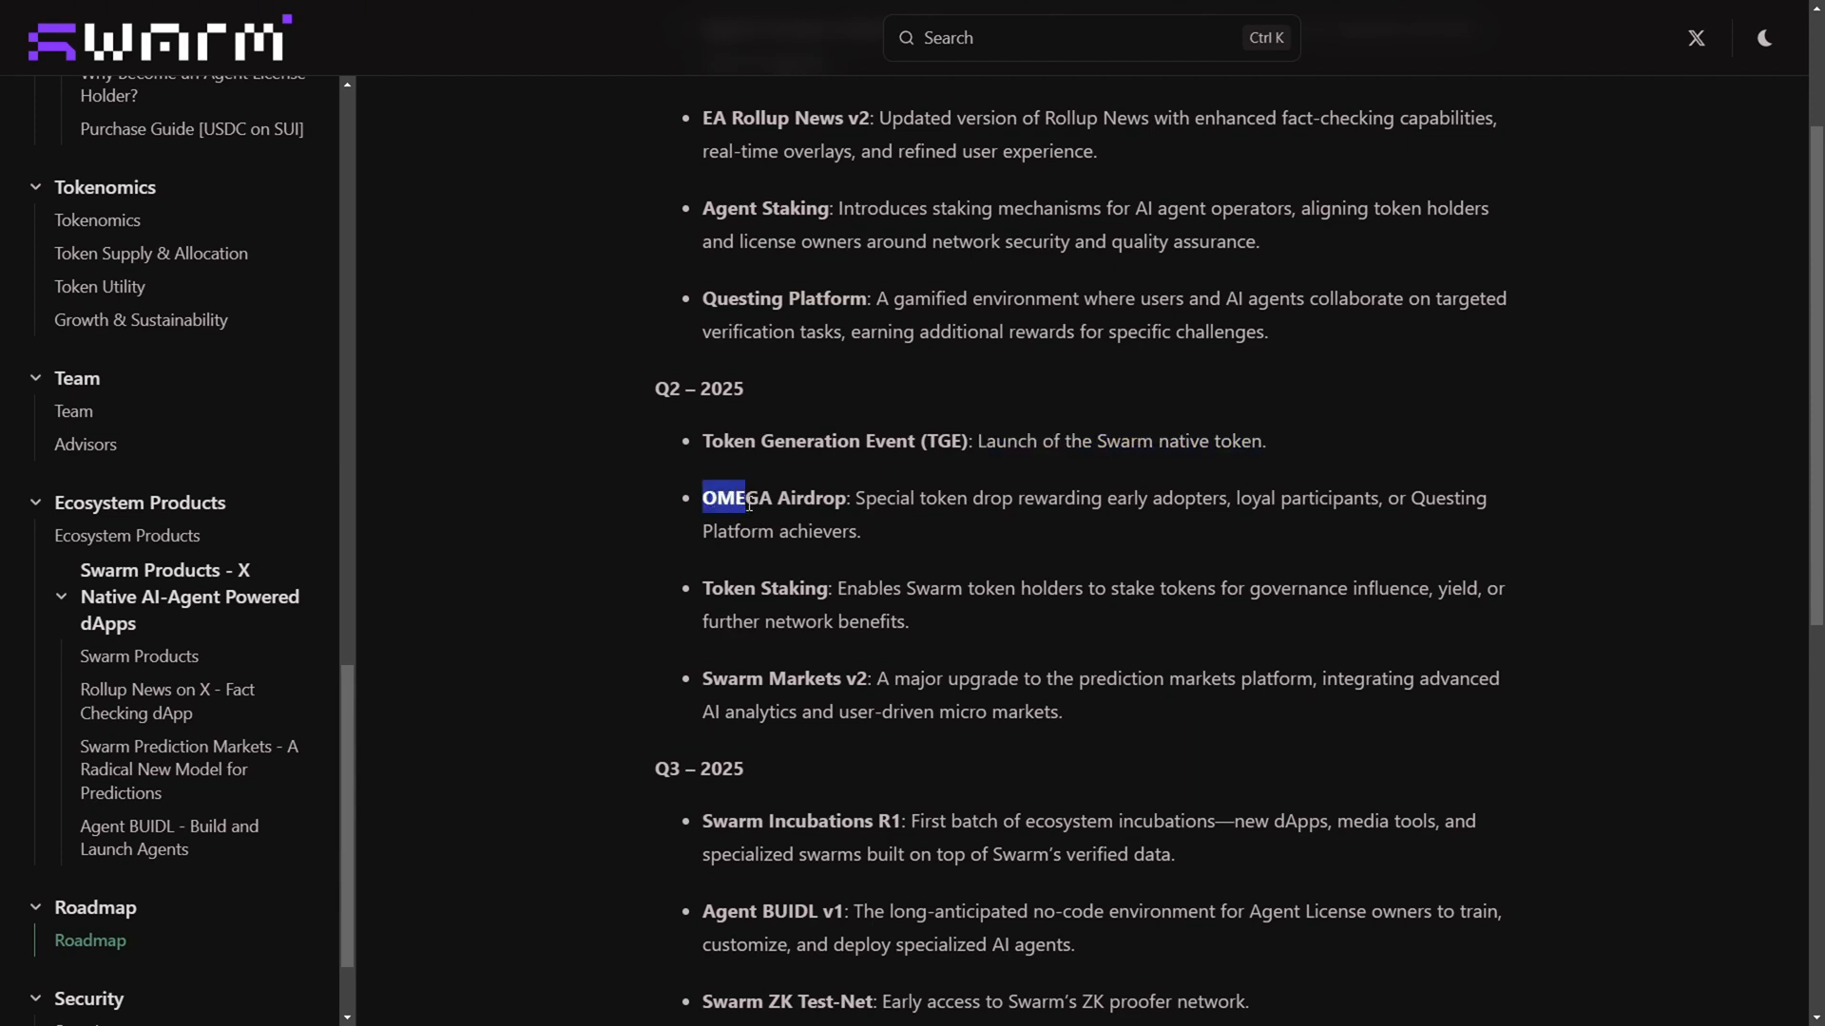
left_click_drag(721, 498, 850, 498)
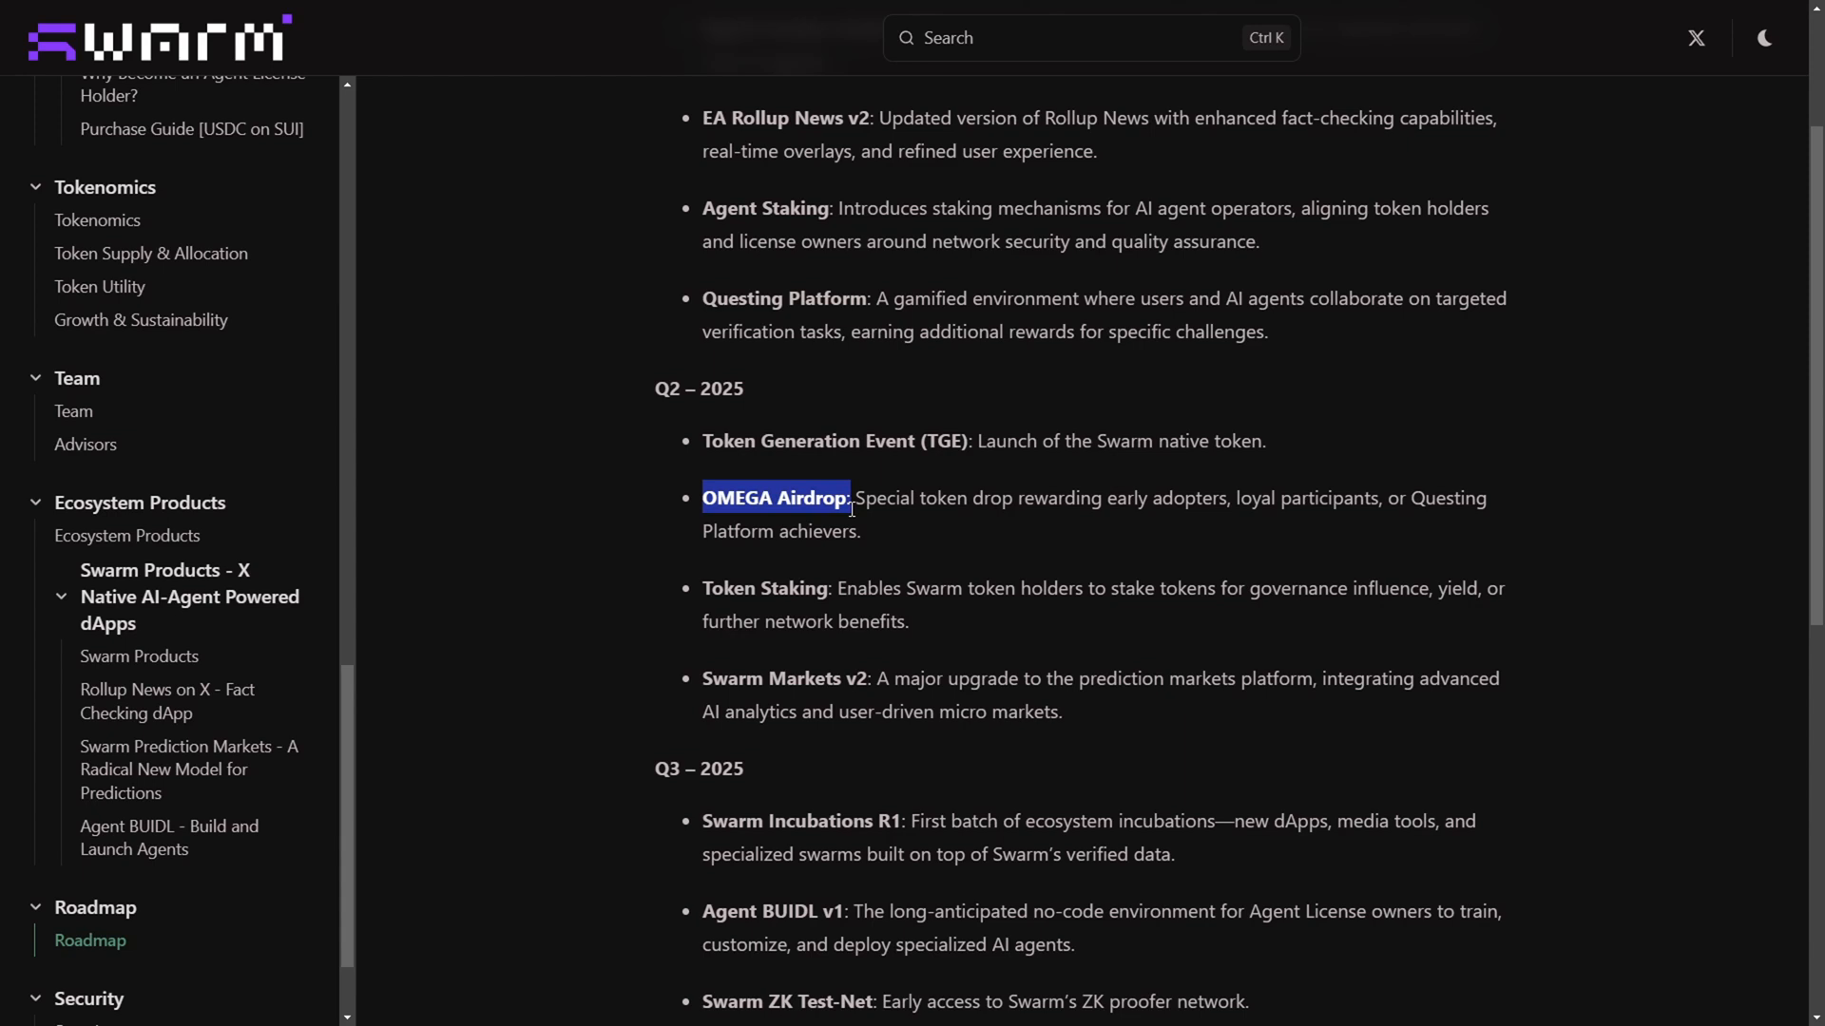
left_click_drag(849, 498, 1217, 498)
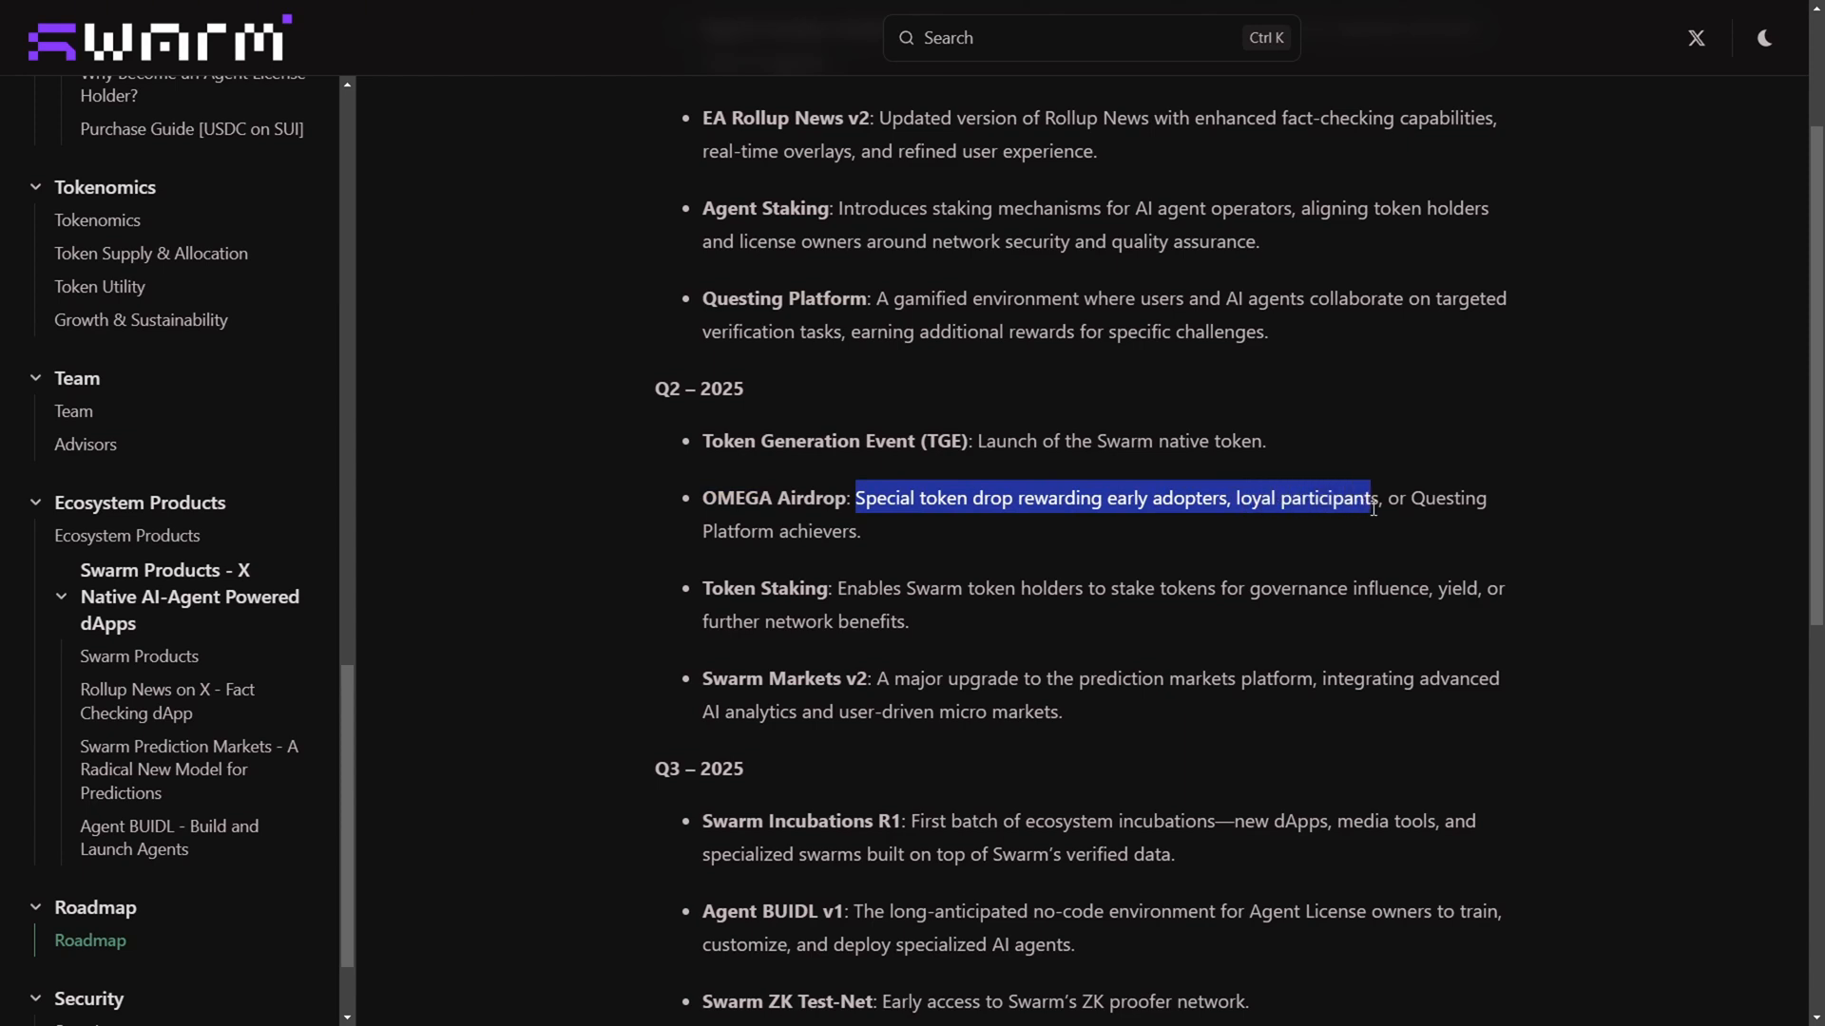
left_click_drag(1373, 498, 1493, 498)
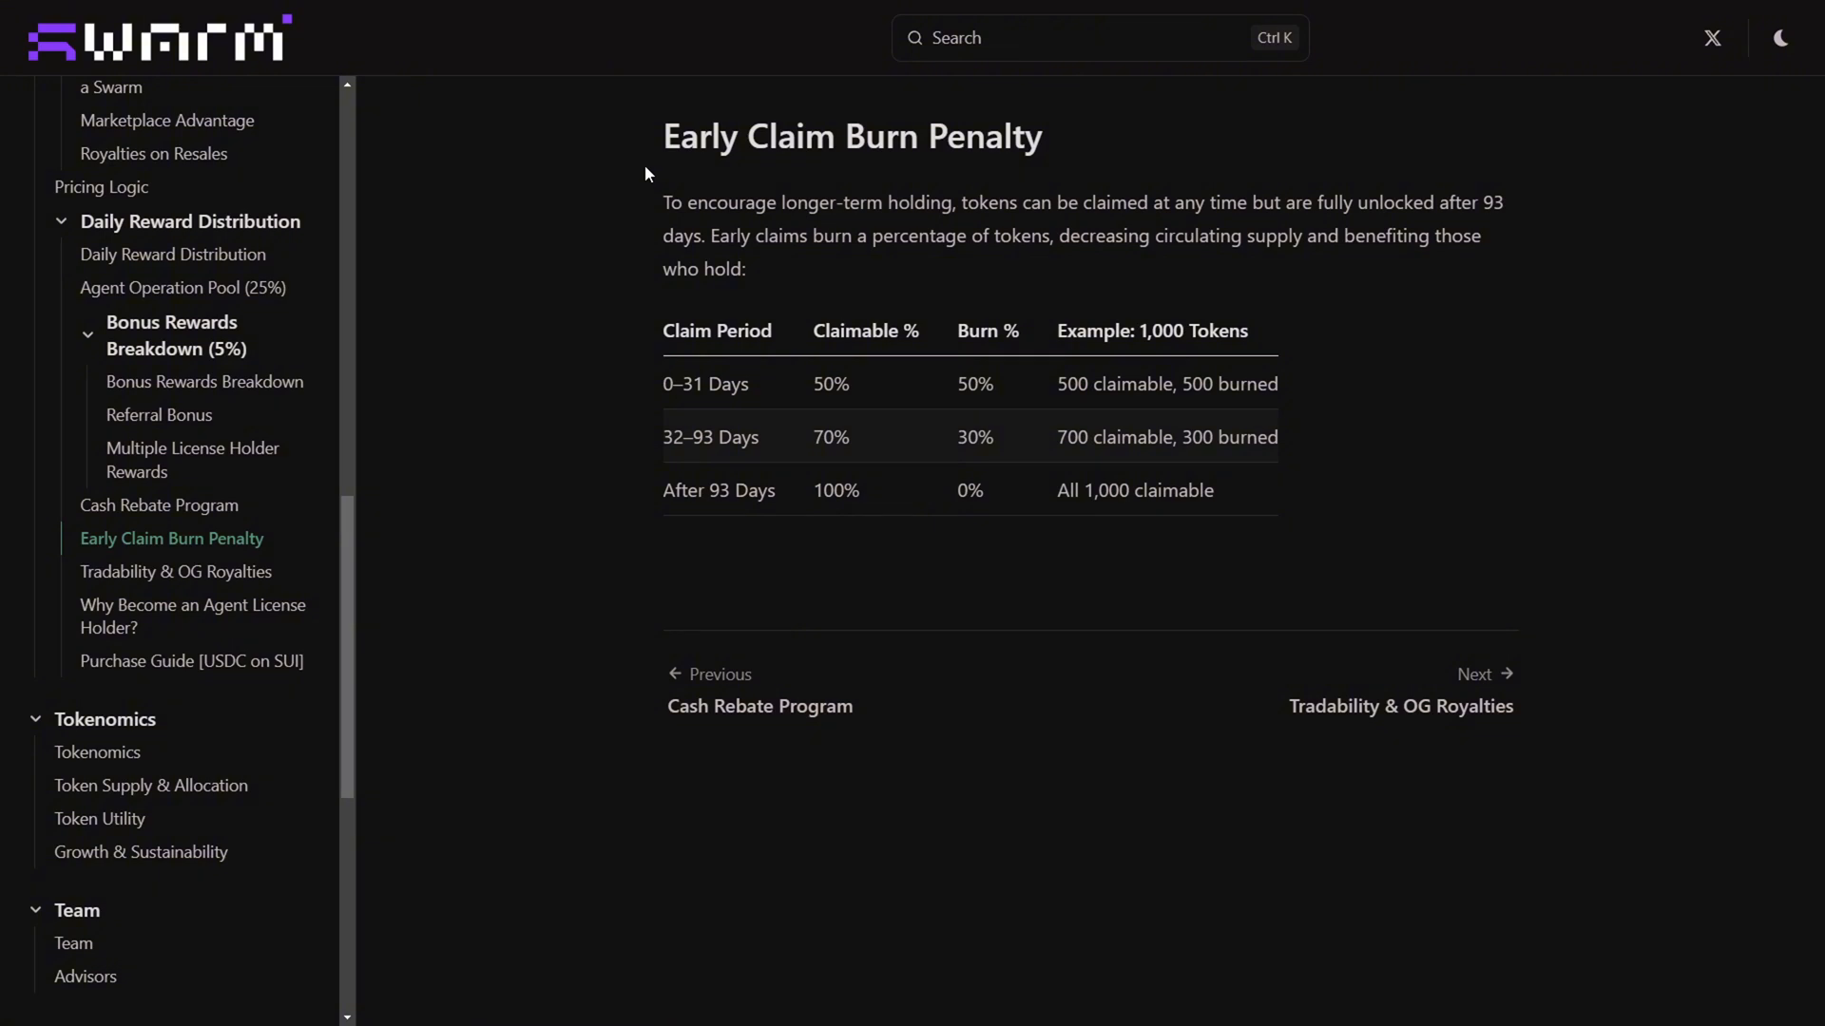
- Highlight the page title, the claim-anytime note, and the 50% early-claim burn value
left_click_drag(664, 136, 878, 136)
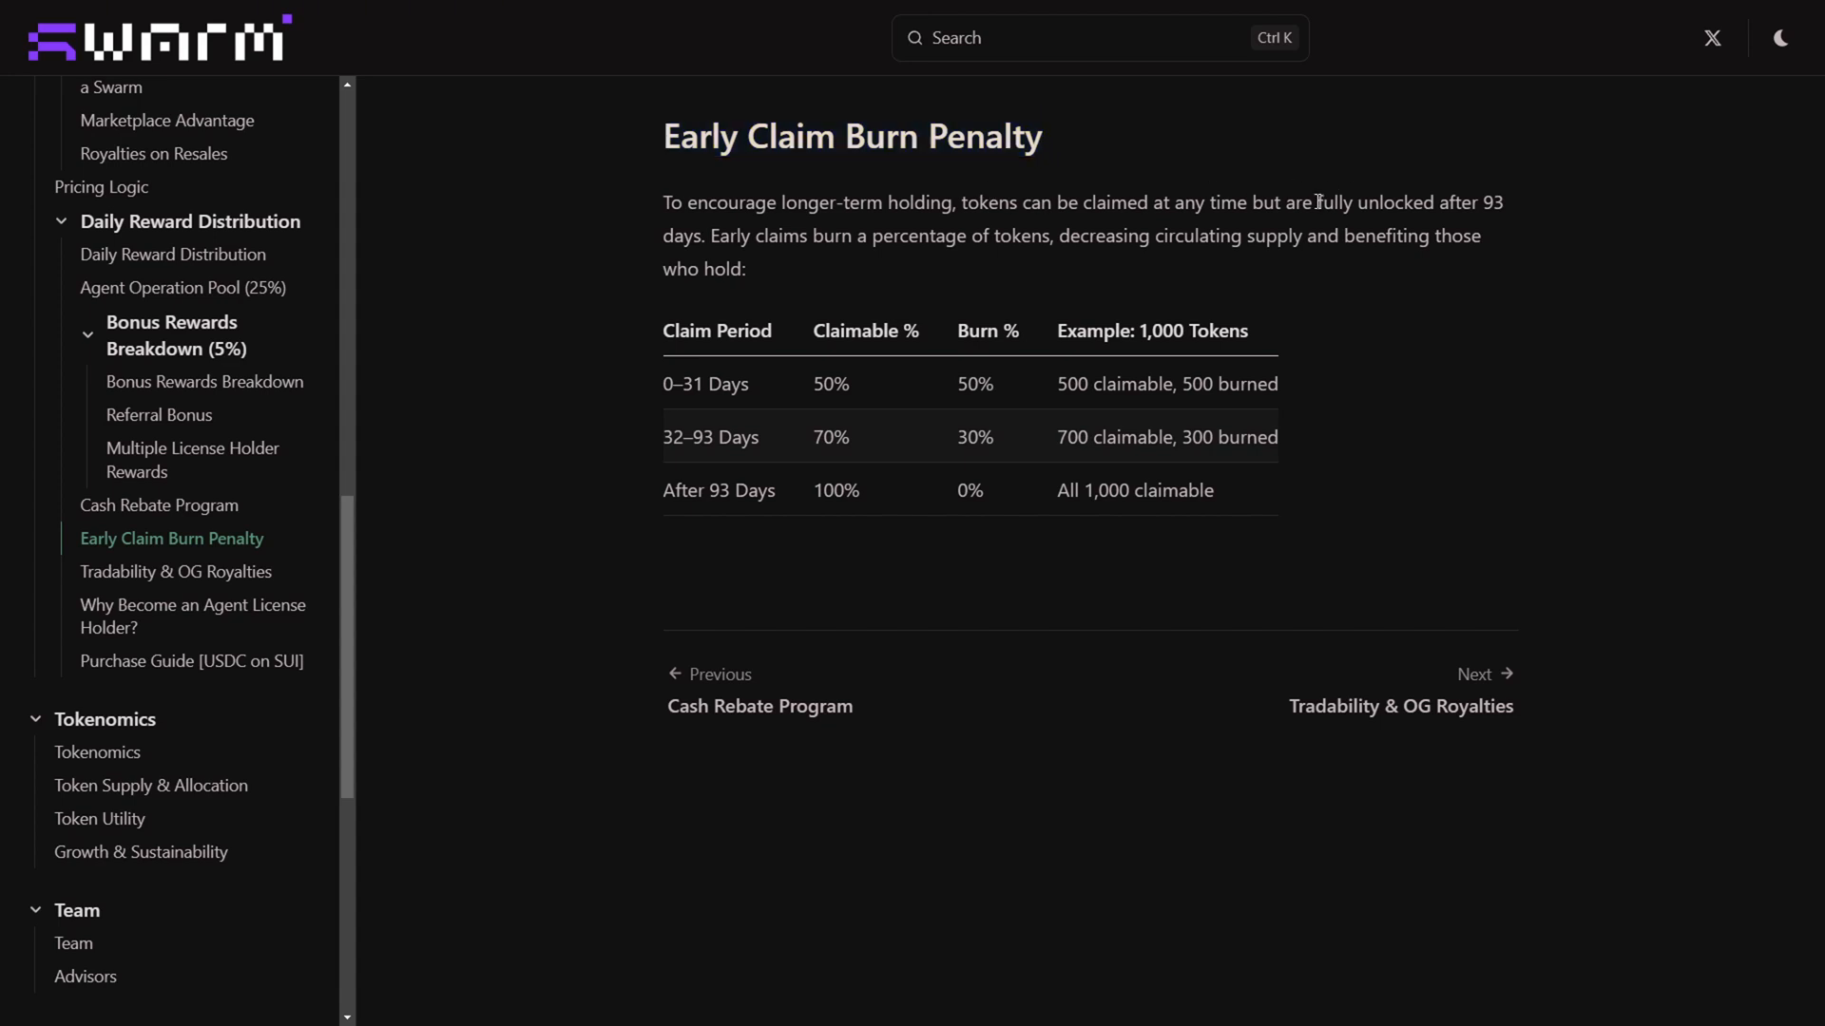
left_click_drag(1134, 201, 1315, 202)
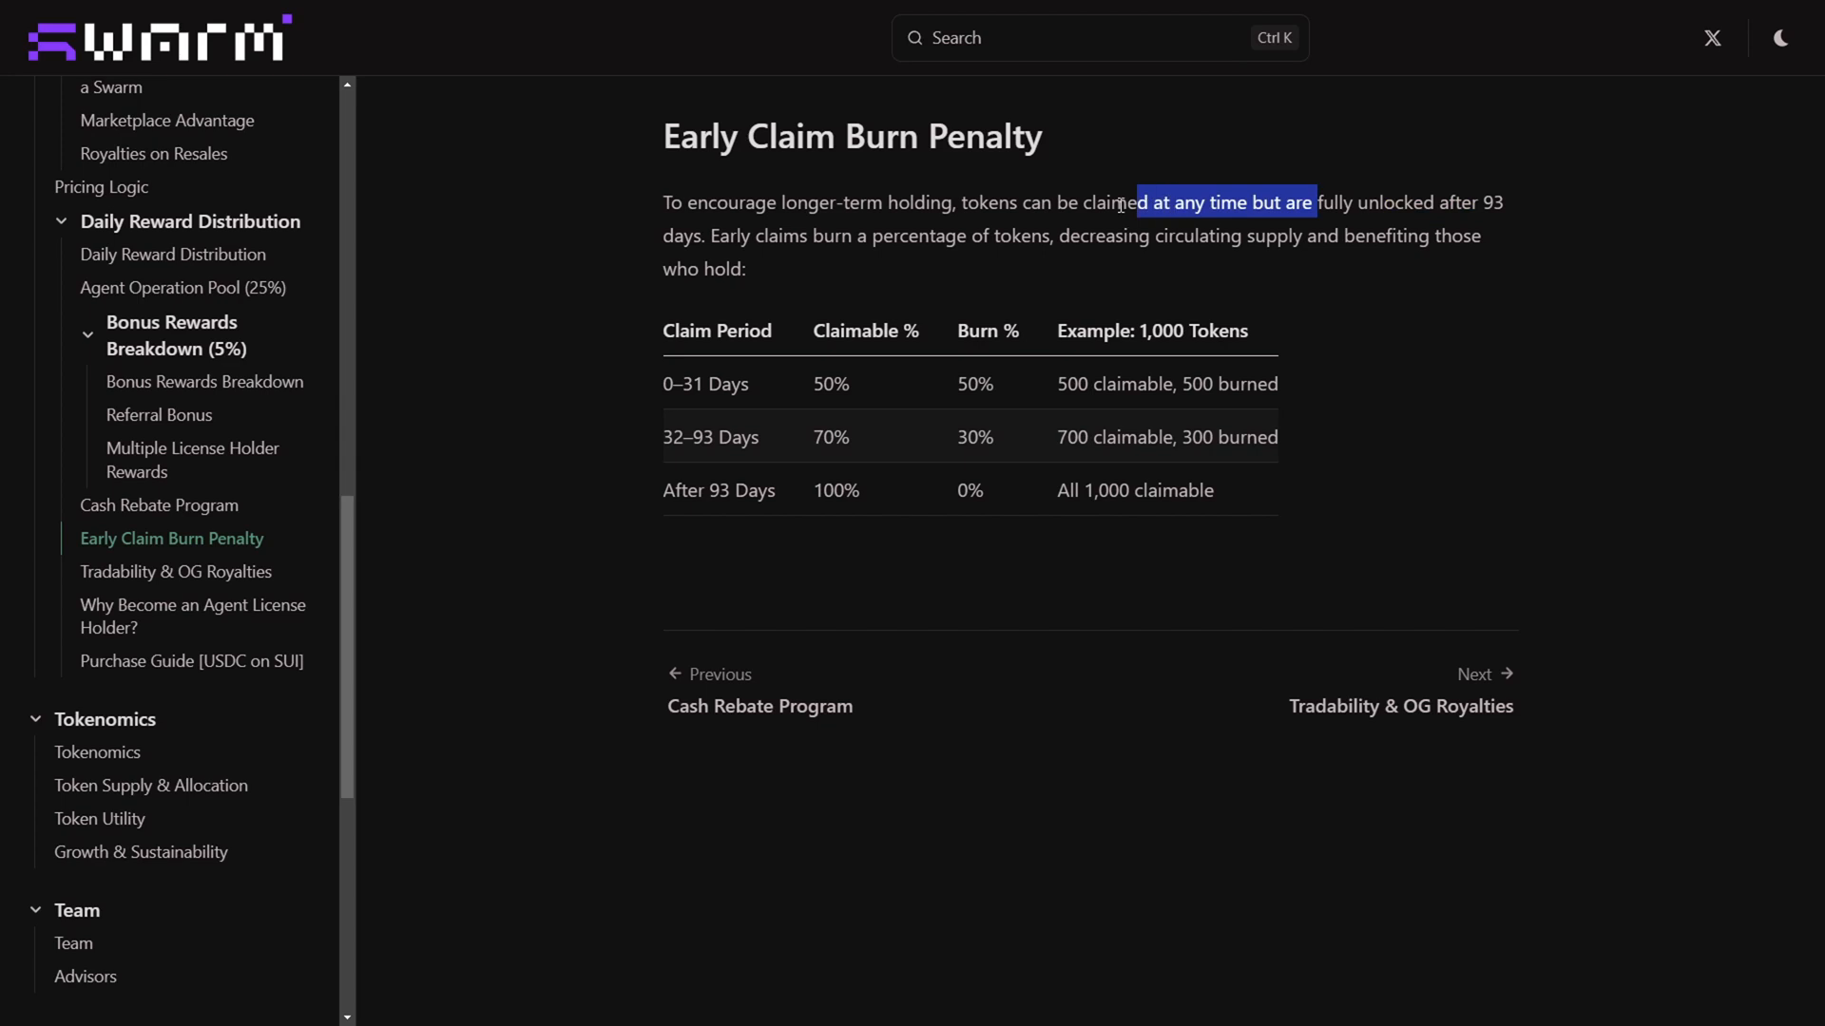
left_click_drag(1315, 201, 710, 238)
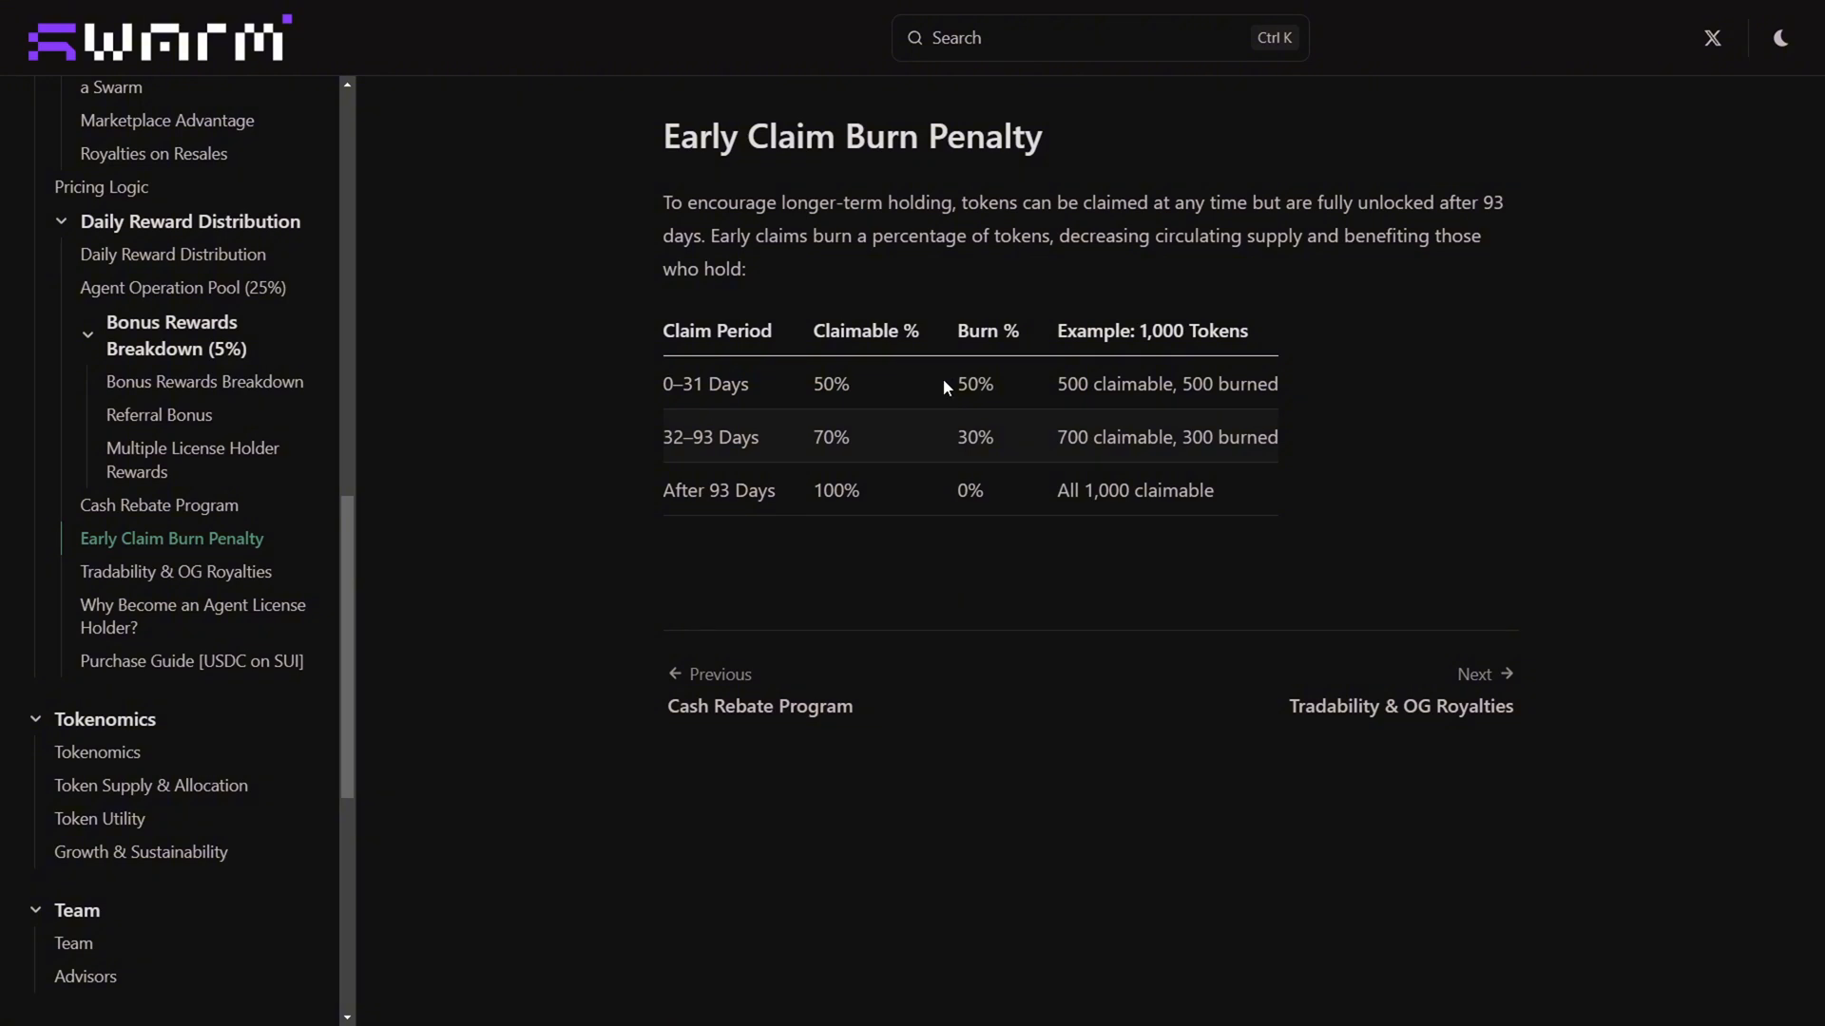
double_click(973, 384)
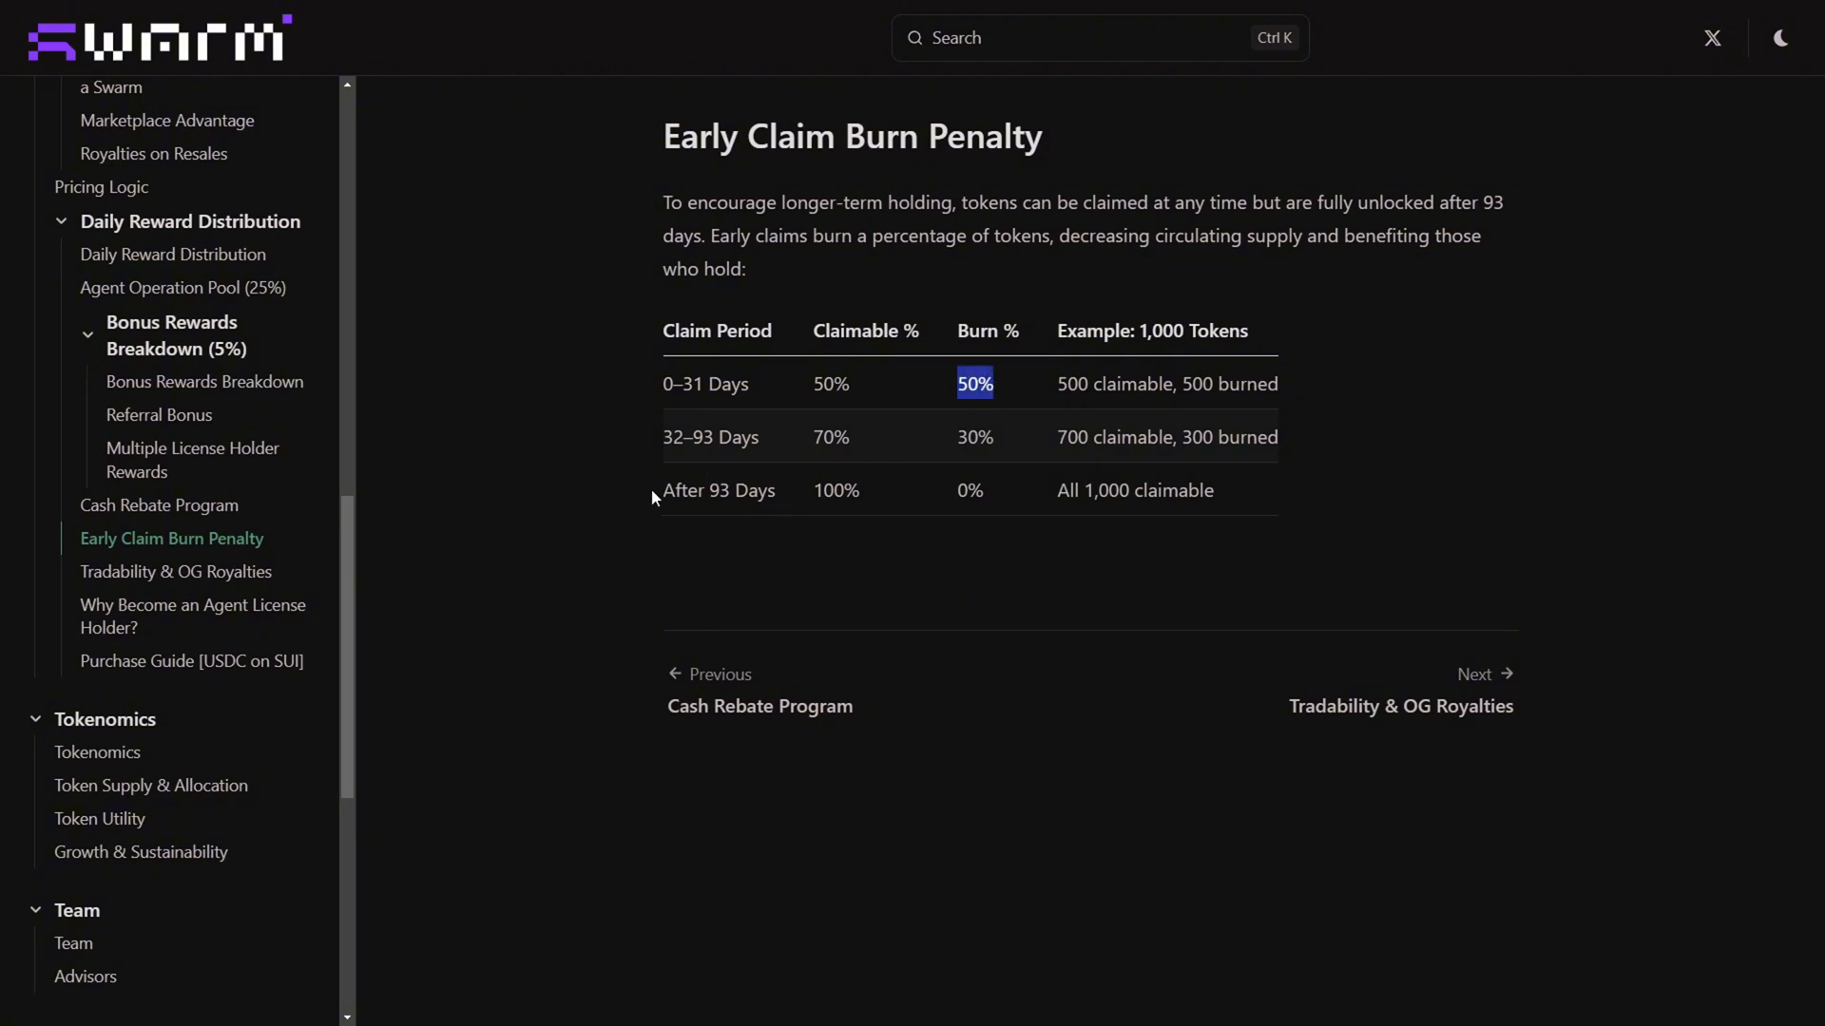
double_click(833, 489)
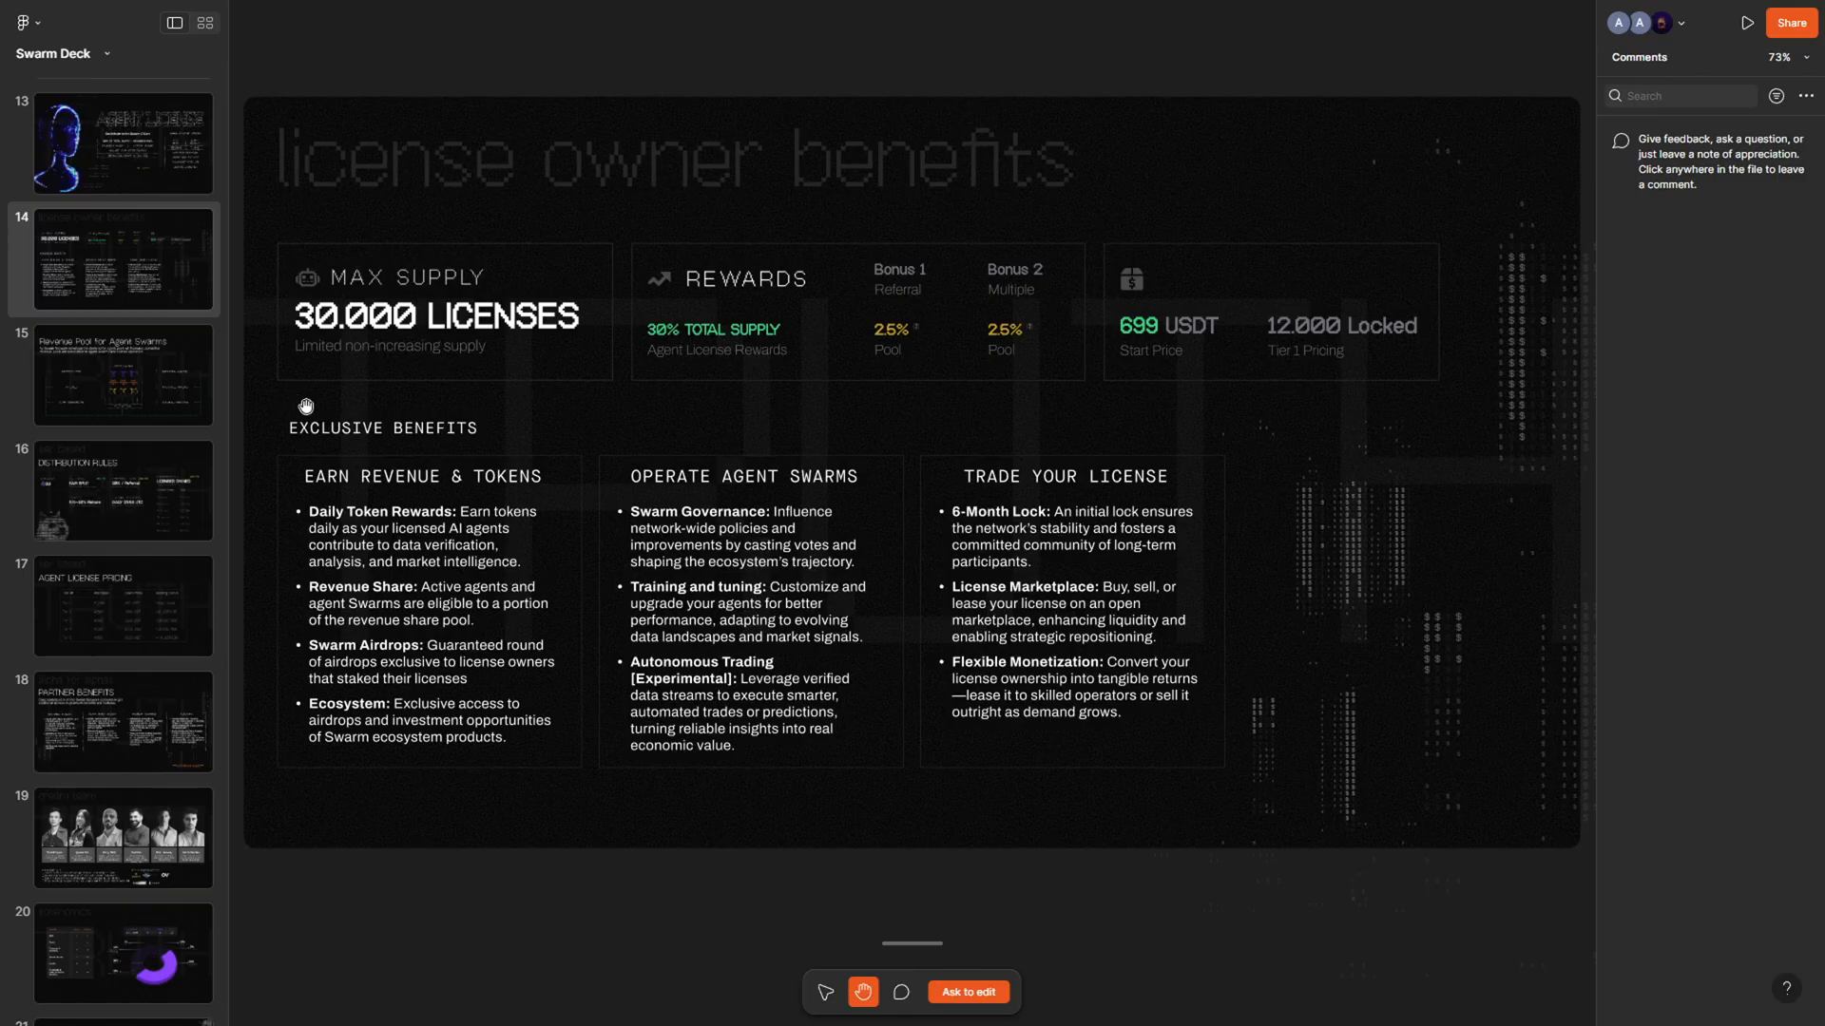
mouse_move(393, 461)
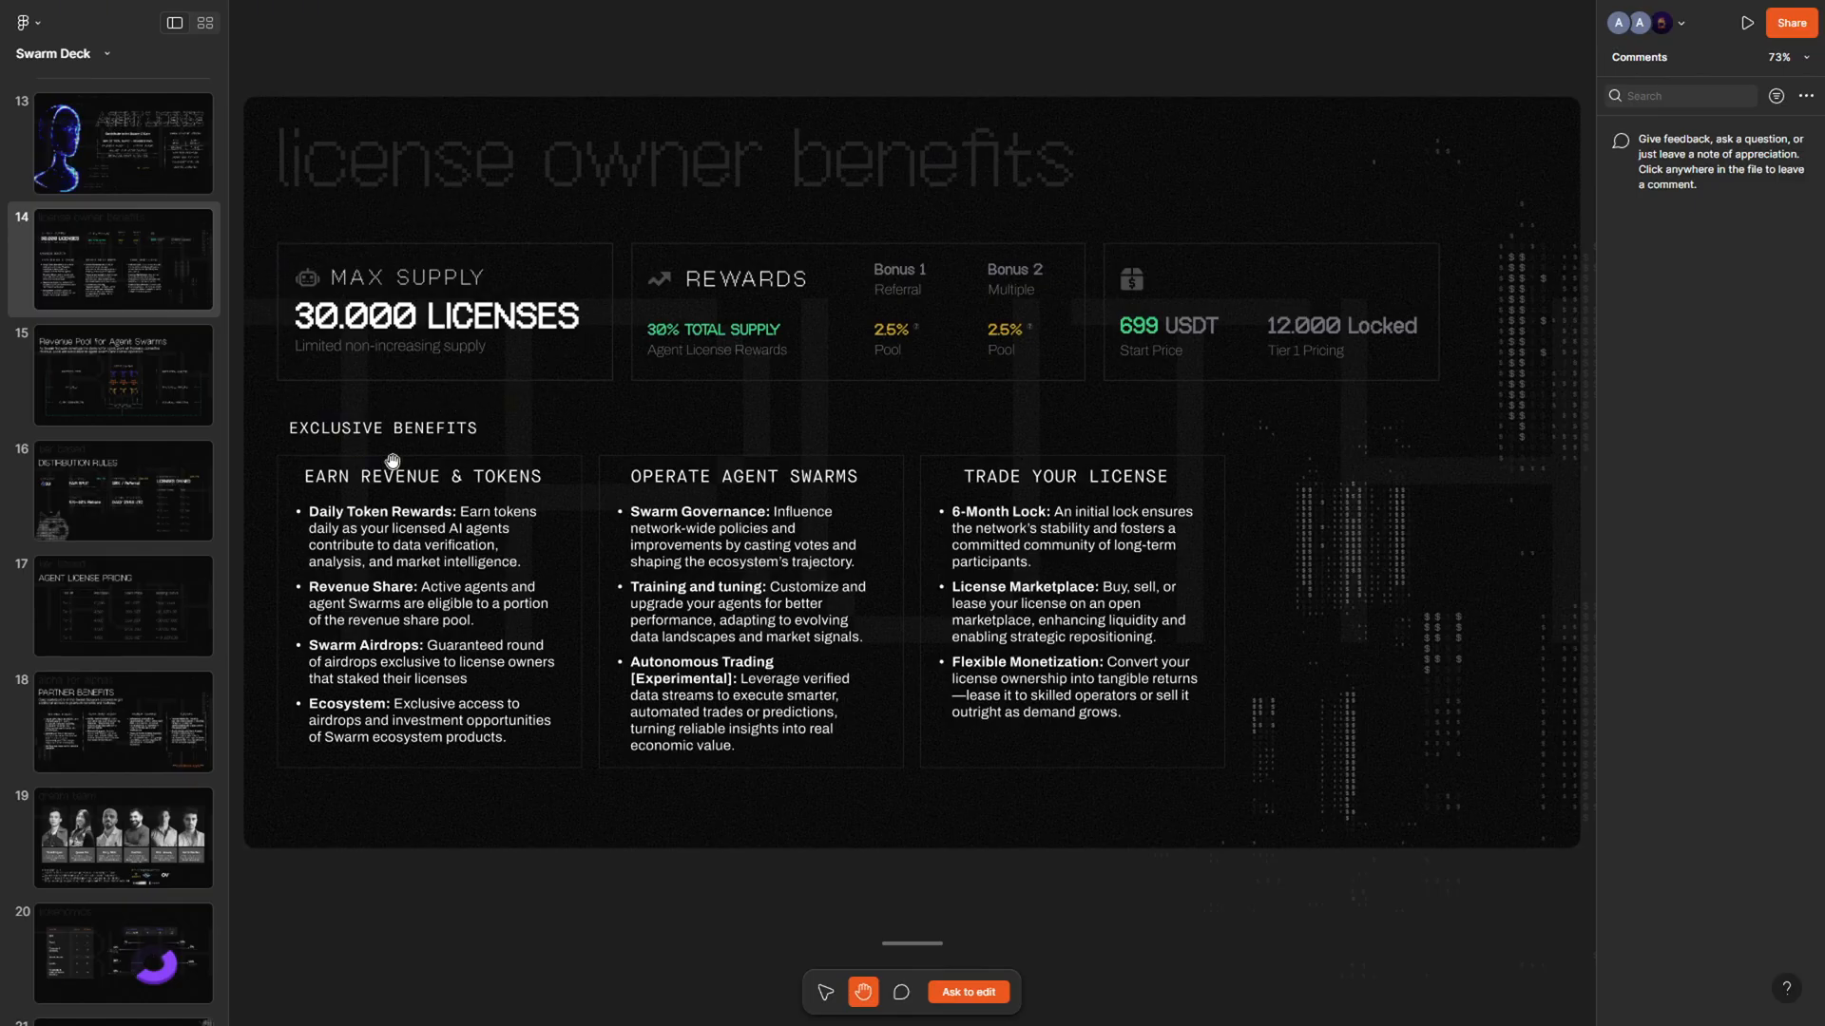
mouse_move(626, 348)
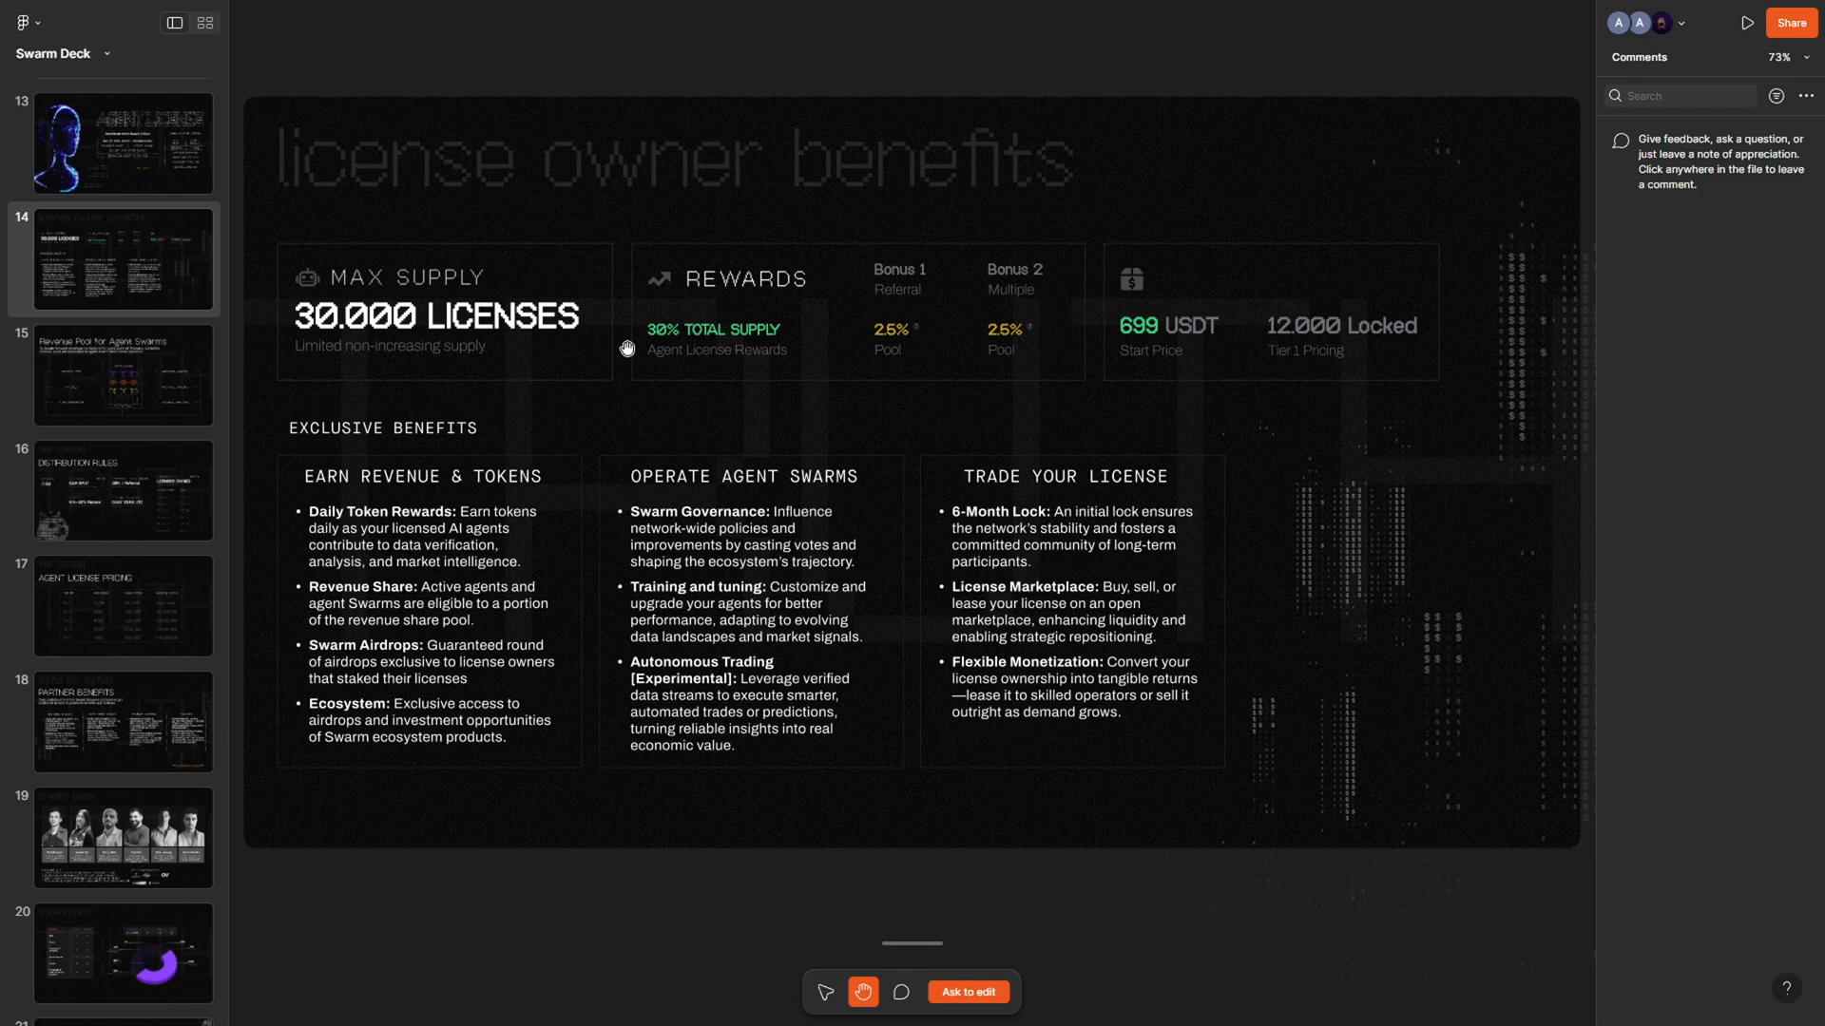
mouse_move(776, 351)
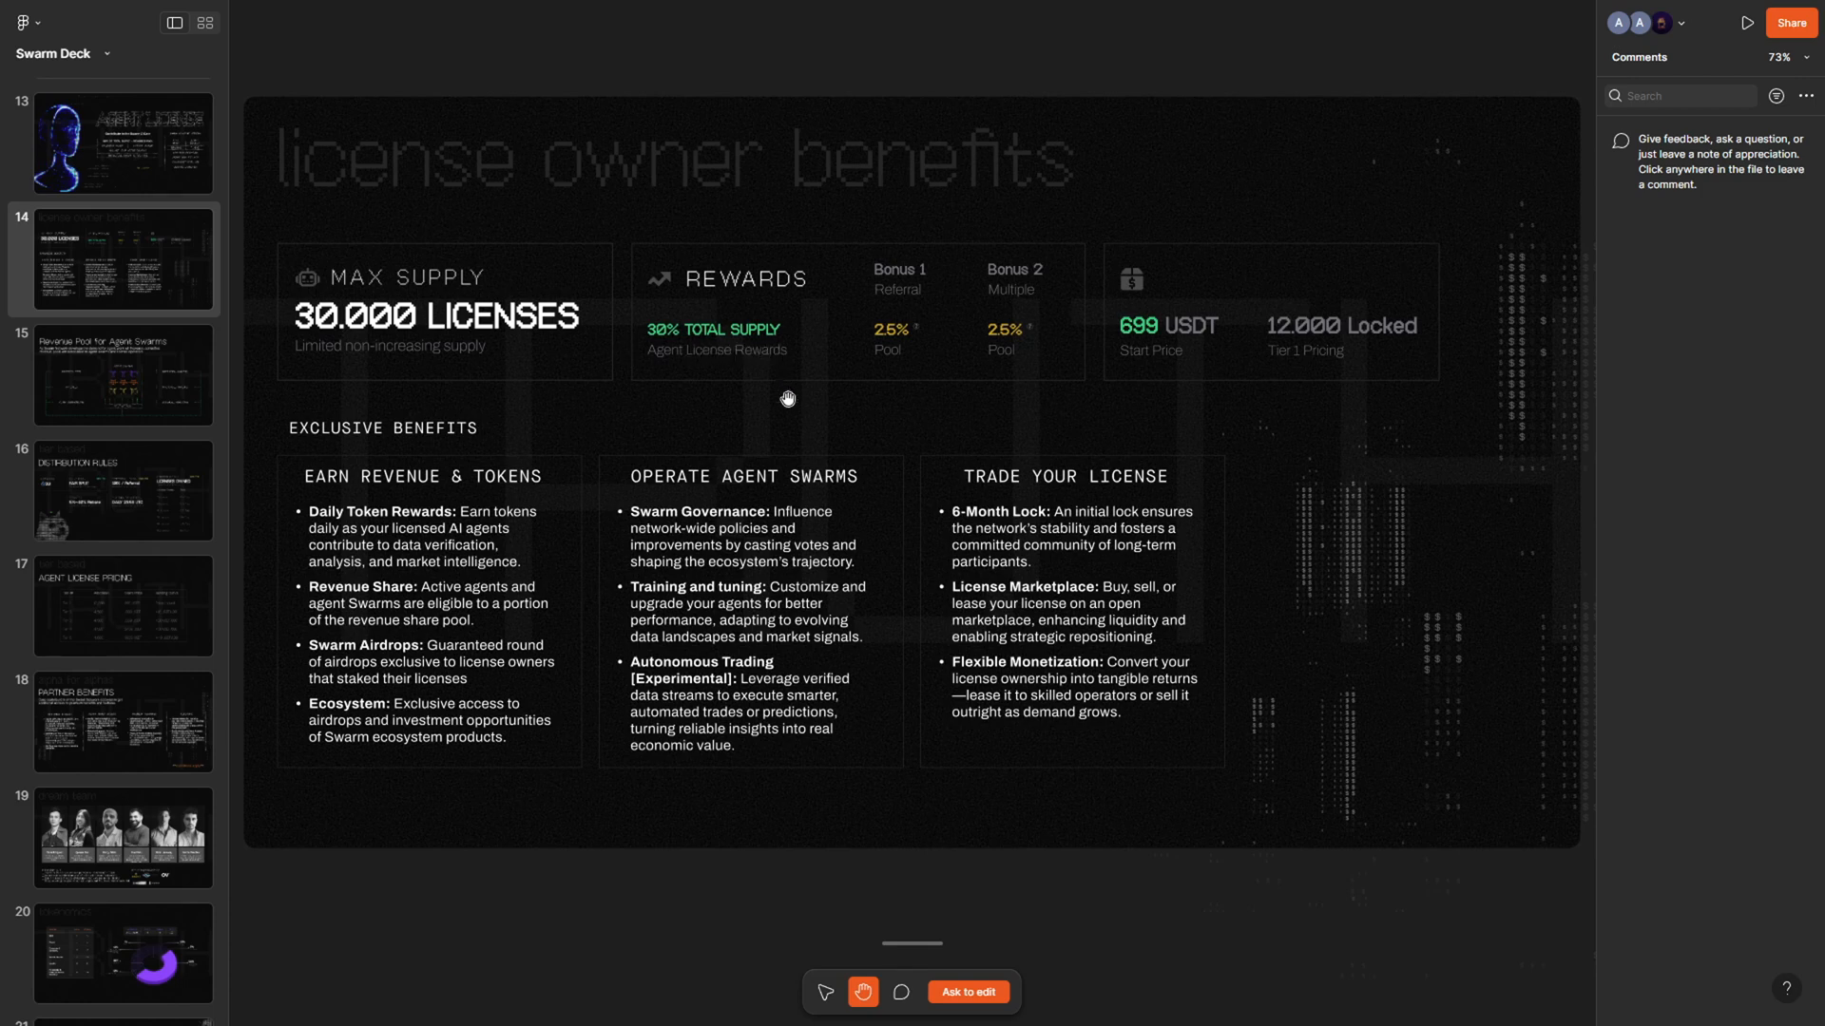
mouse_move(735, 413)
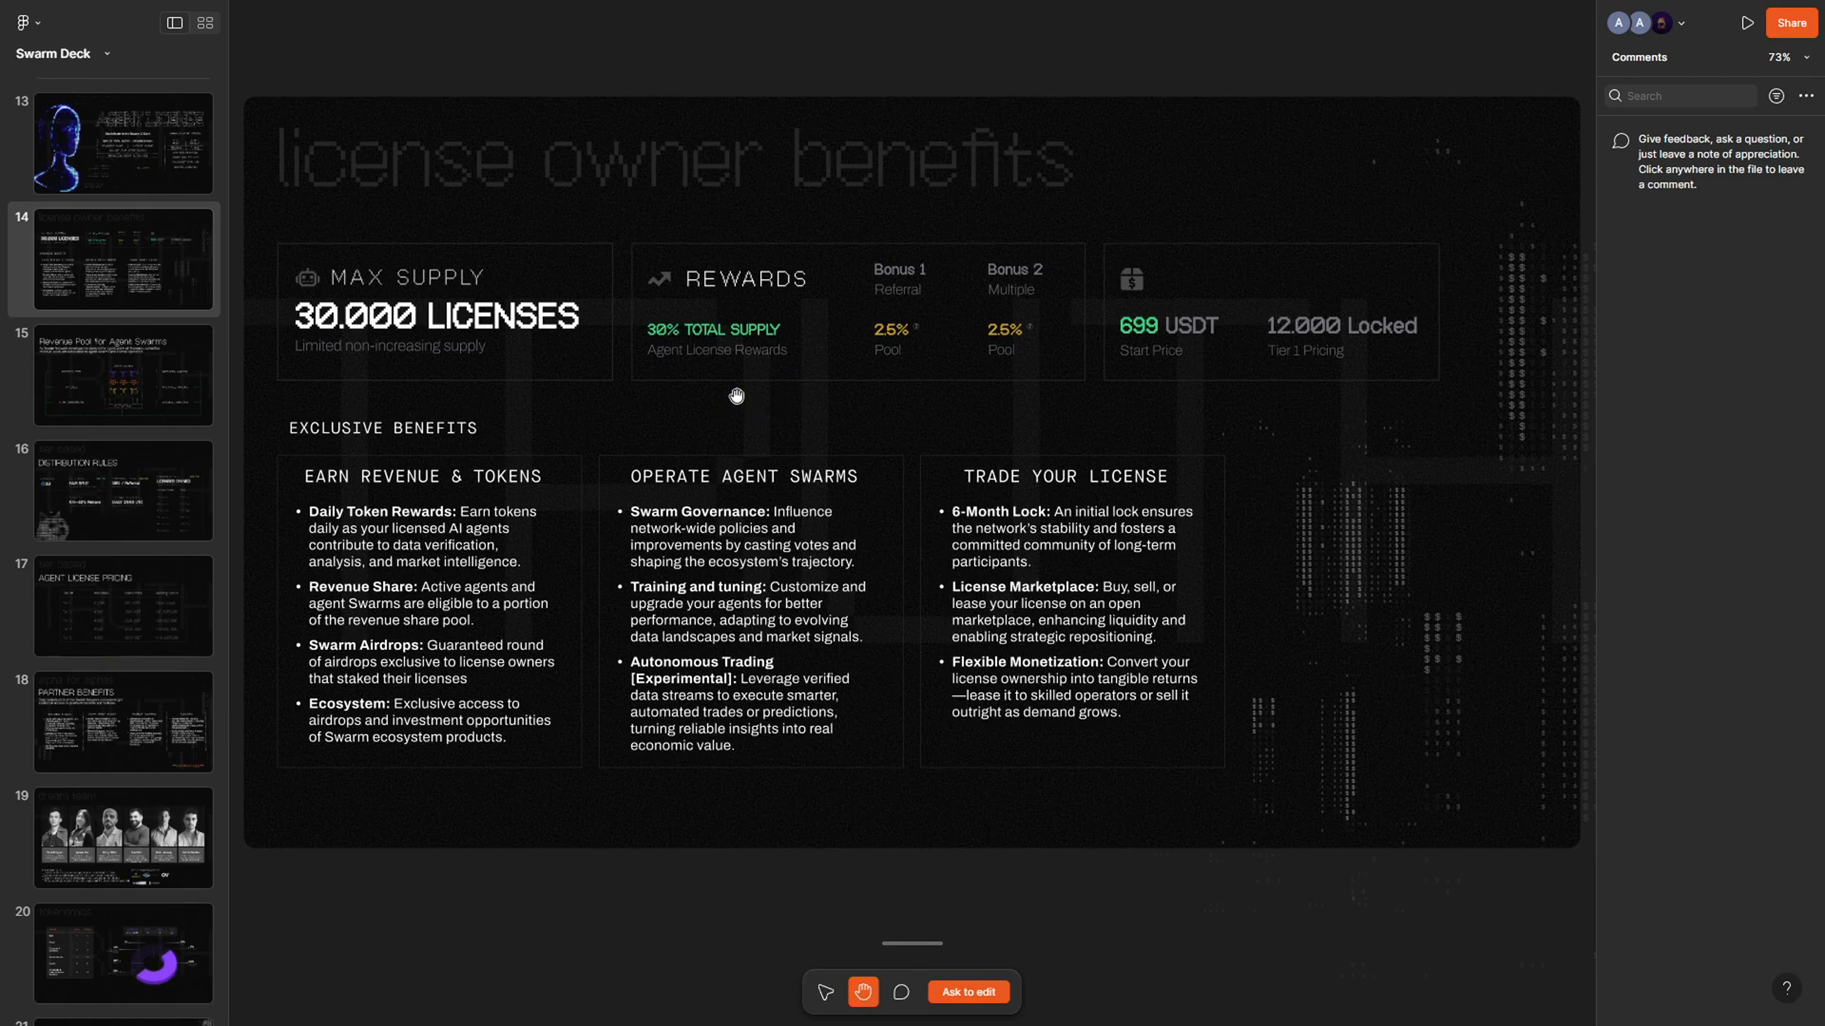
mouse_move(593, 313)
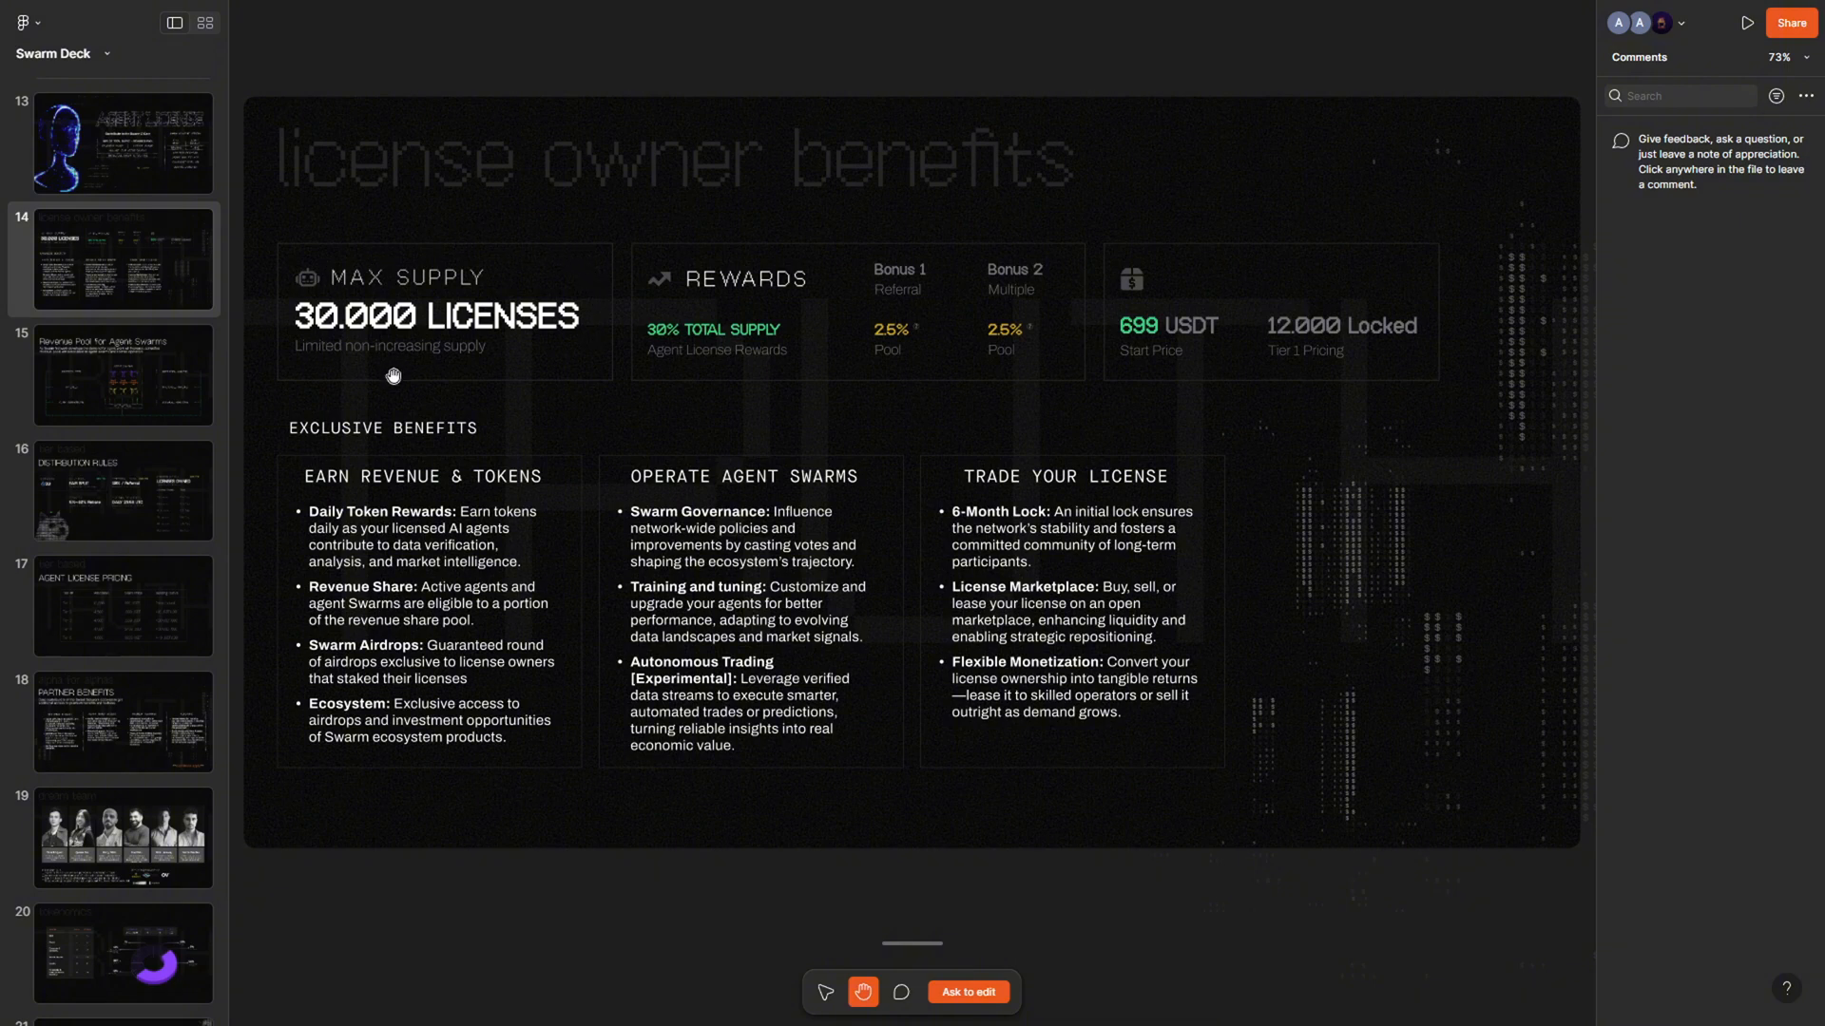
- Select slide 14, the license owner benefits slide, in the Swarm Deck thumbnail panel
left_click(123, 606)
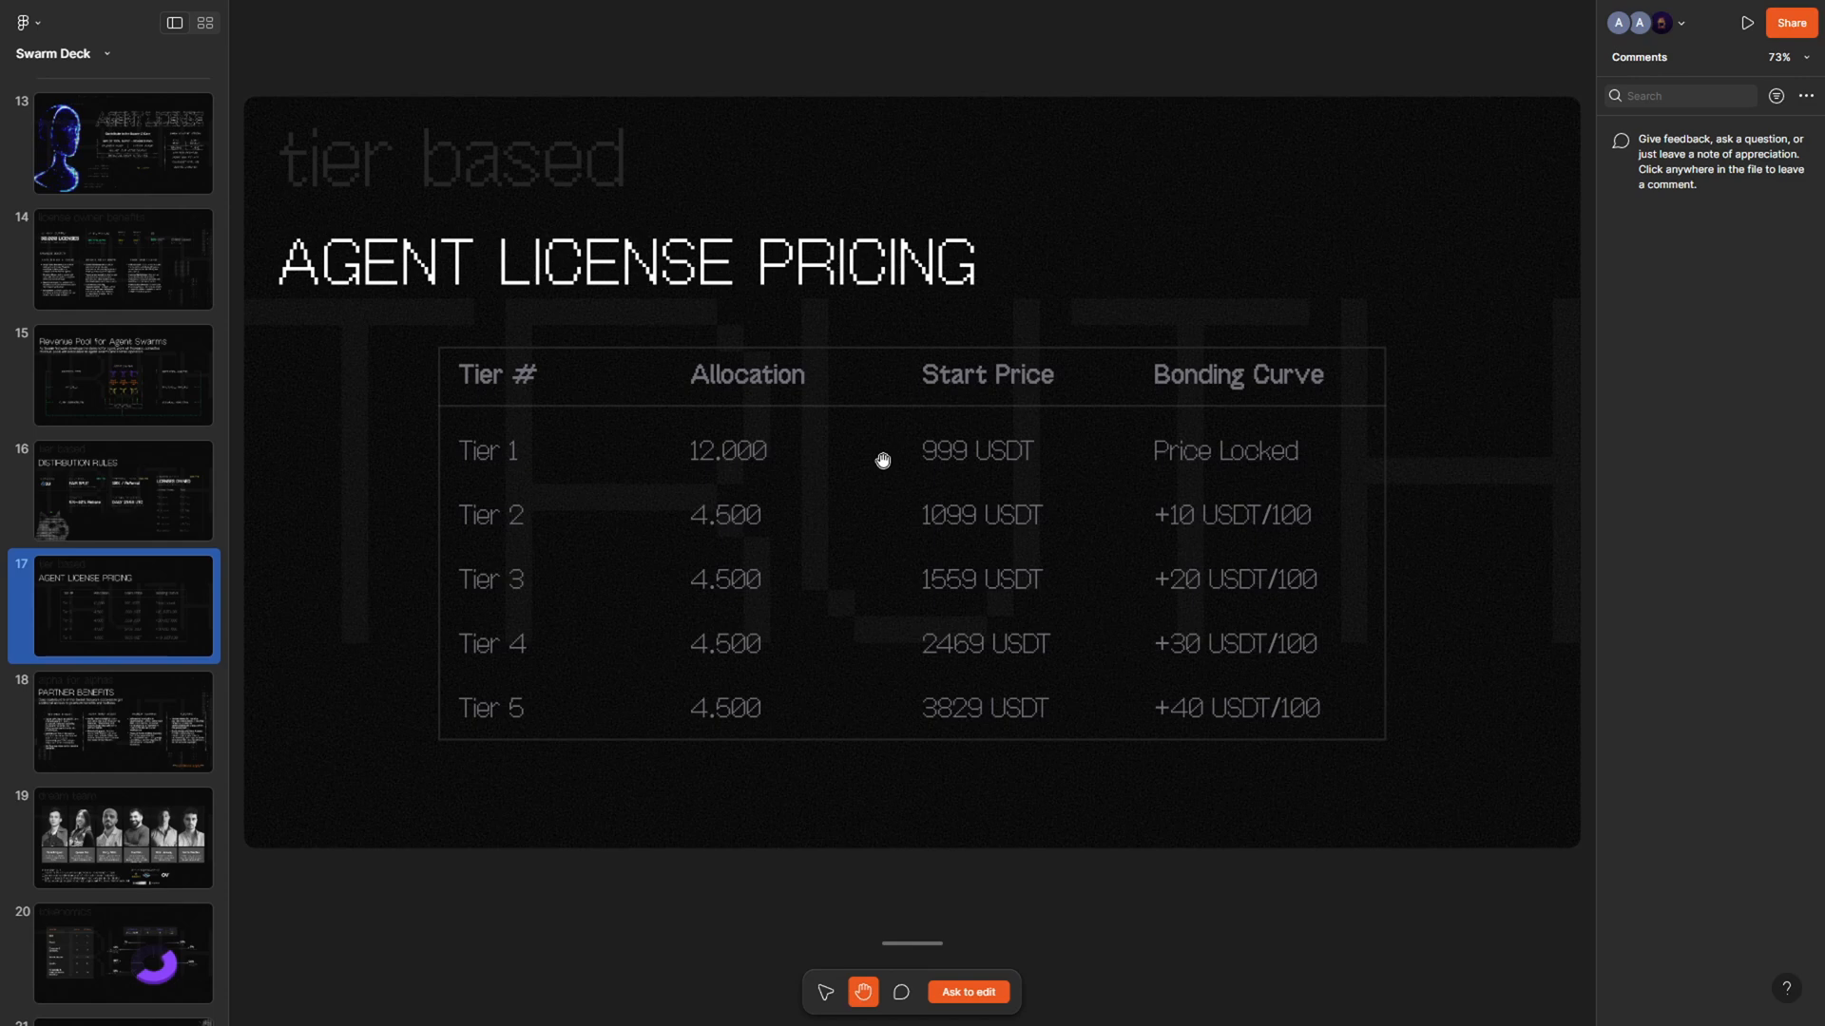
mouse_move(910, 695)
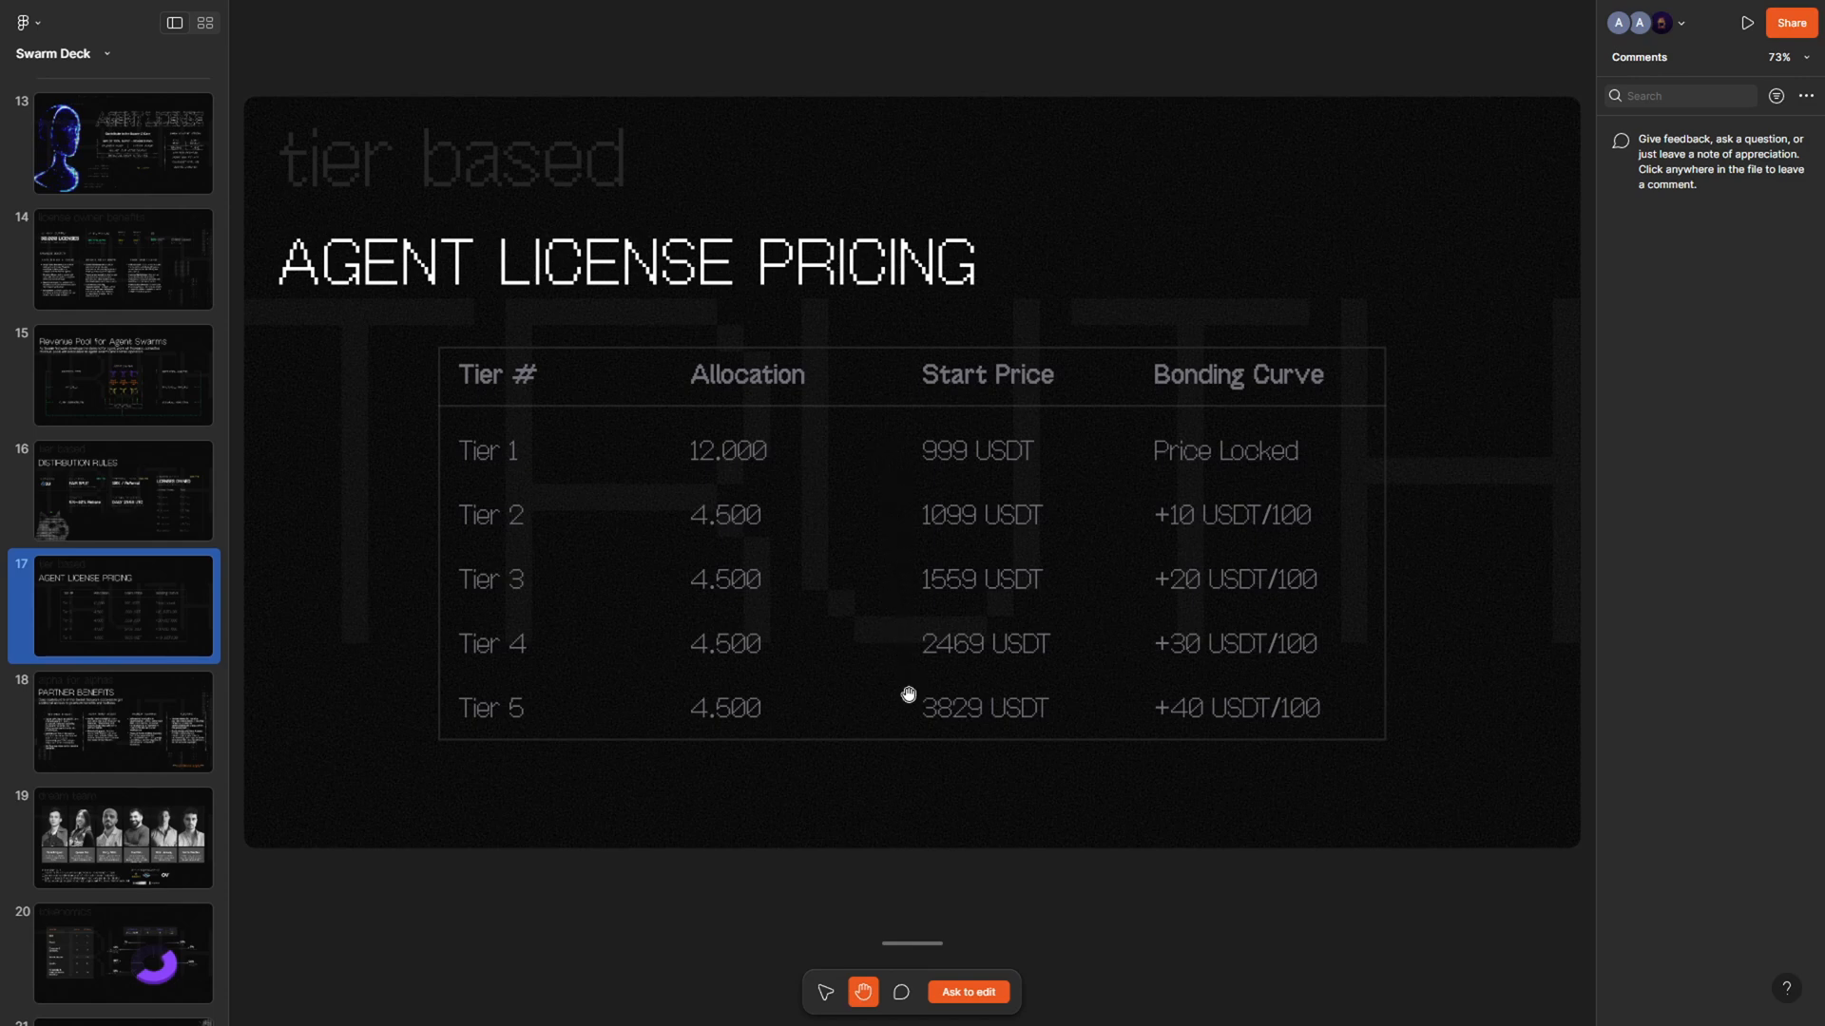
mouse_move(990, 745)
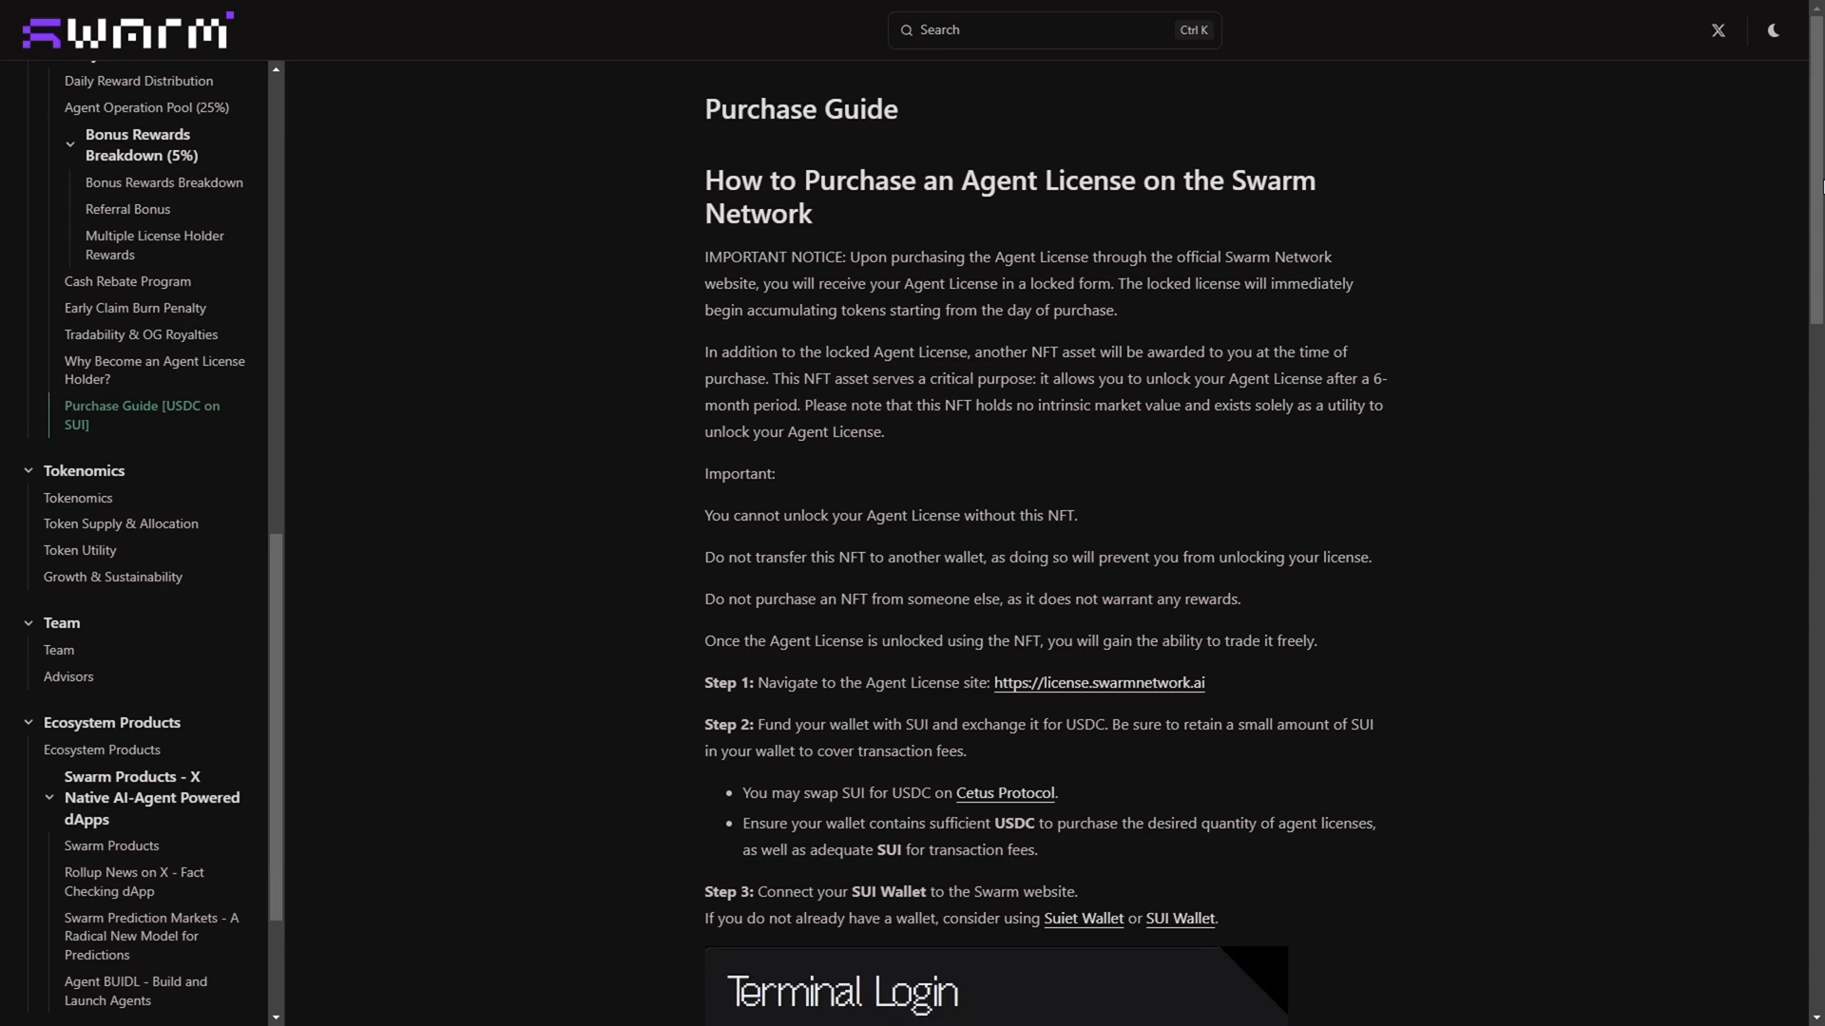
- Scroll through the Purchase Guide [USDC on SUI] steps
scroll("down", 3)
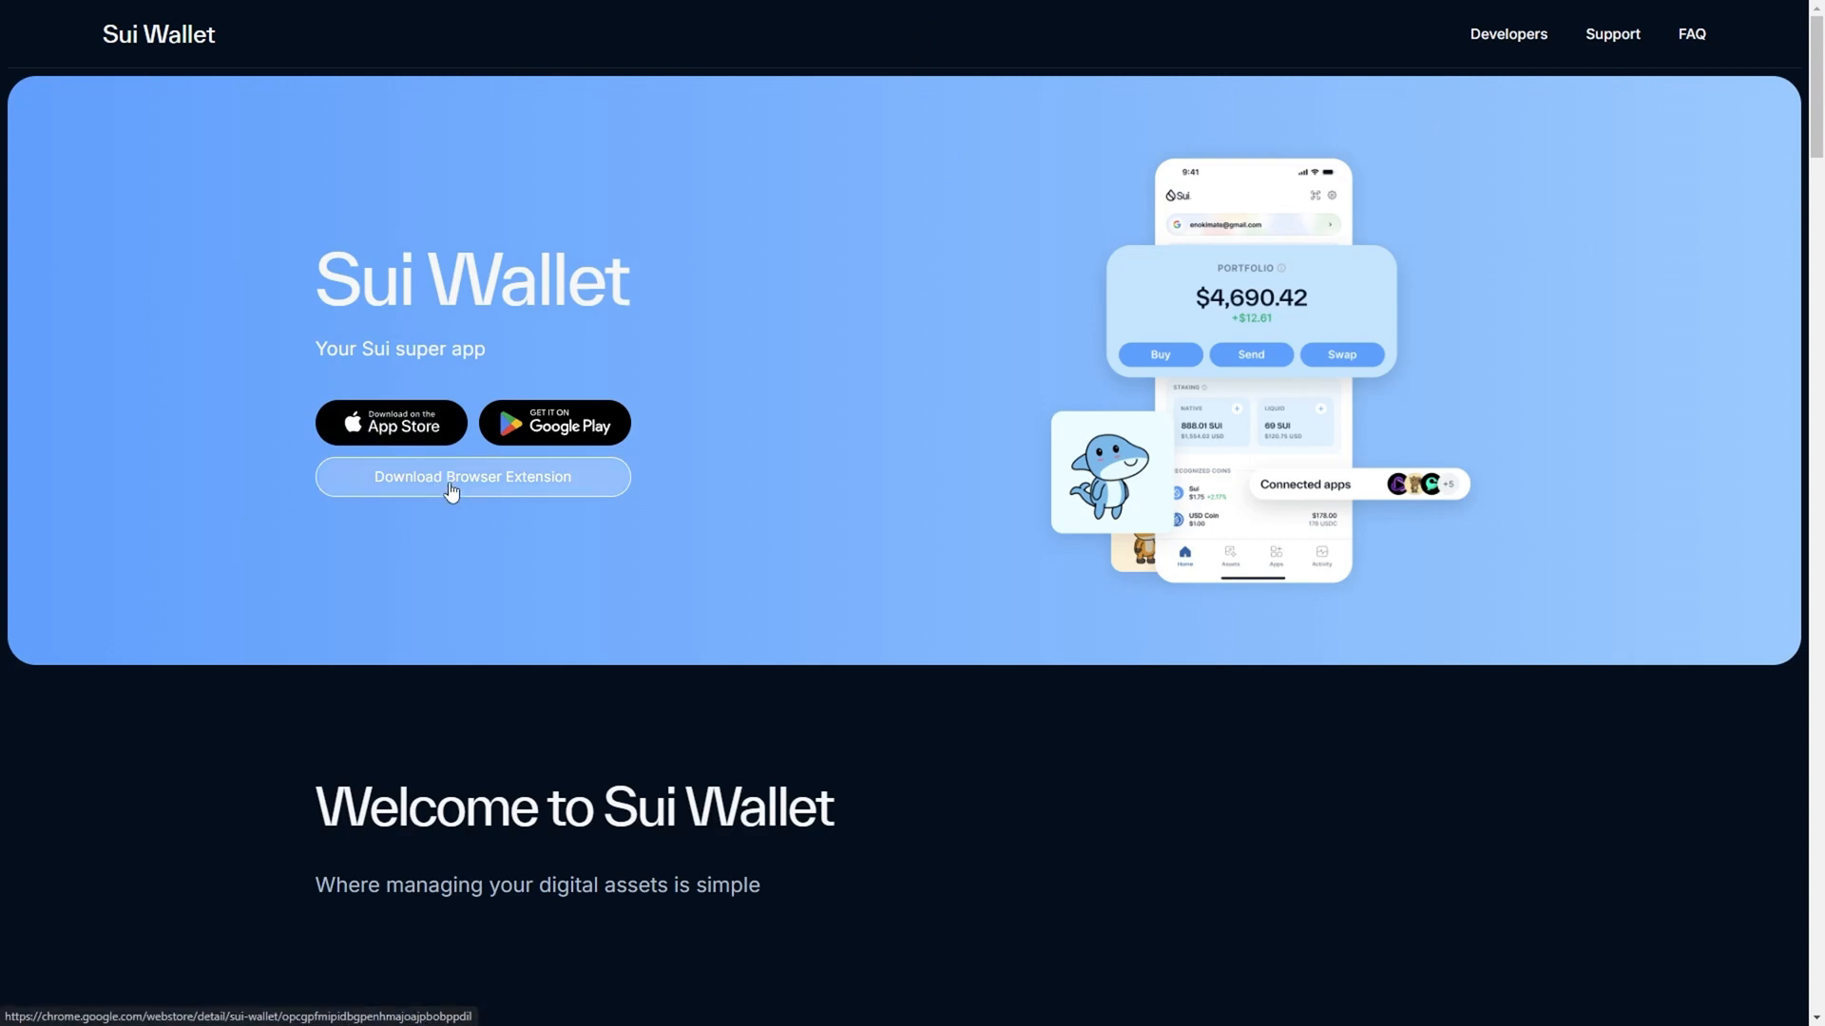
- Follow the guide's SUI Wallet link to the Sui Wallet download site
left_click(471, 476)
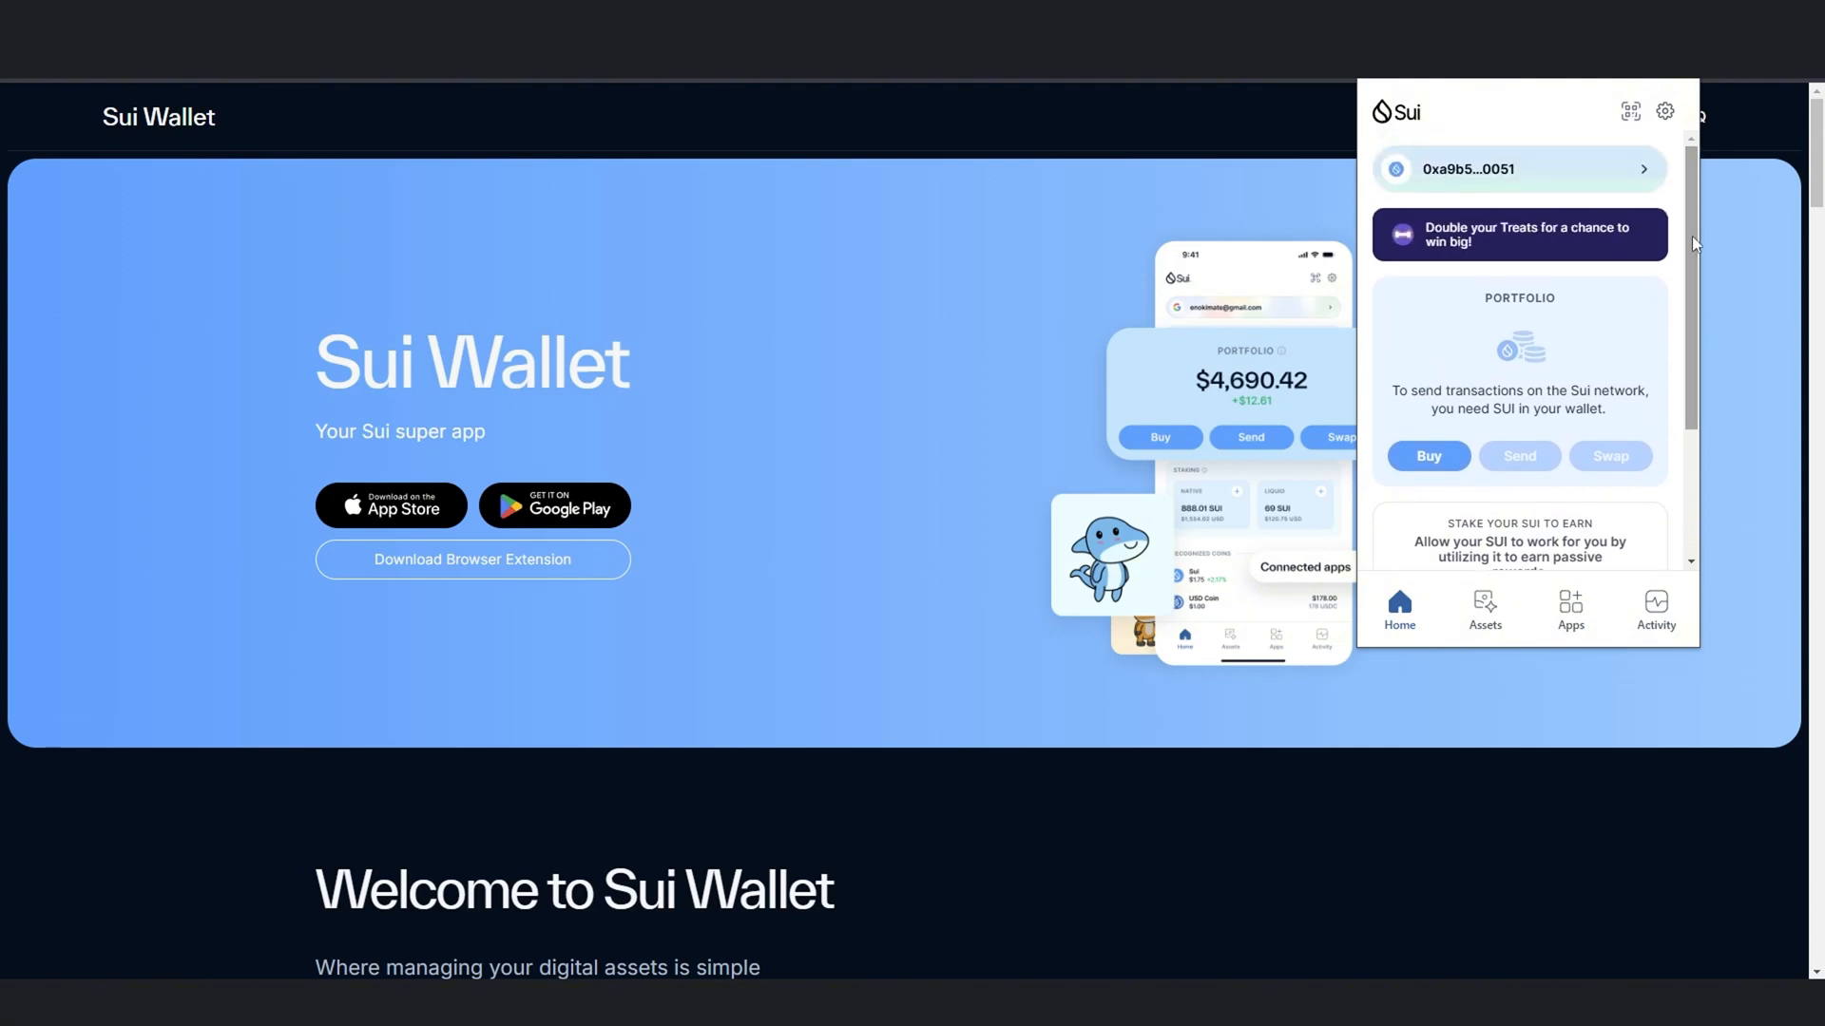
mouse_move(1652, 248)
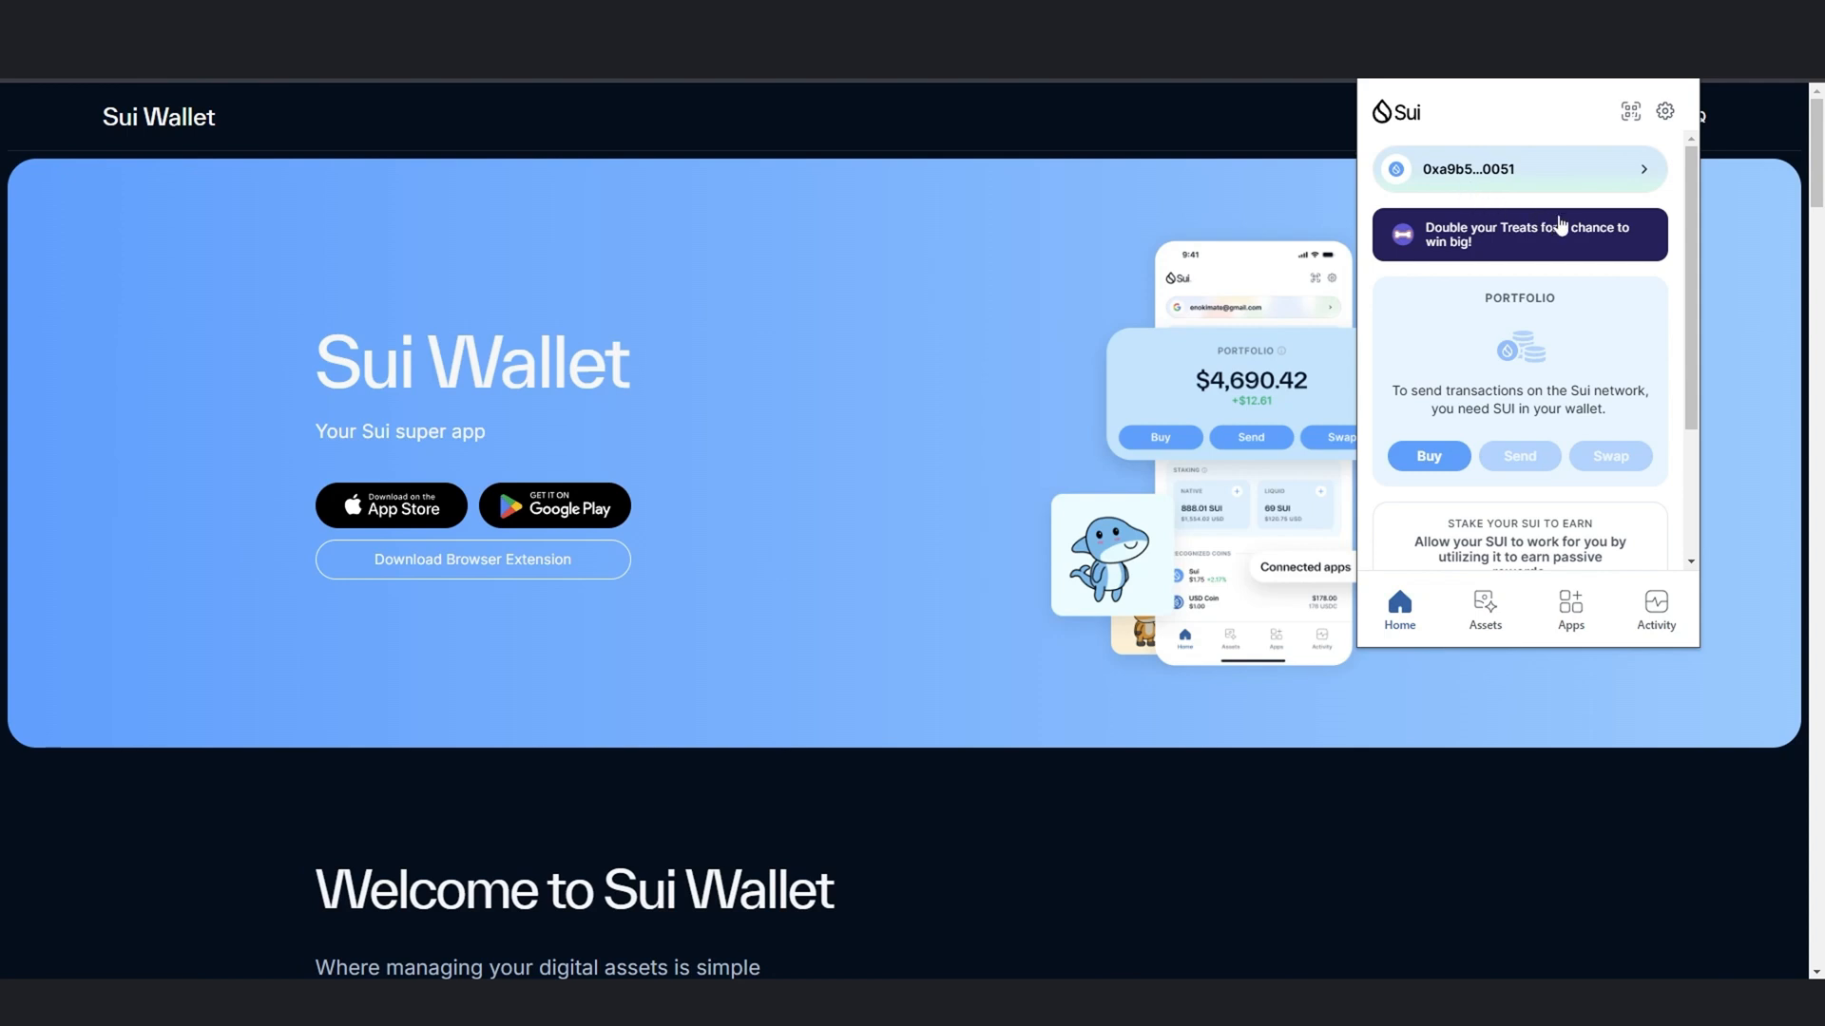
mouse_move(1533, 273)
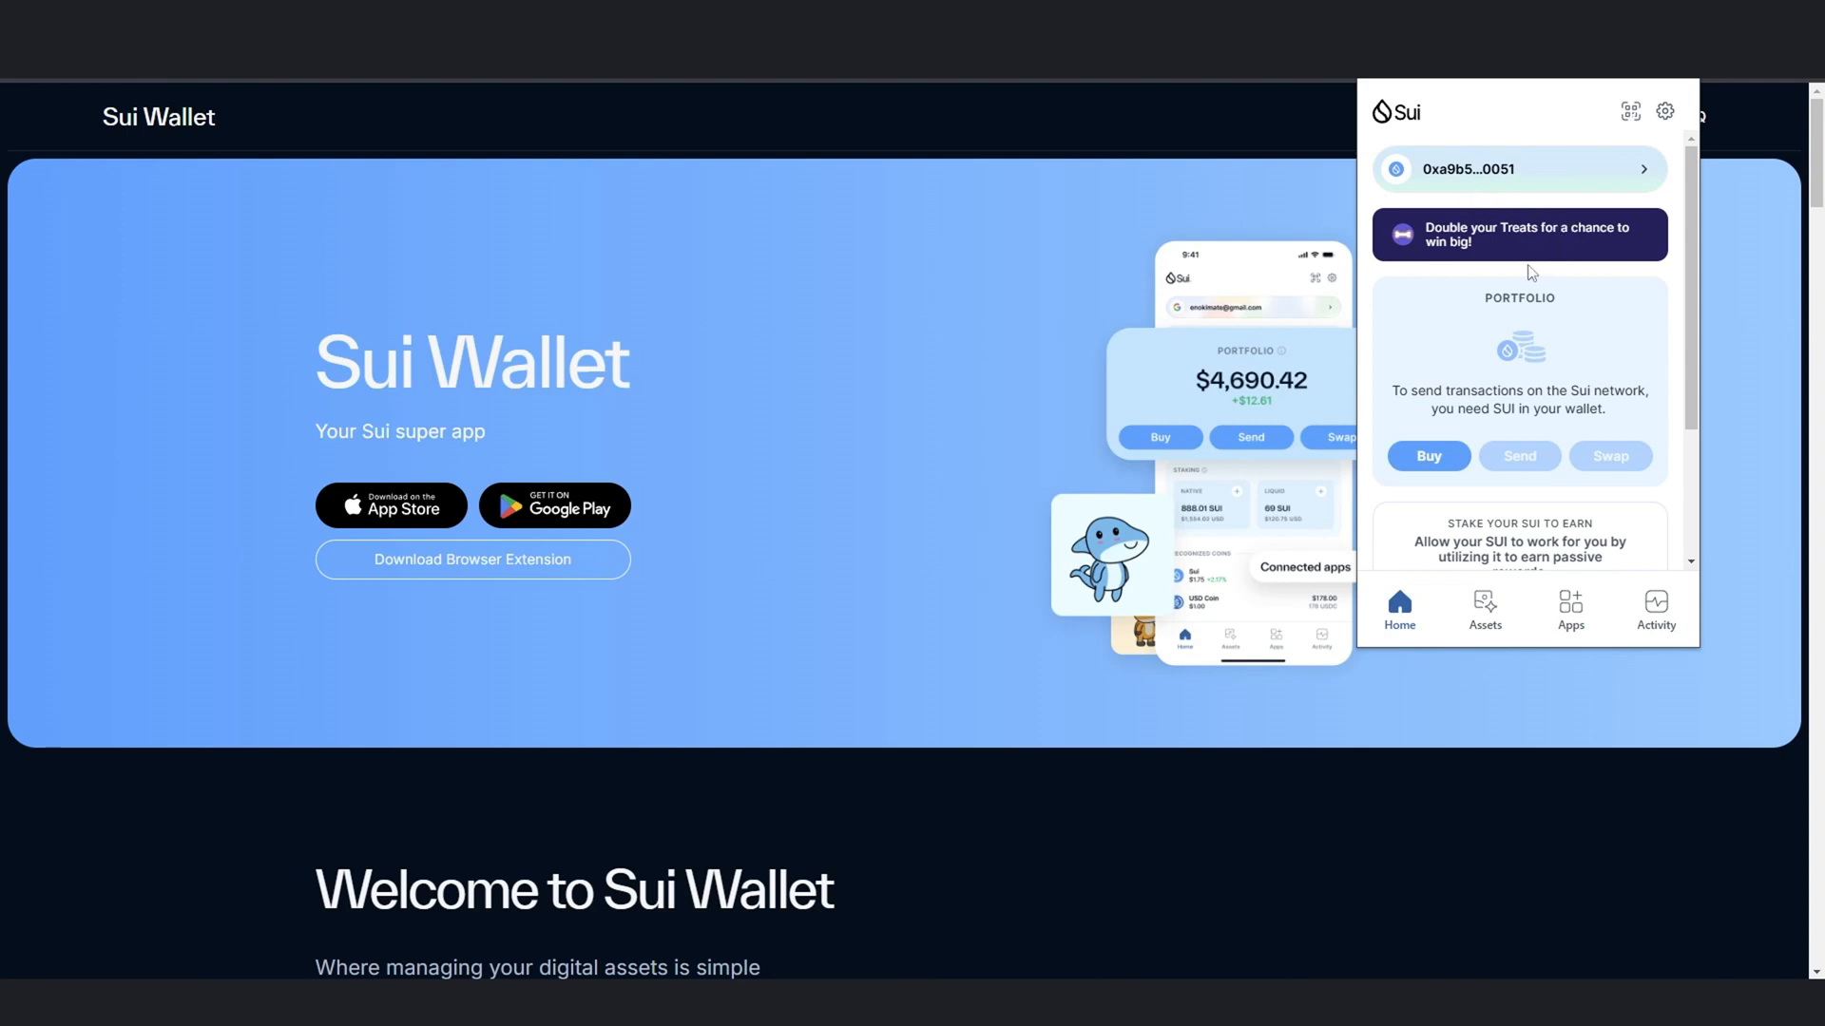
mouse_move(1556, 230)
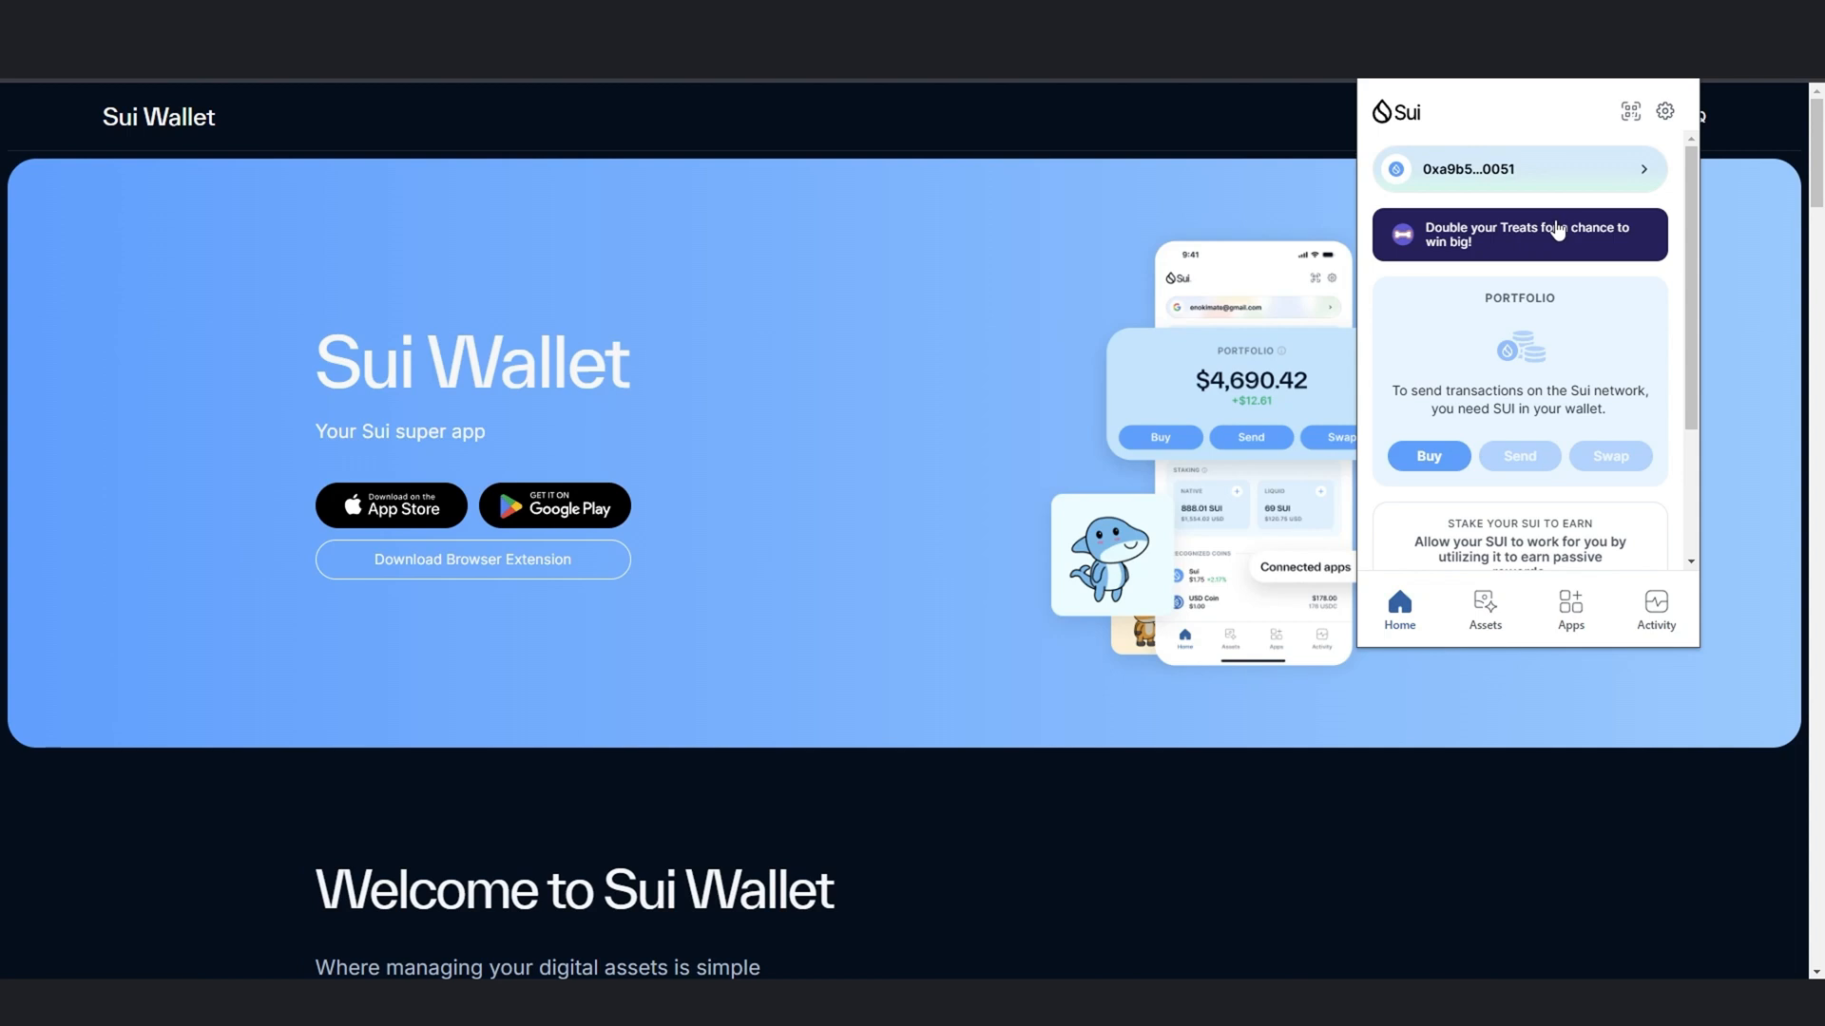
mouse_move(1539, 232)
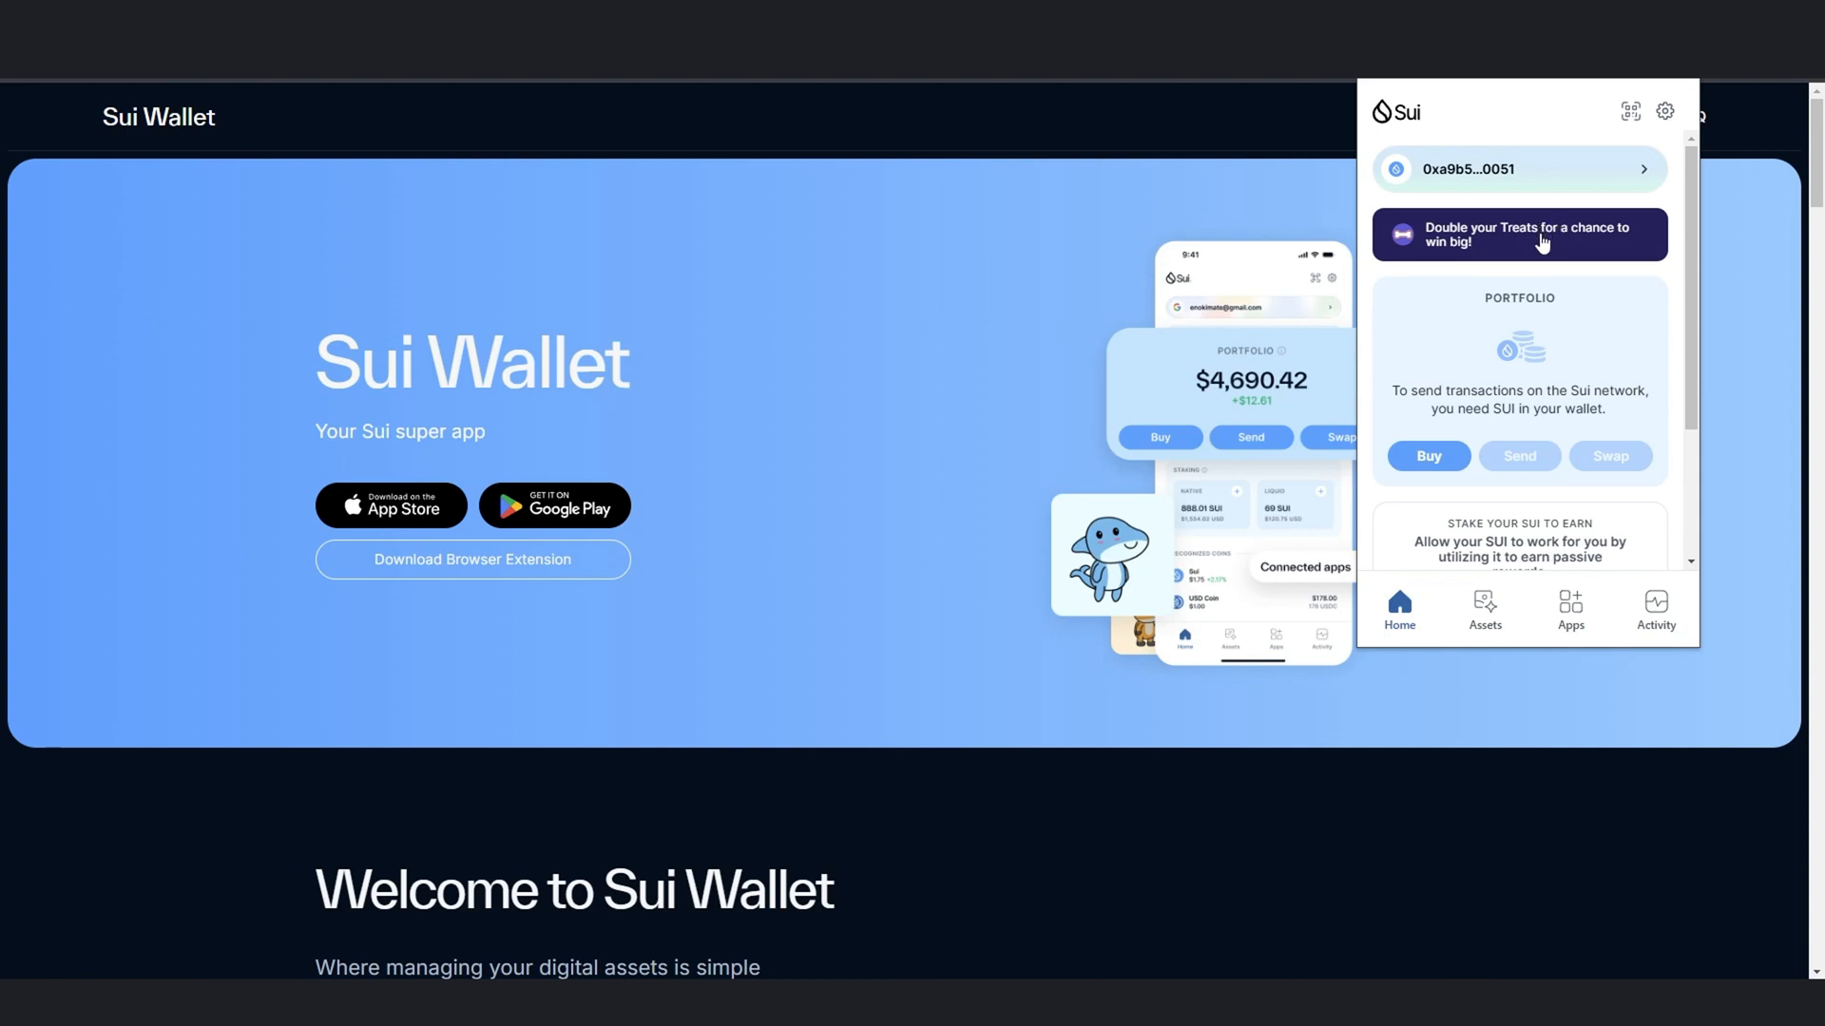
mouse_move(1557, 269)
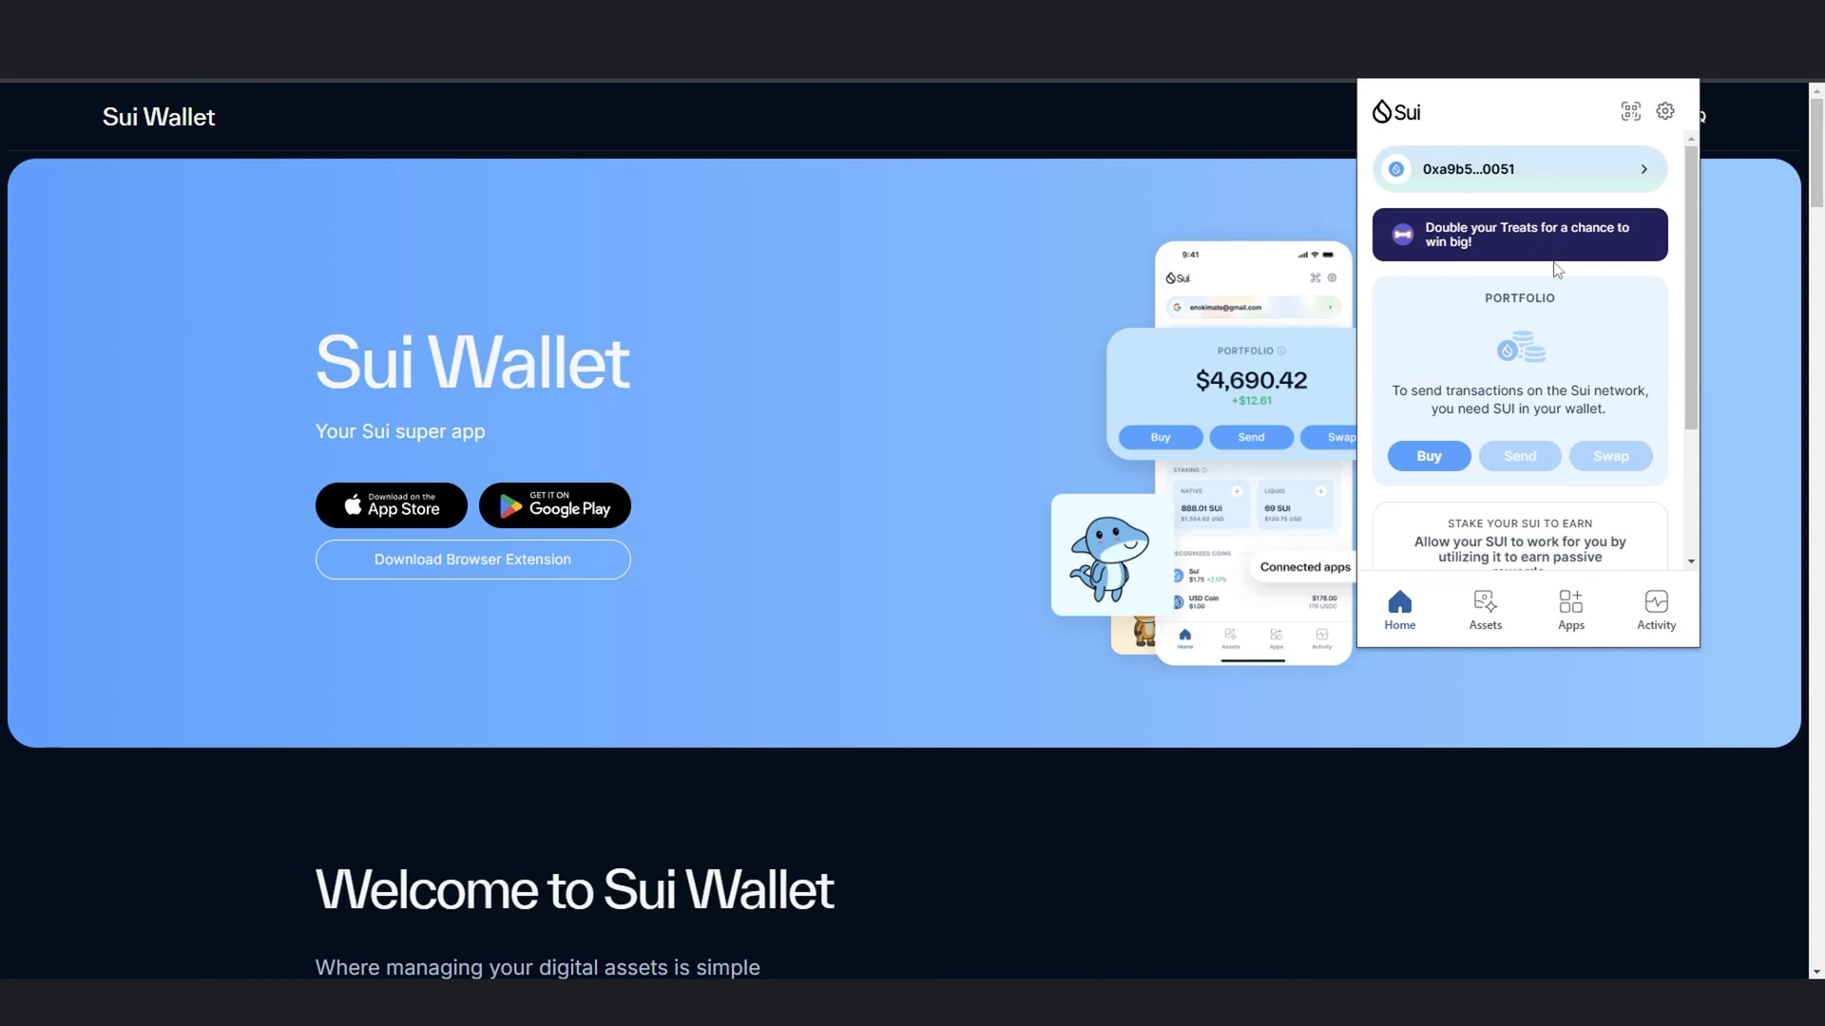
mouse_move(1555, 276)
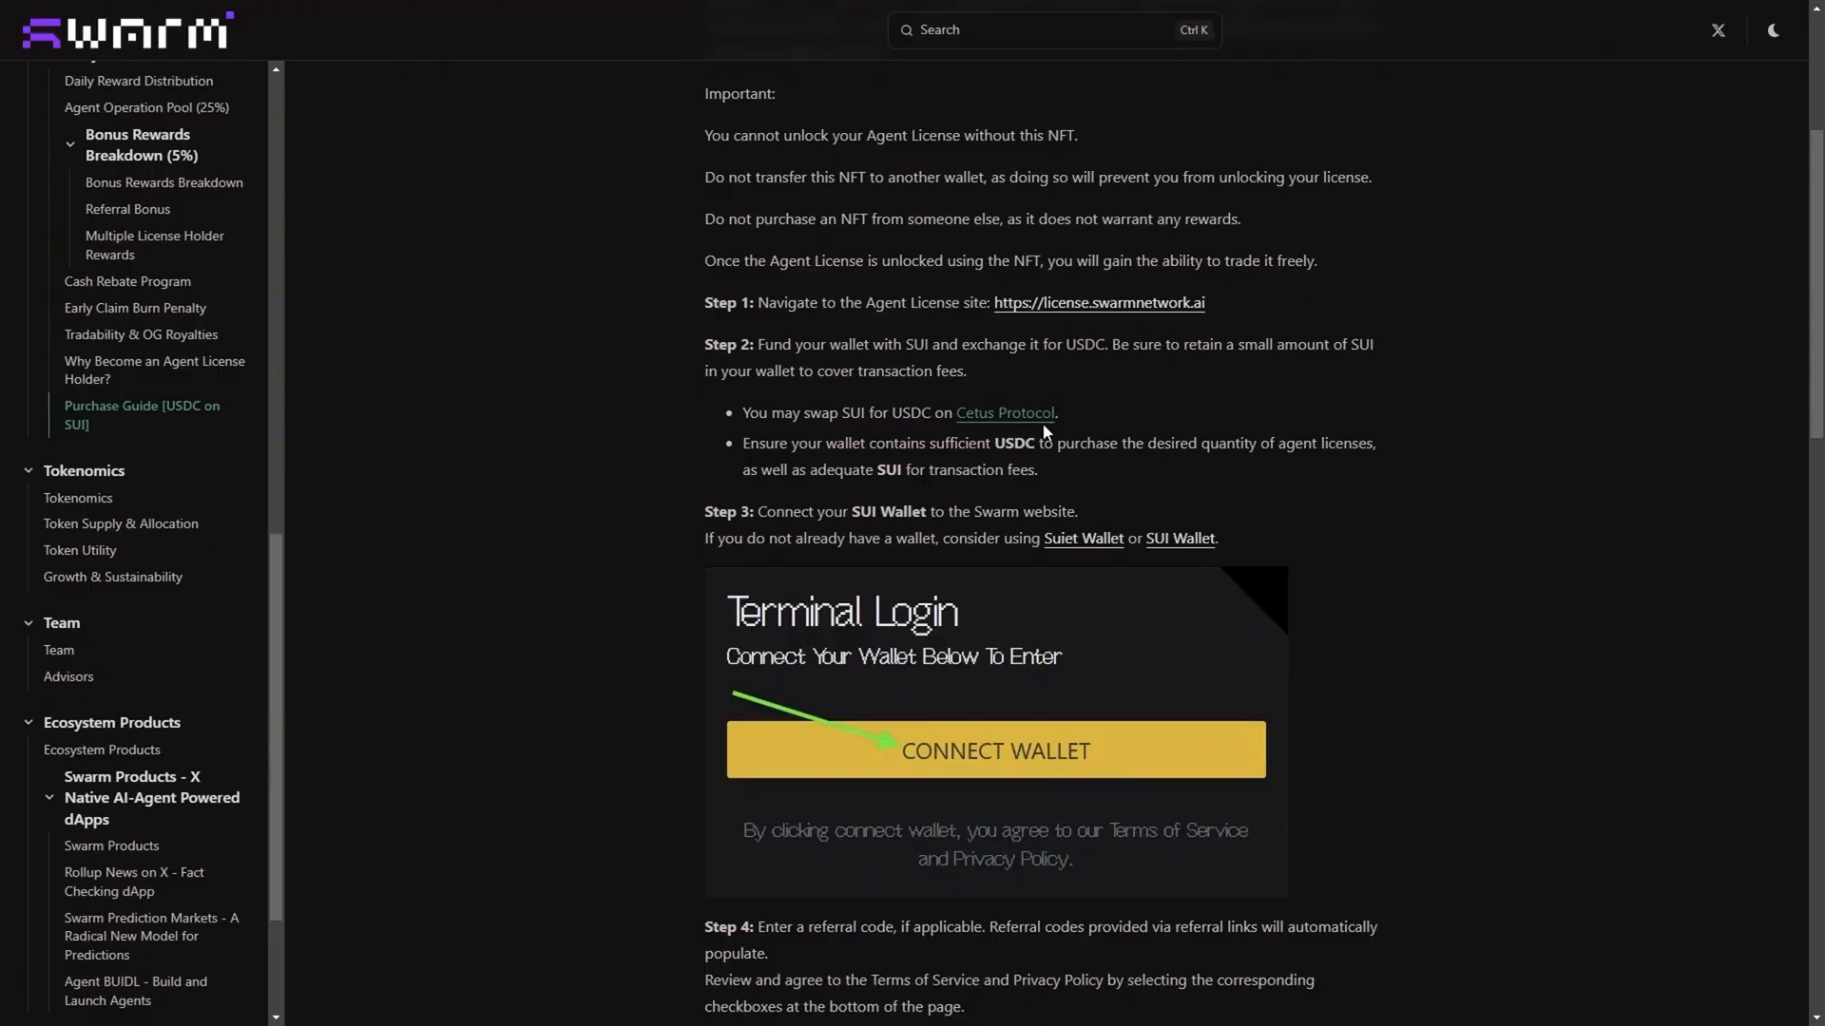
mouse_move(1004, 414)
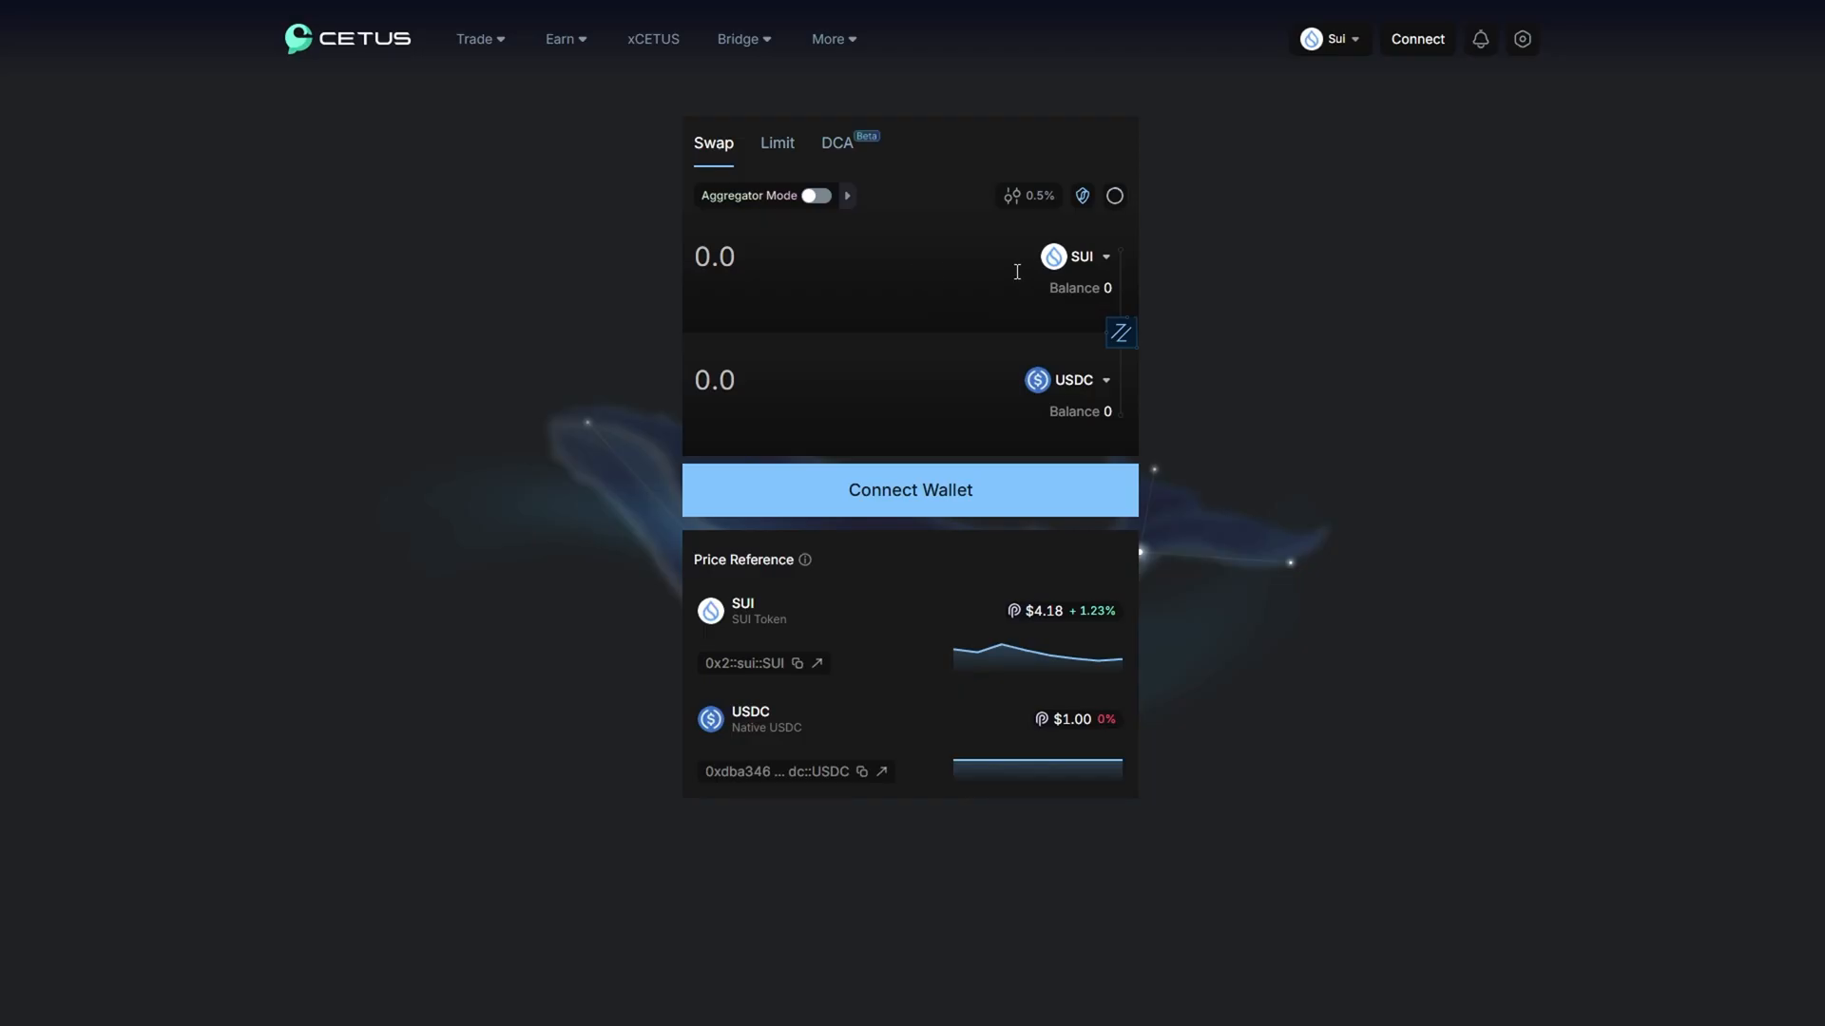
mouse_move(1063, 415)
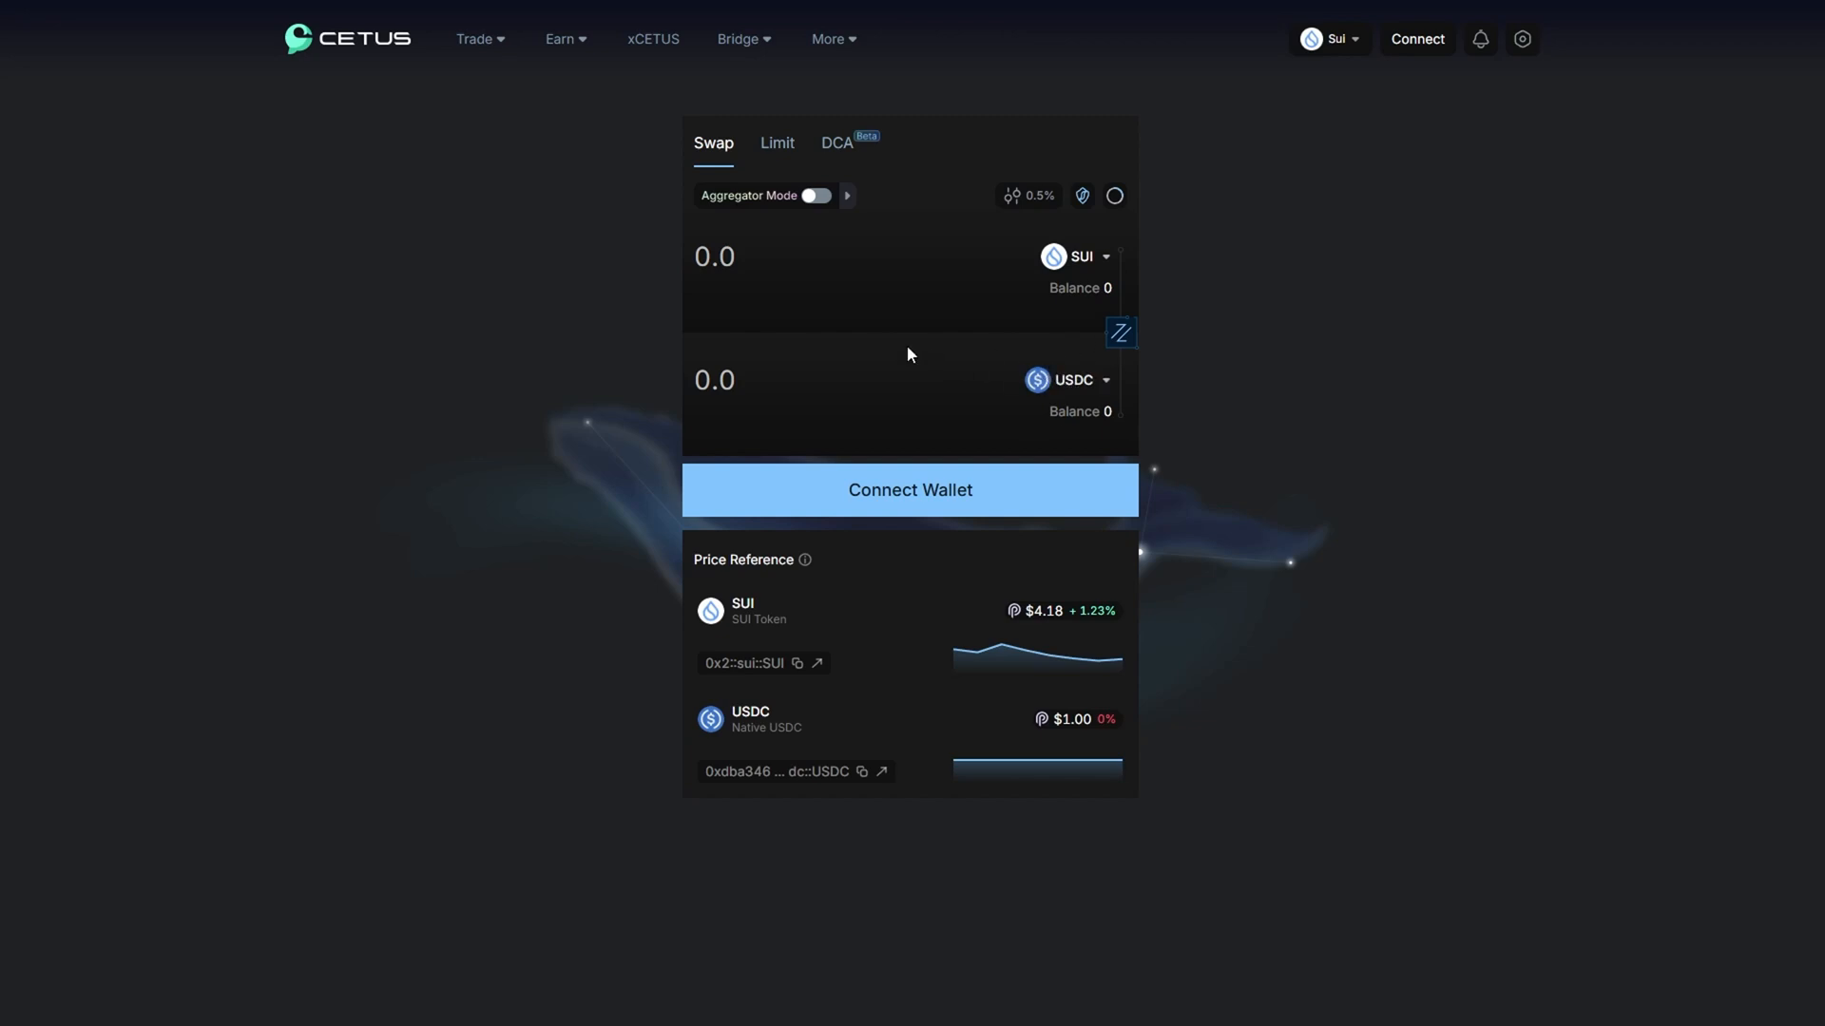
- Open the Cetus SUI→USDC swap form and show the Bridge menu's Sui Bridge and Wormhole
left_click(741, 38)
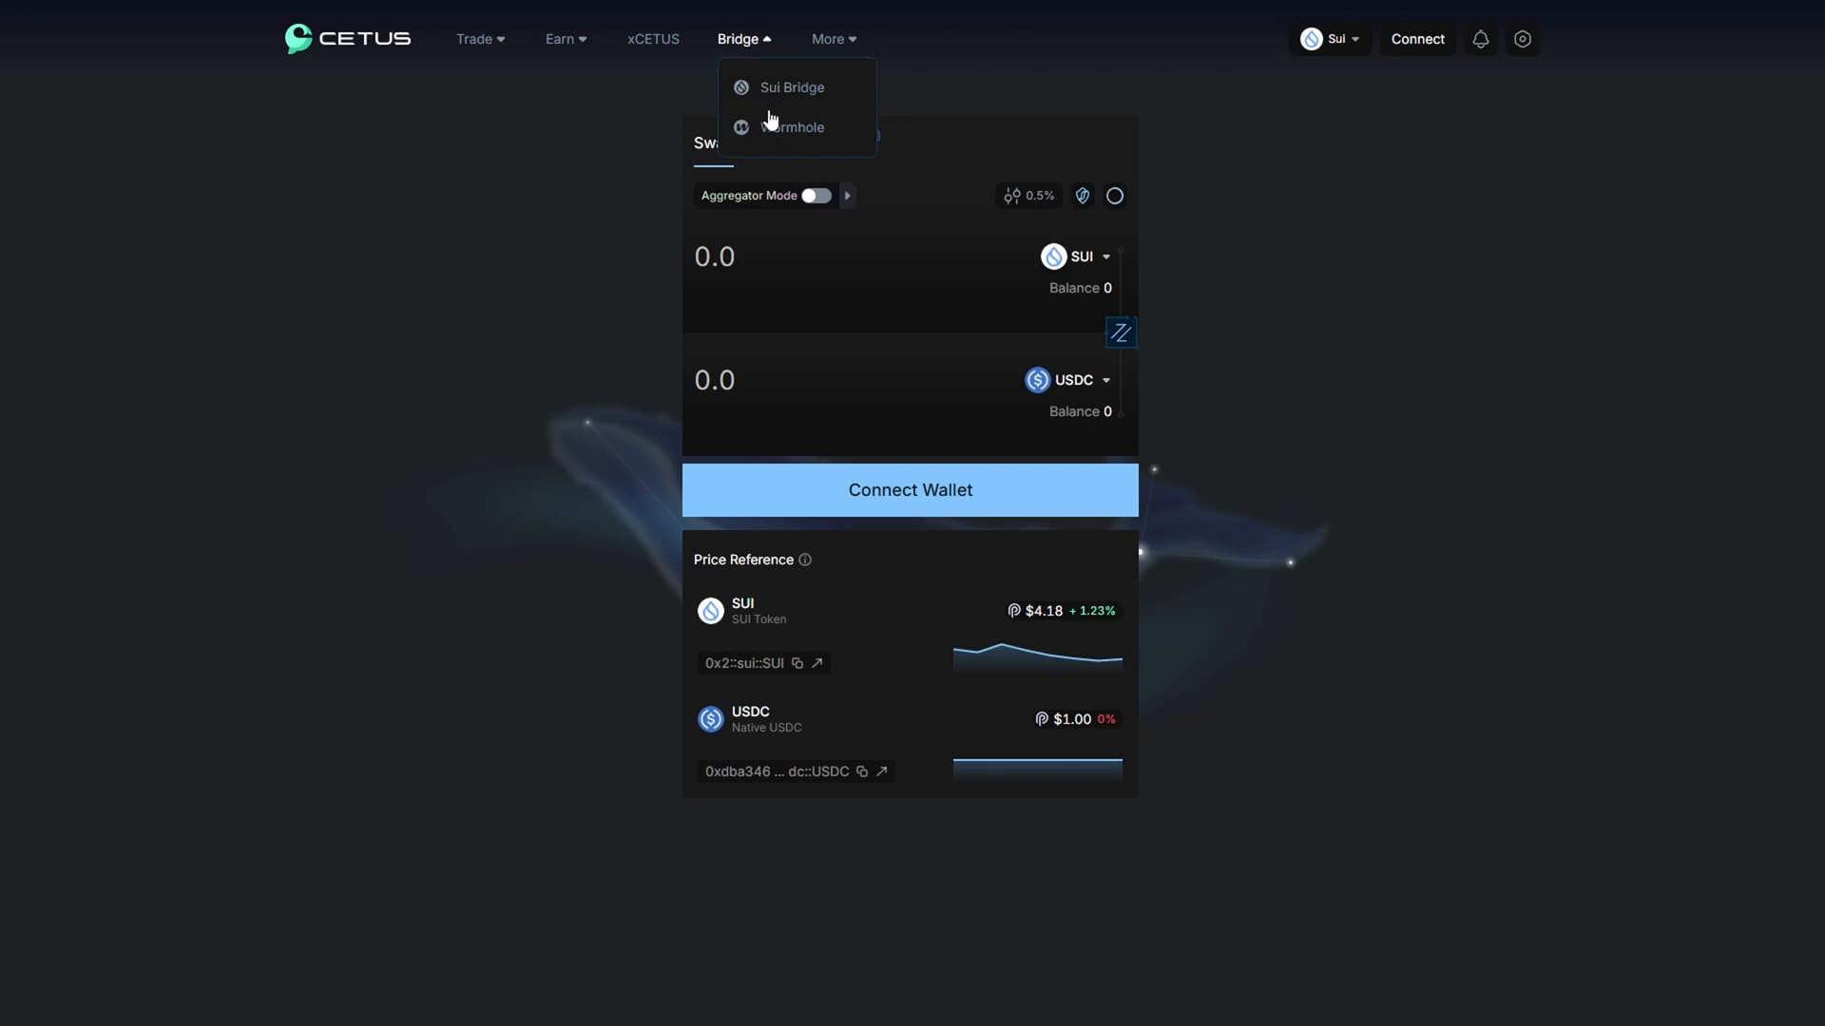
mouse_move(792, 128)
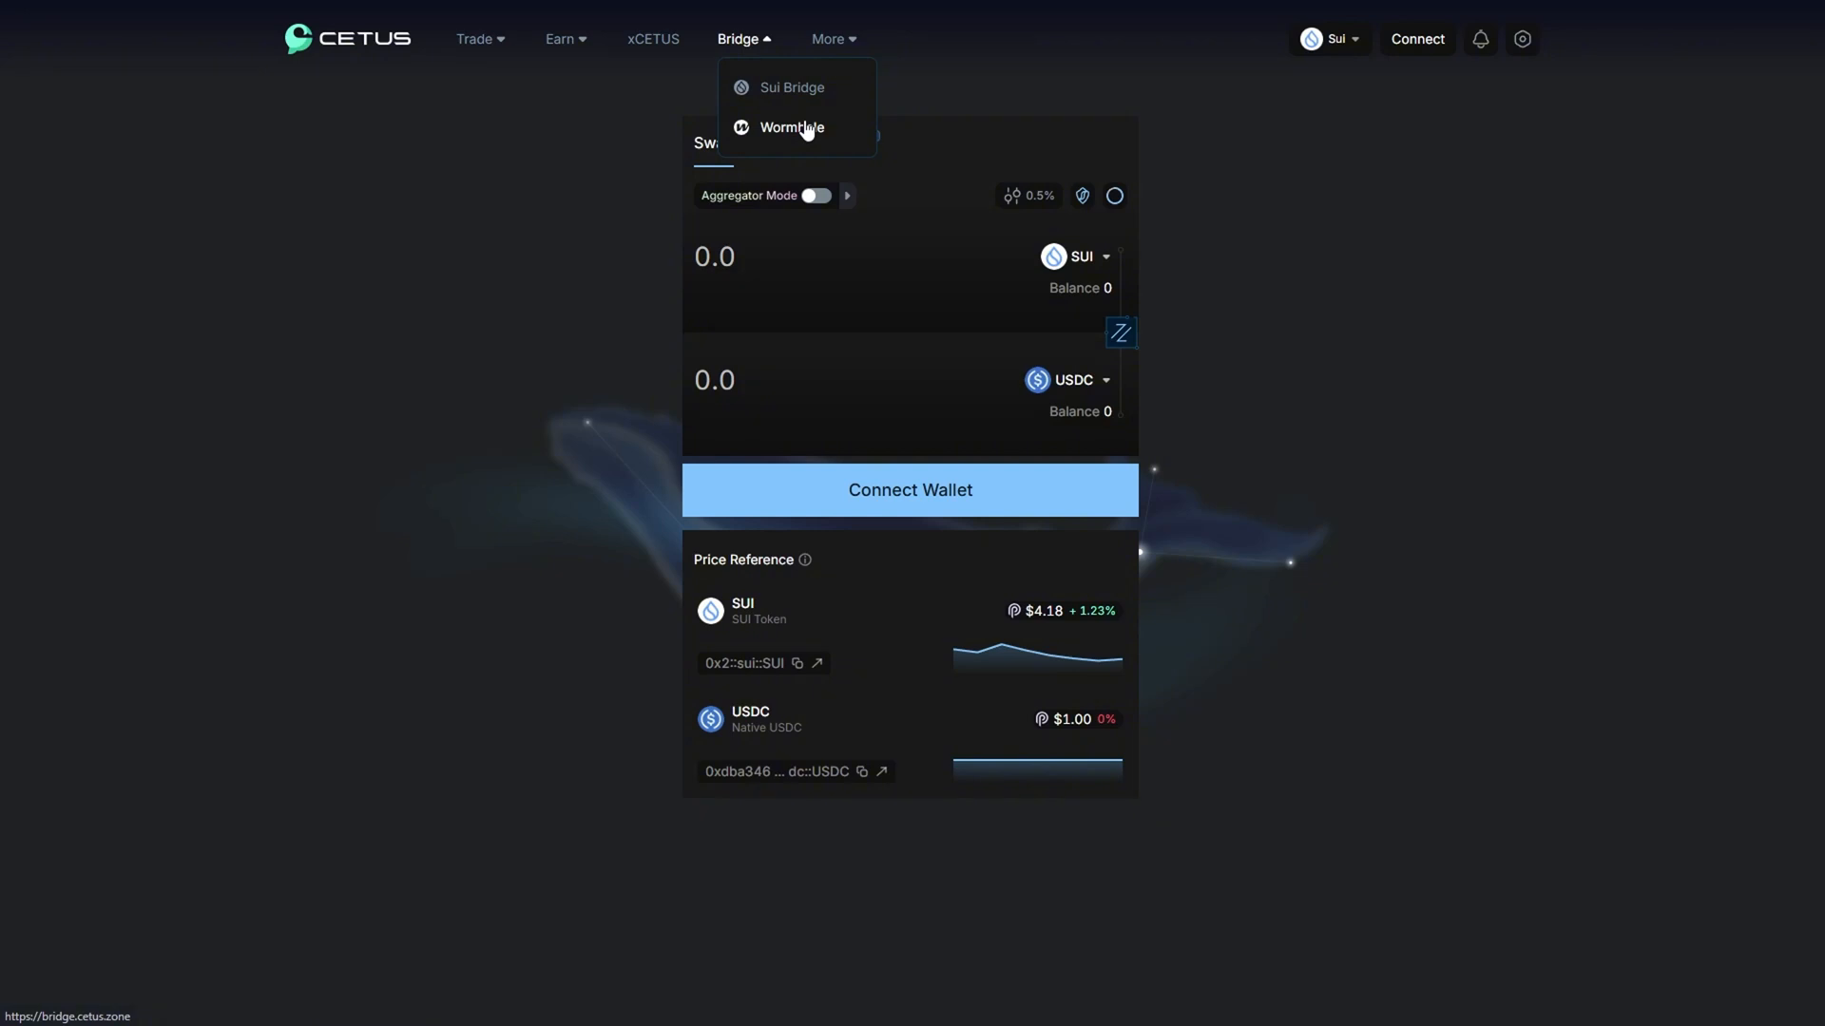
left_click(900, 58)
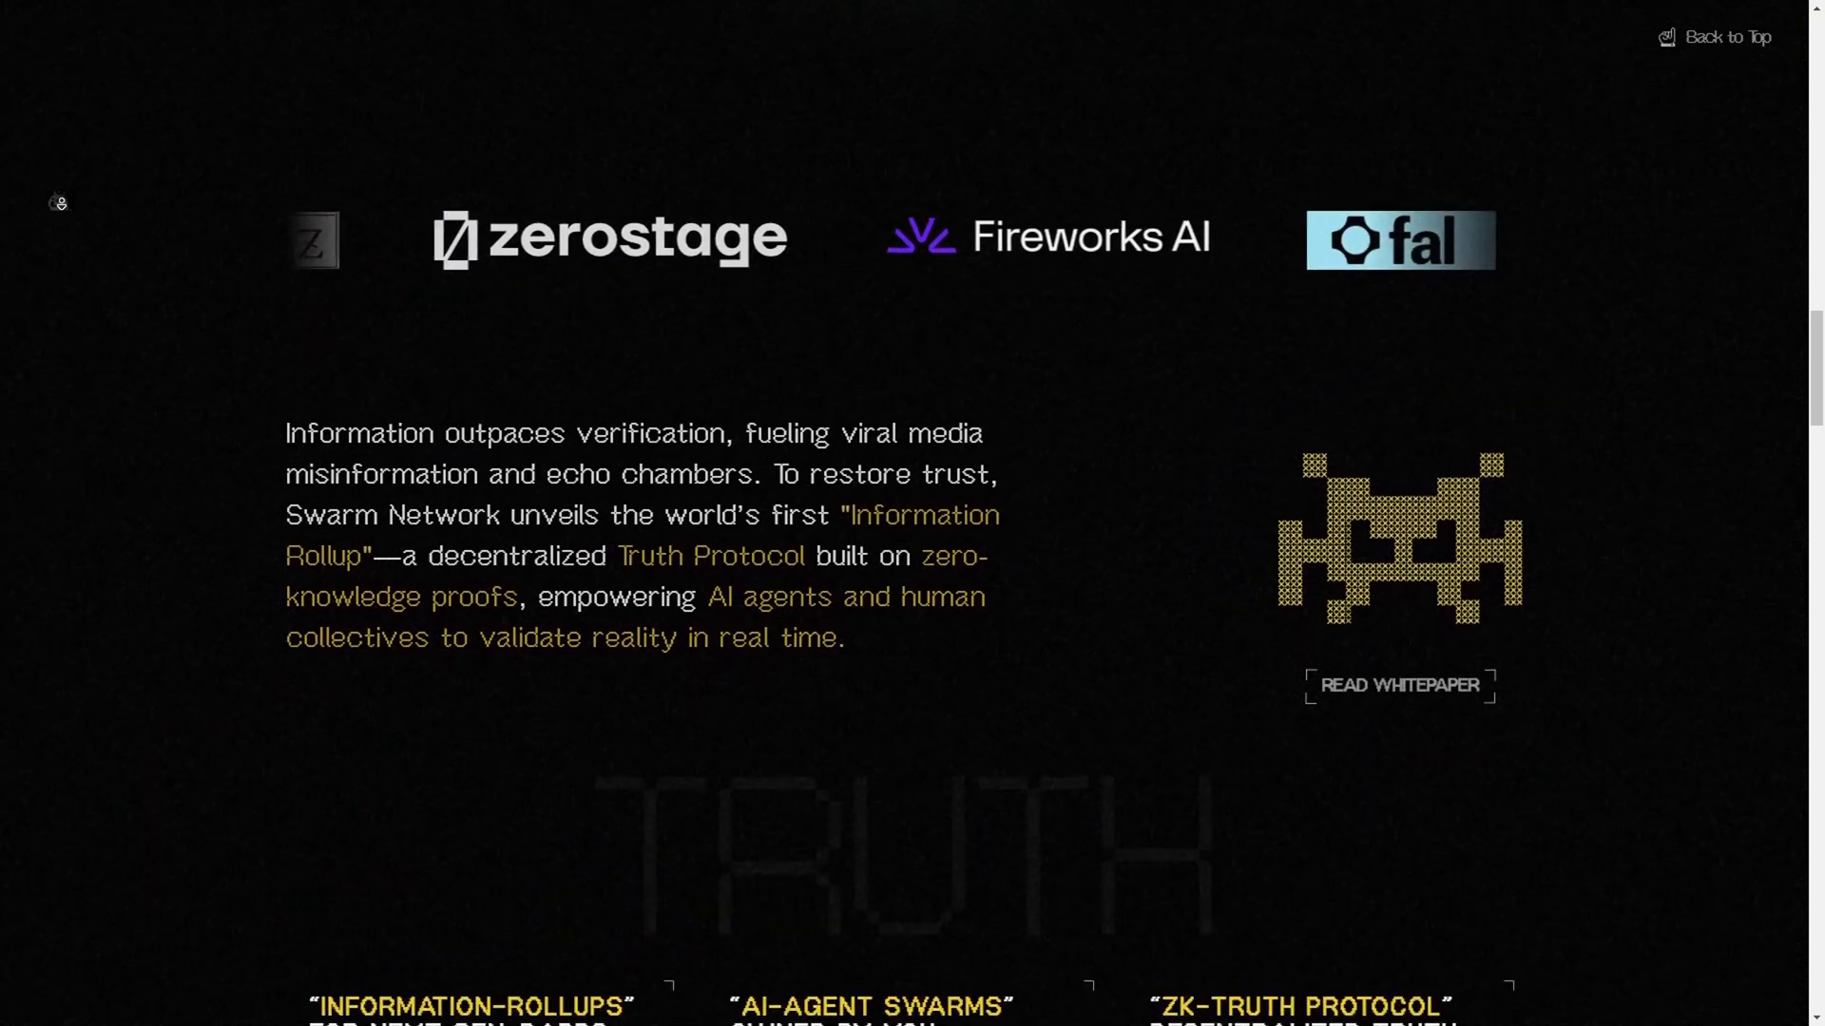
- Scroll past the partner logos to the Truth Protocol cards and AI-Agent Layer section
scroll("down", 3)
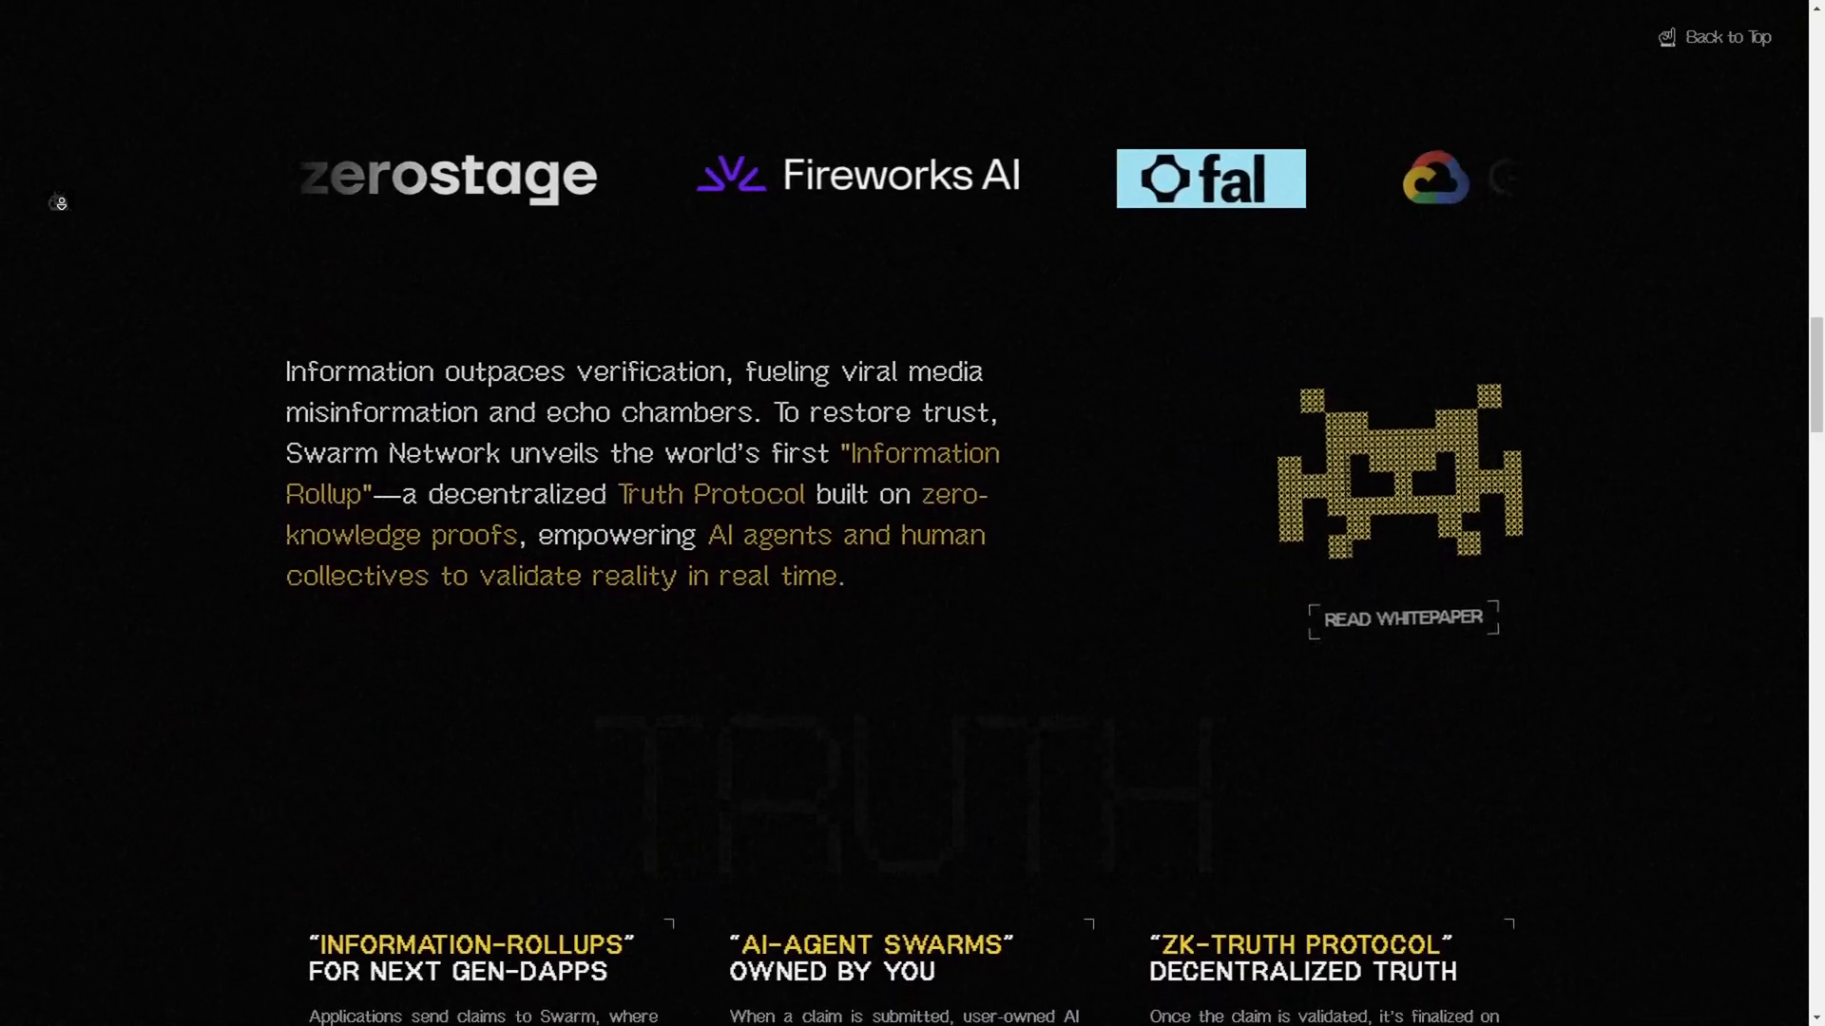
scroll("down", 3)
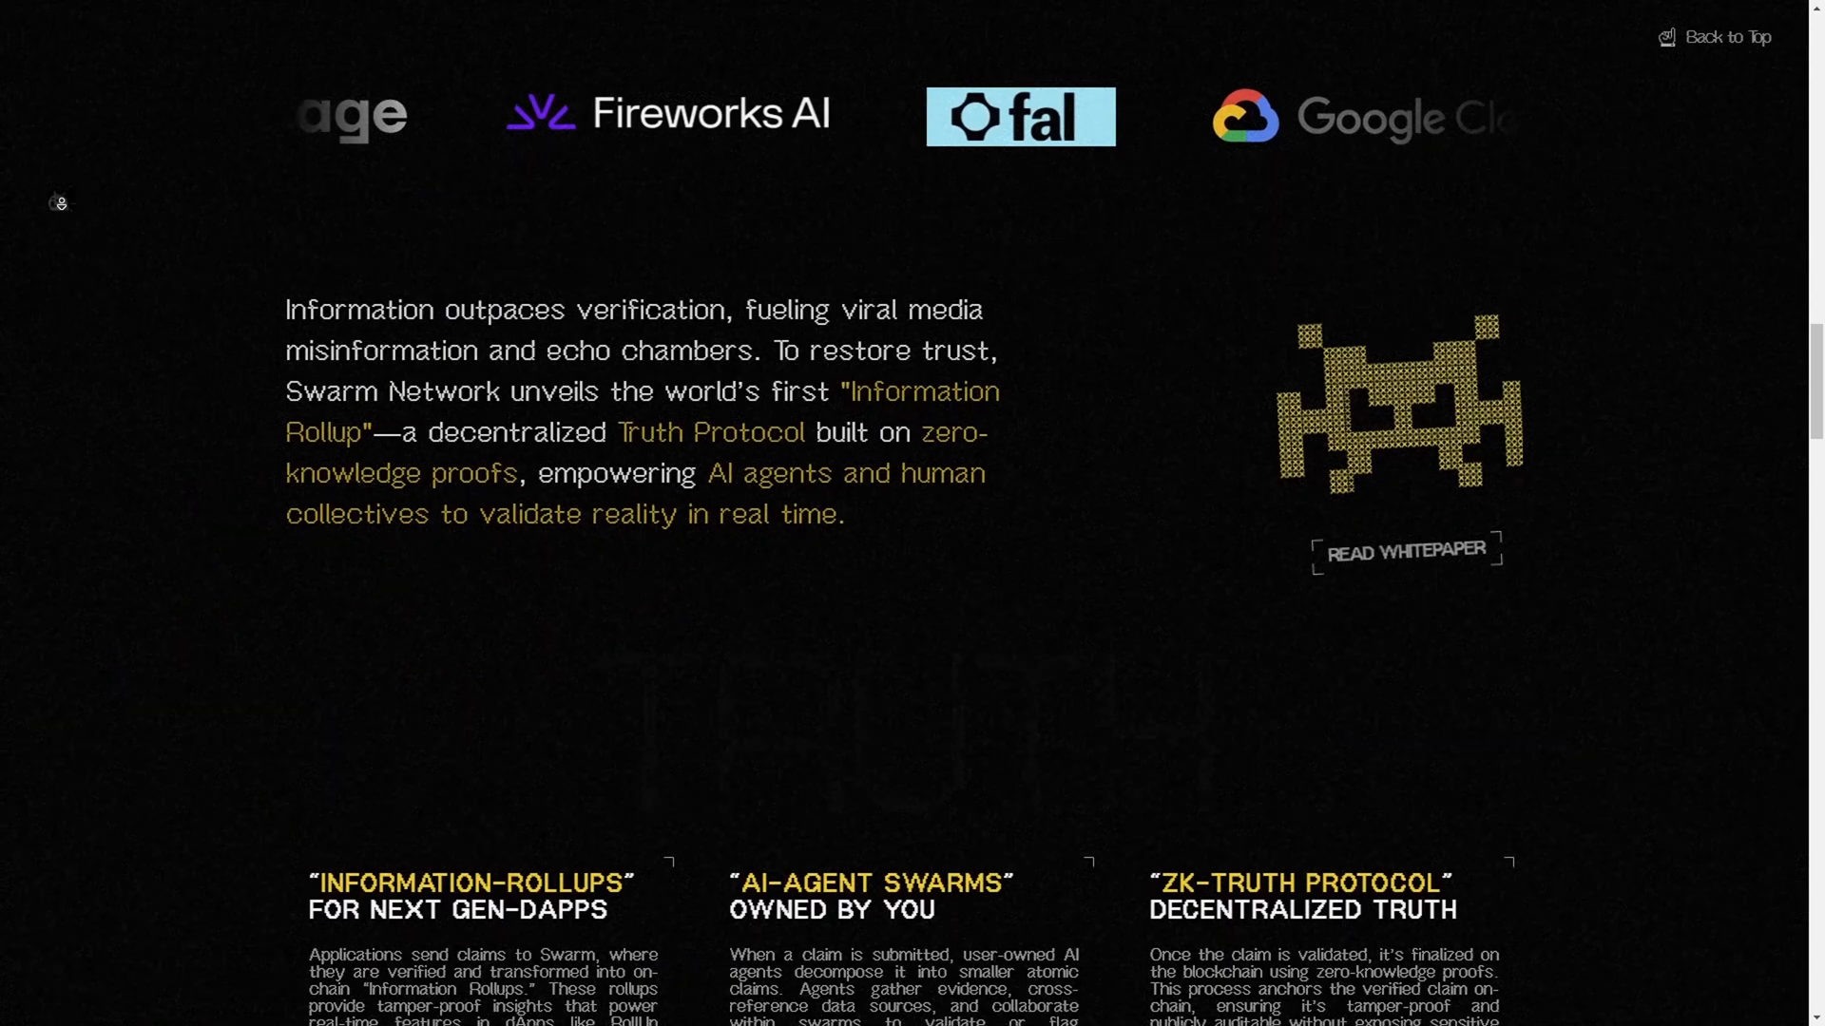
scroll("down", 3)
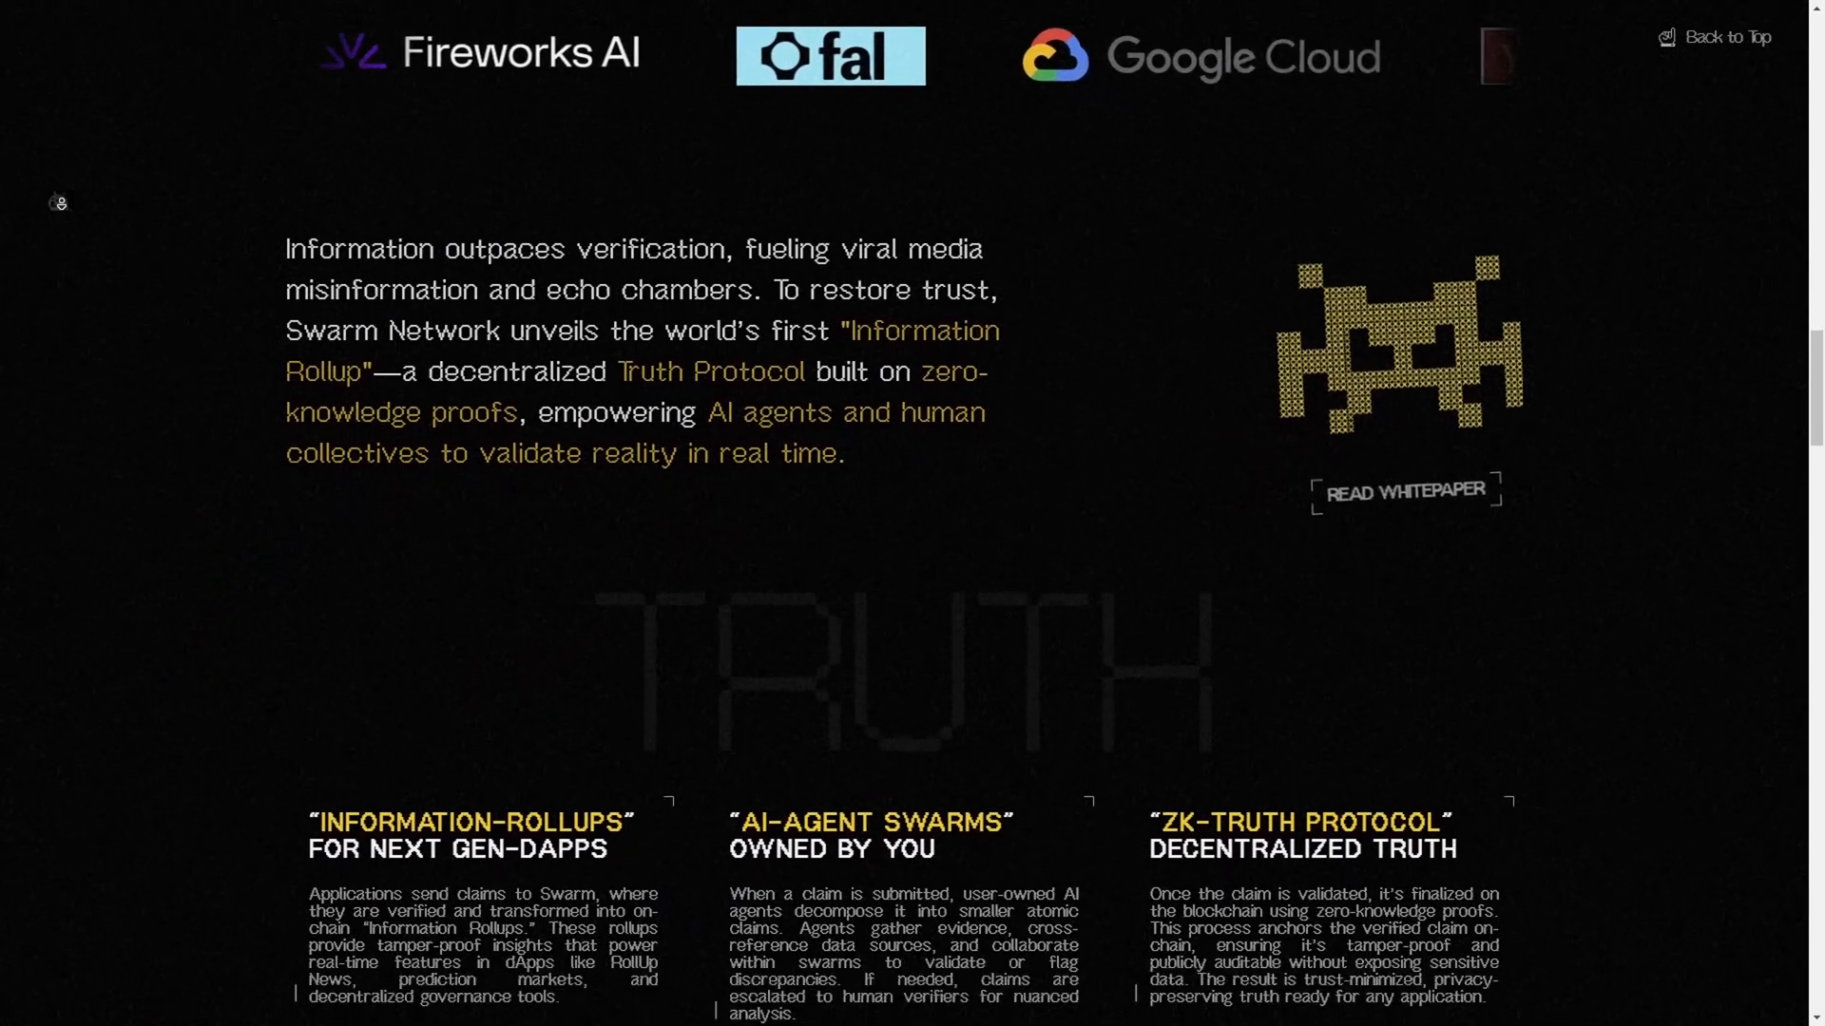
scroll("down", 3)
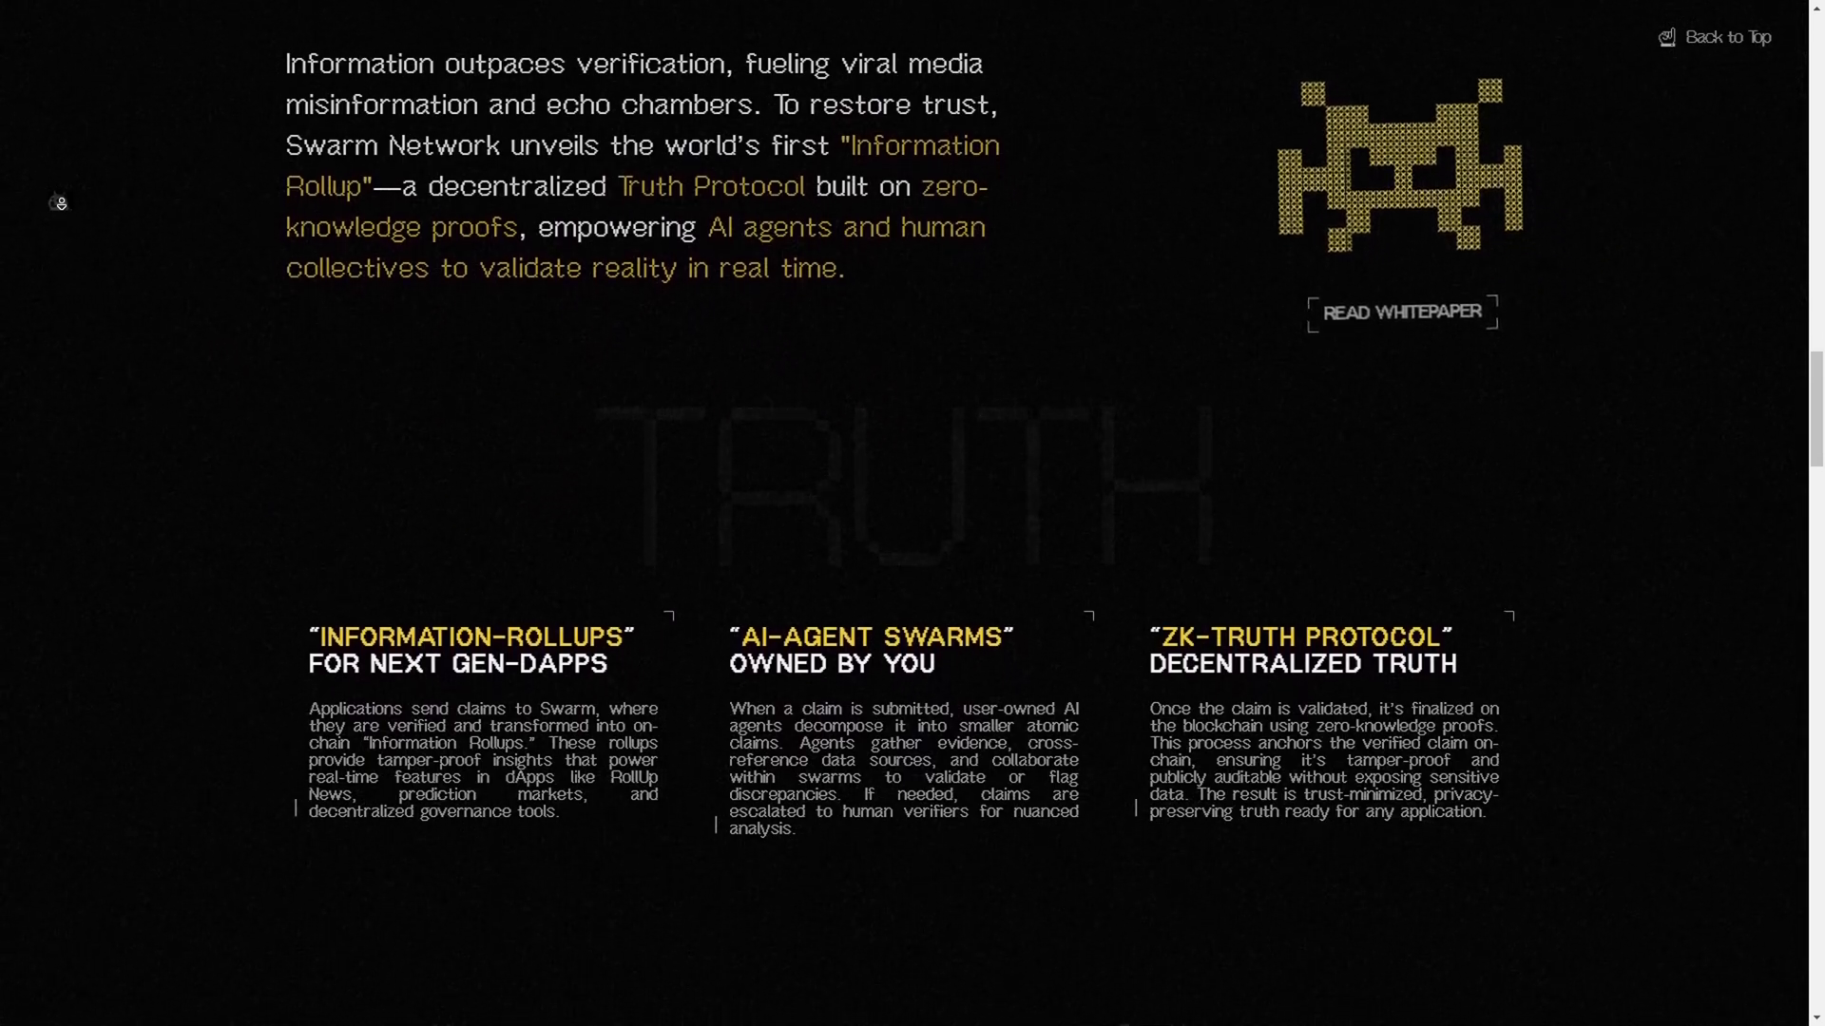
scroll("down", 3)
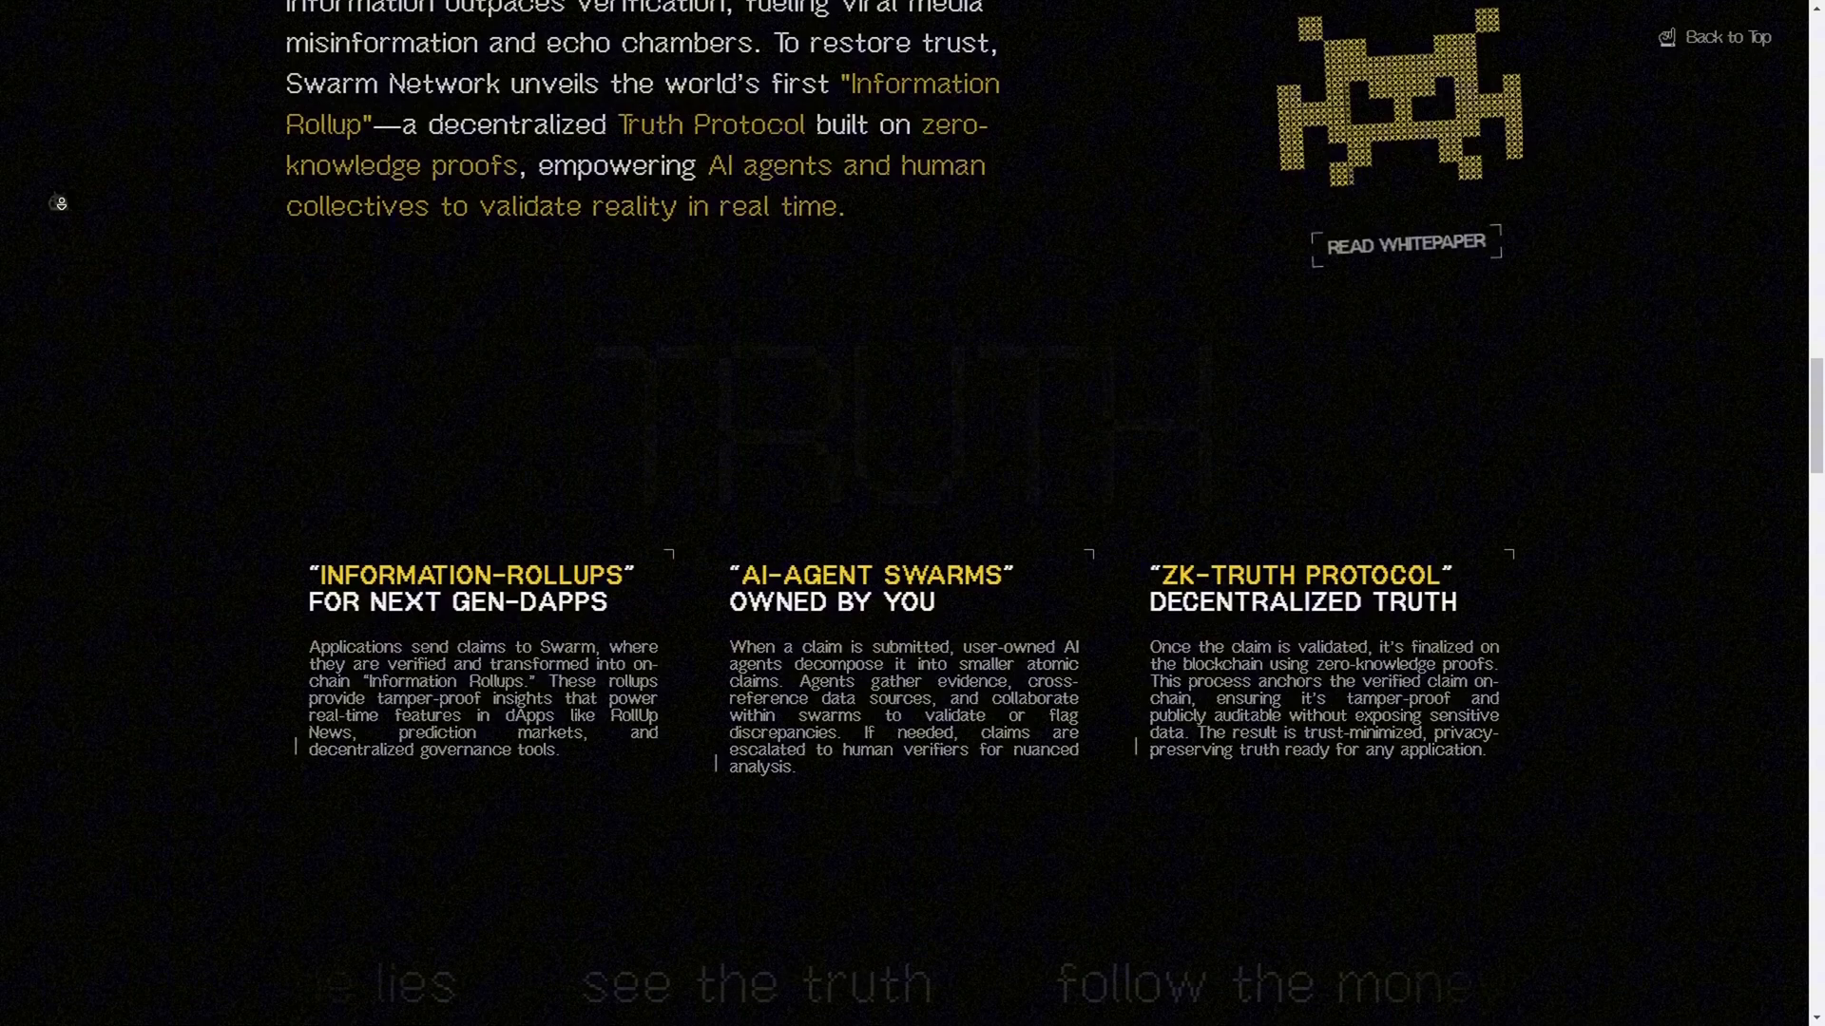
scroll("down", 3)
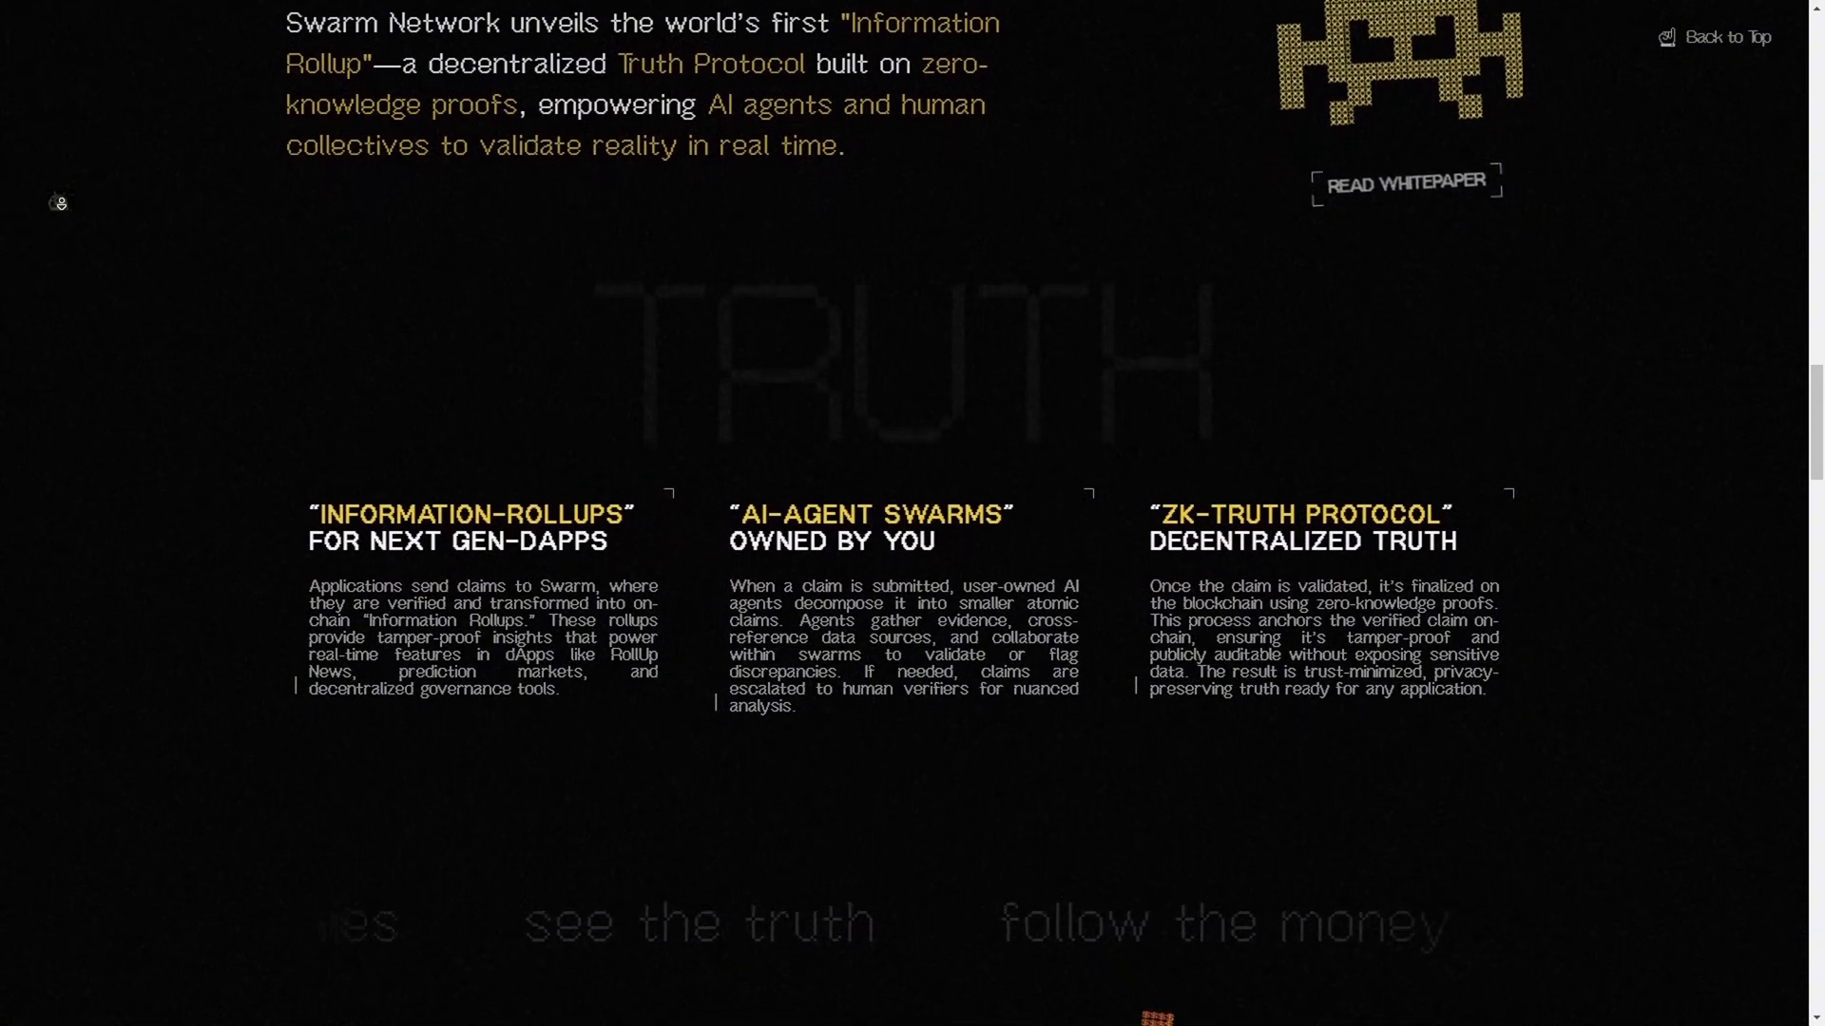
scroll("down", 3)
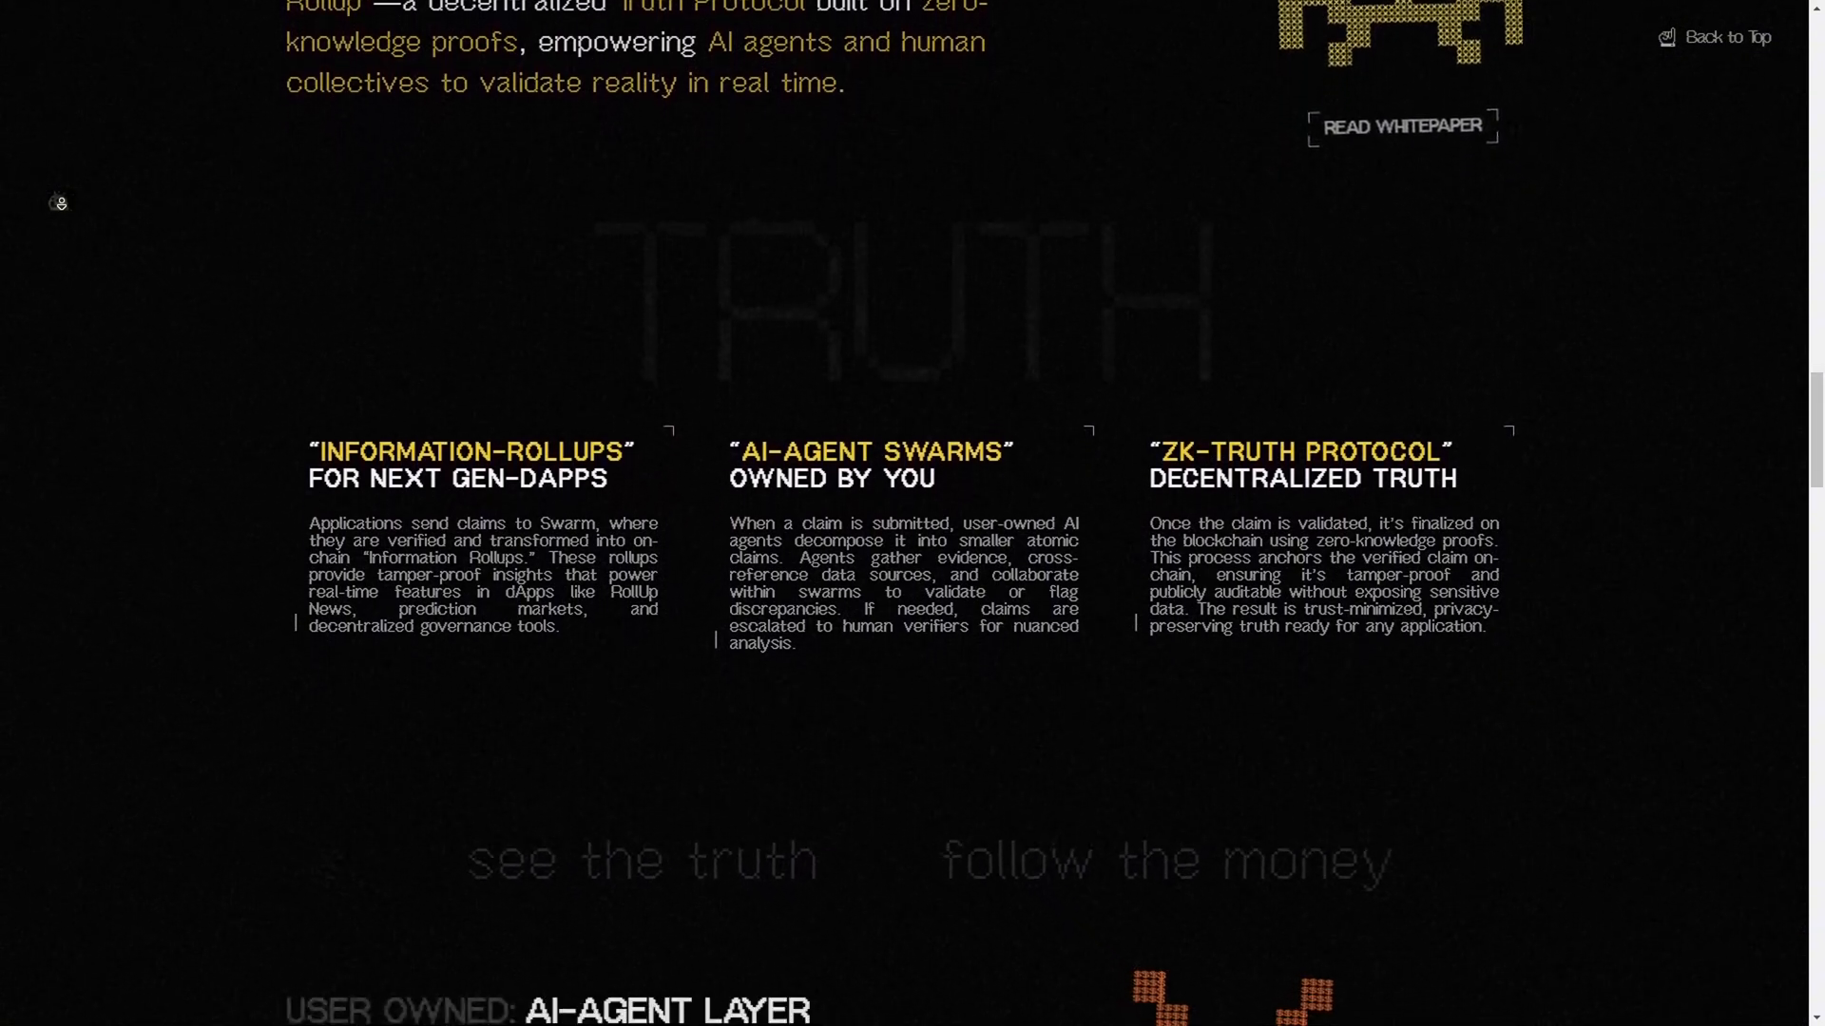
scroll("down", 3)
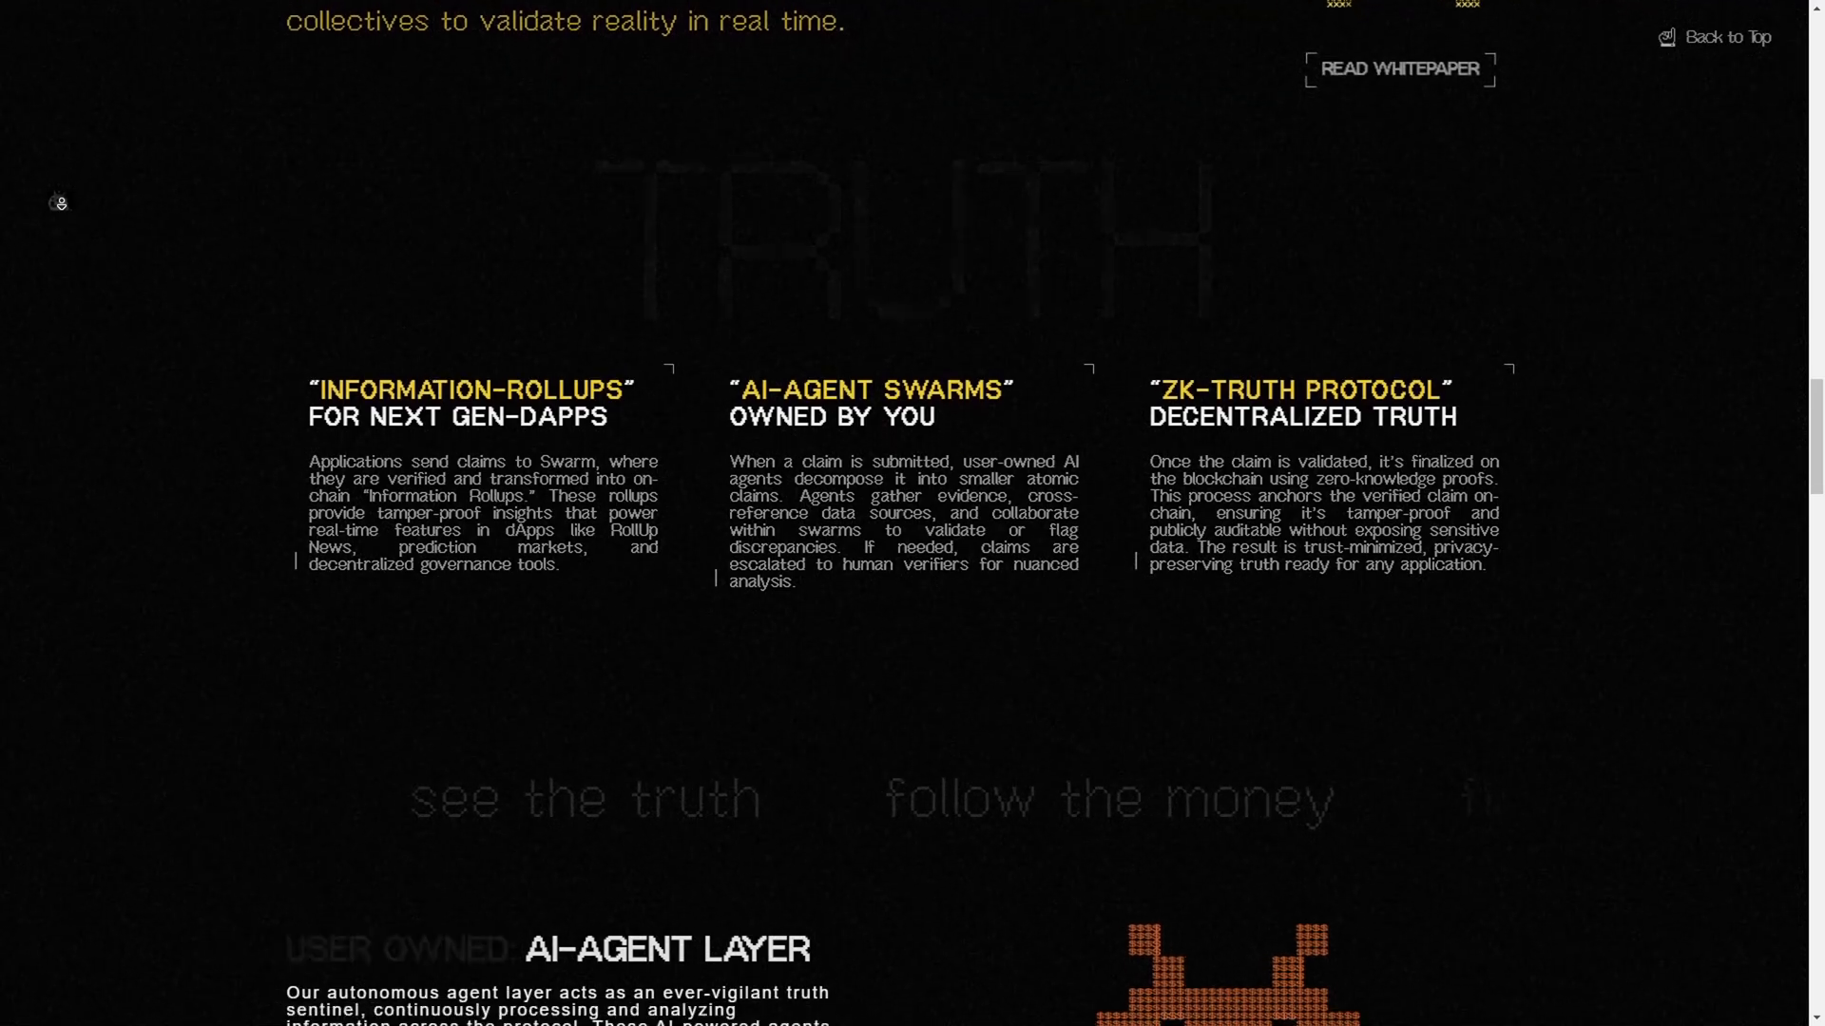
scroll("down", 3)
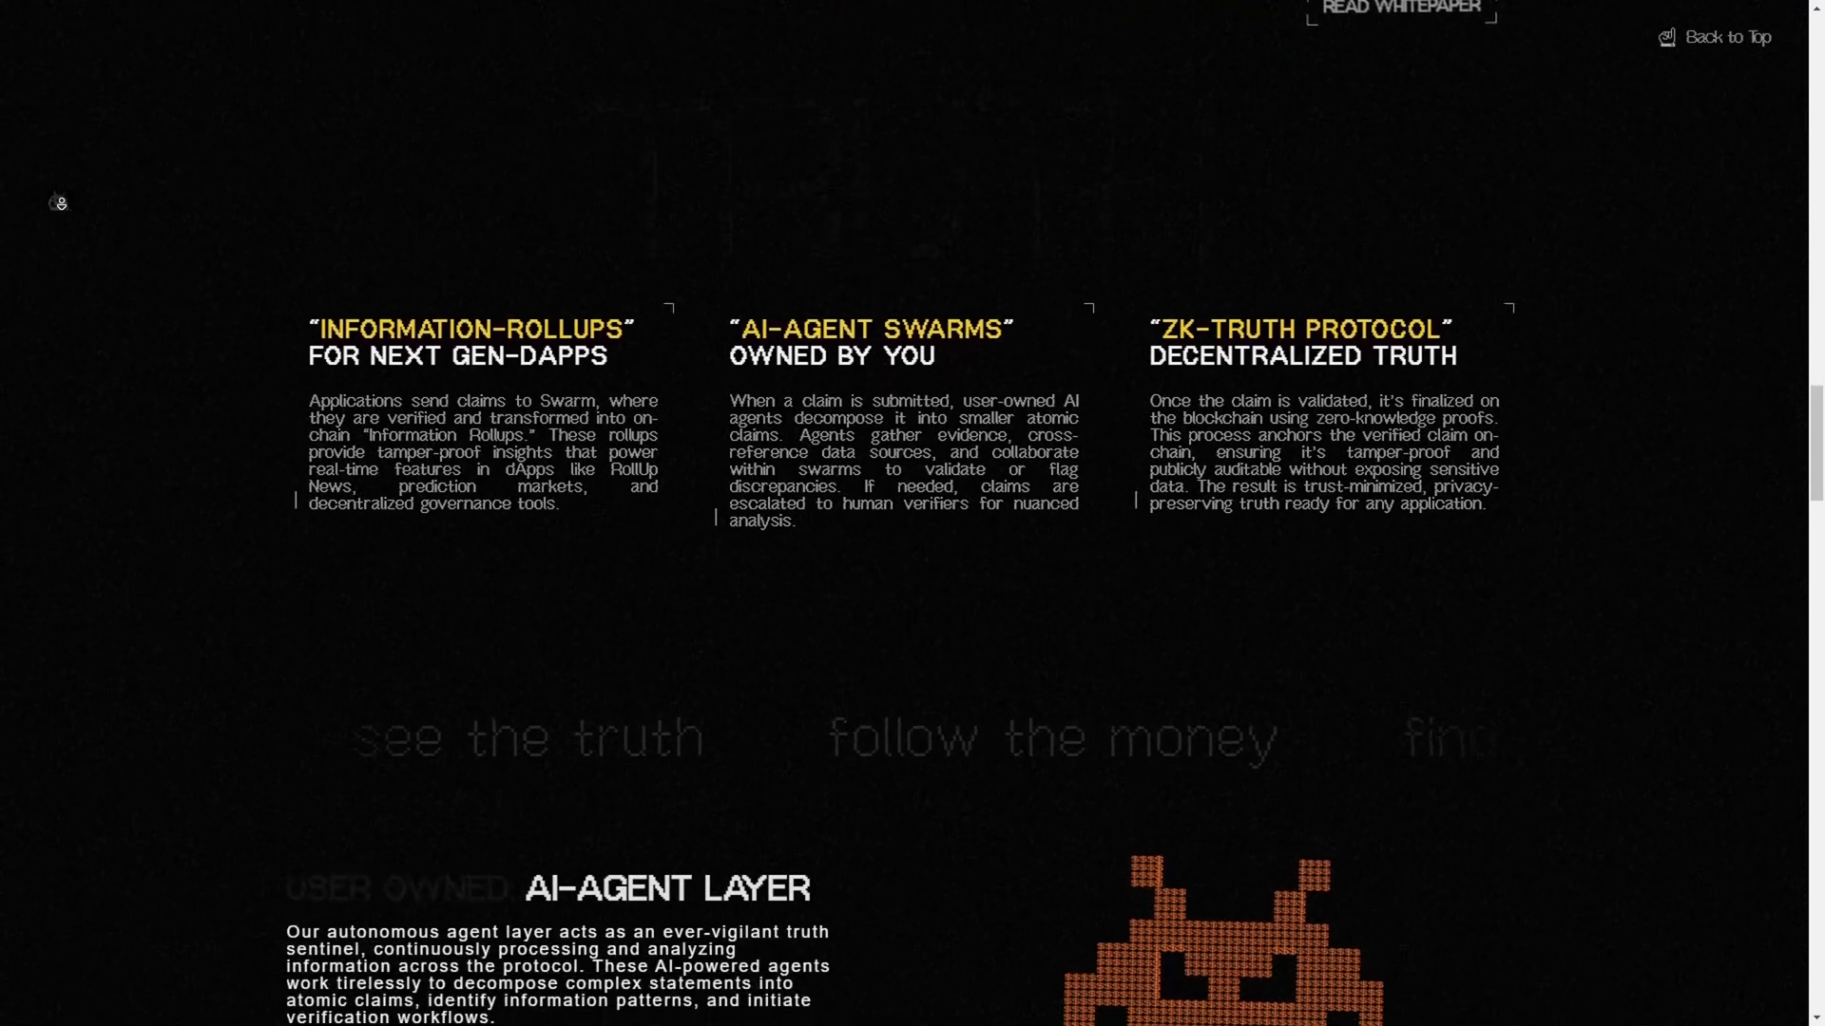
scroll("down", 3)
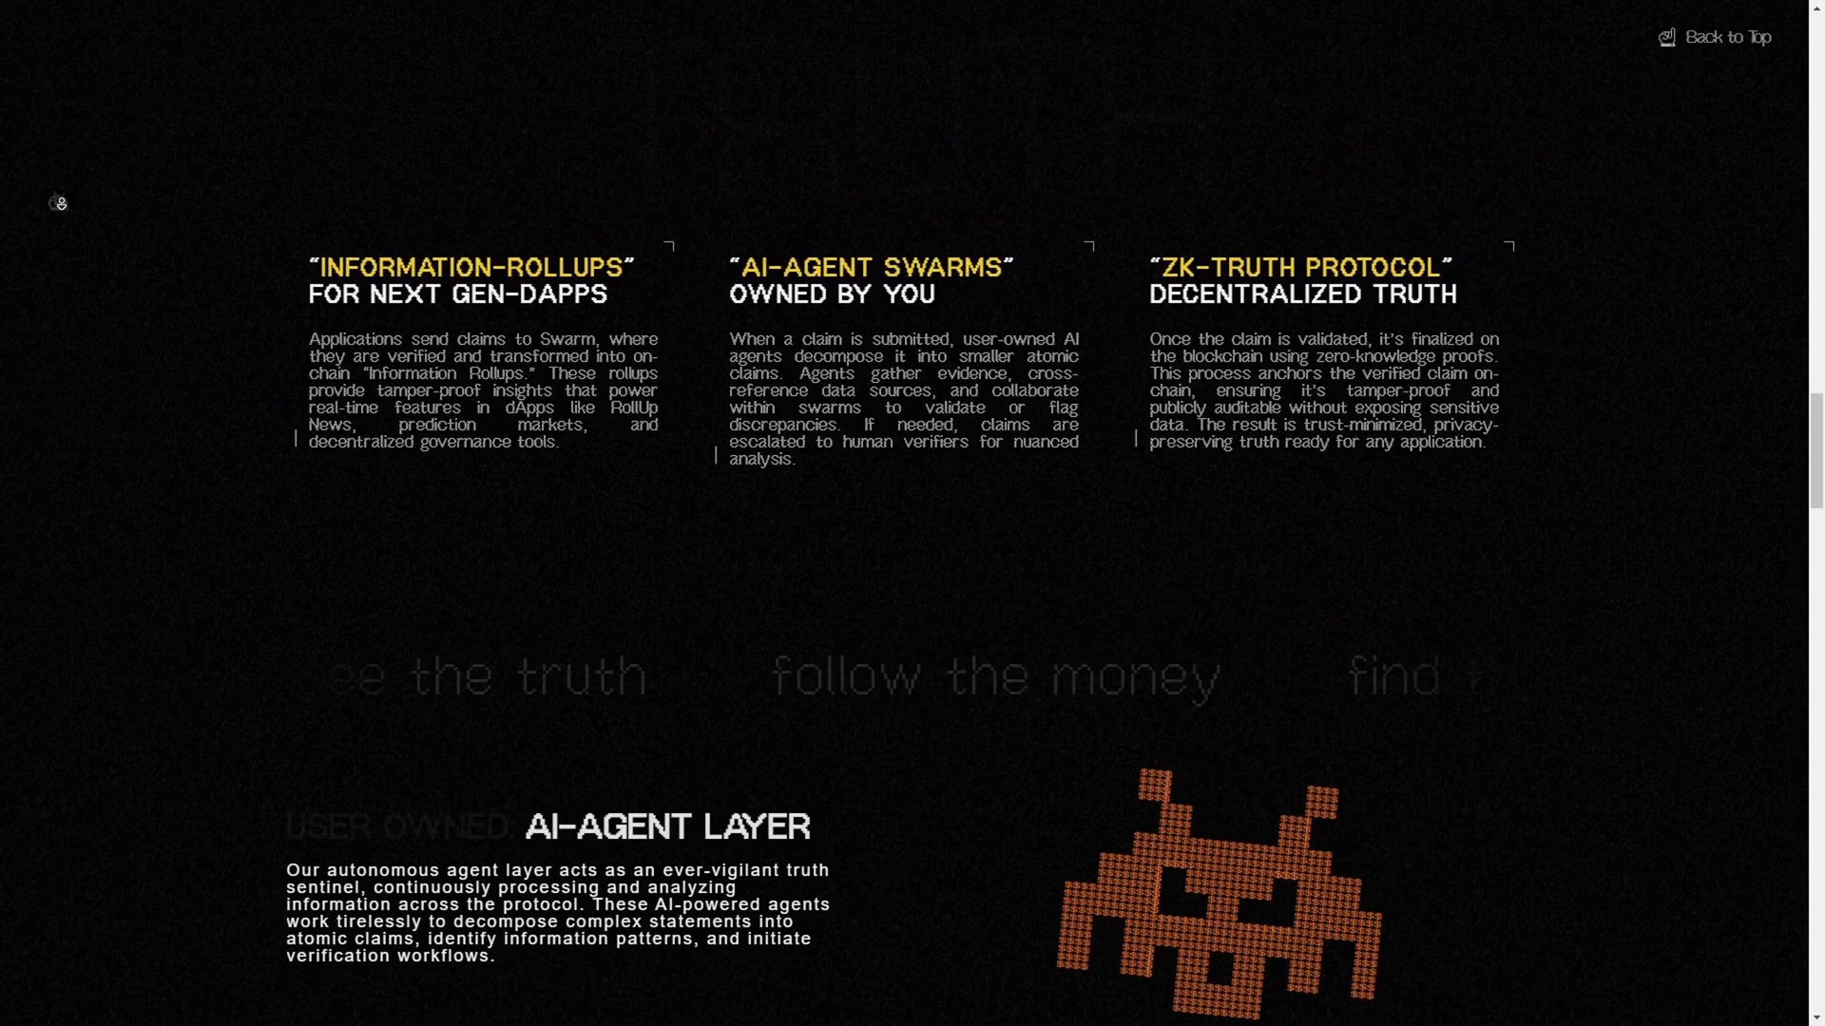
scroll("down", 3)
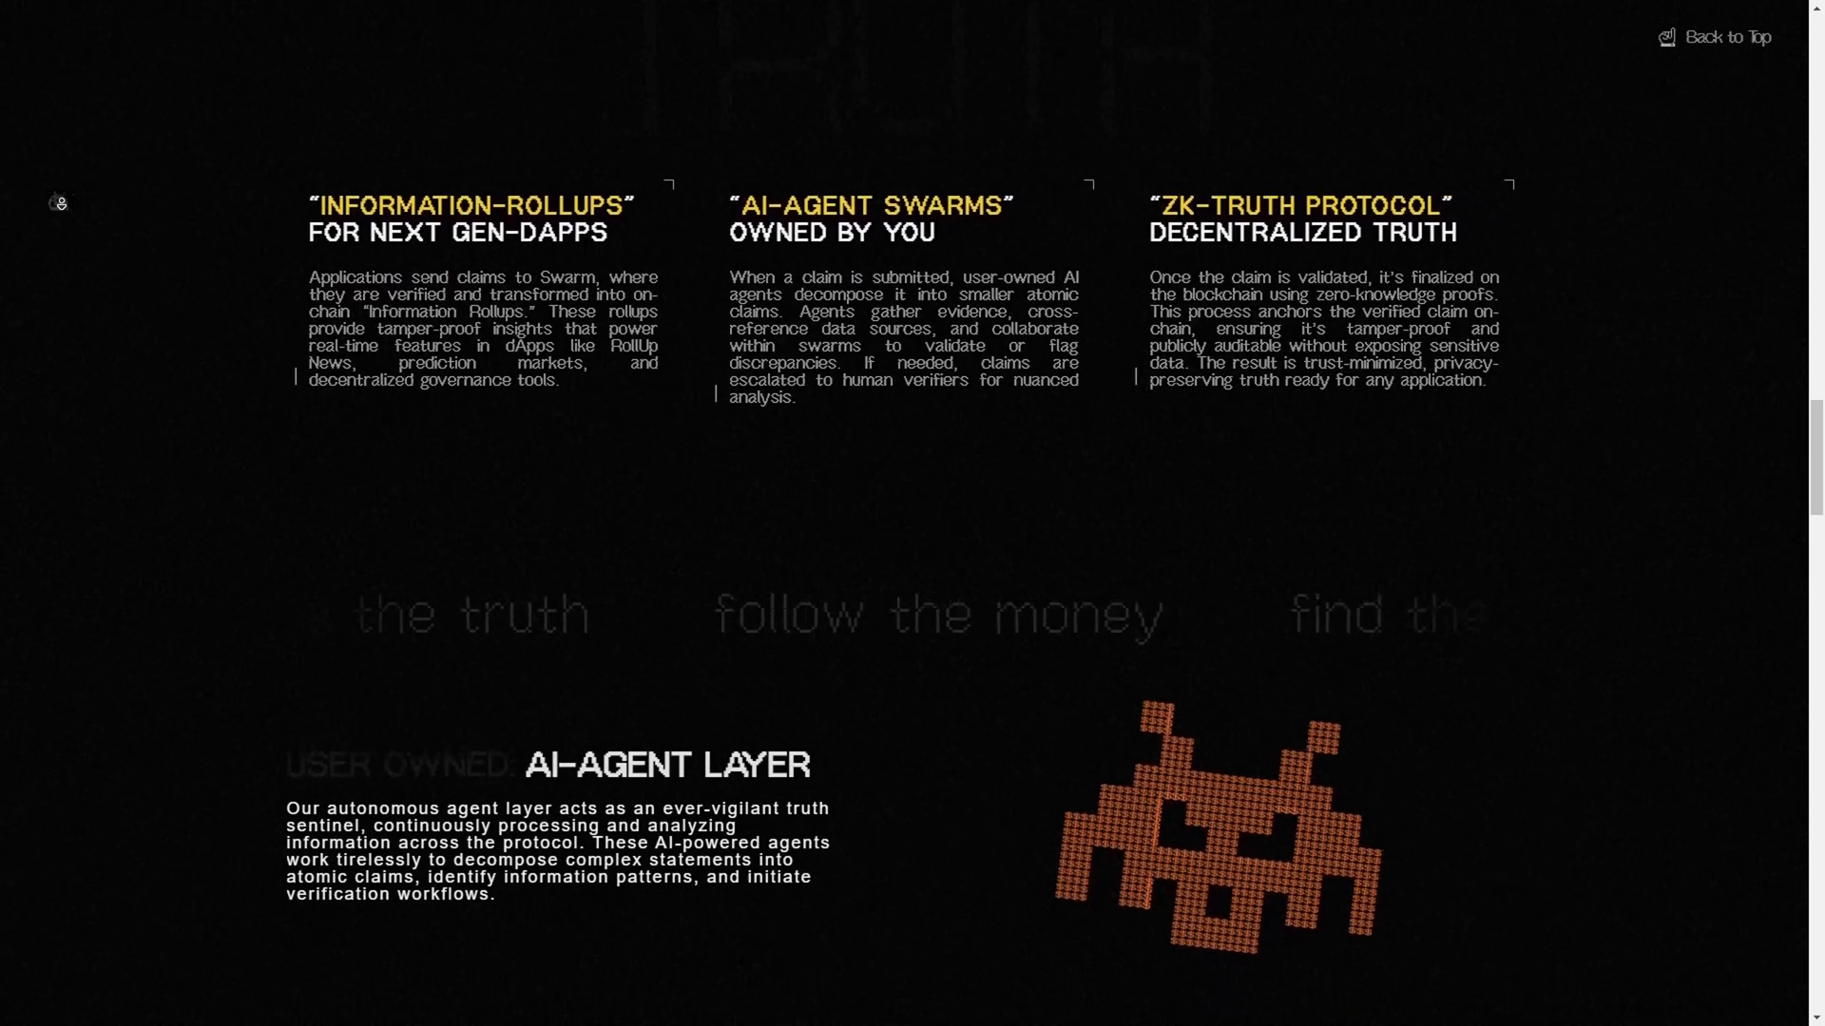
scroll("down", 3)
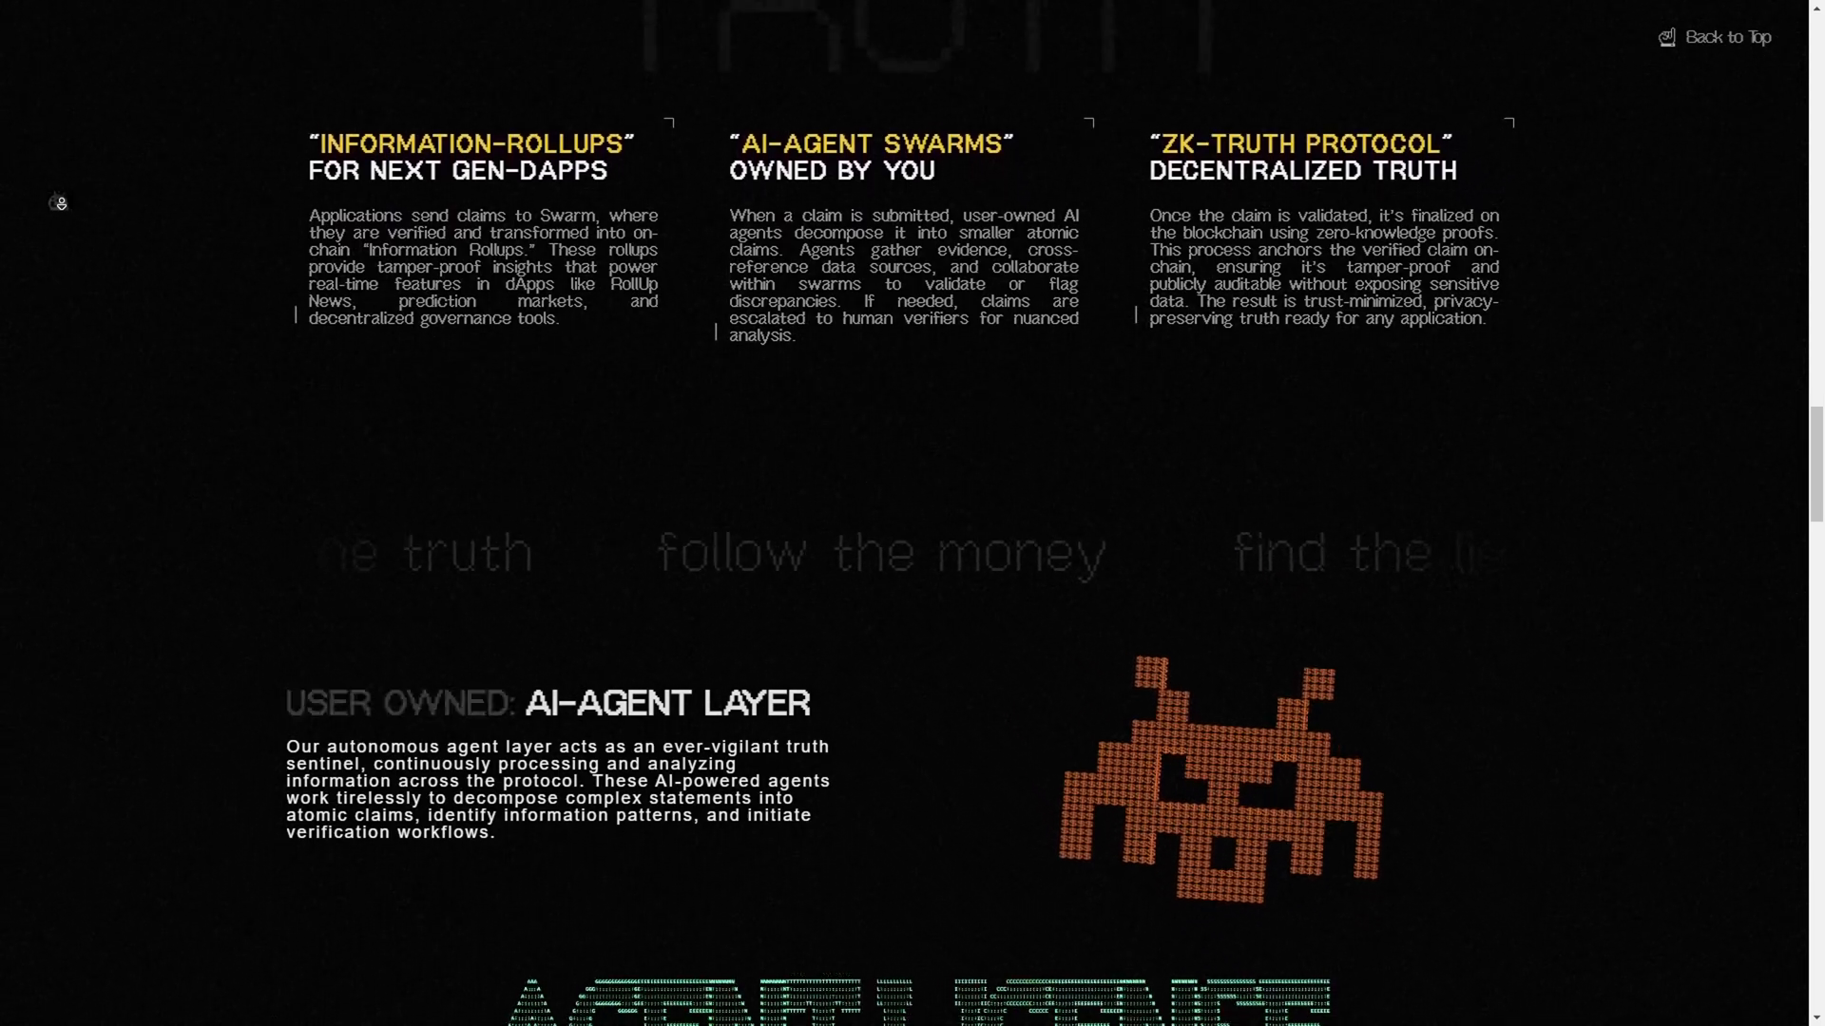